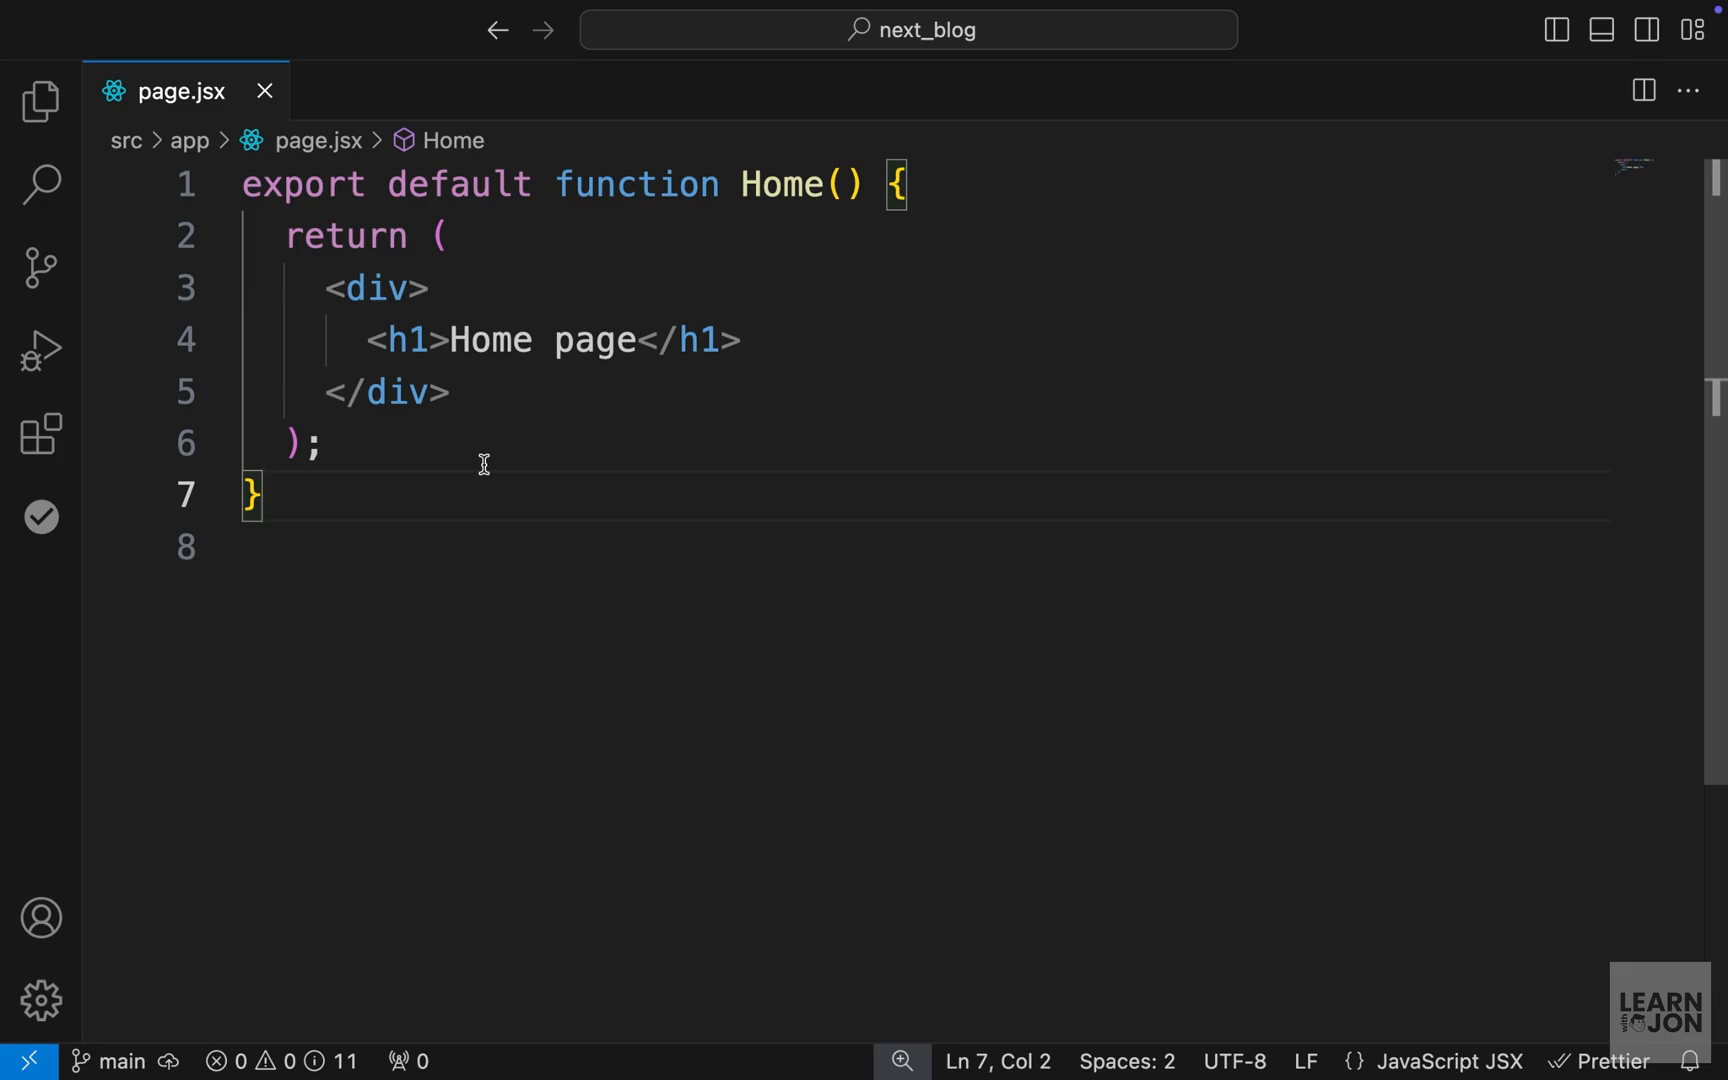
mouse_move(398, 490)
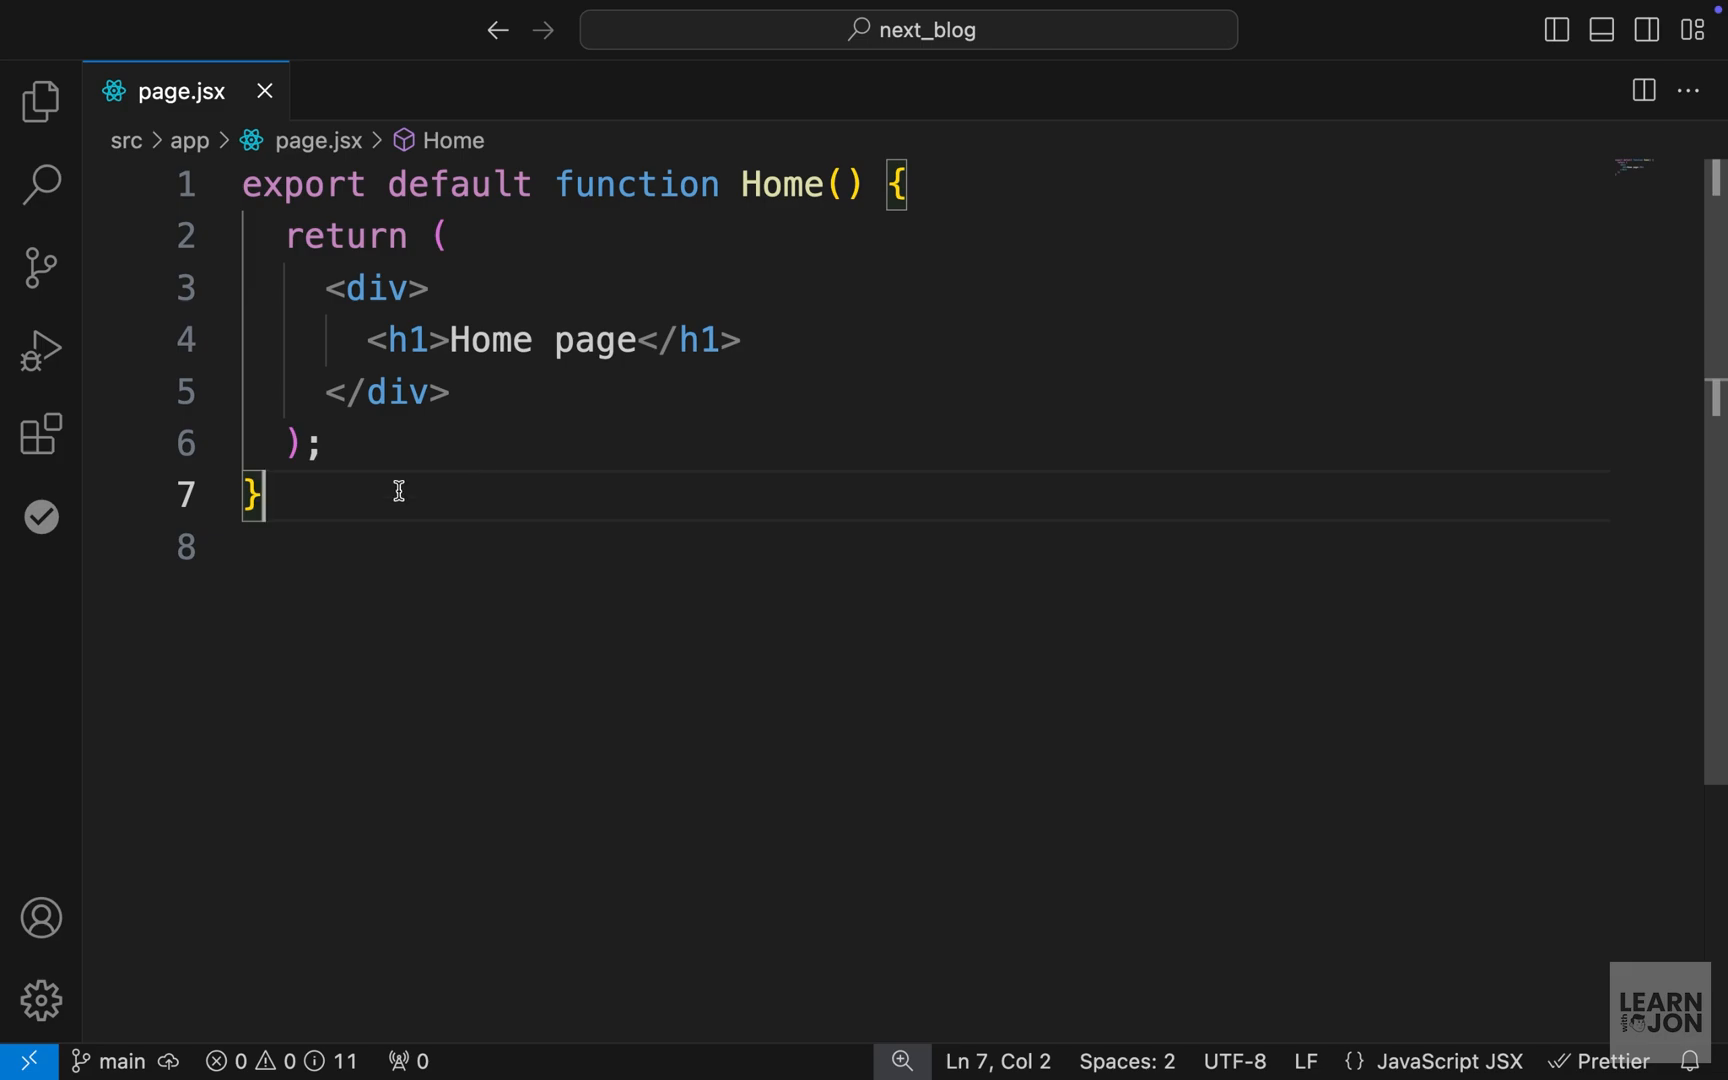
Add console.log('Log from server component') inside the Home function.
type("log();")
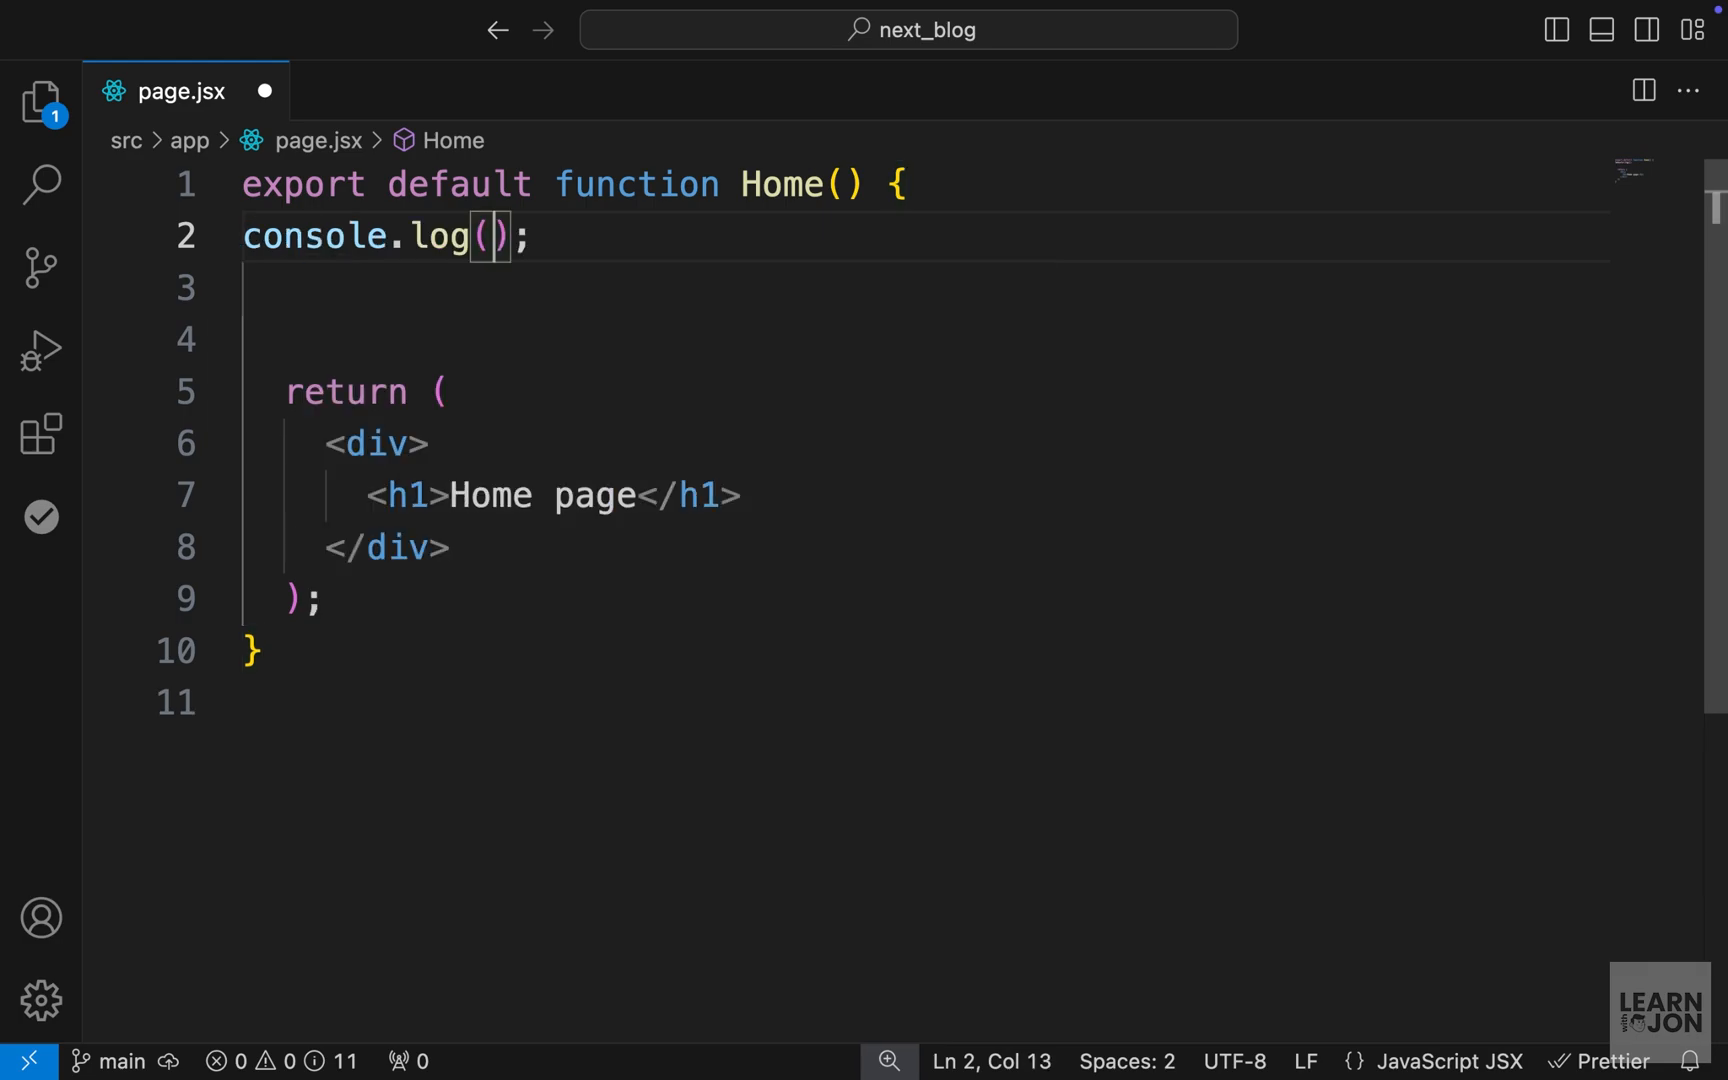
mouse_move(536, 362)
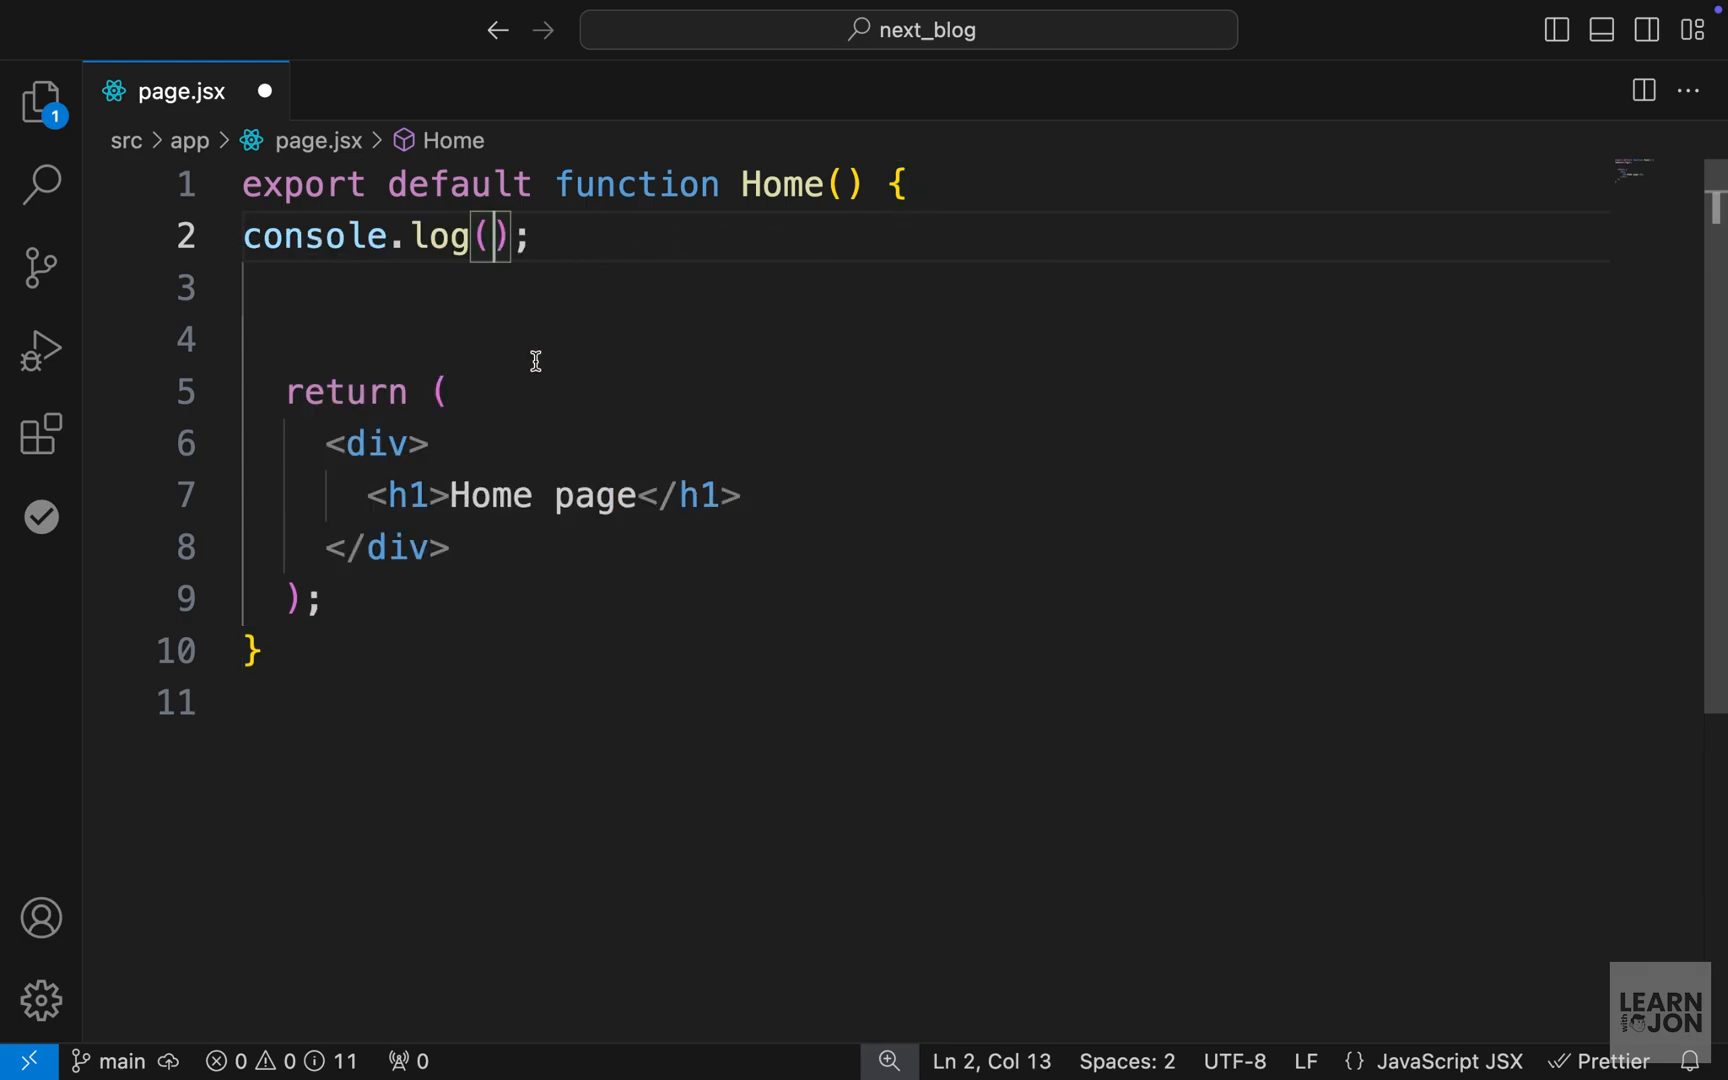
type("'Log from server component'")
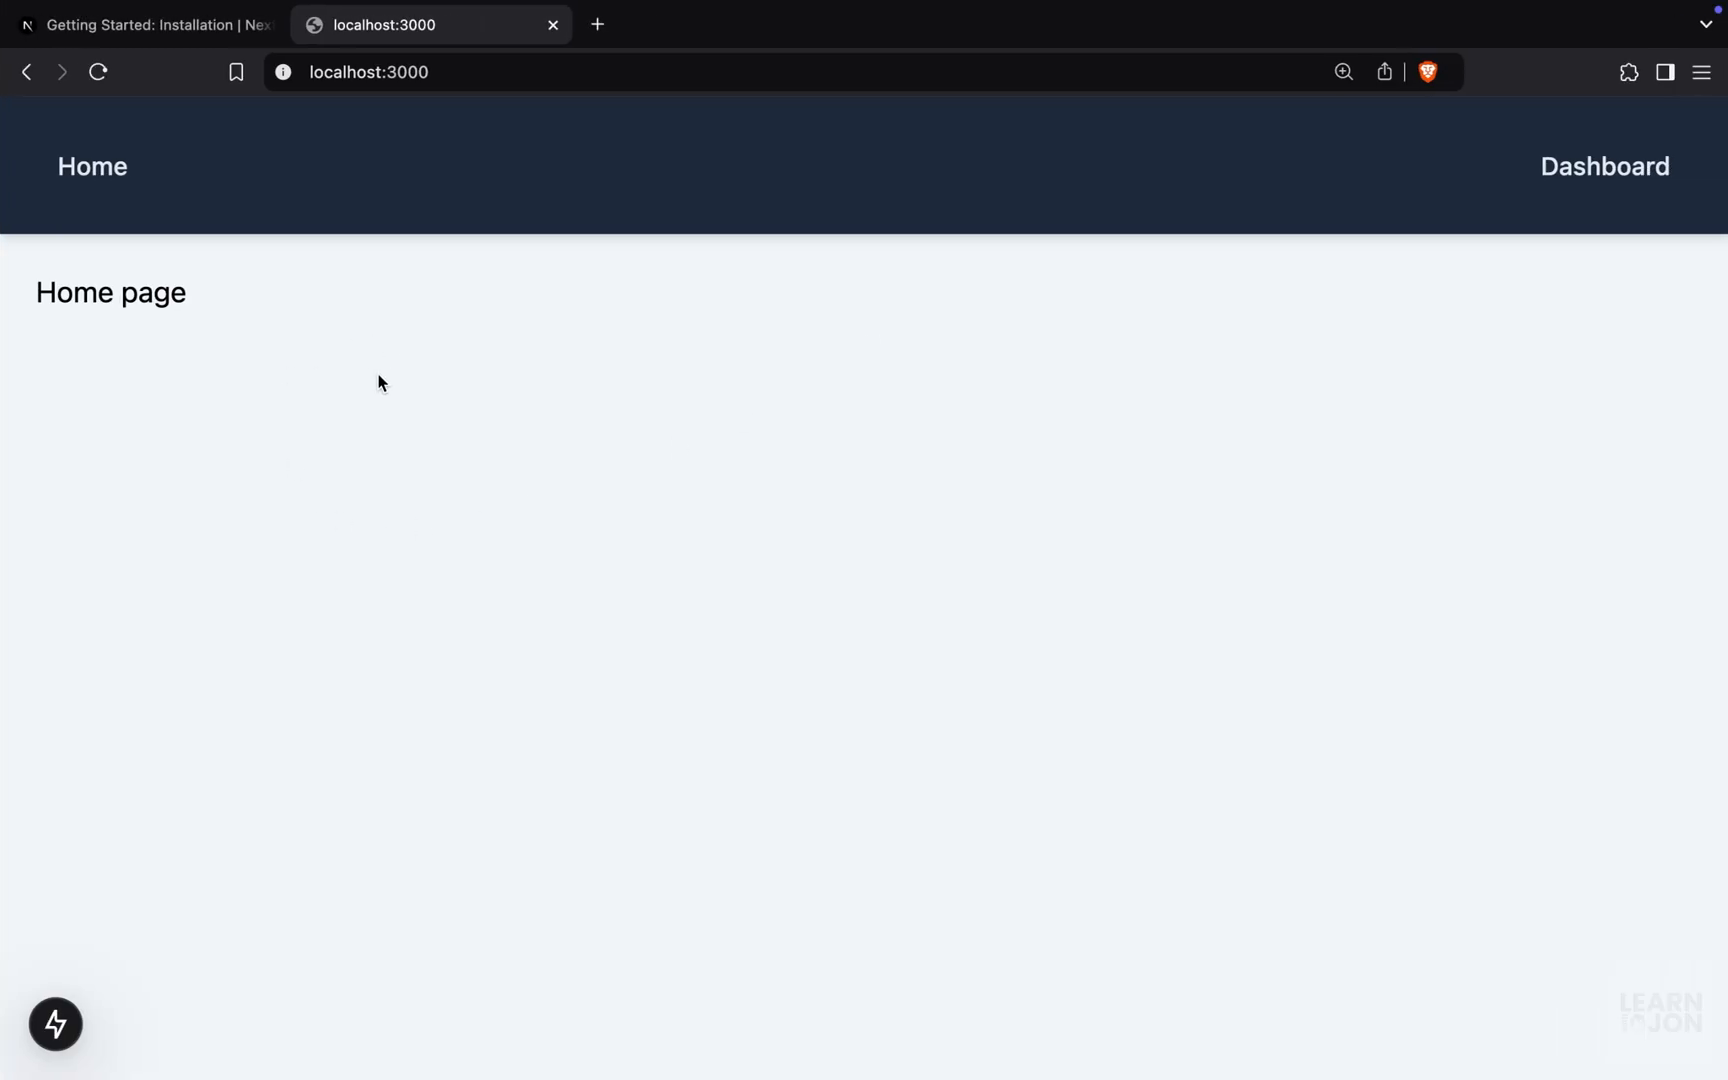
mouse_move(512, 702)
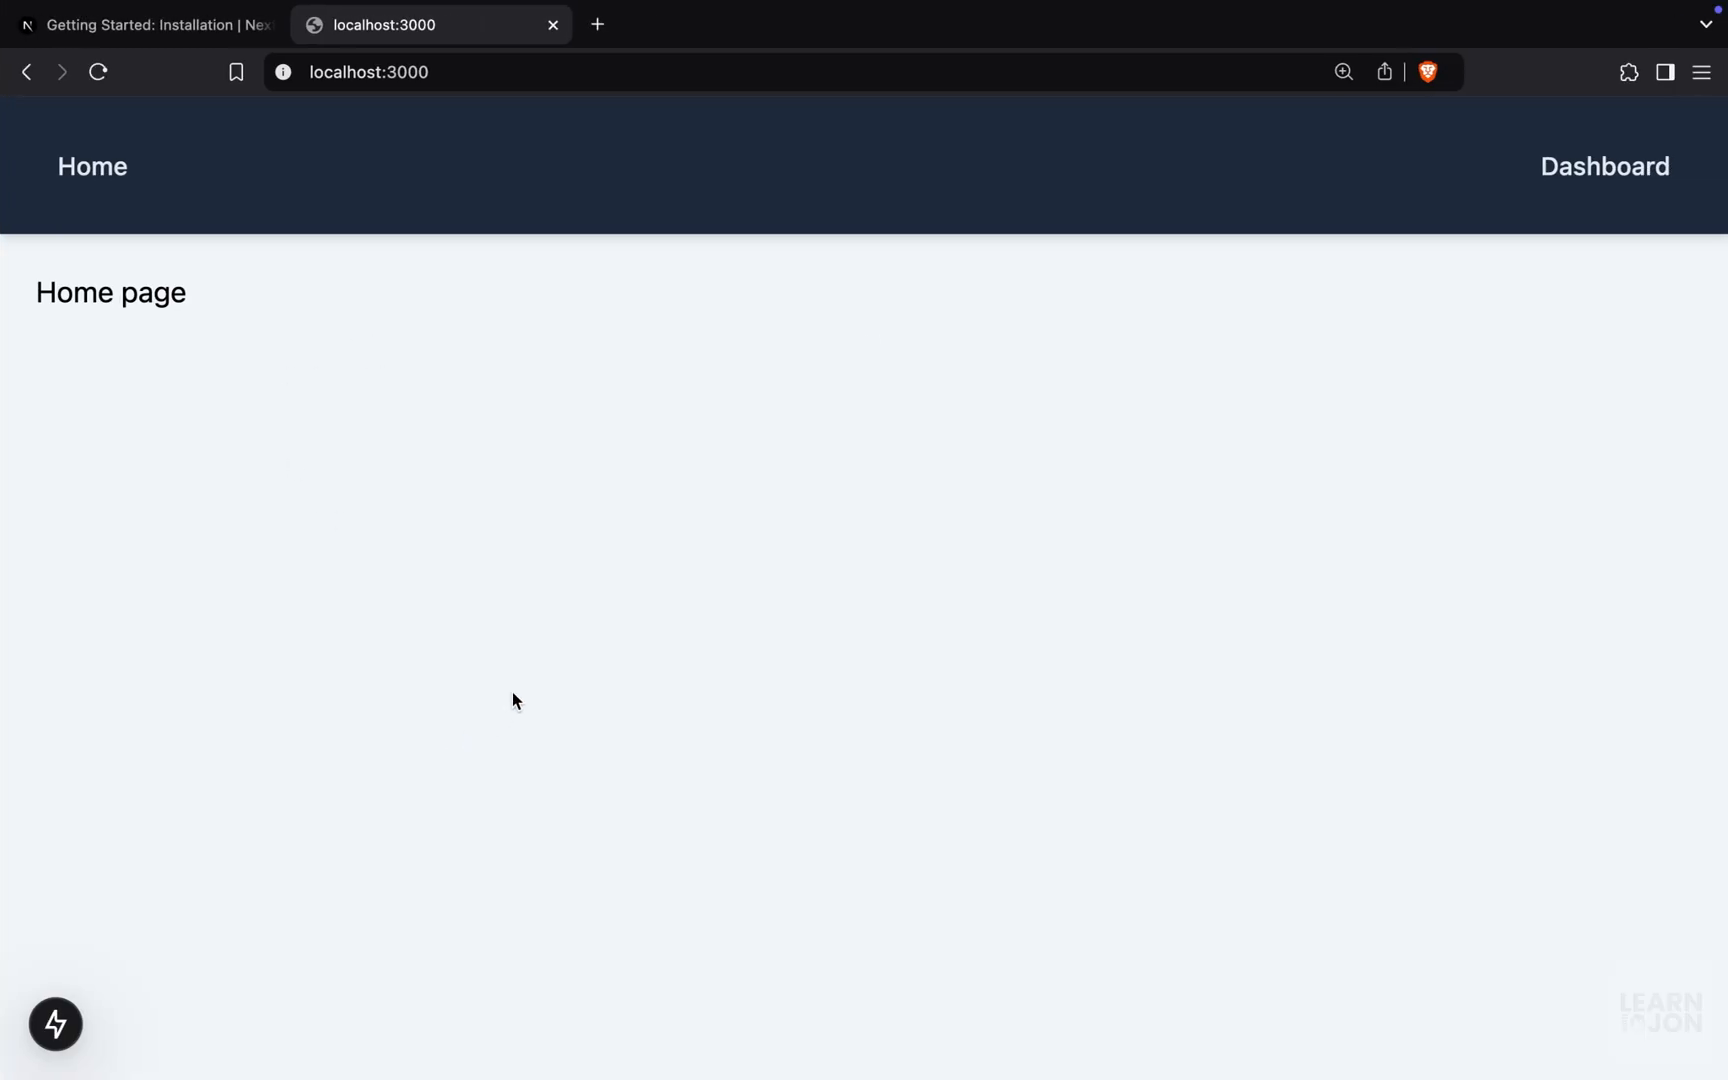
key("F12")
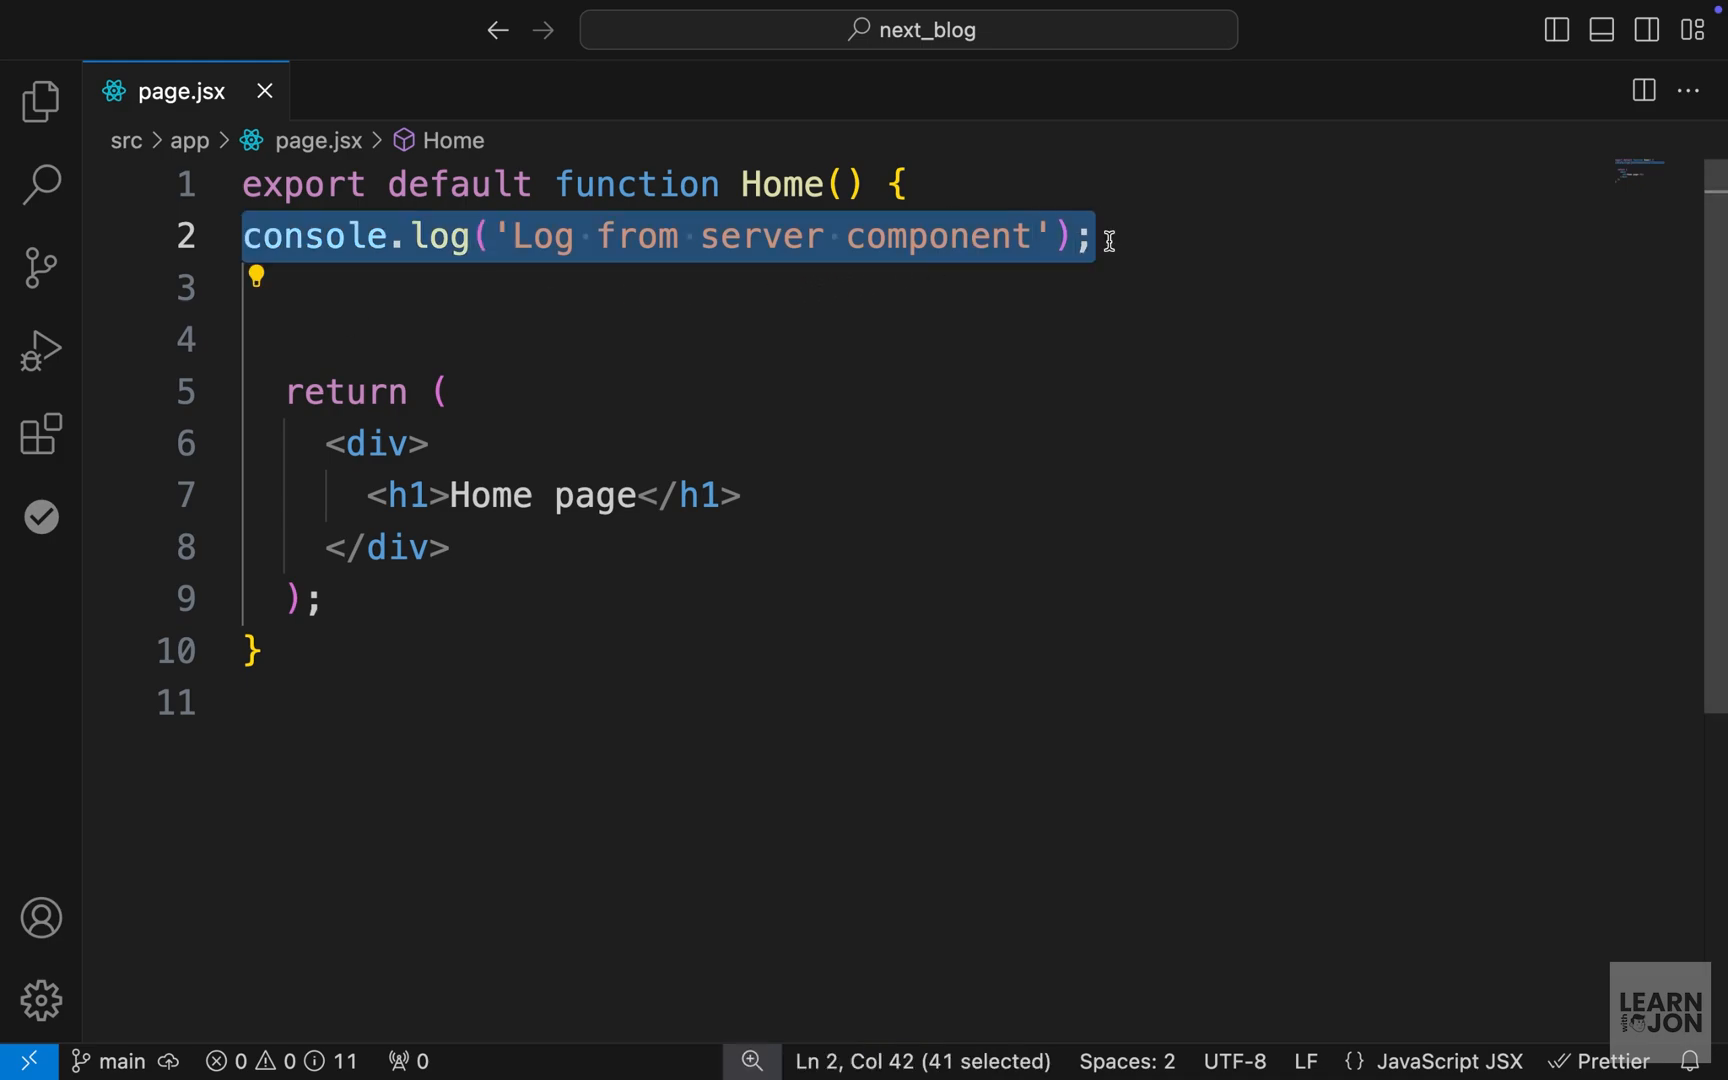
Replace the console.log with const [x, setX] = useState(null), auto-imported from react.
key("Delete")
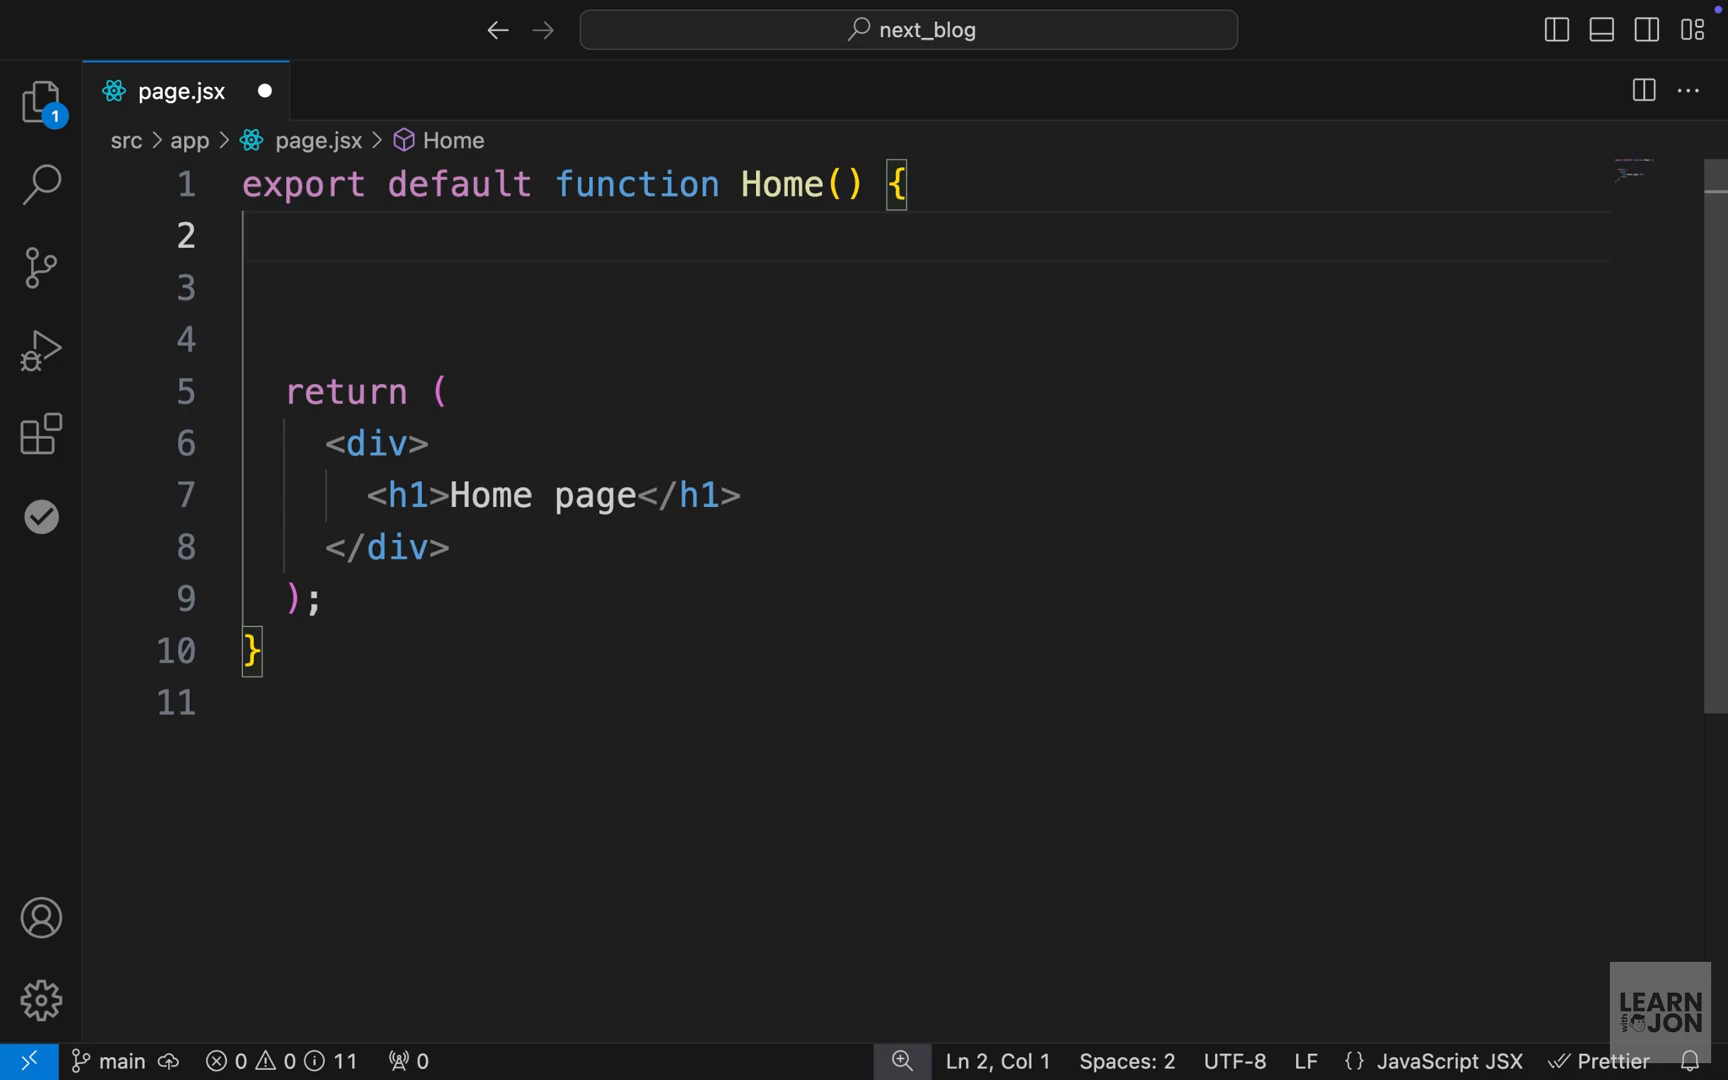
type("const [x, ]")
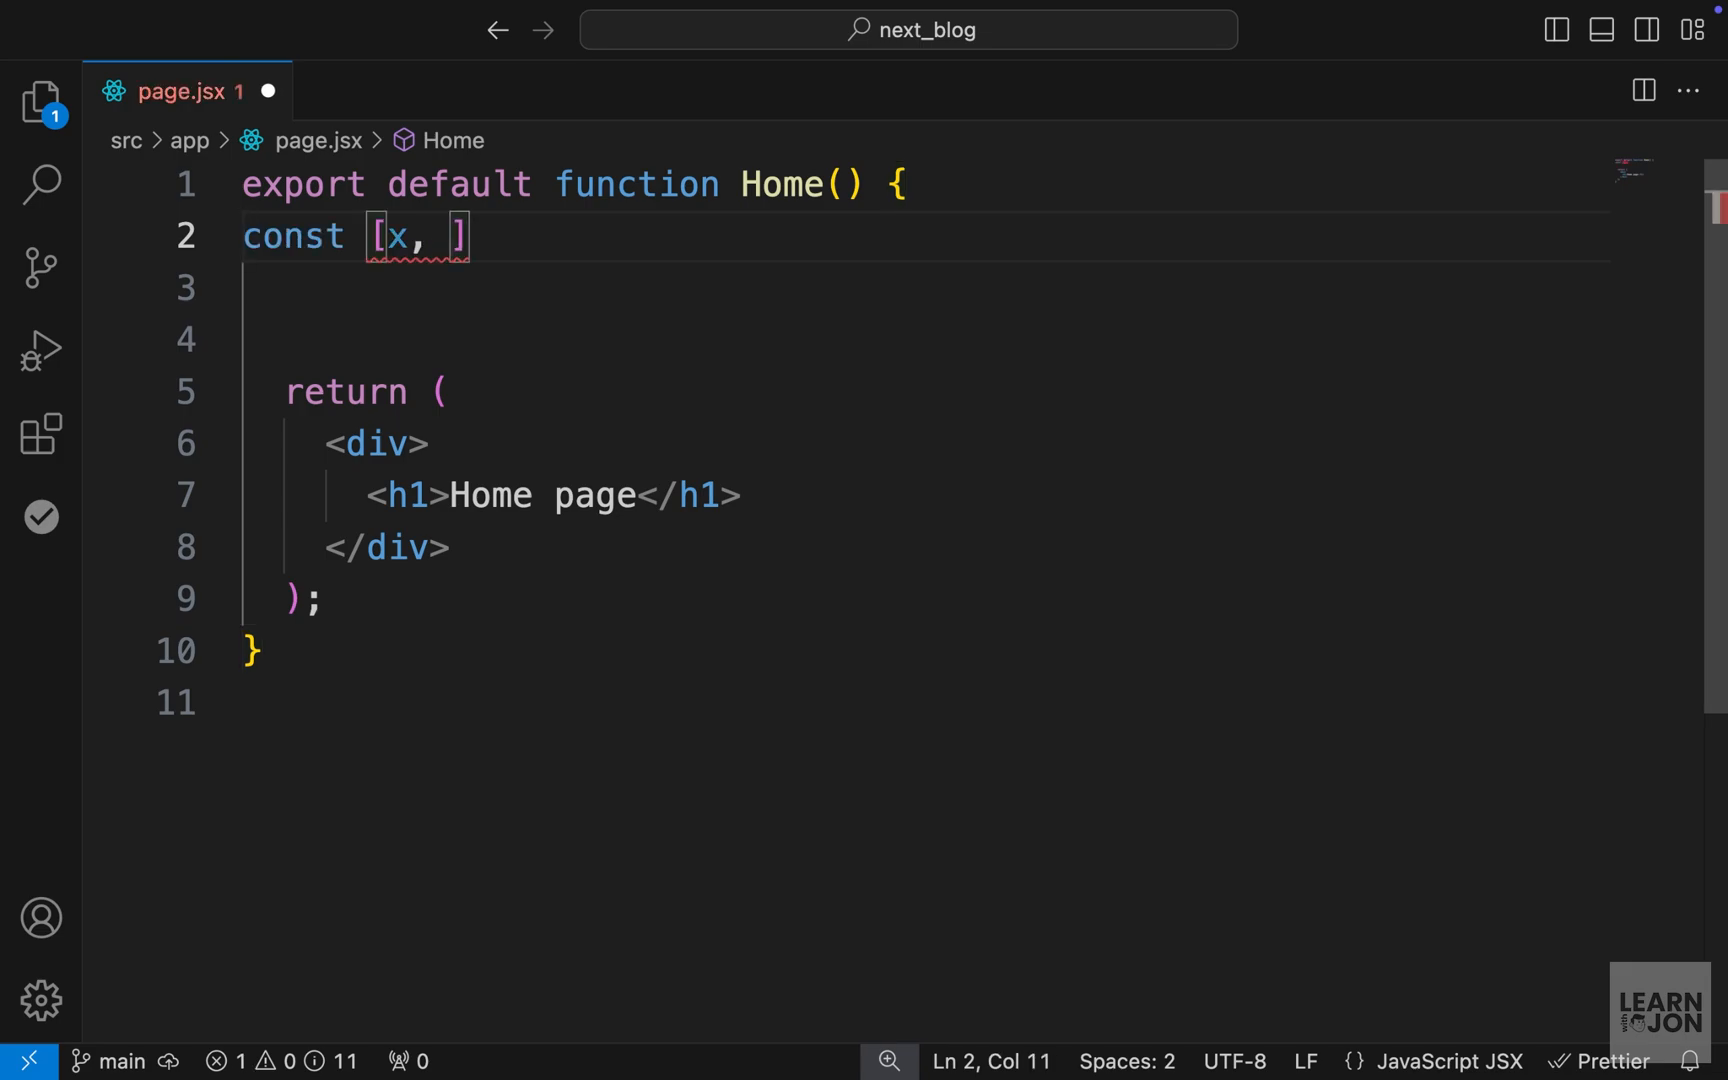
type("setX")
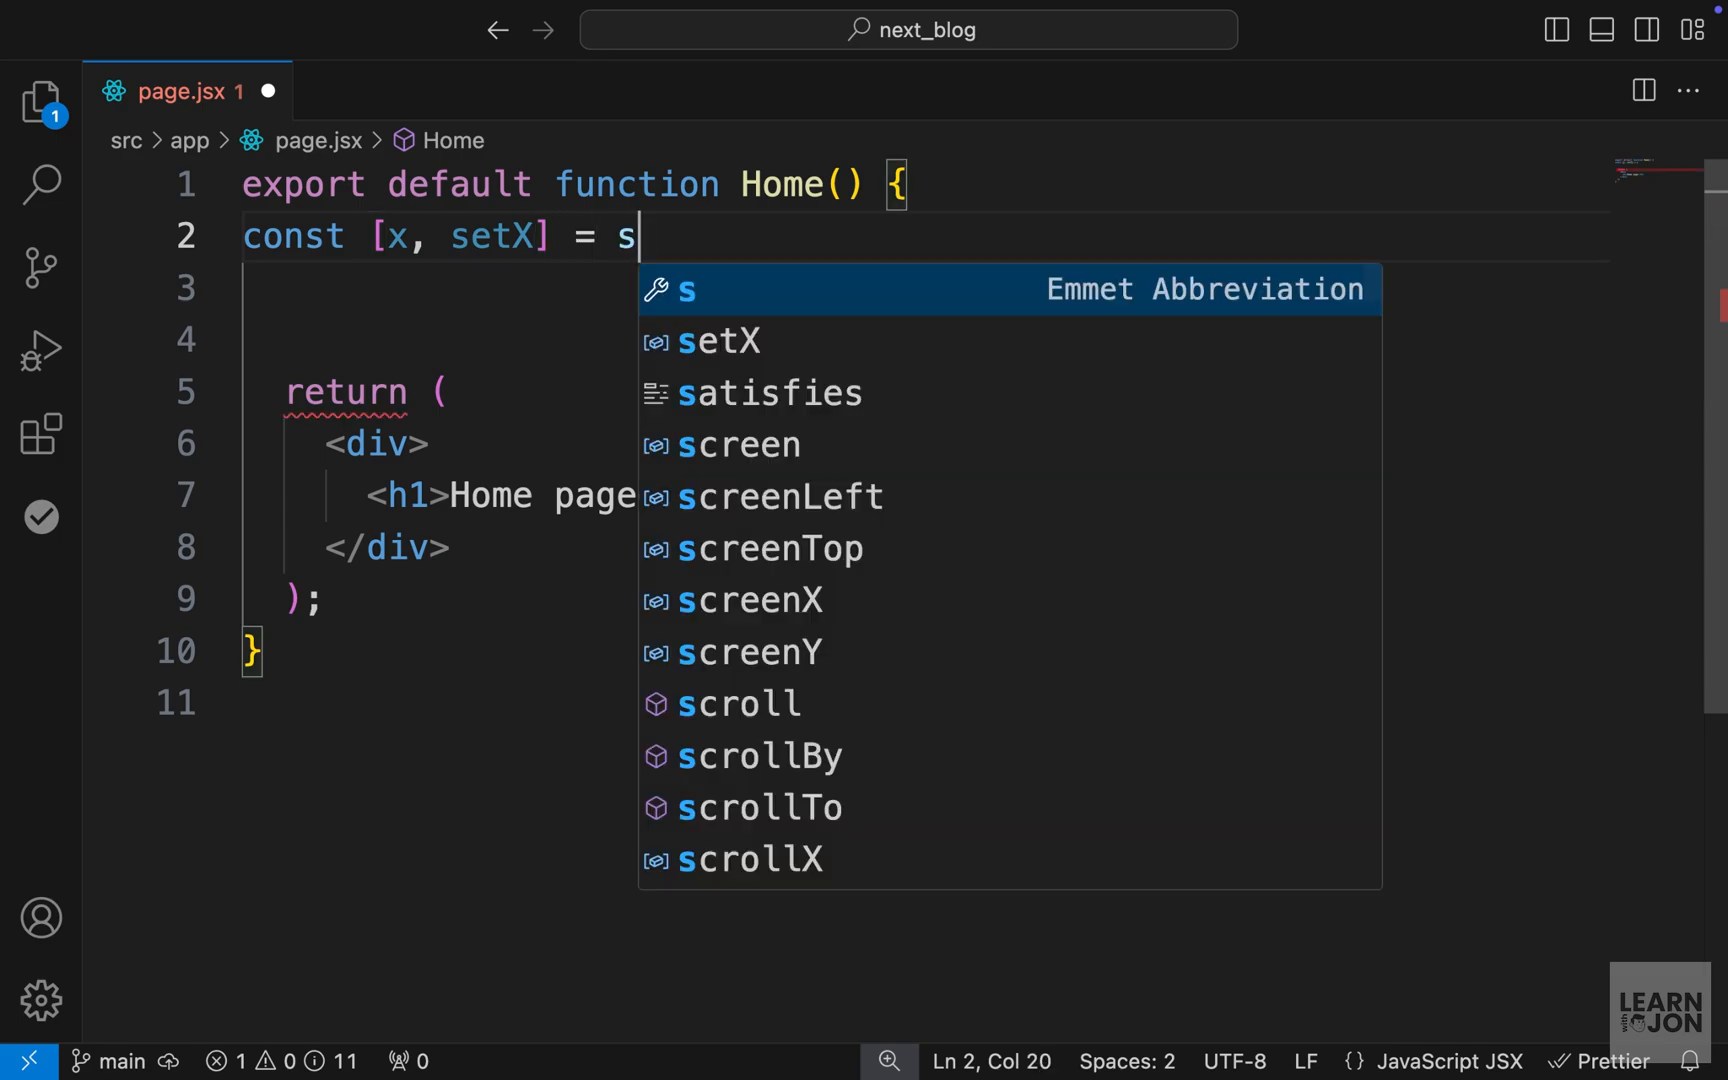
type("useState")
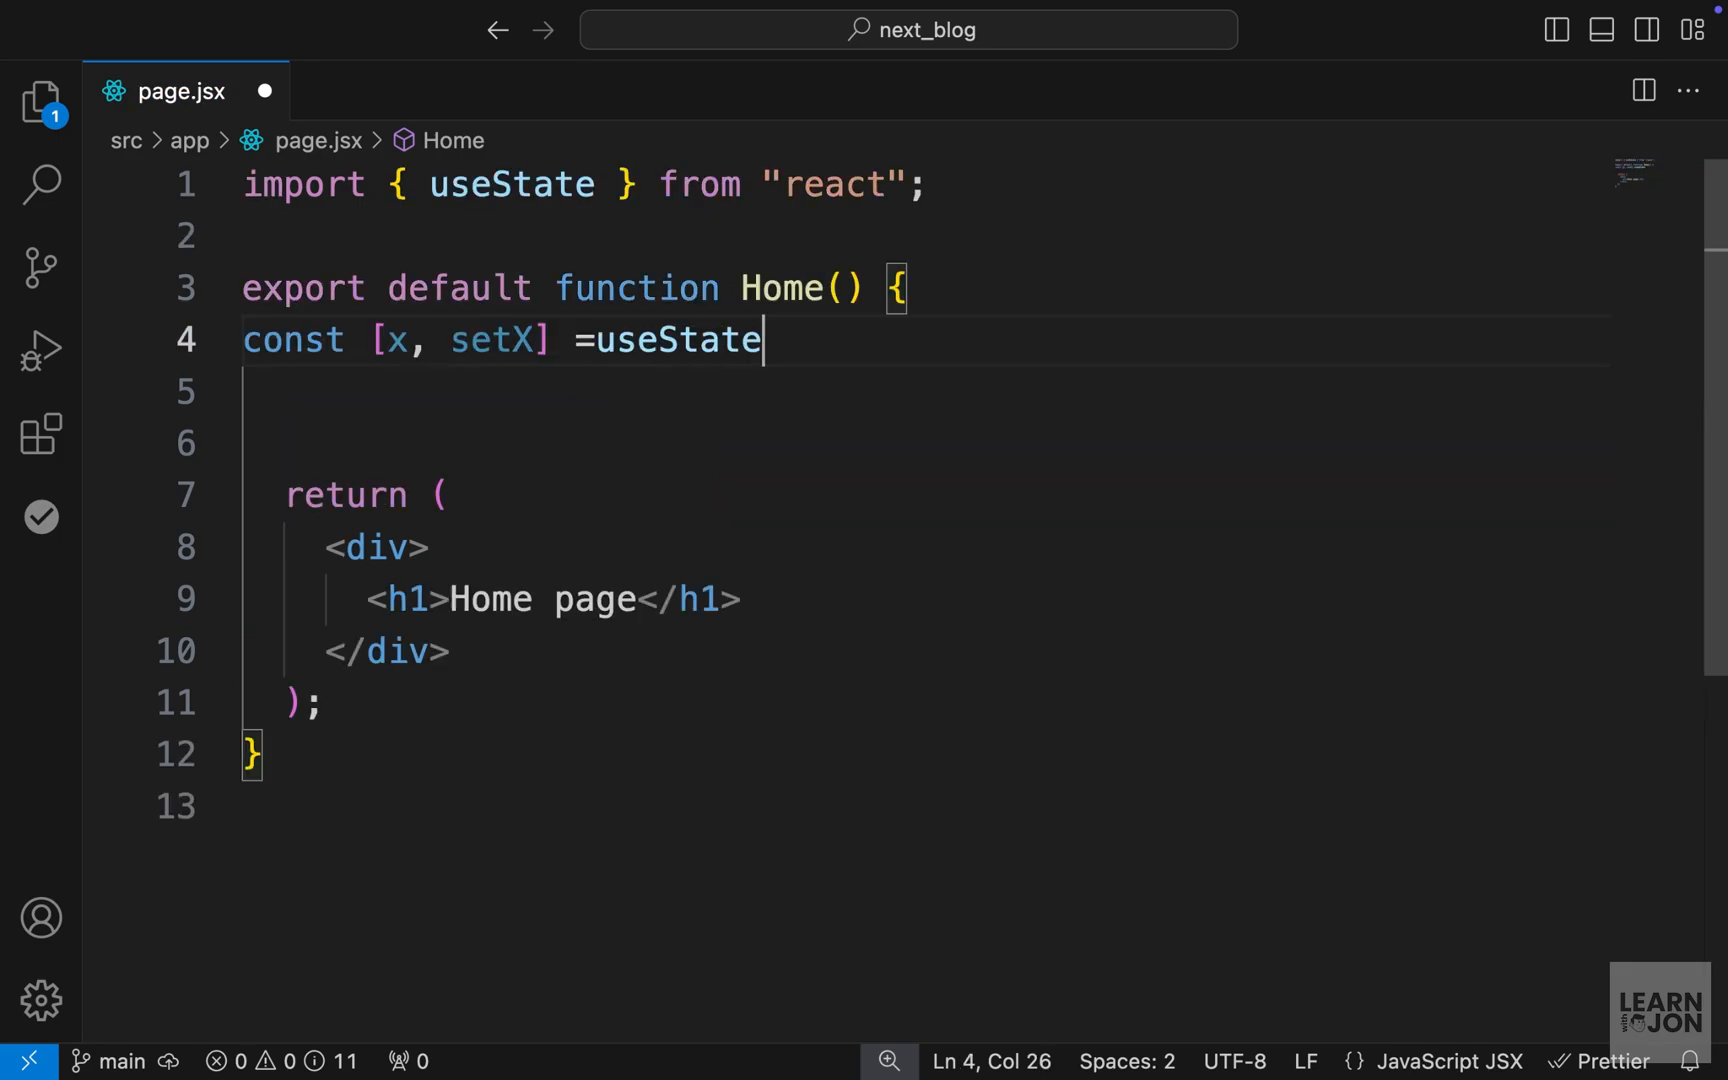
type("(")
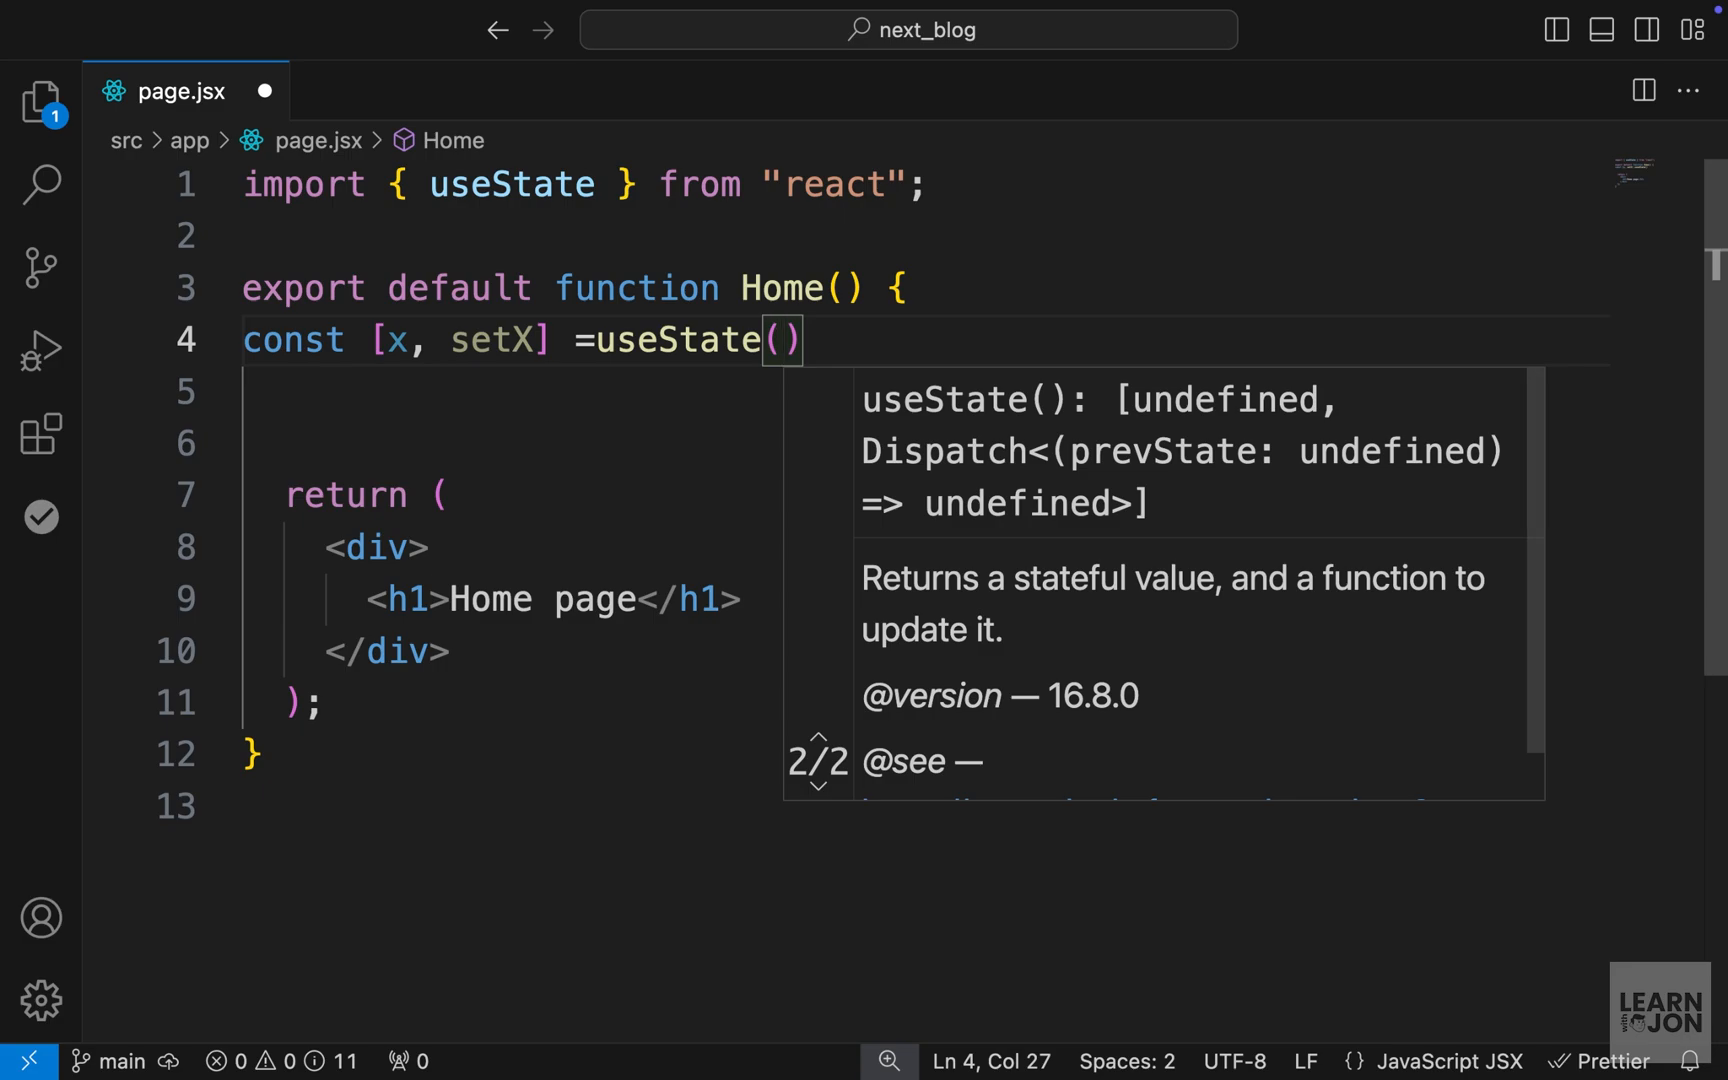
type("null")
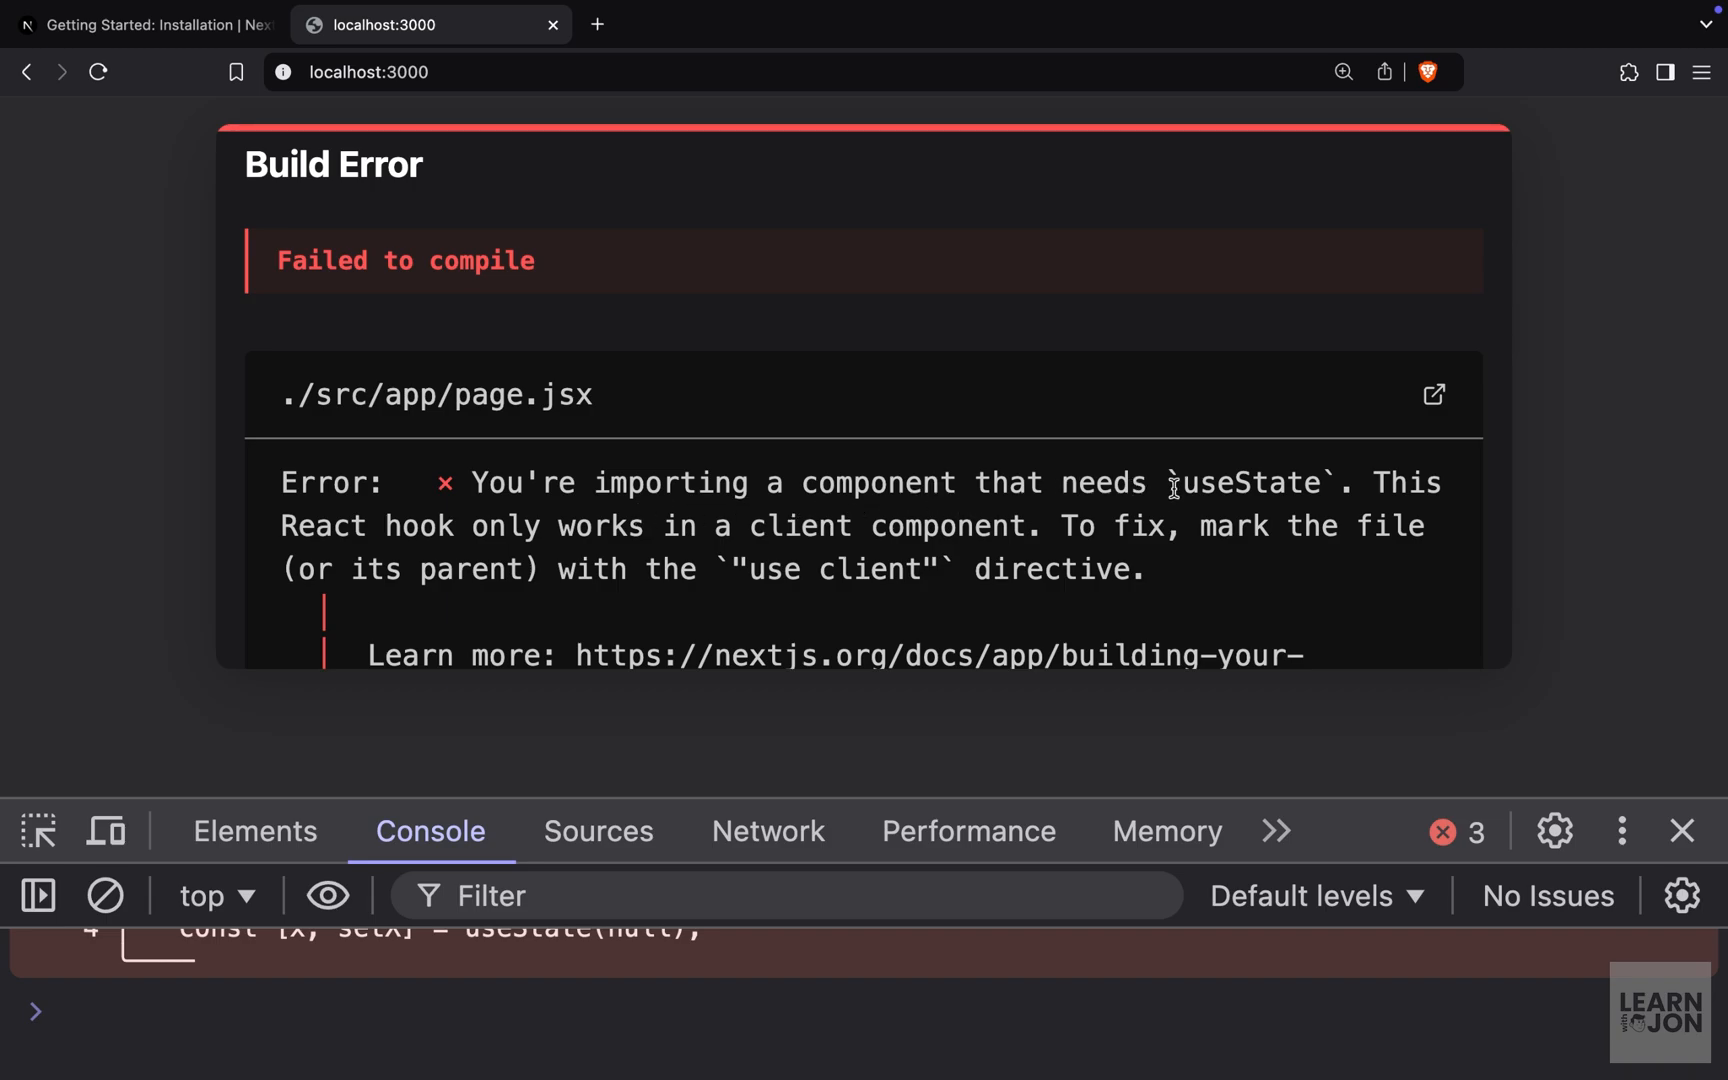
Highlight the word useState in the Failed to compile error overlay.
double_click(1250, 482)
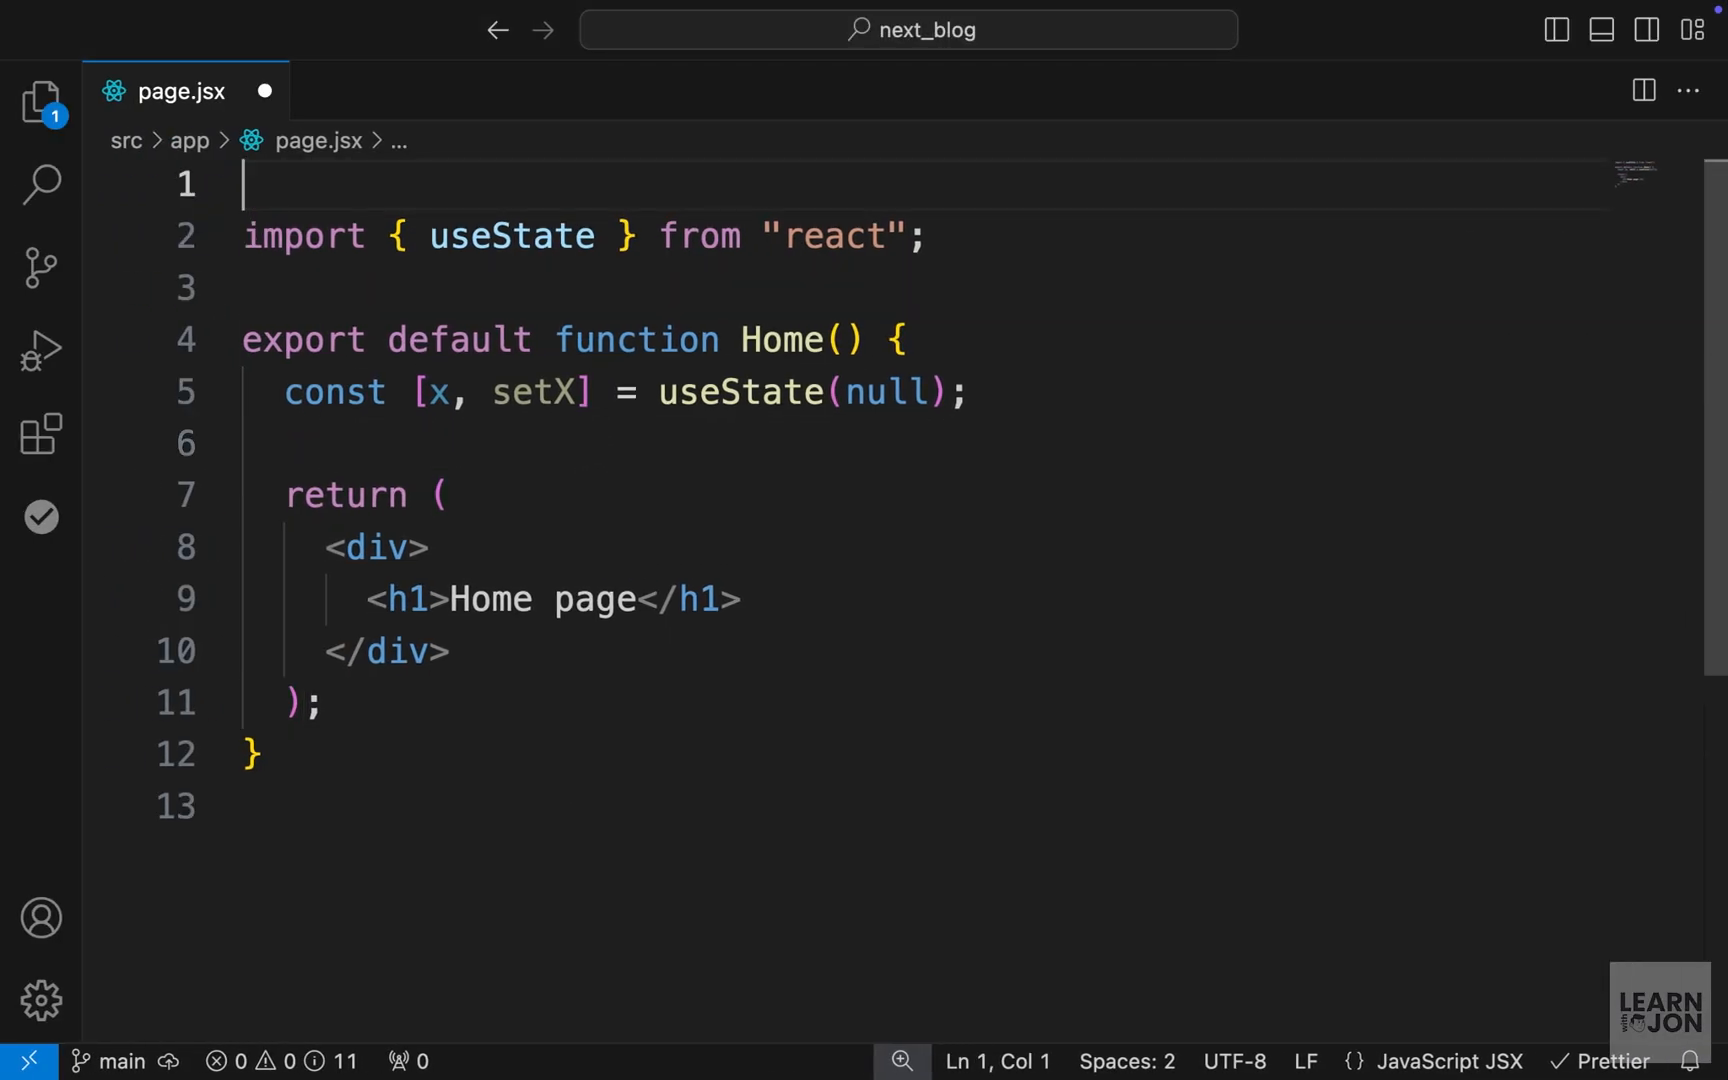
Add a "use client" directive on line 1 of page.jsx and review the state declaration.
type("\"use \"")
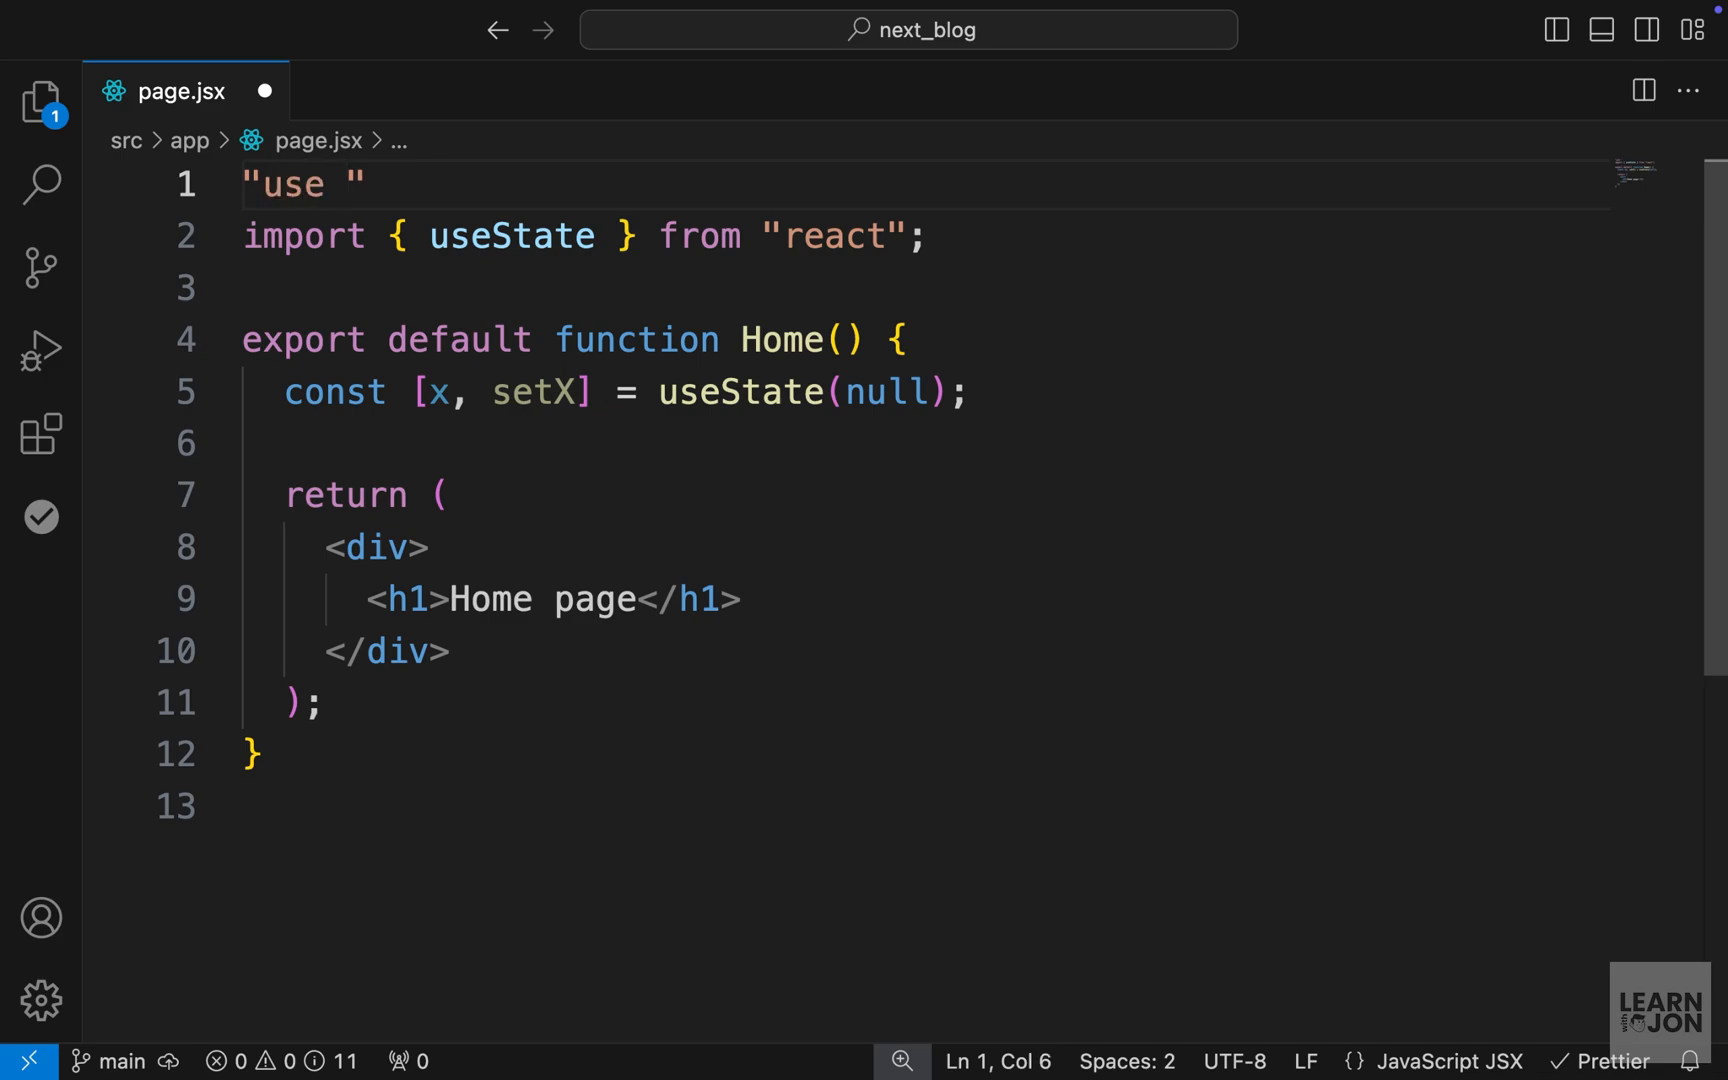
type("client")
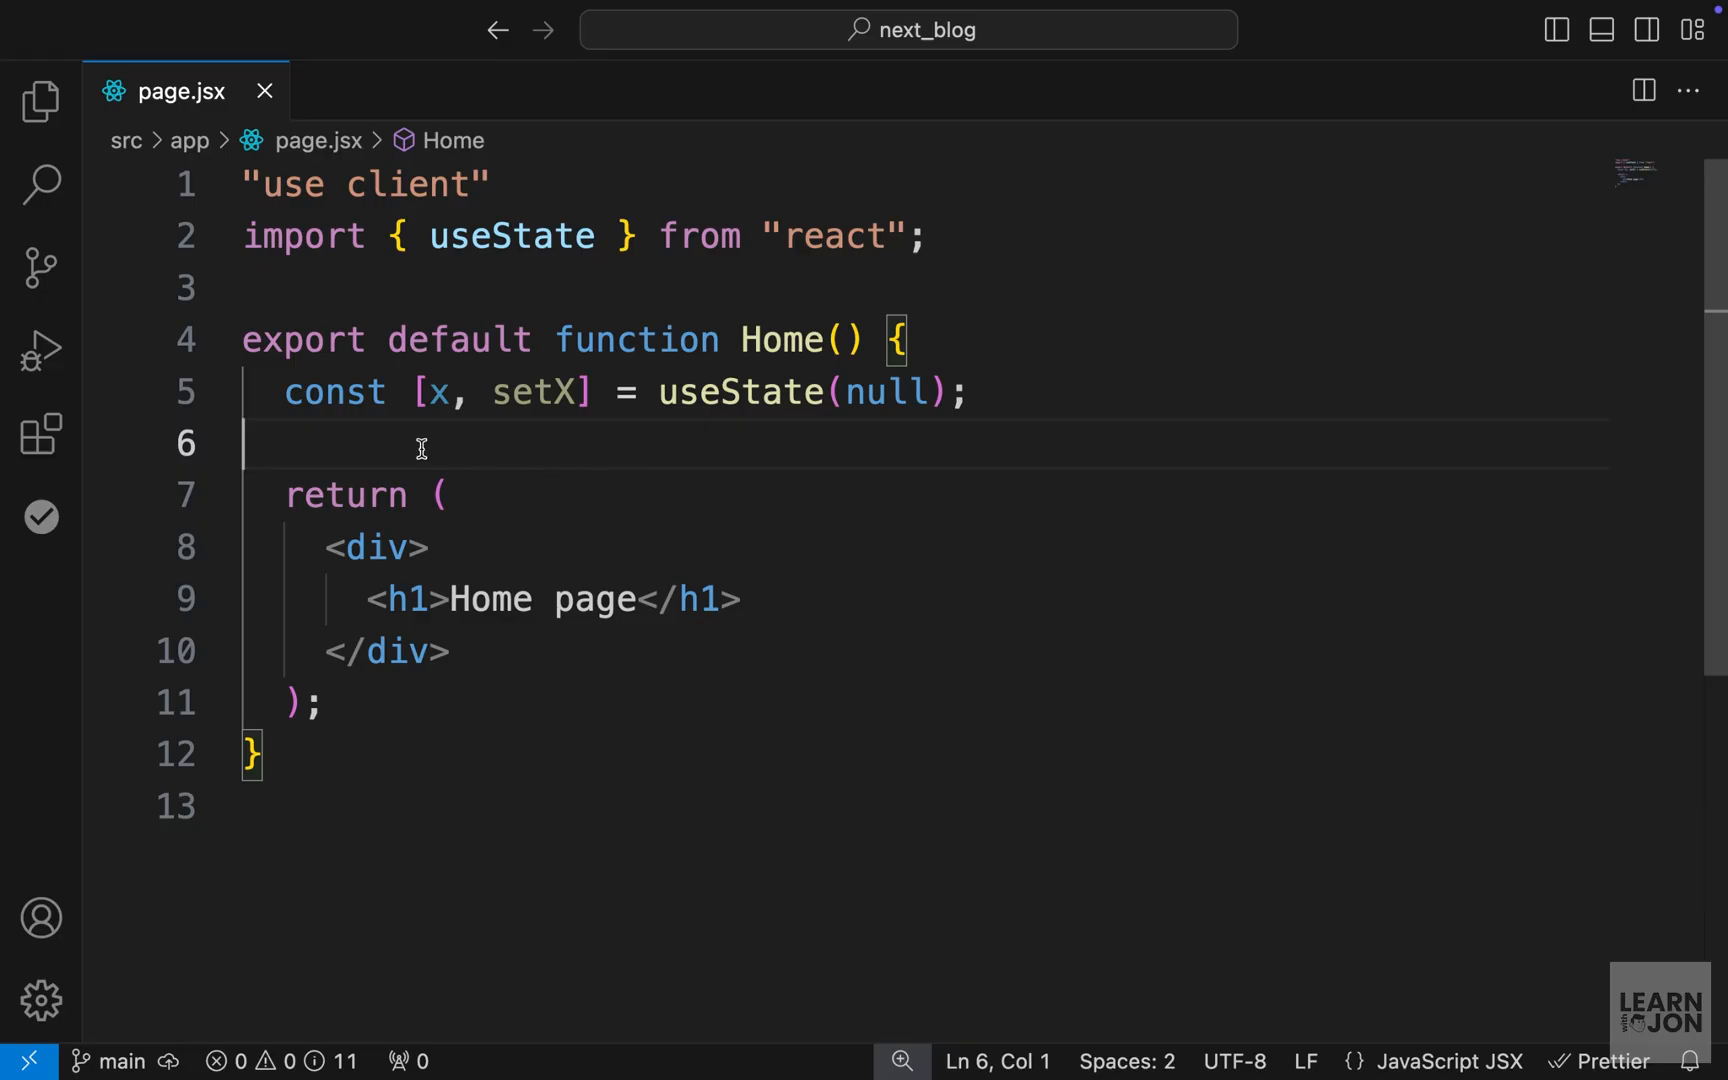
left_click_drag(284, 392, 660, 392)
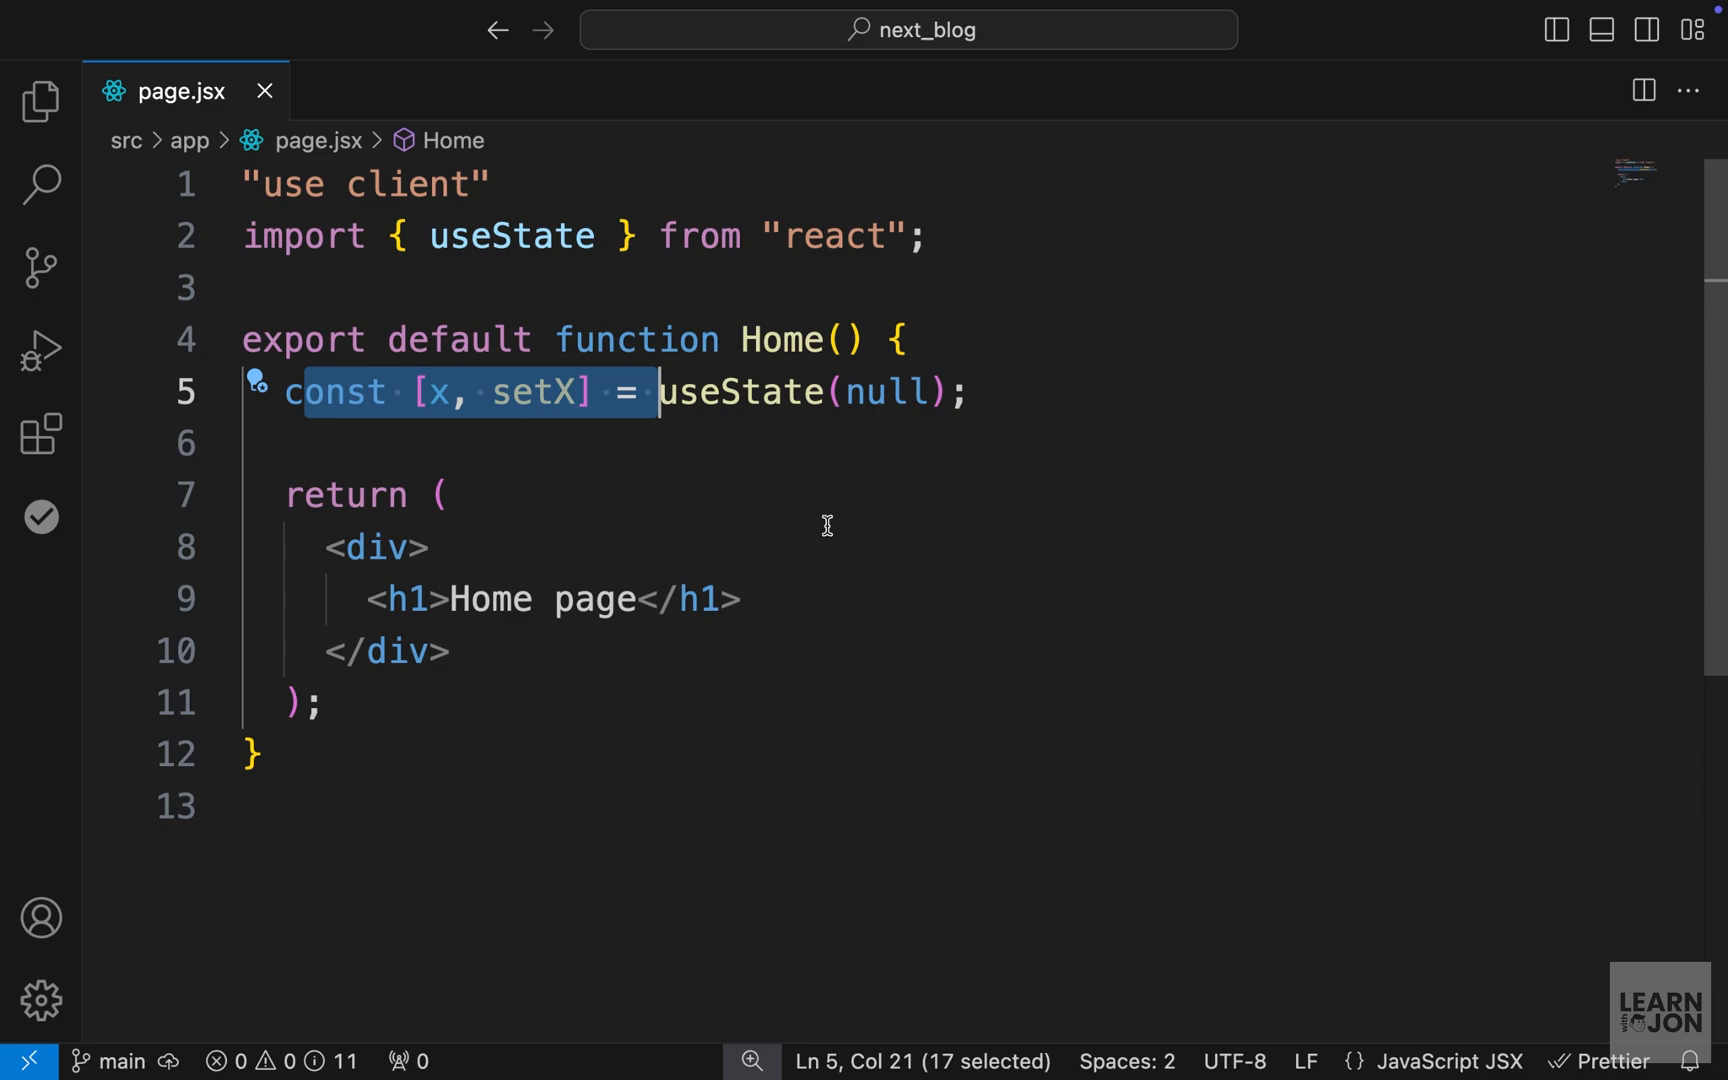
mouse_move(624, 488)
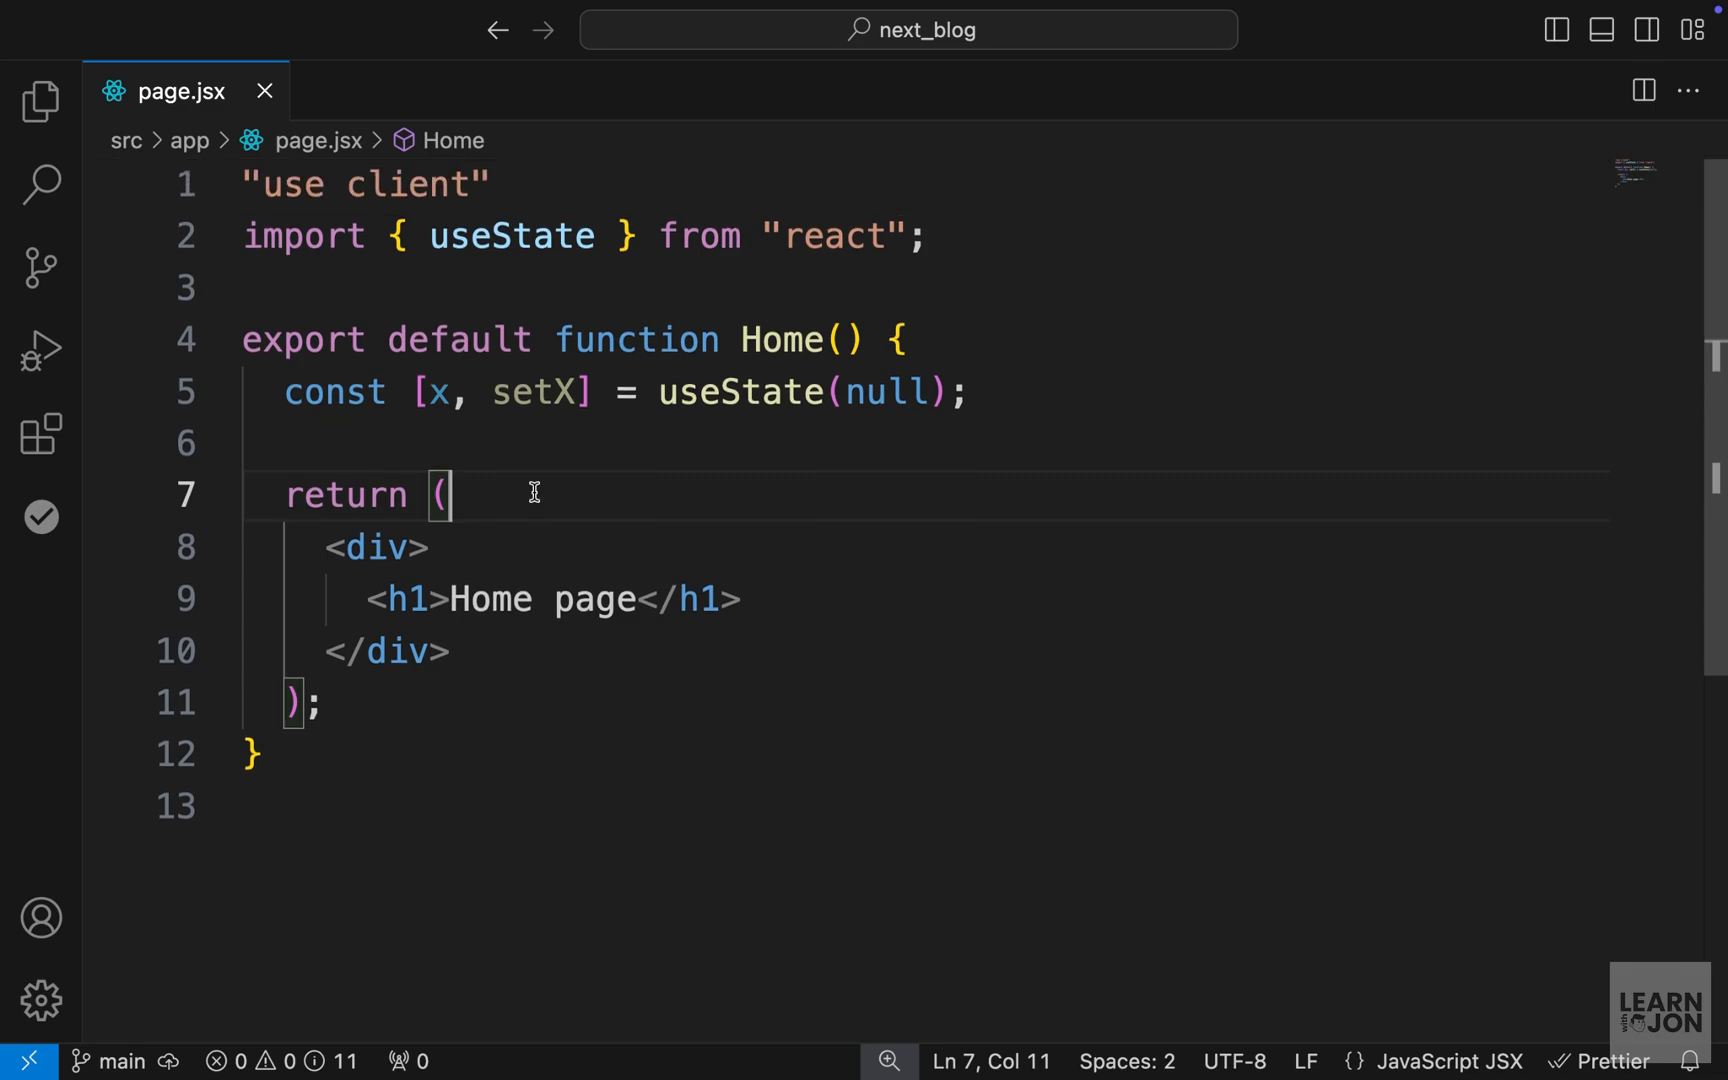
mouse_move(984, 438)
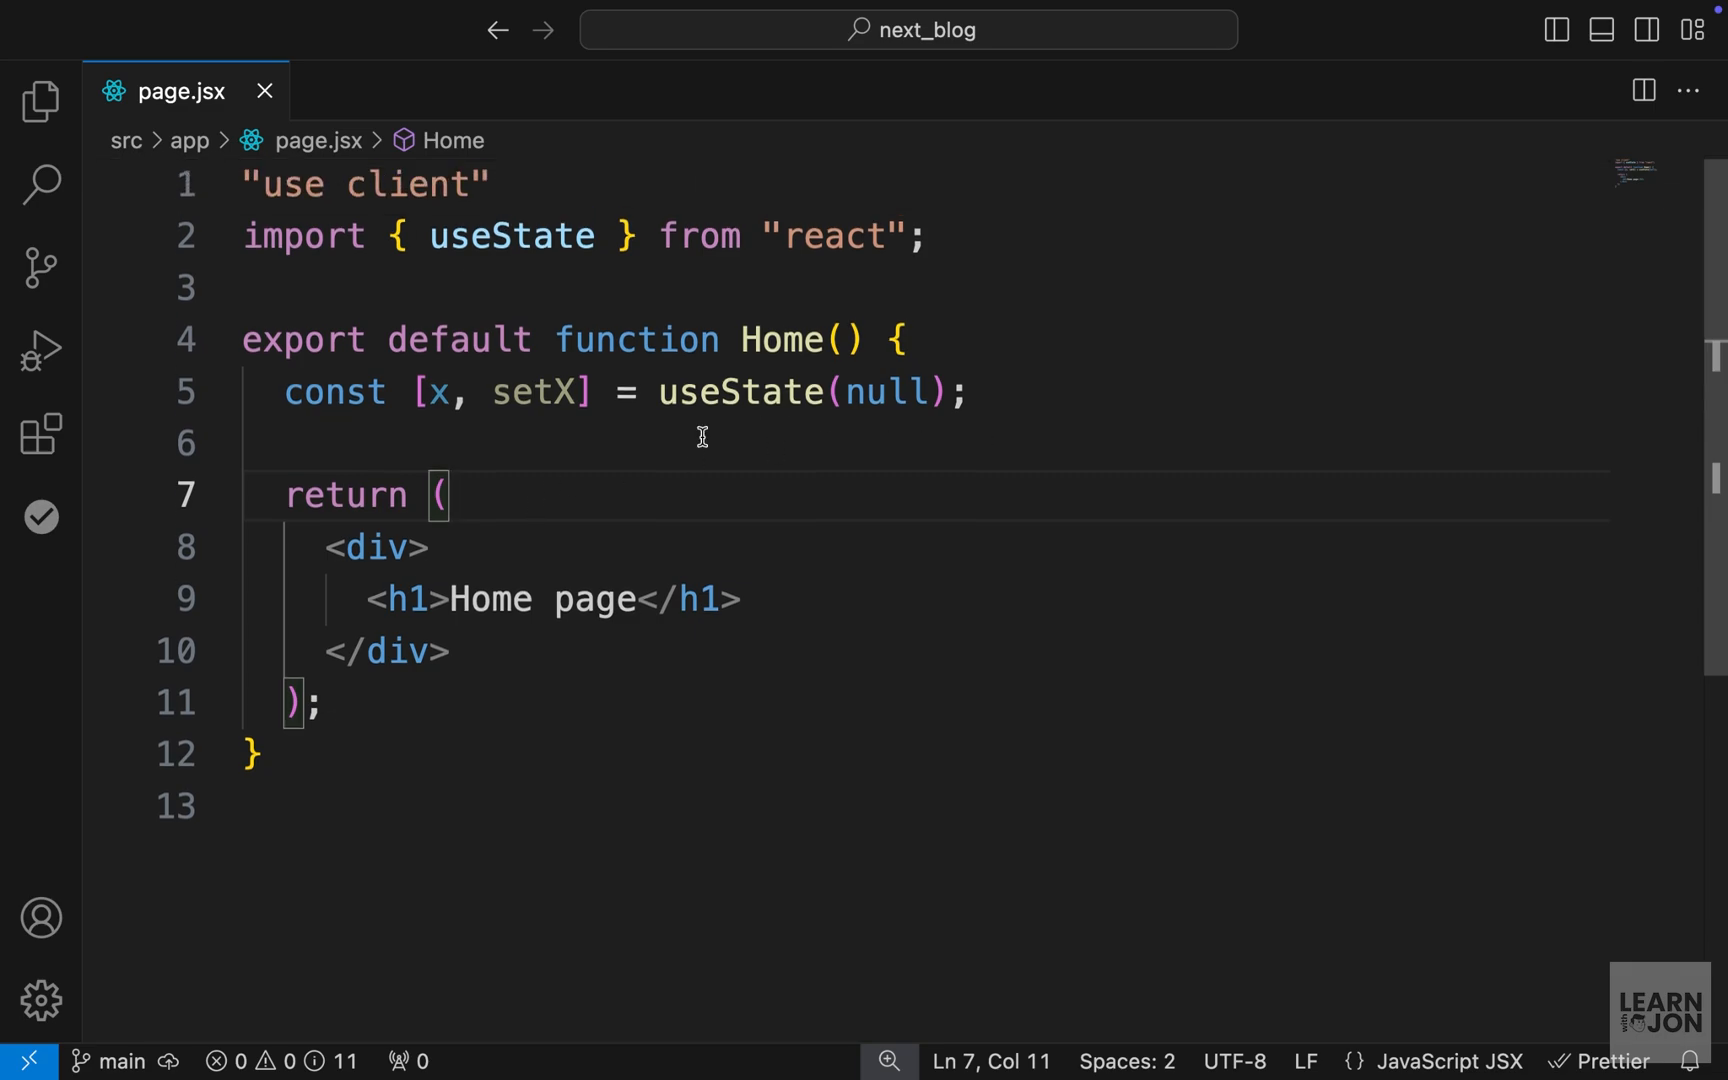
double_click(386, 184)
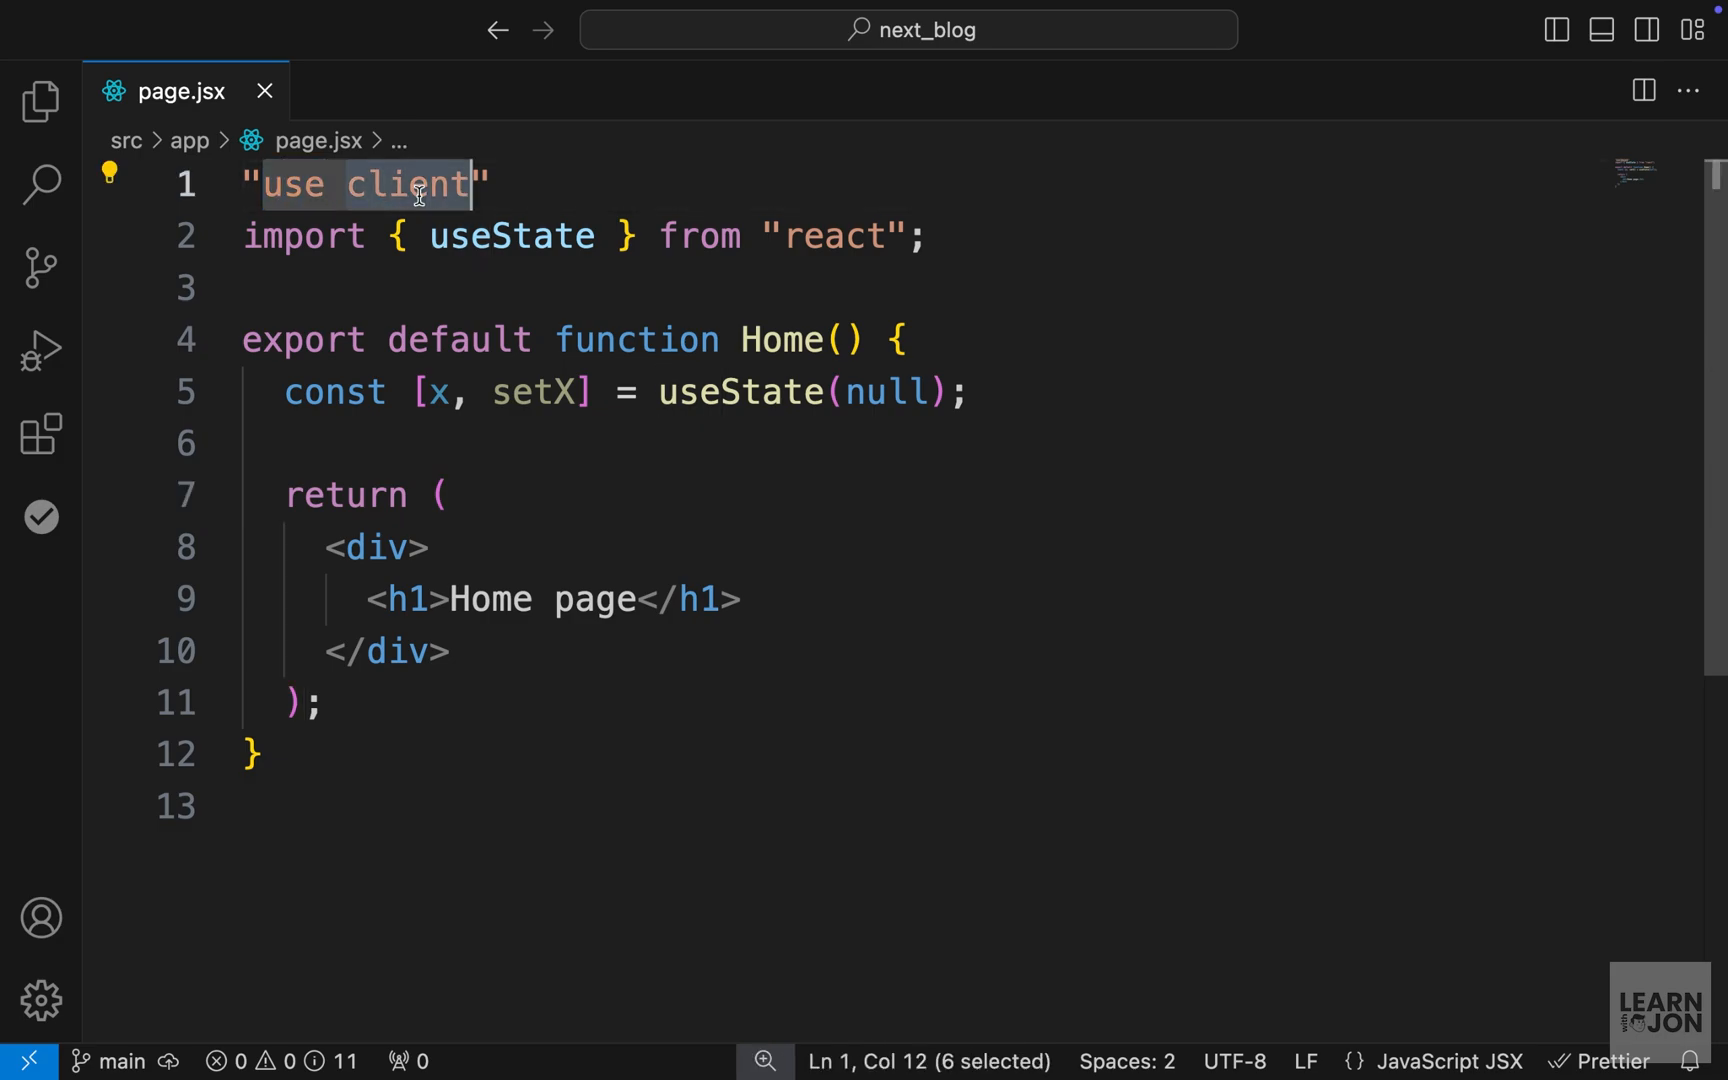
left_click(446, 494)
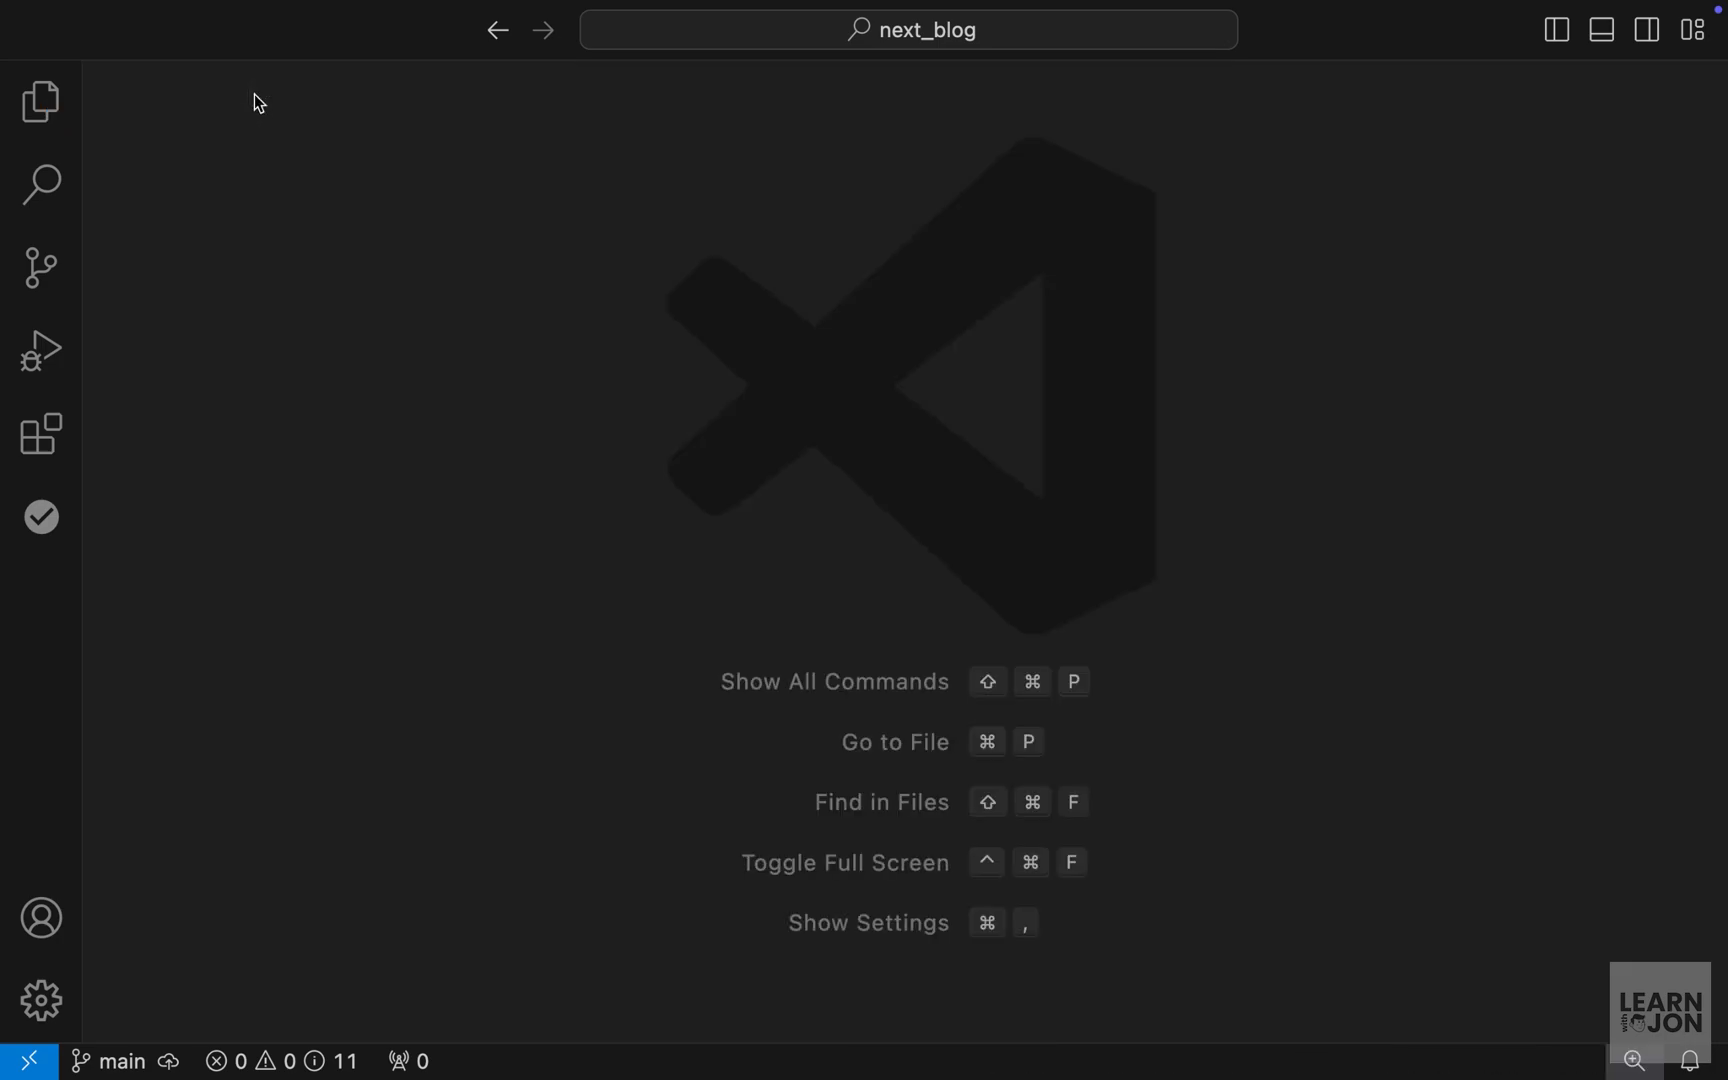
Create a new register folder inside src/app from the Explorer.
left_click(40, 100)
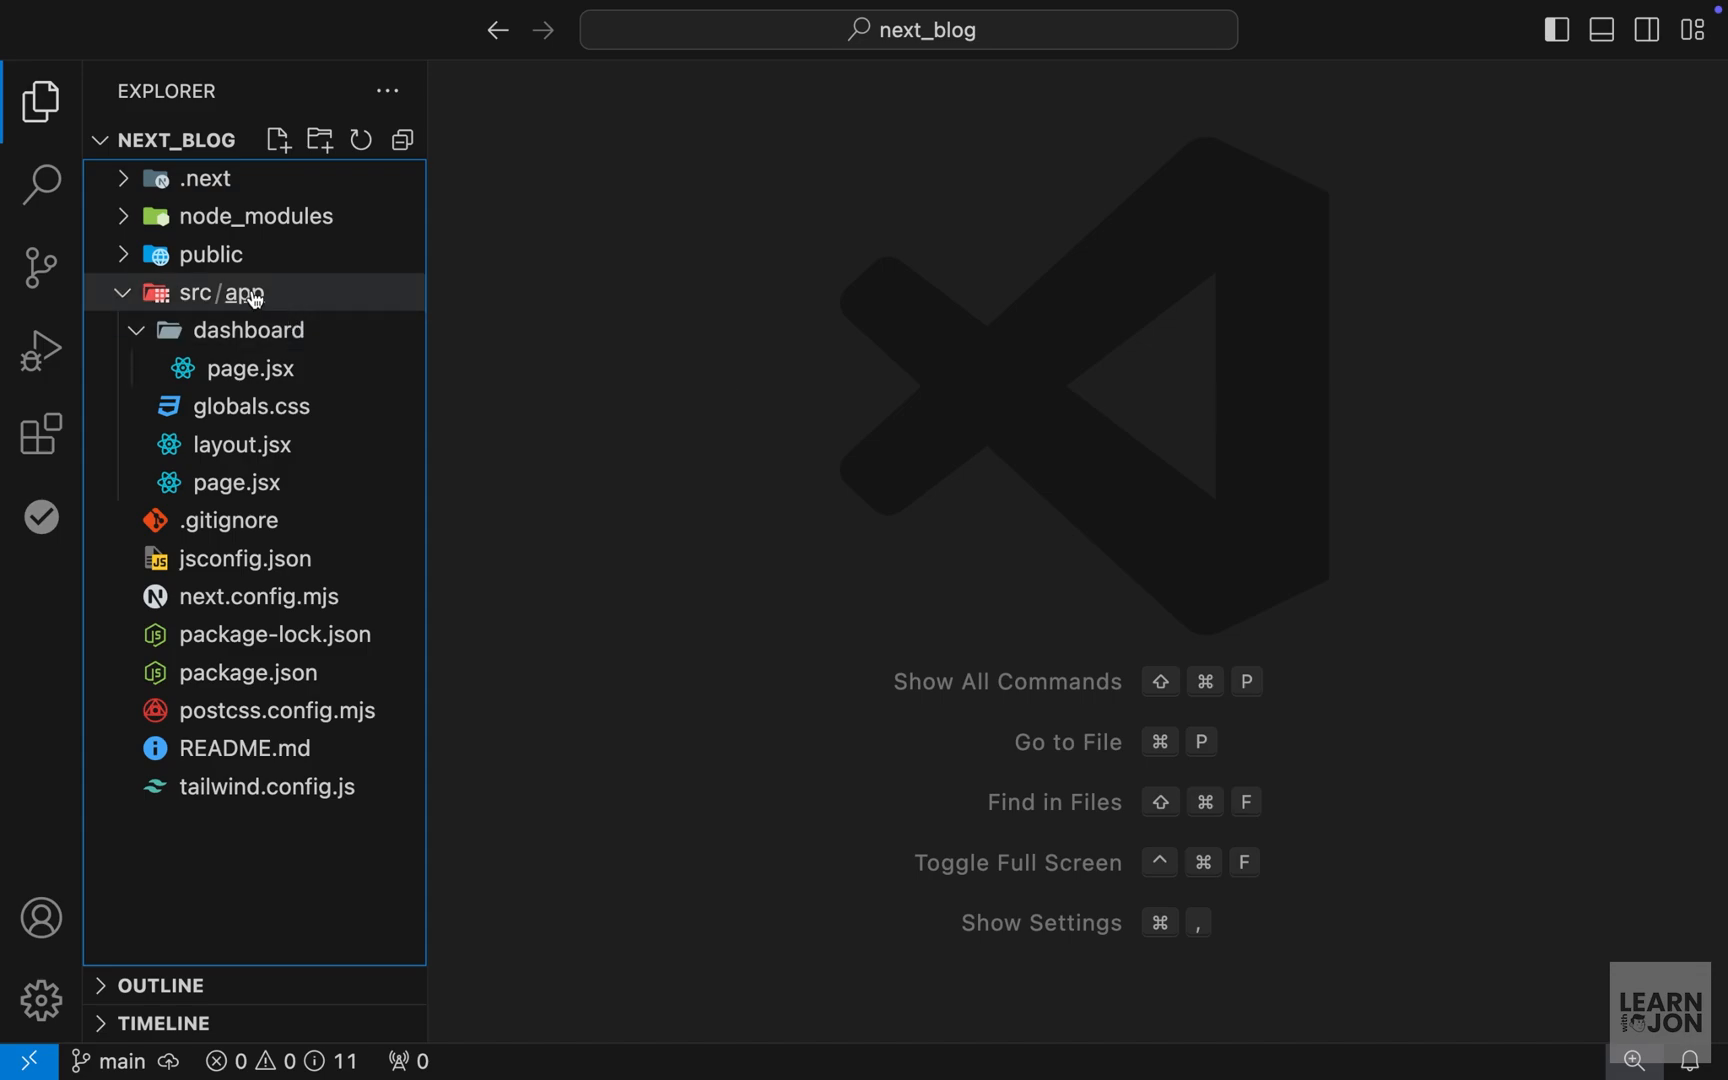
right_click(226, 292)
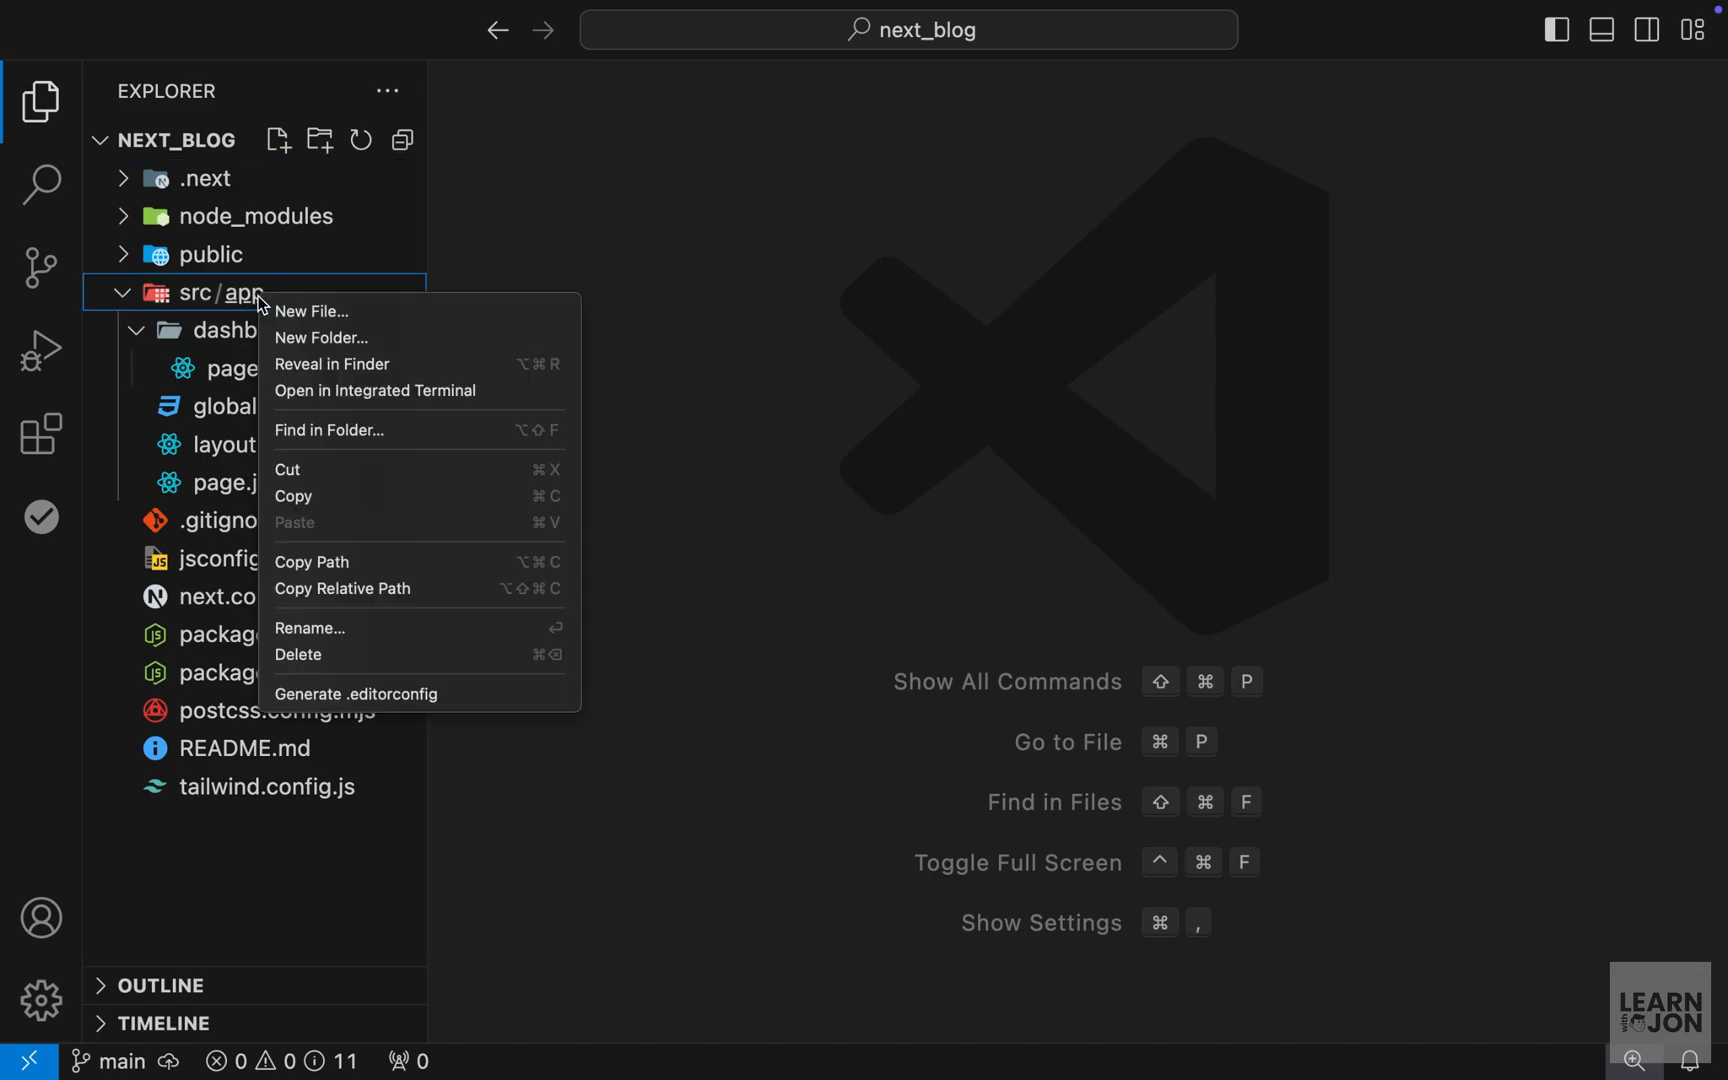
mouse_move(364, 338)
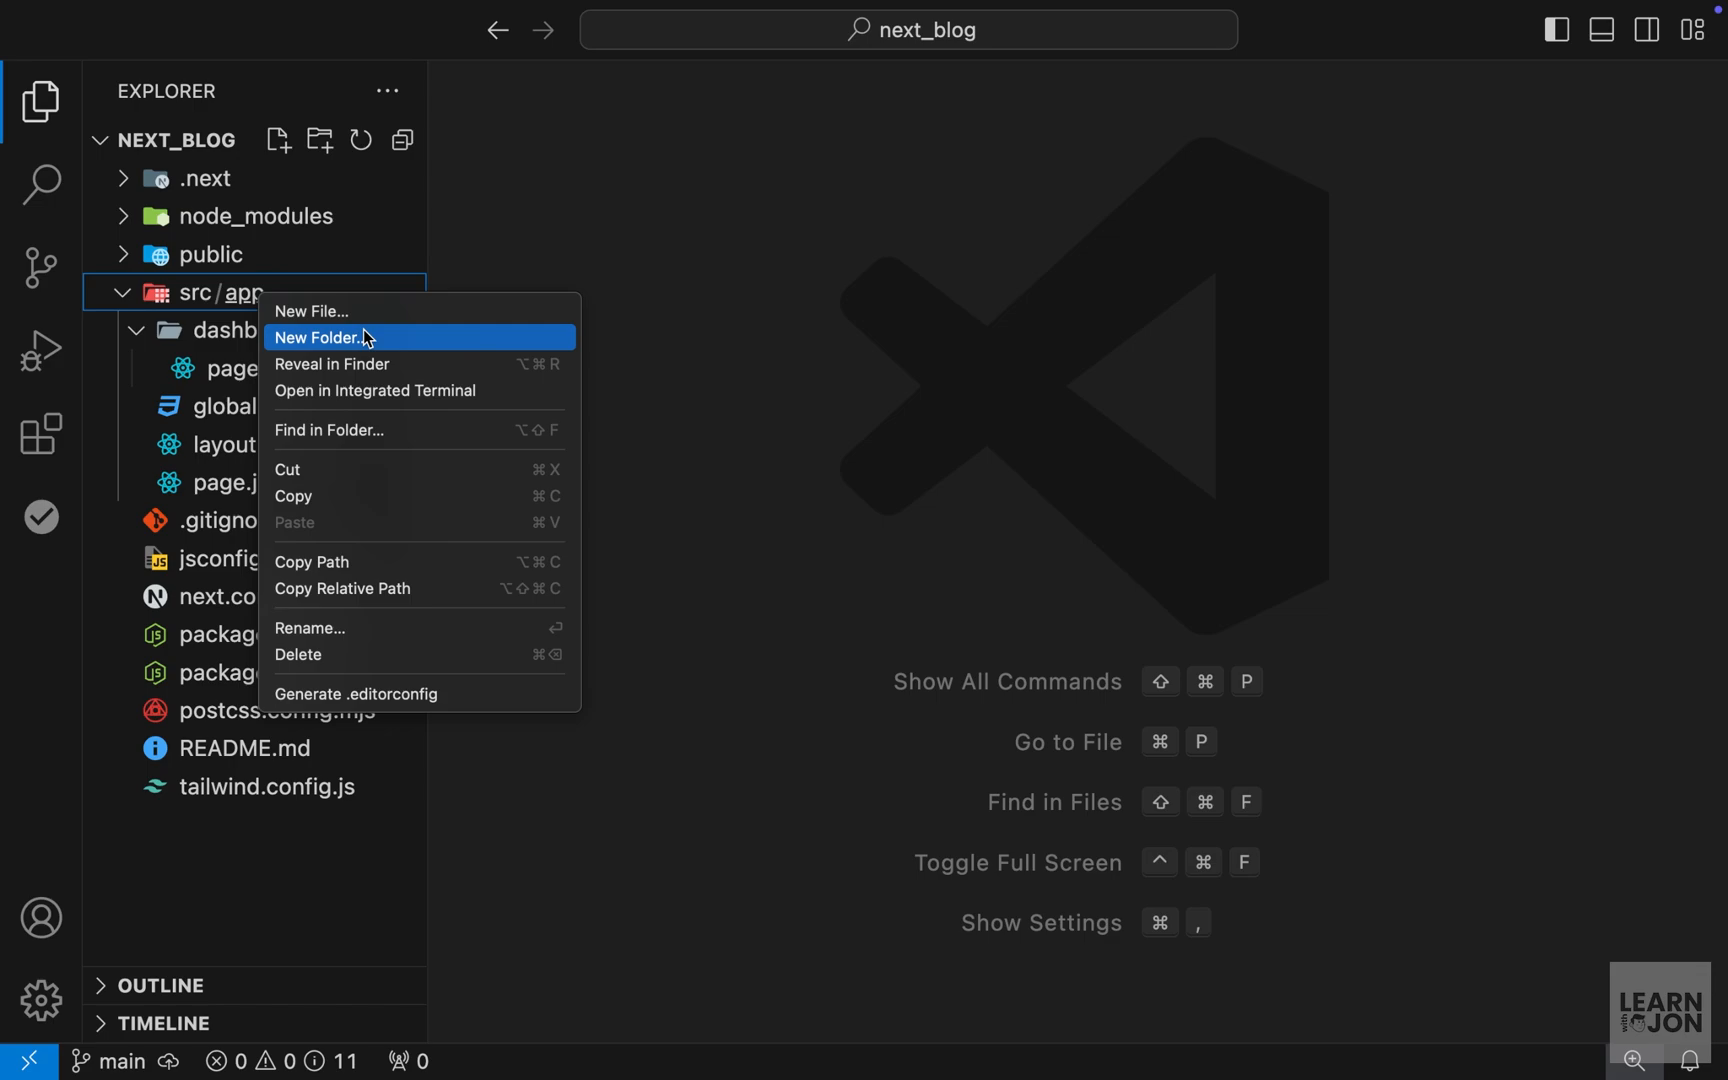
left_click(320, 338)
type("register")
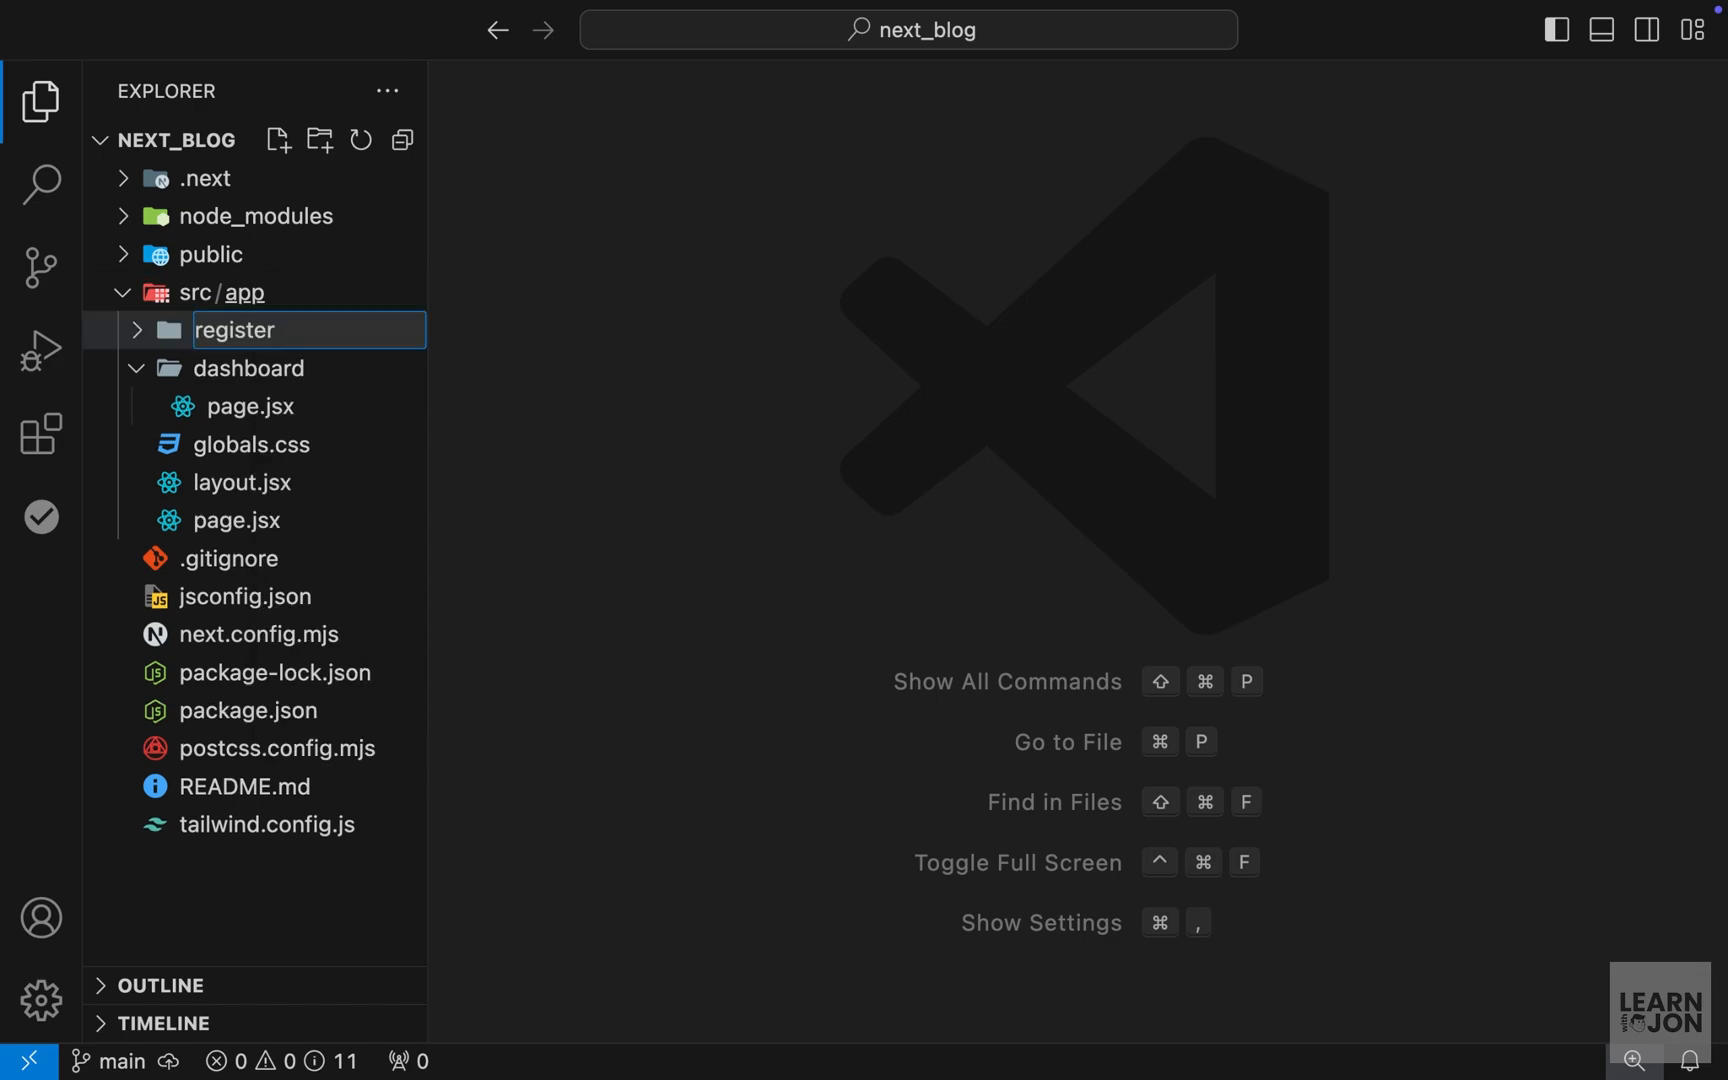
Create an empty page.jsx file inside the register folder and open it.
right_click(232, 406)
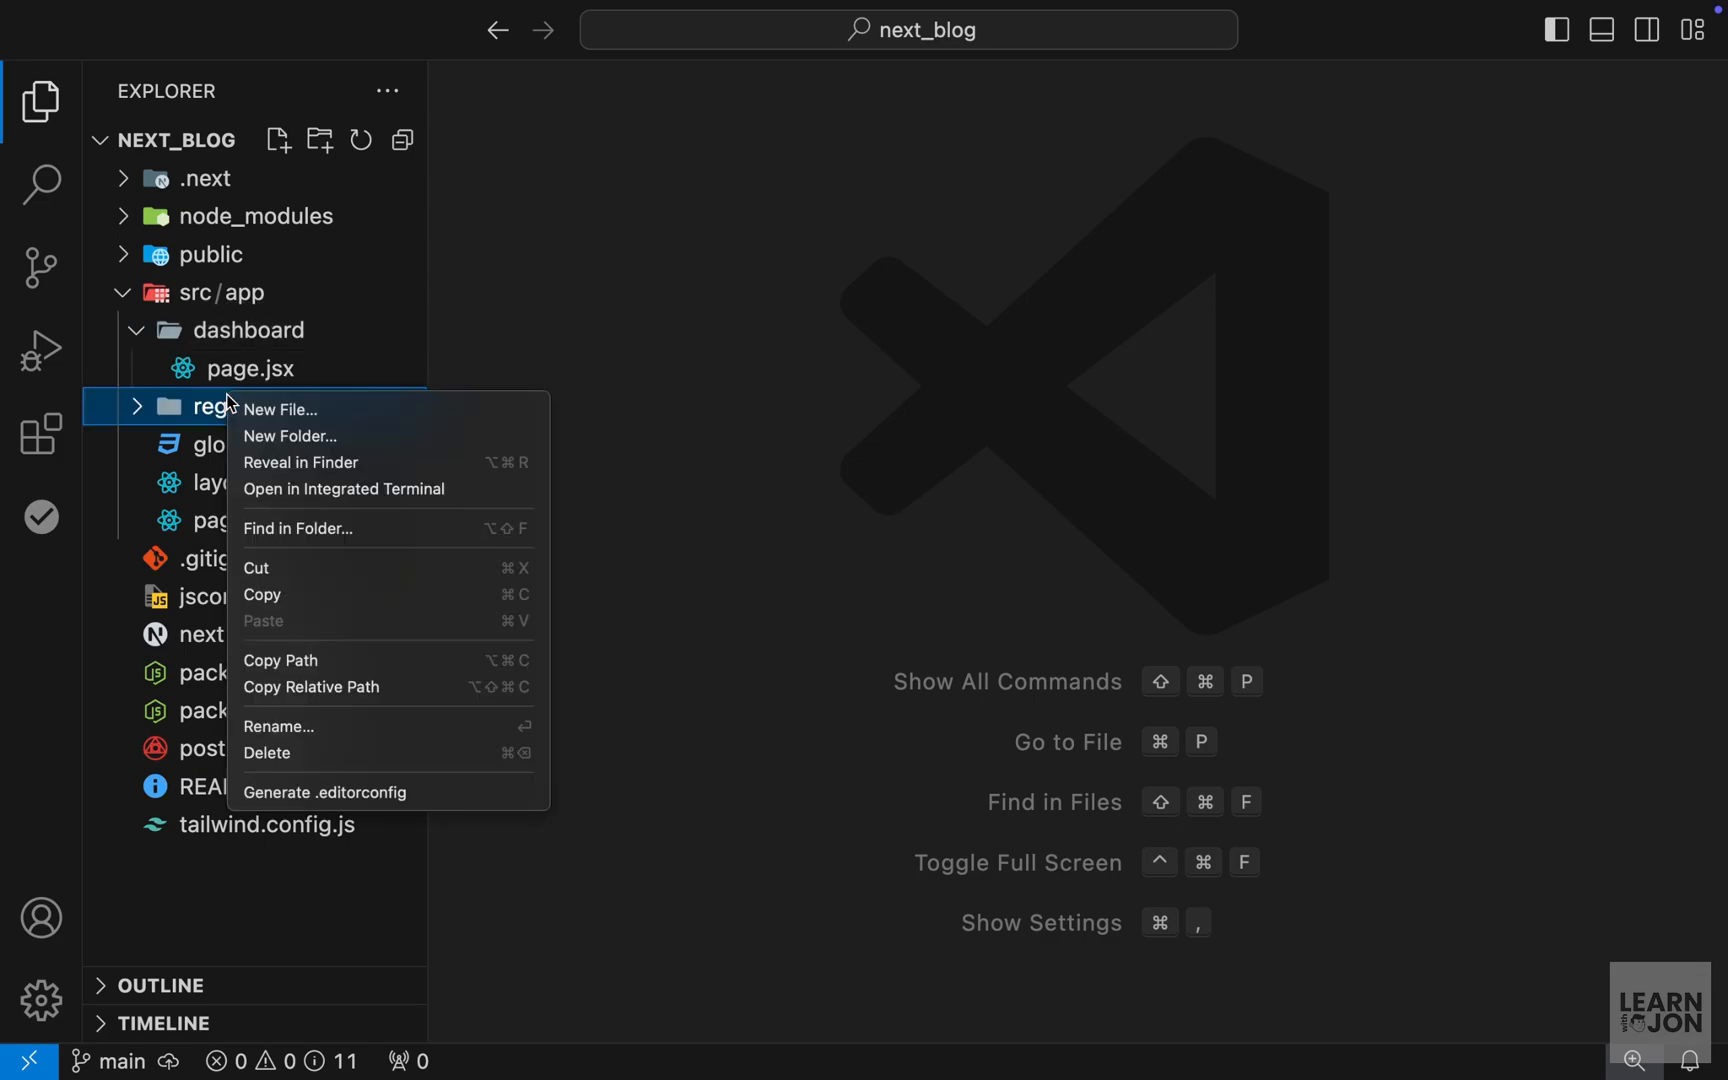
left_click(280, 408)
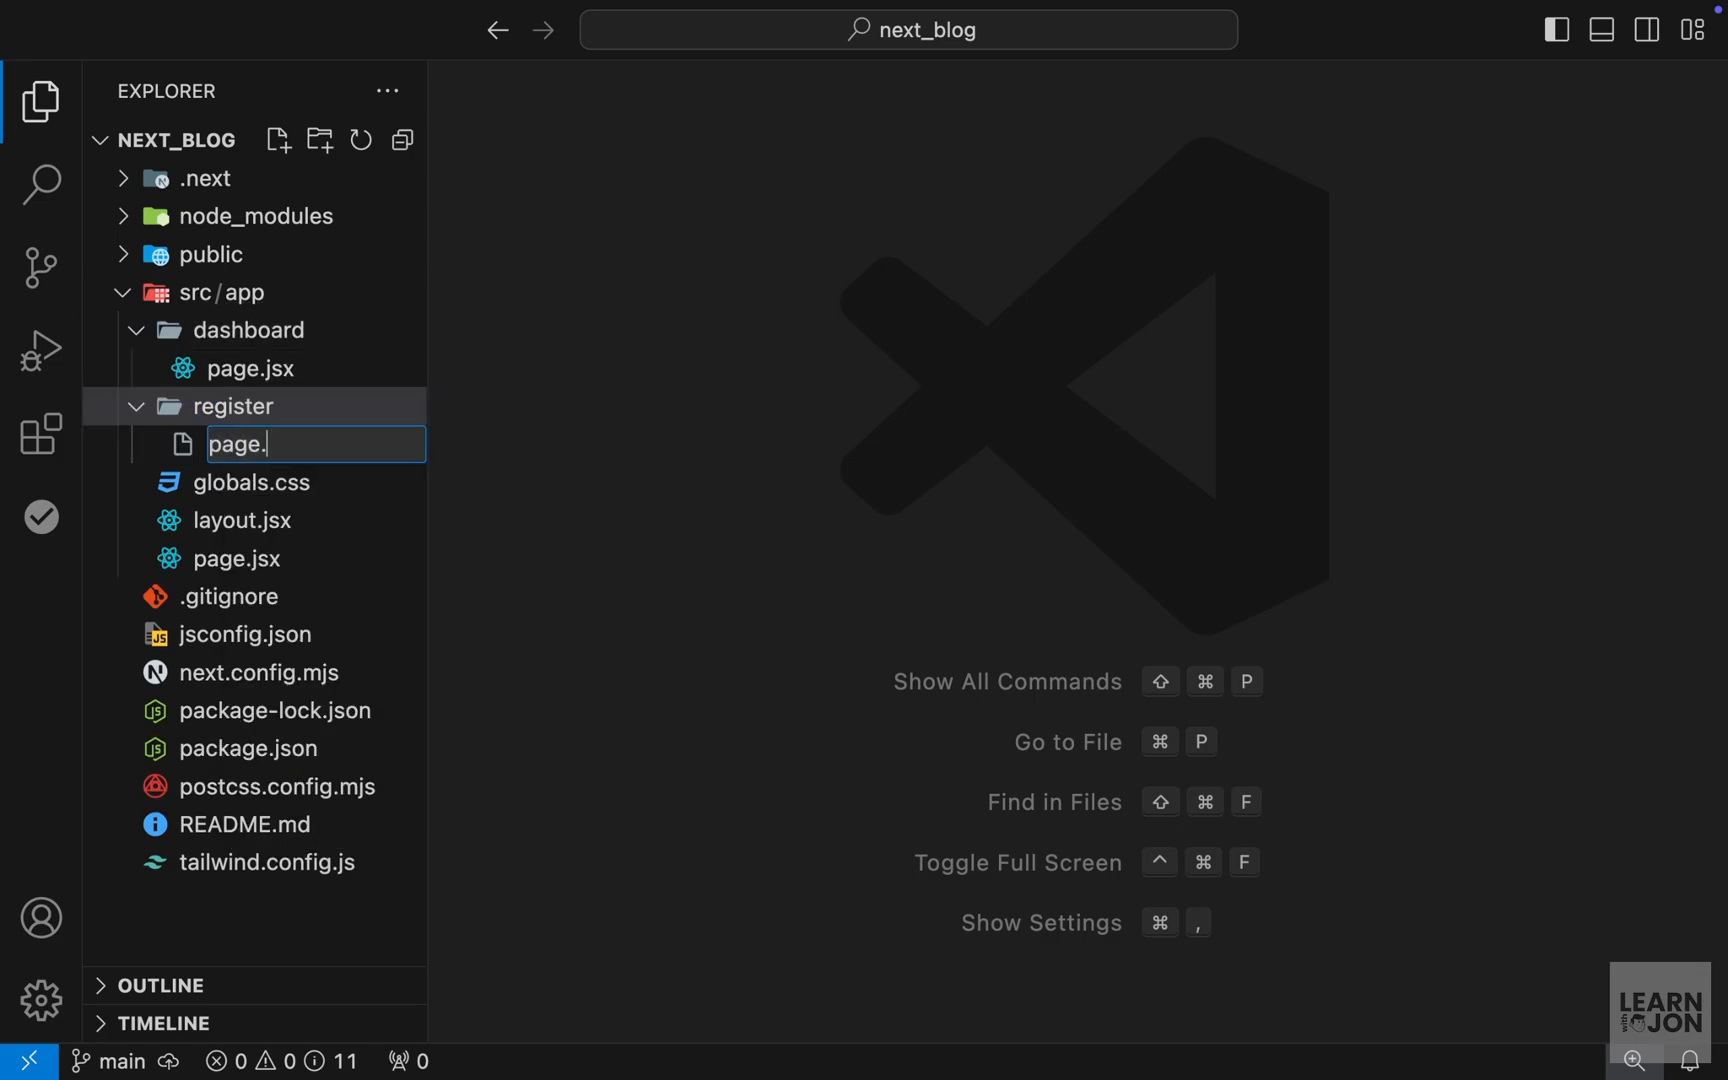
key("Enter")
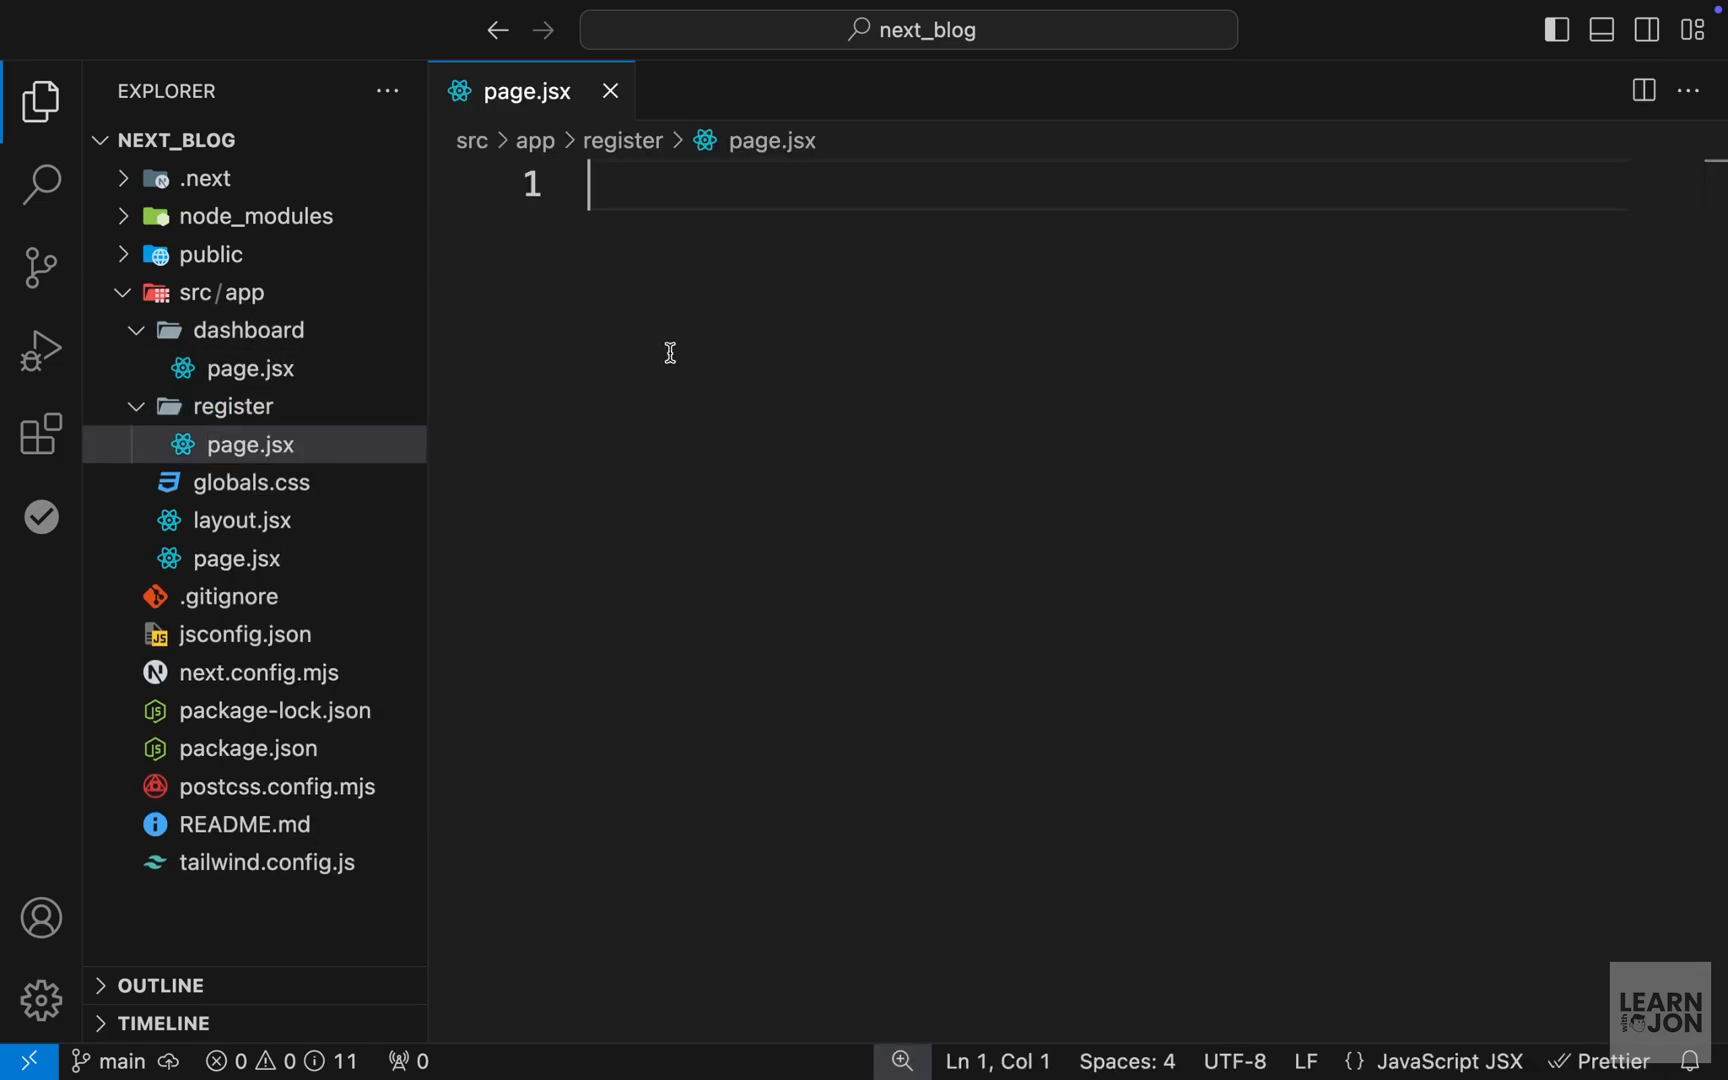
Export a Register component returning <h1 className="title">Register</h1> and save.
type("export default function Re")
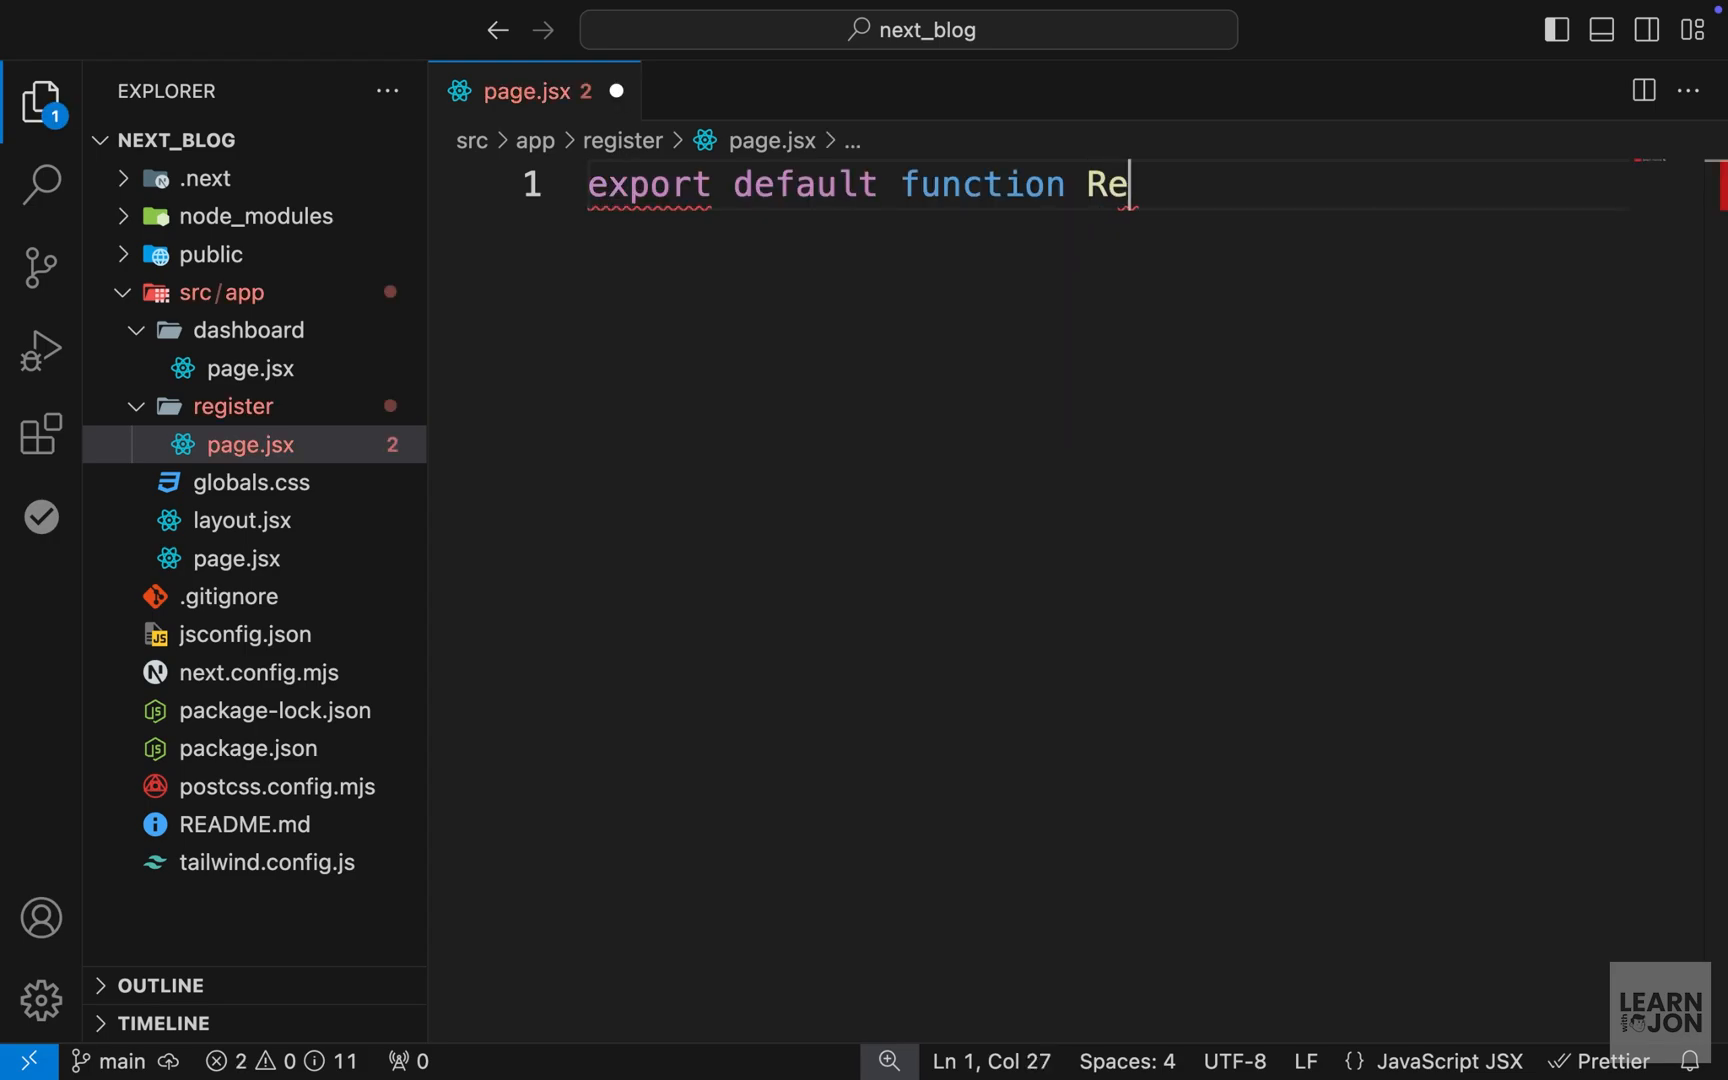
type("gister() {")
type("h")
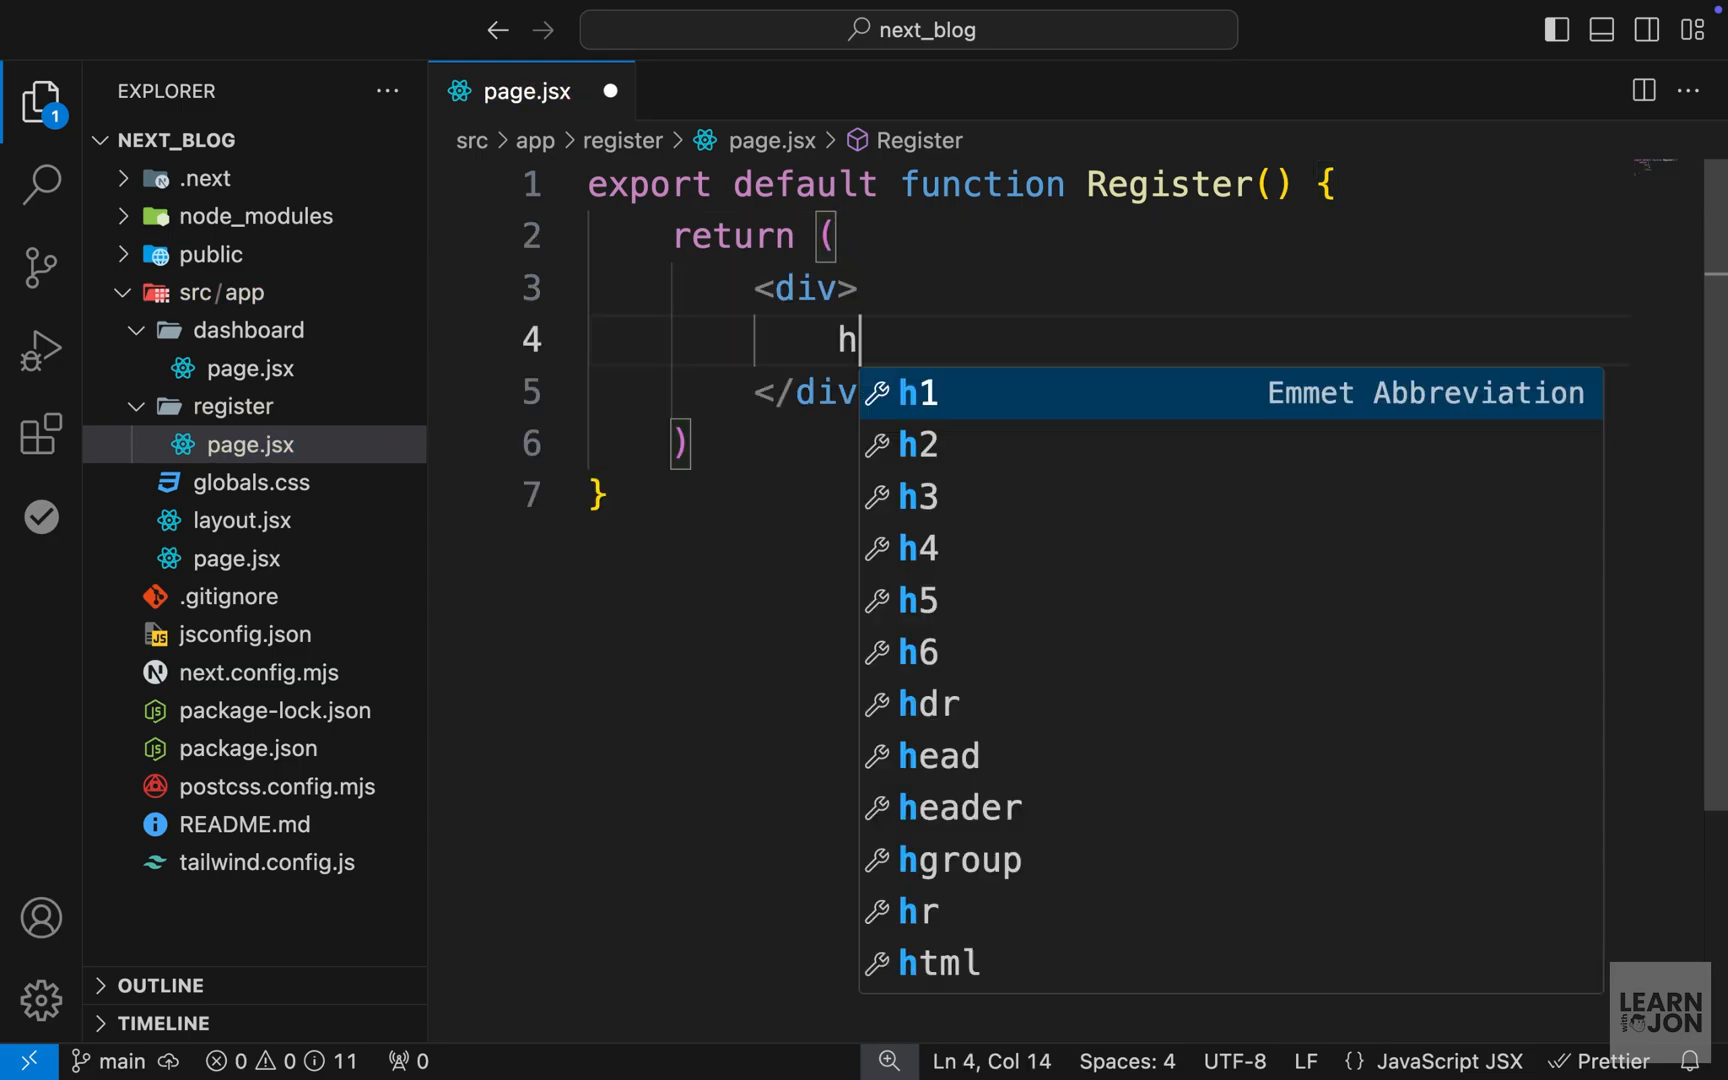
key("Tab")
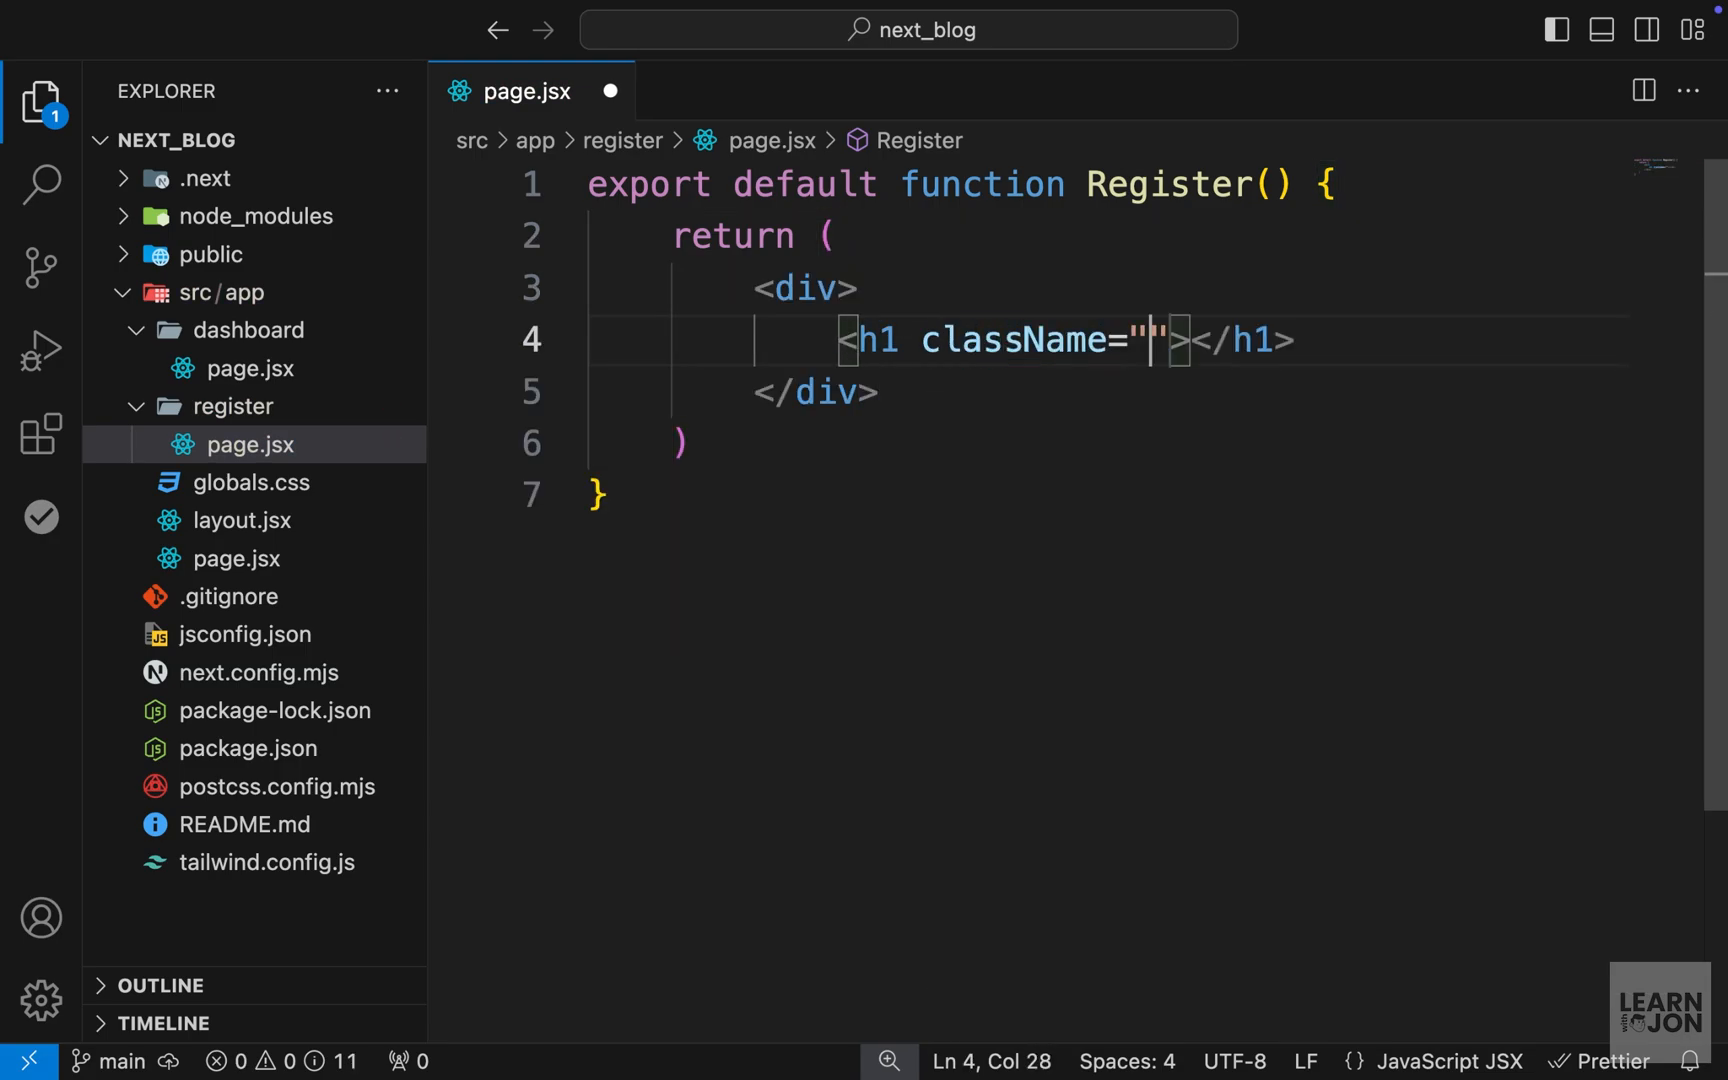
type("title")
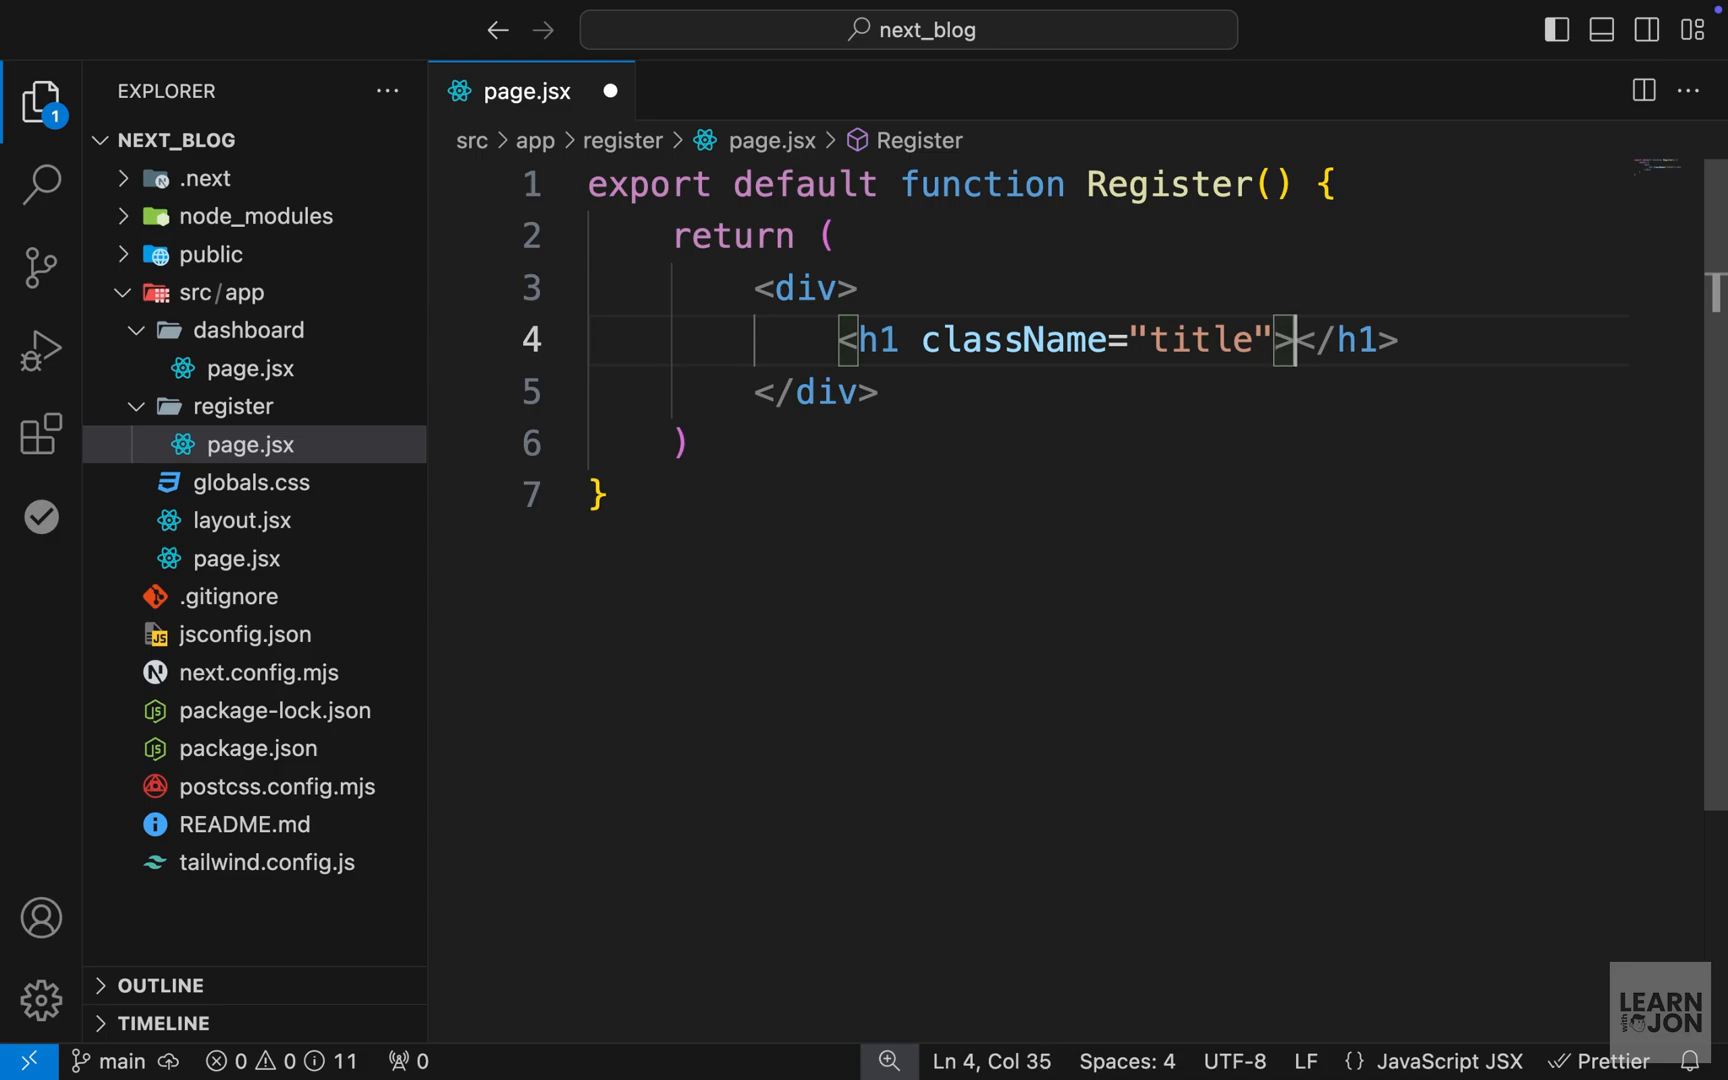
type("Regi")
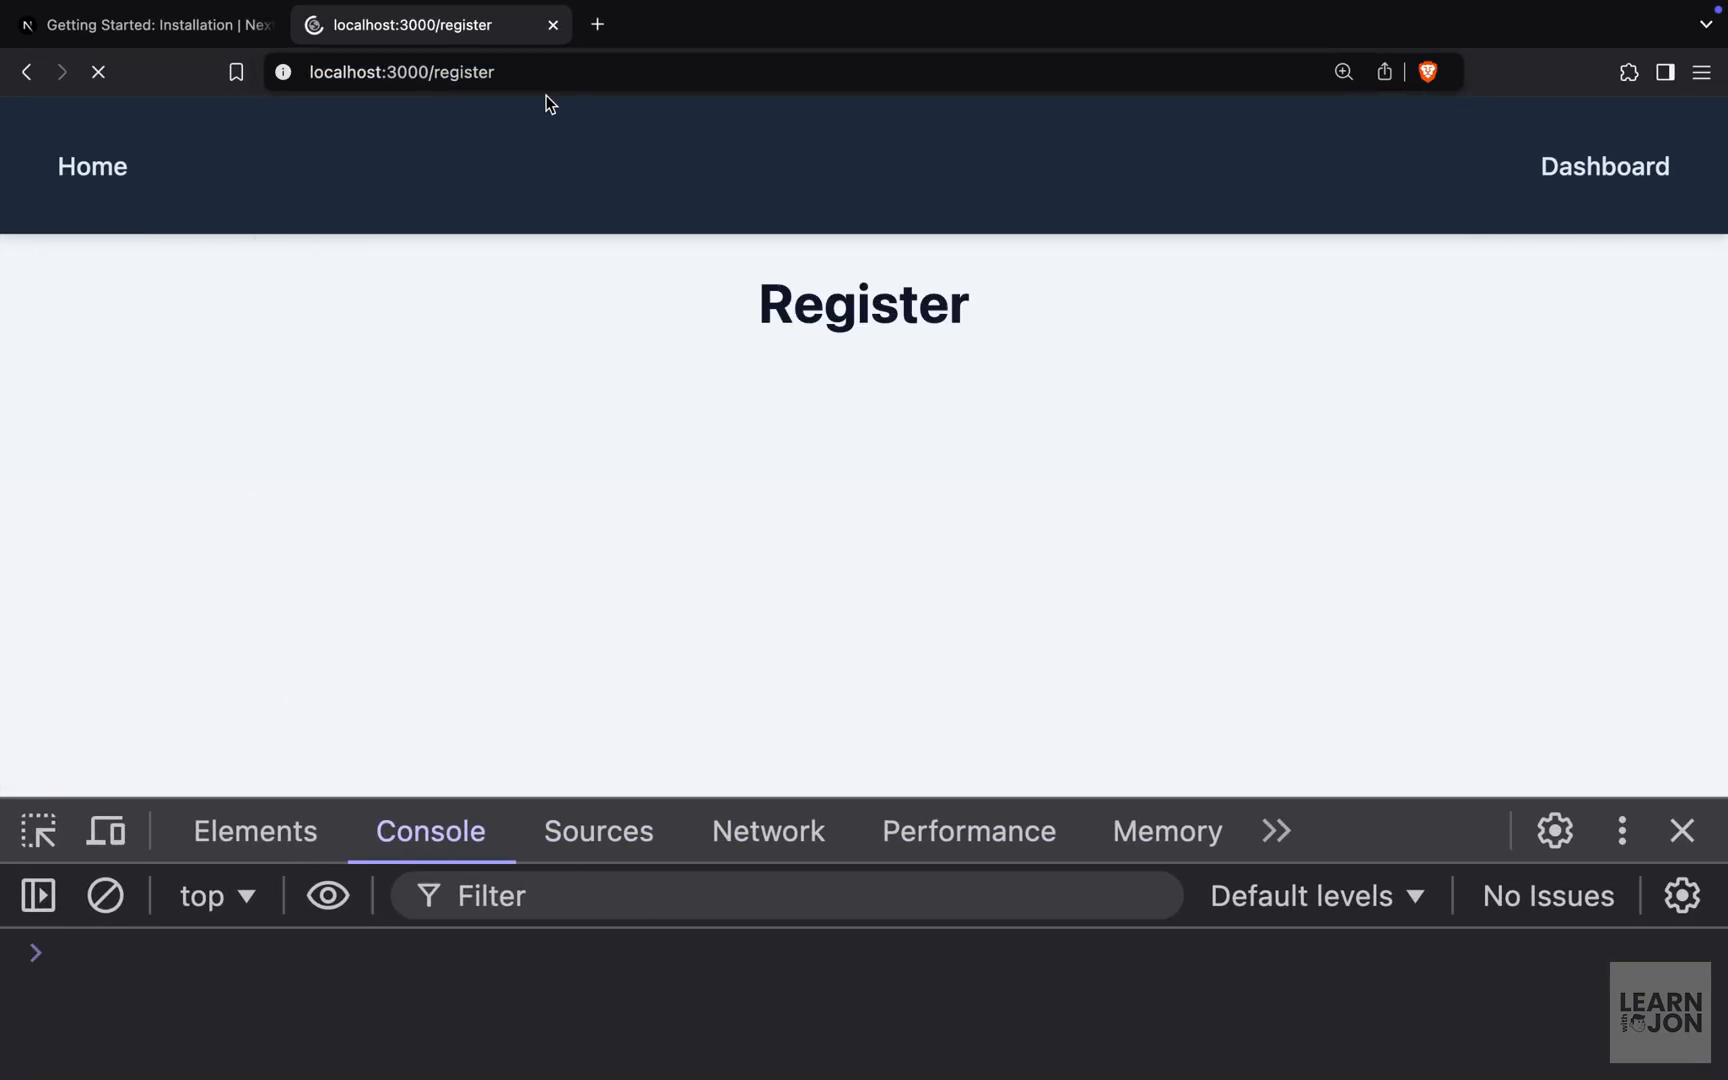
double_click(862, 304)
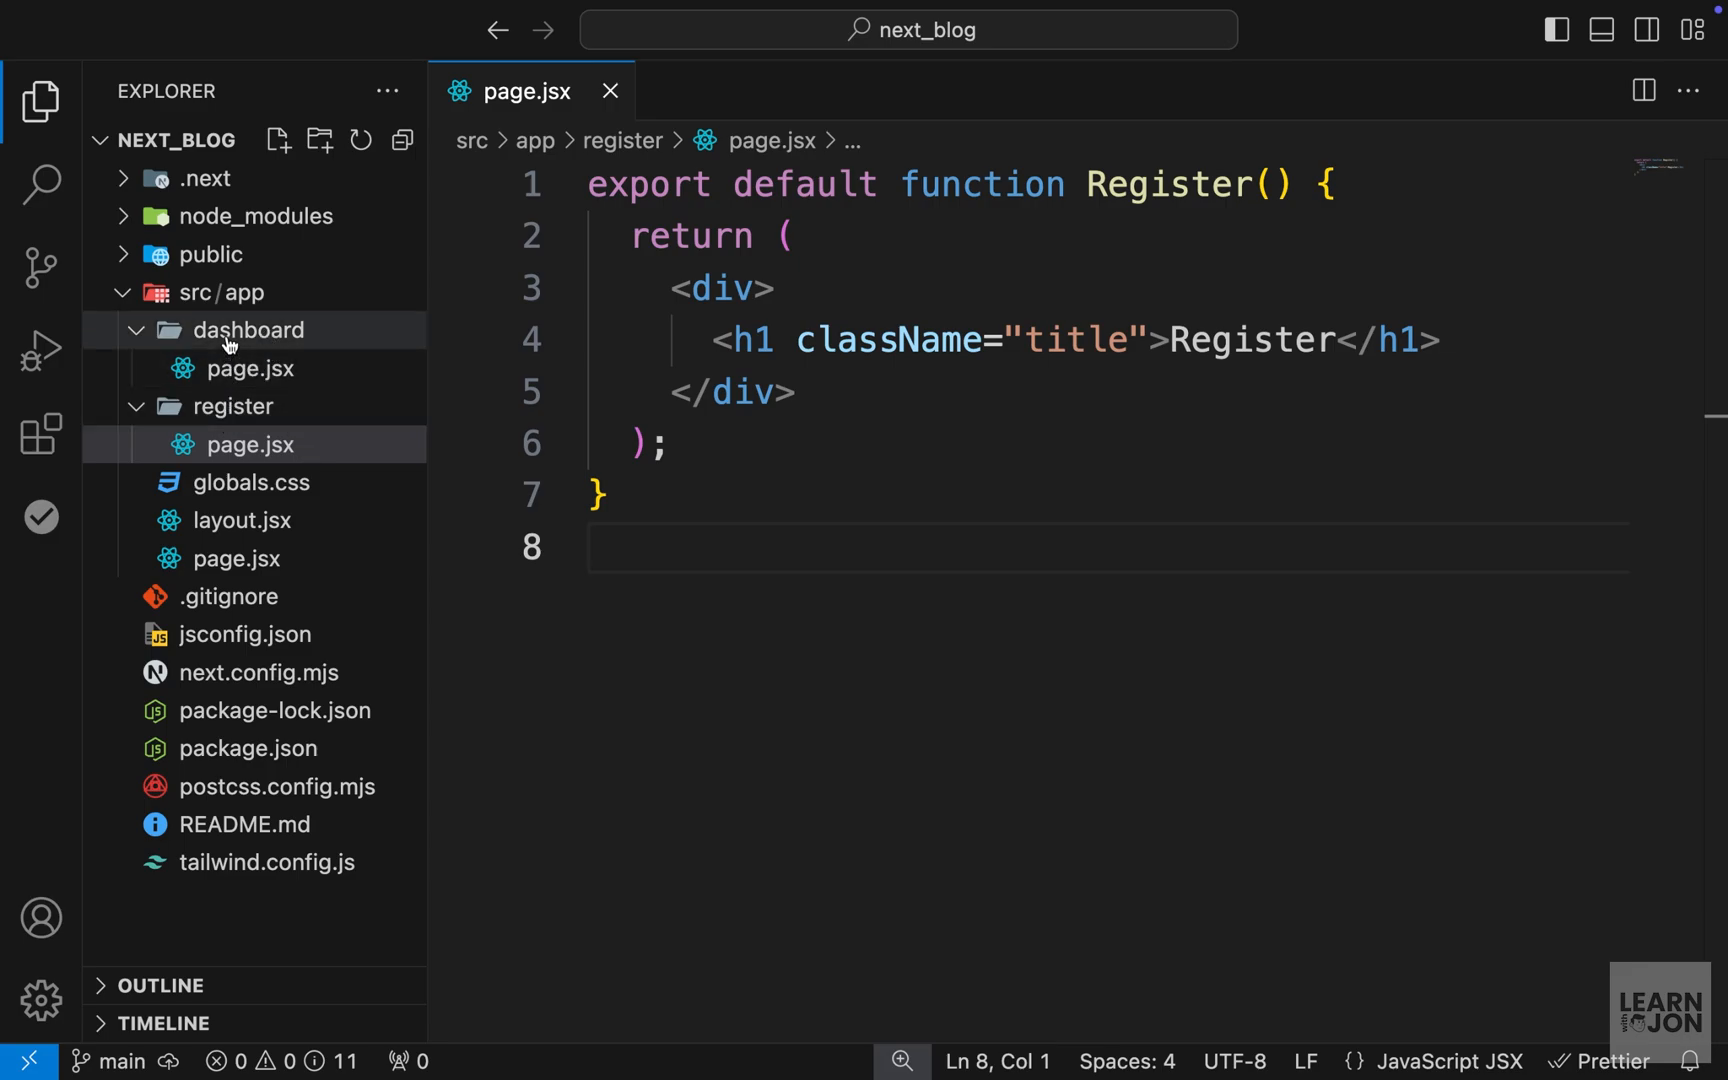
mouse_move(232, 406)
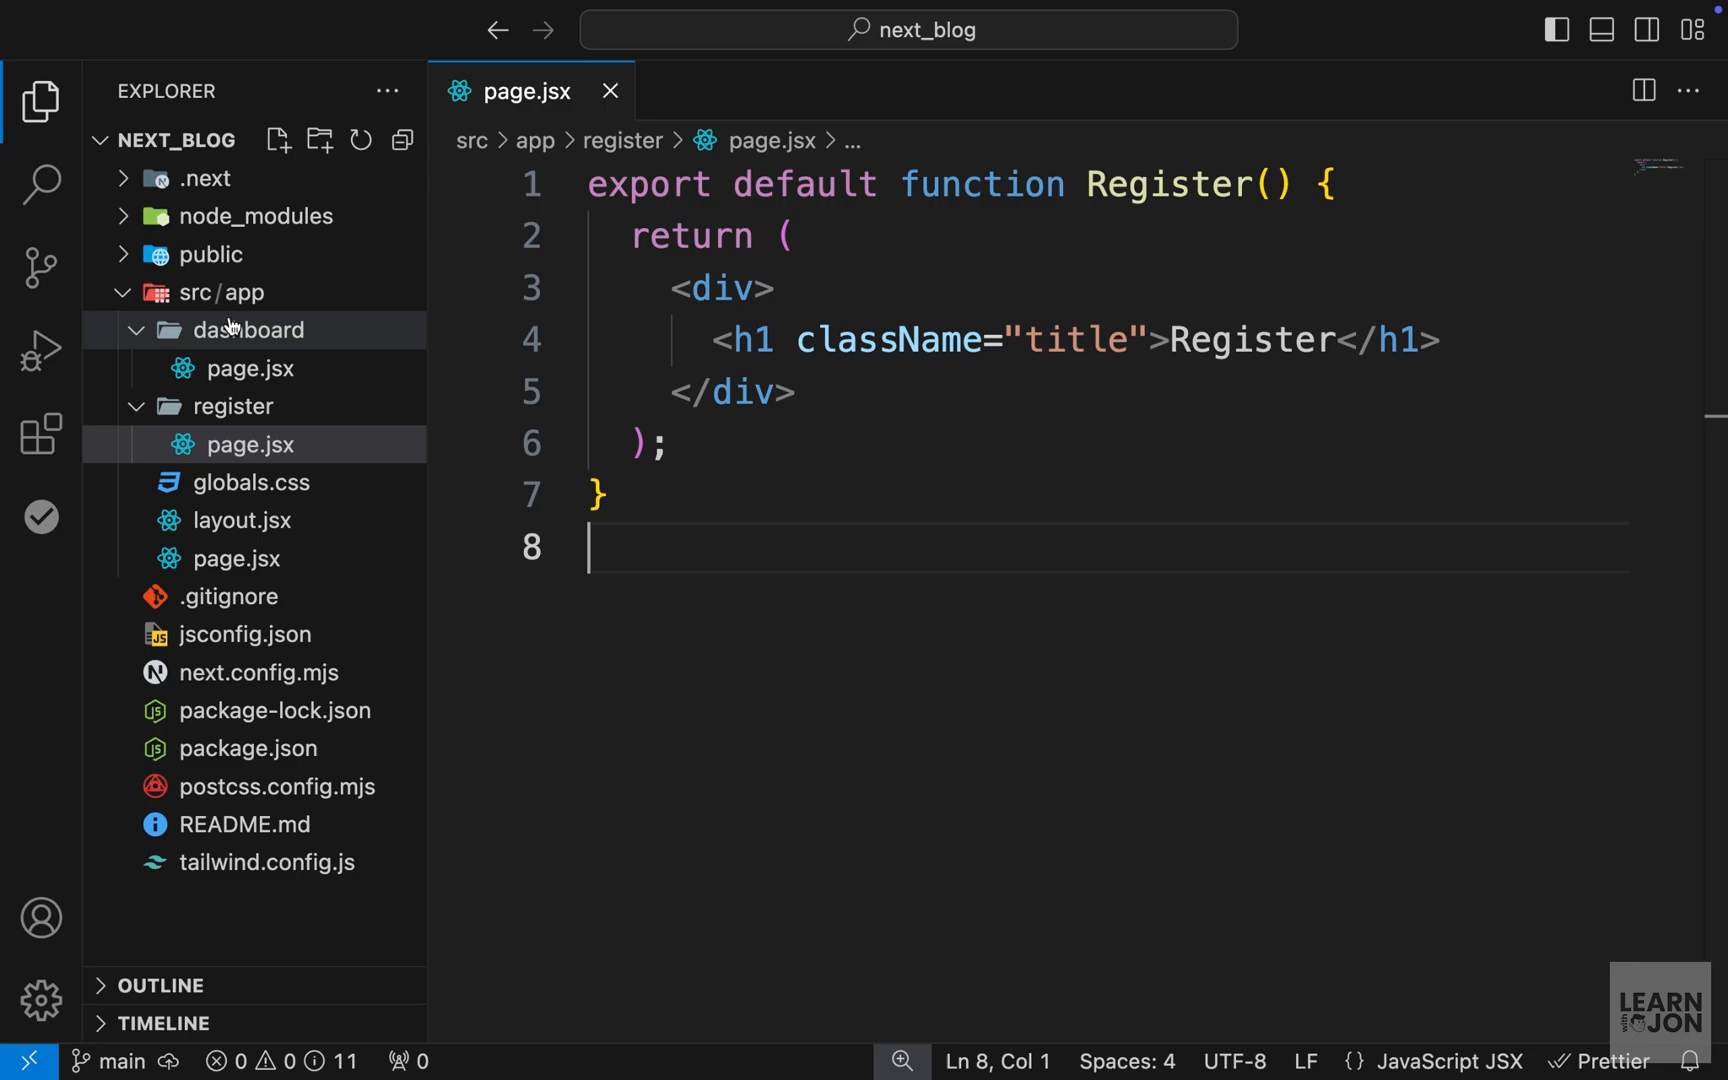
mouse_move(232, 406)
type("(")
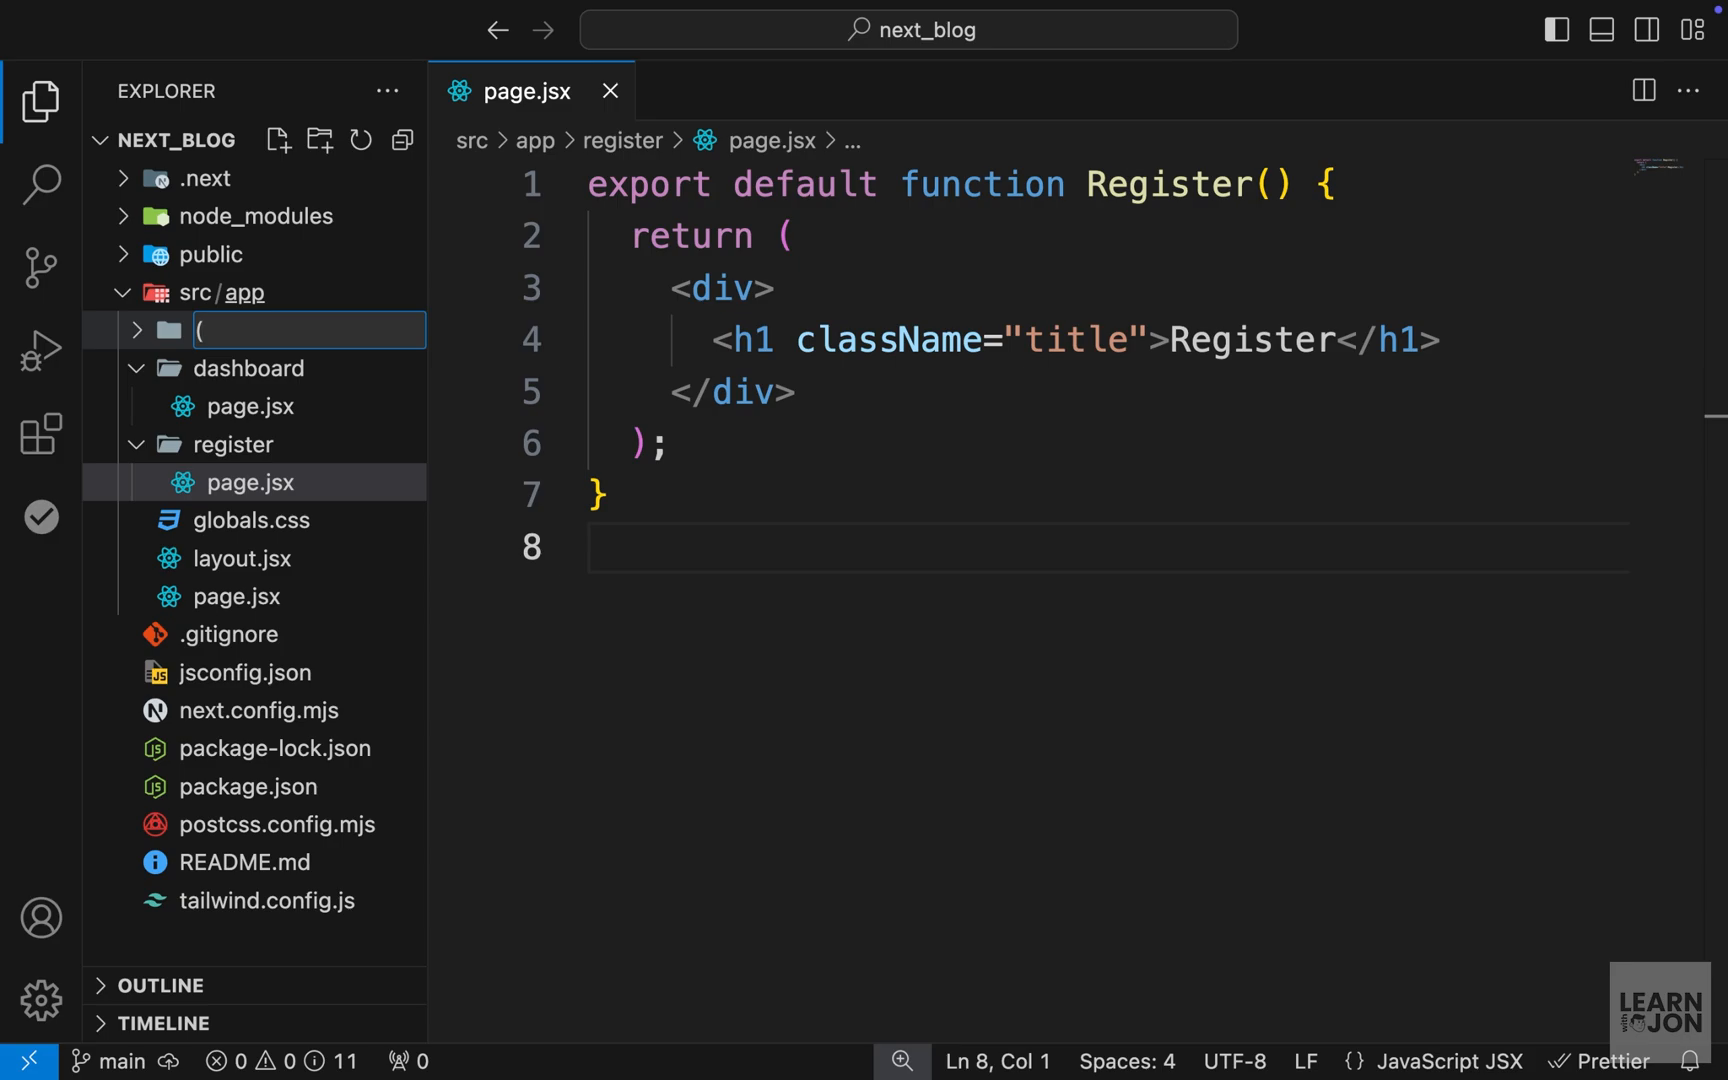
Create an (auth) route group folder in src/app and move register into it.
type("auth)")
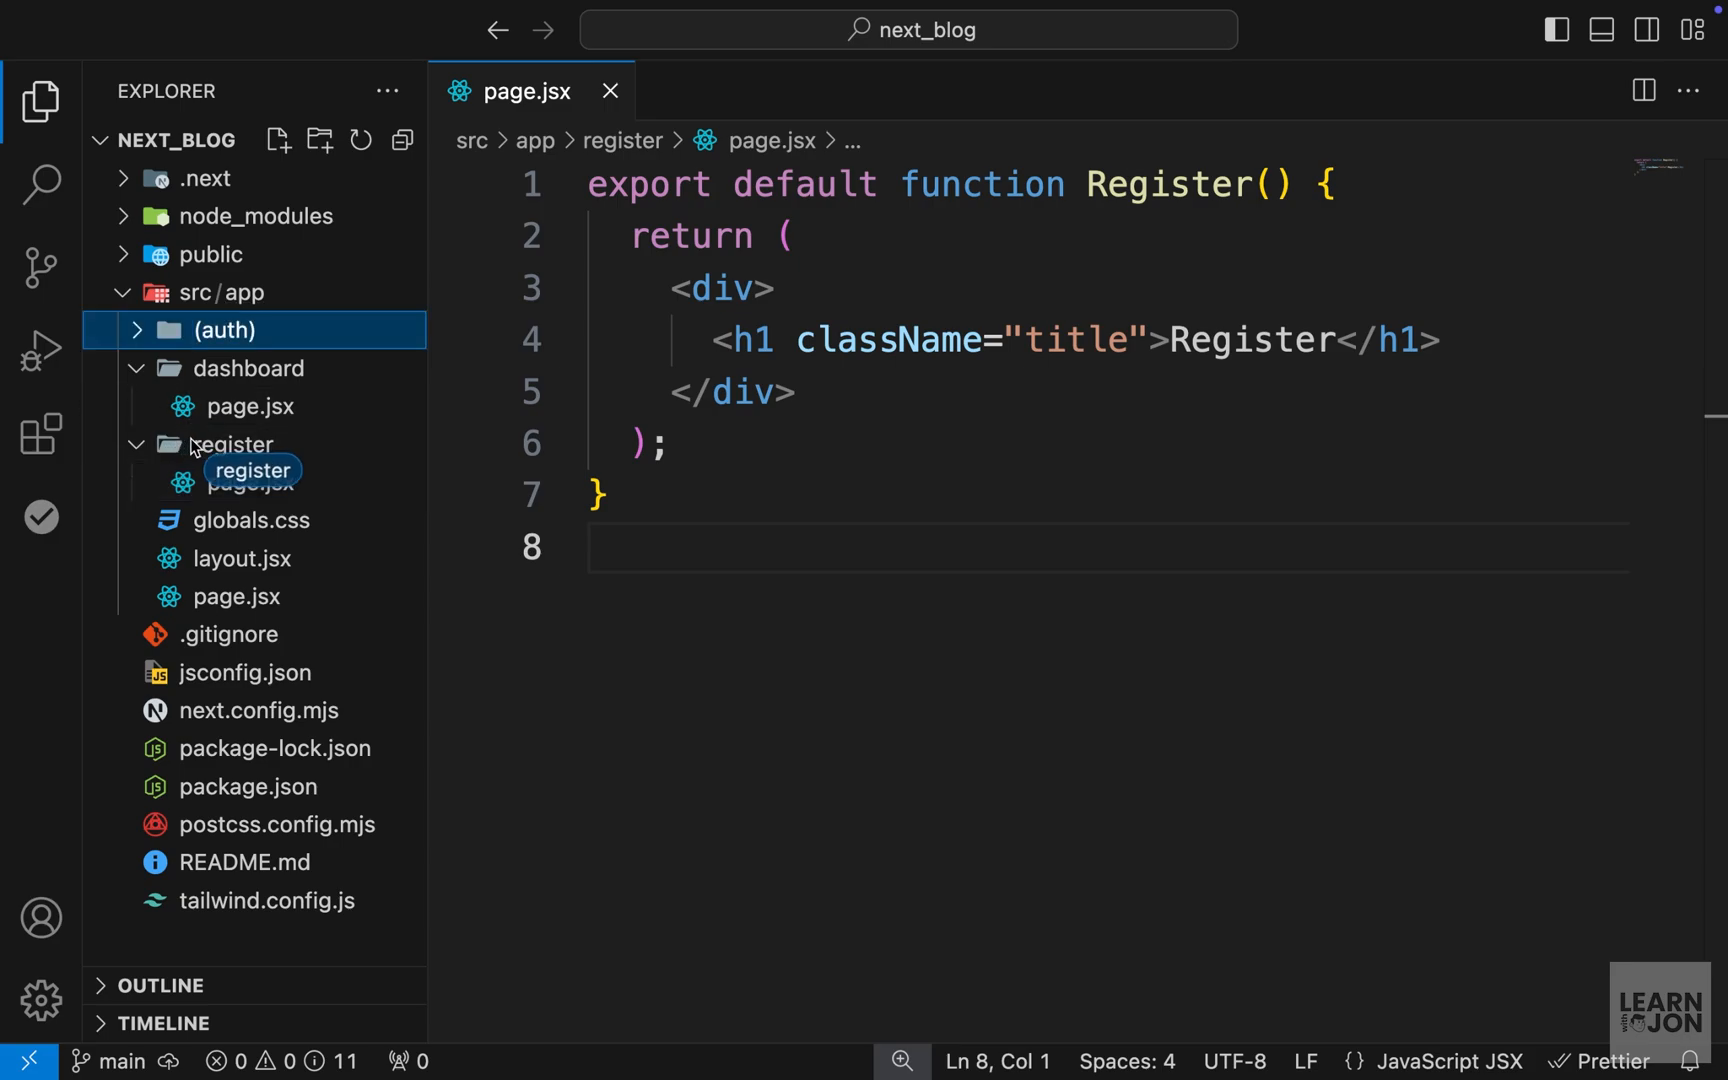
left_click_drag(234, 444, 224, 330)
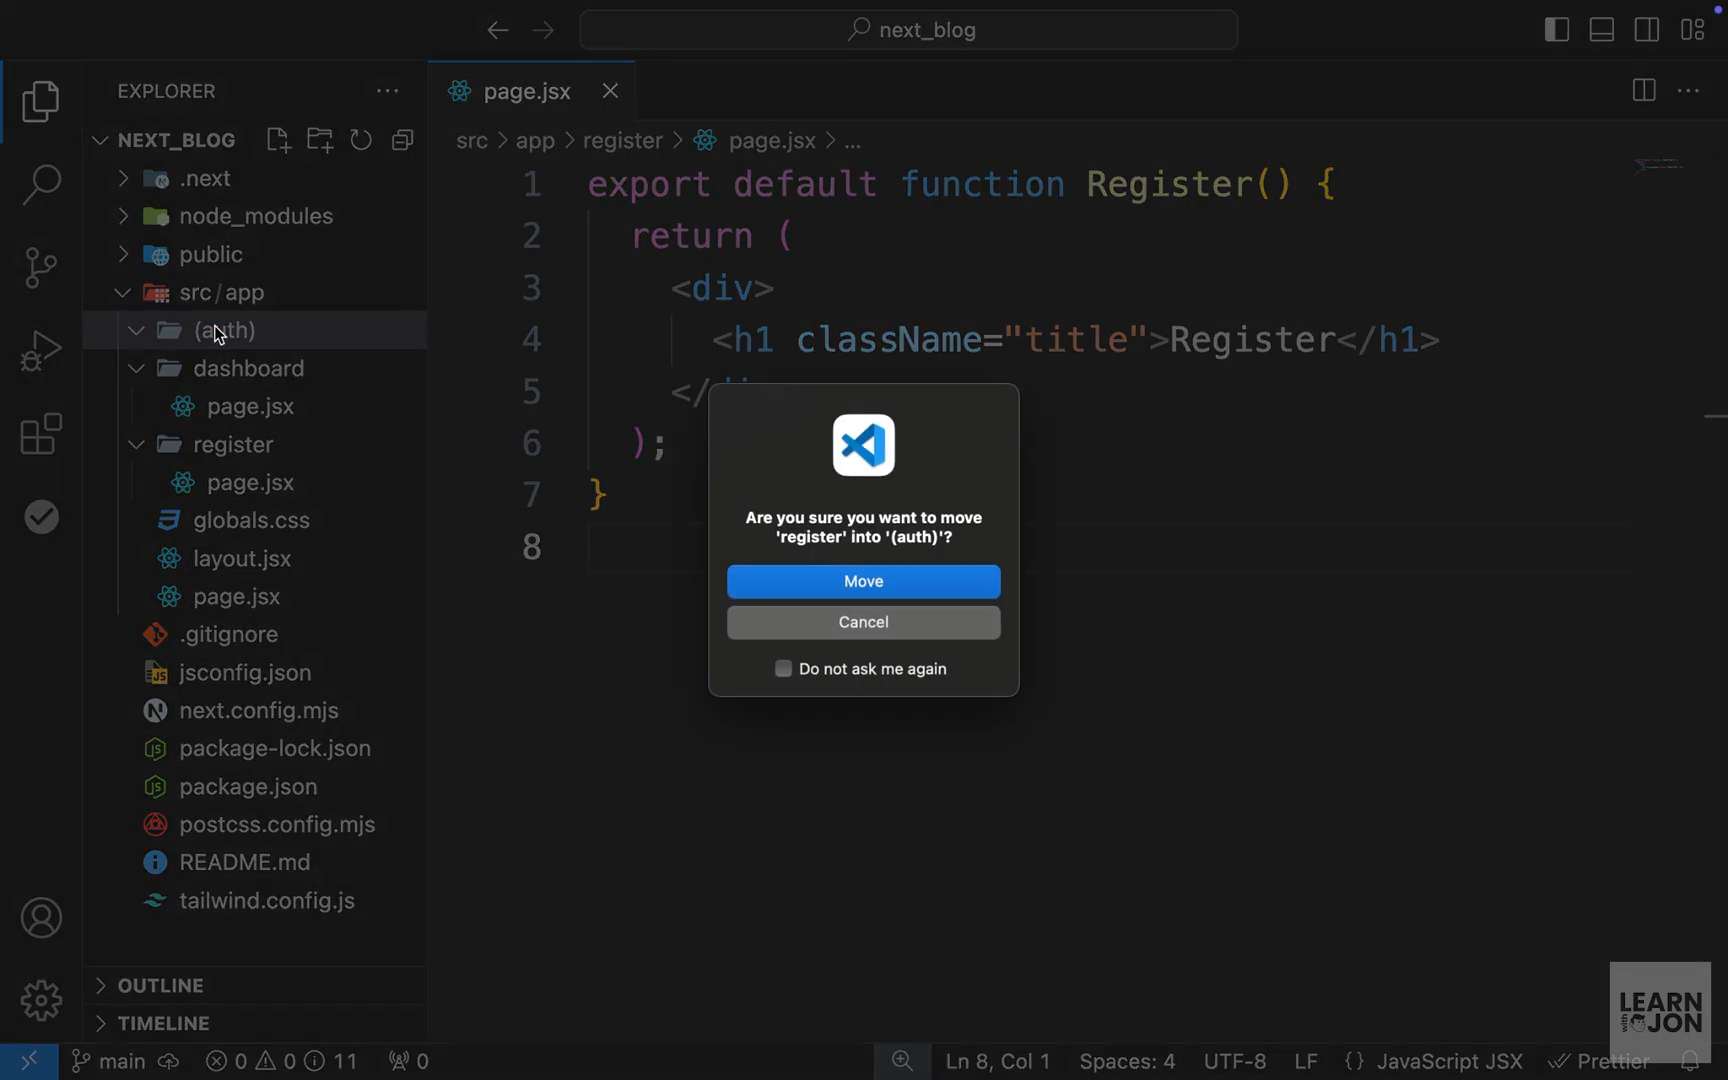
left_click(862, 580)
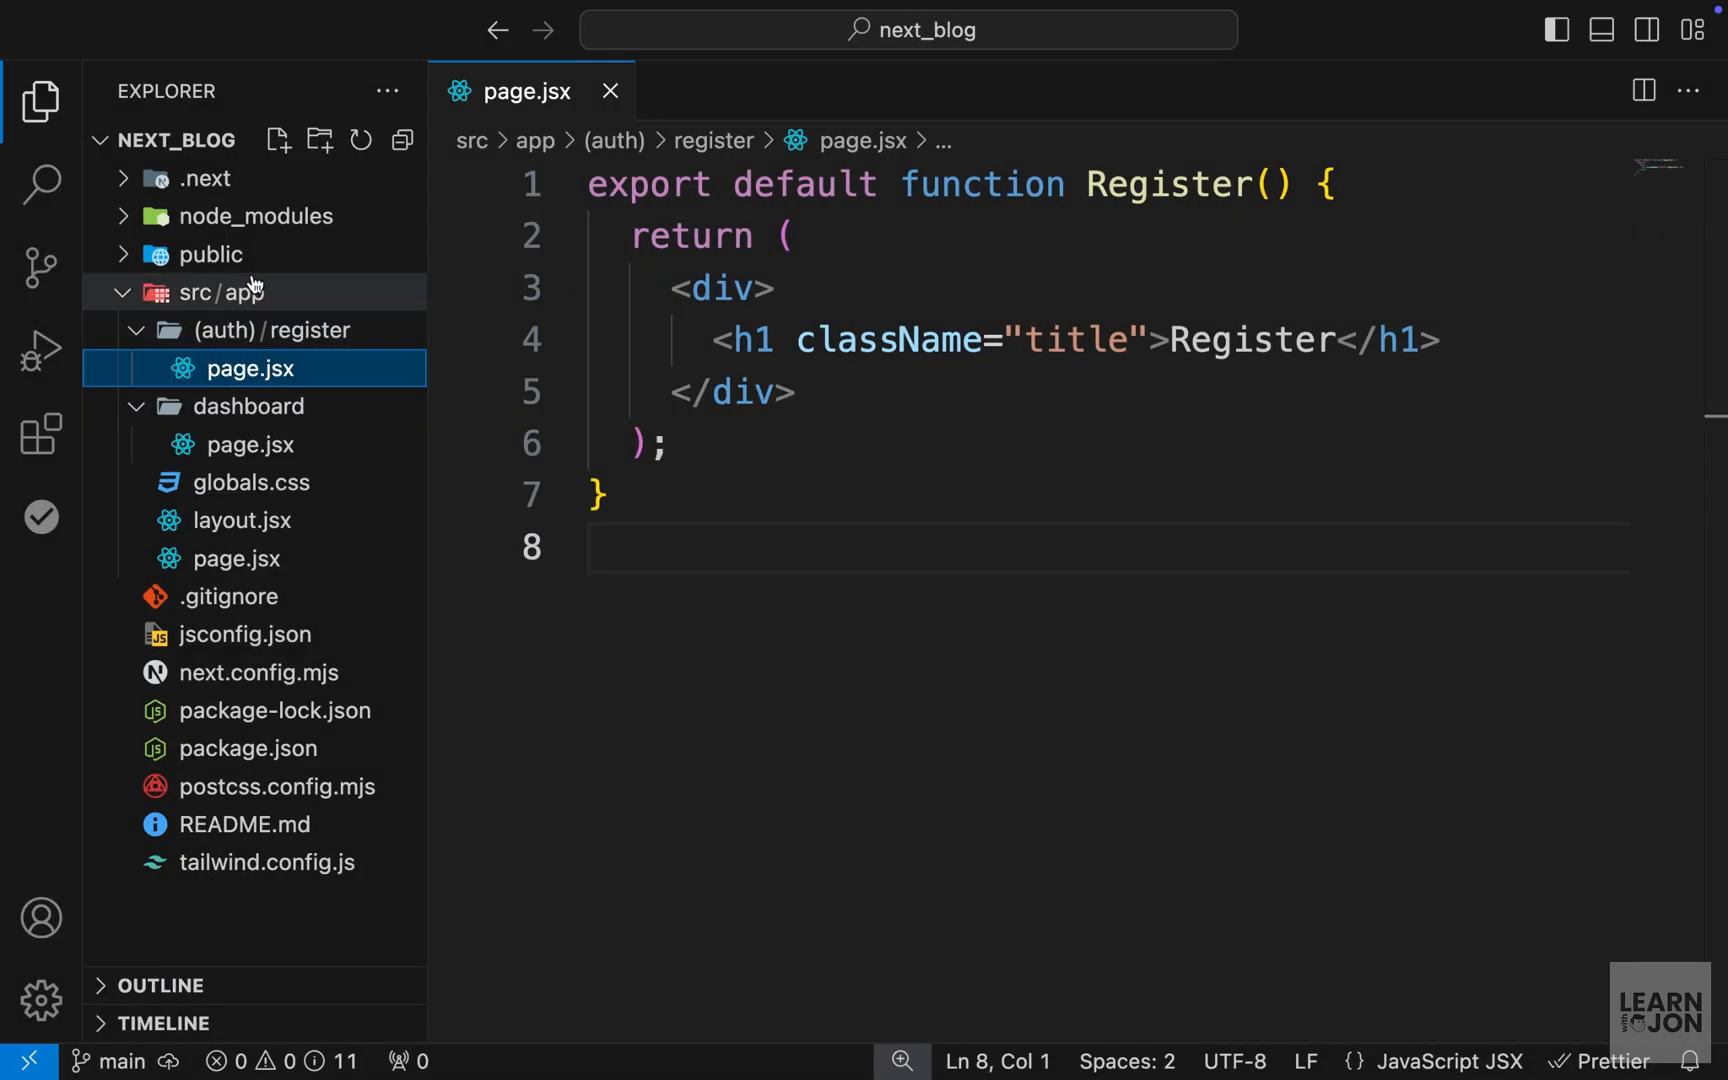
mouse_move(218, 316)
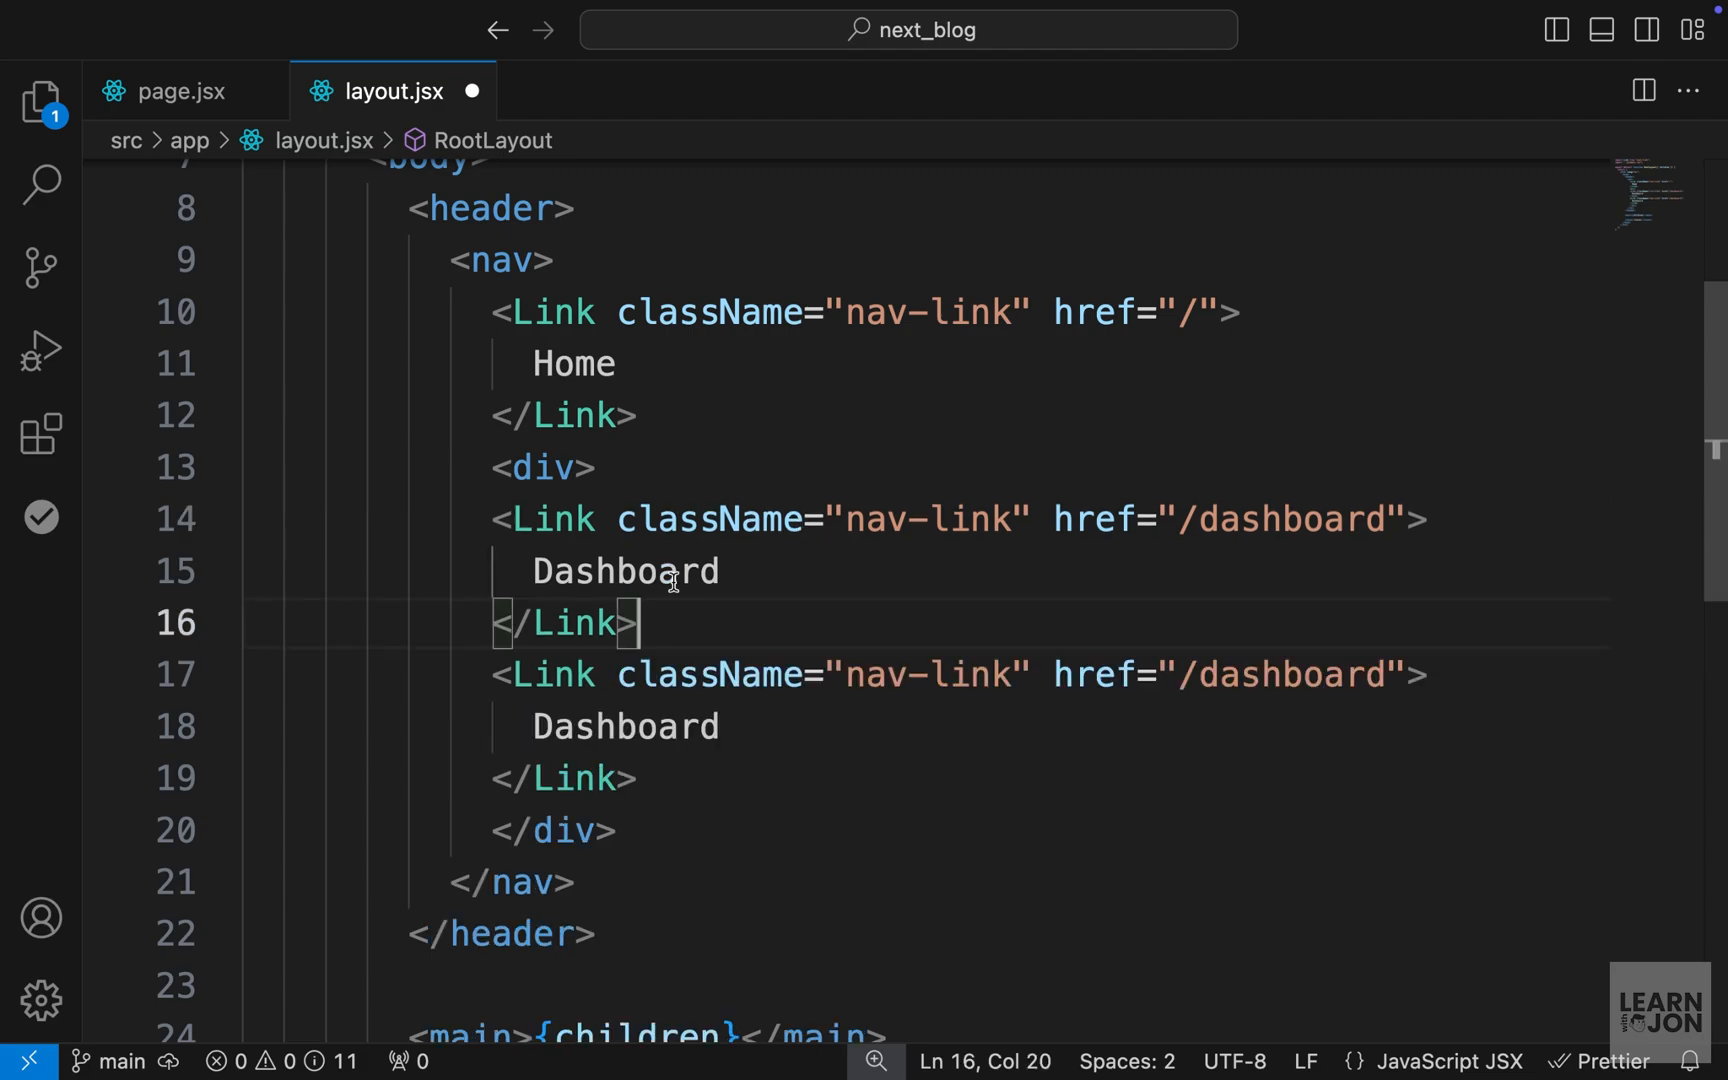
In layout.jsx, turn the duplicated Dashboard link into a Register link to /register.
double_click(624, 570)
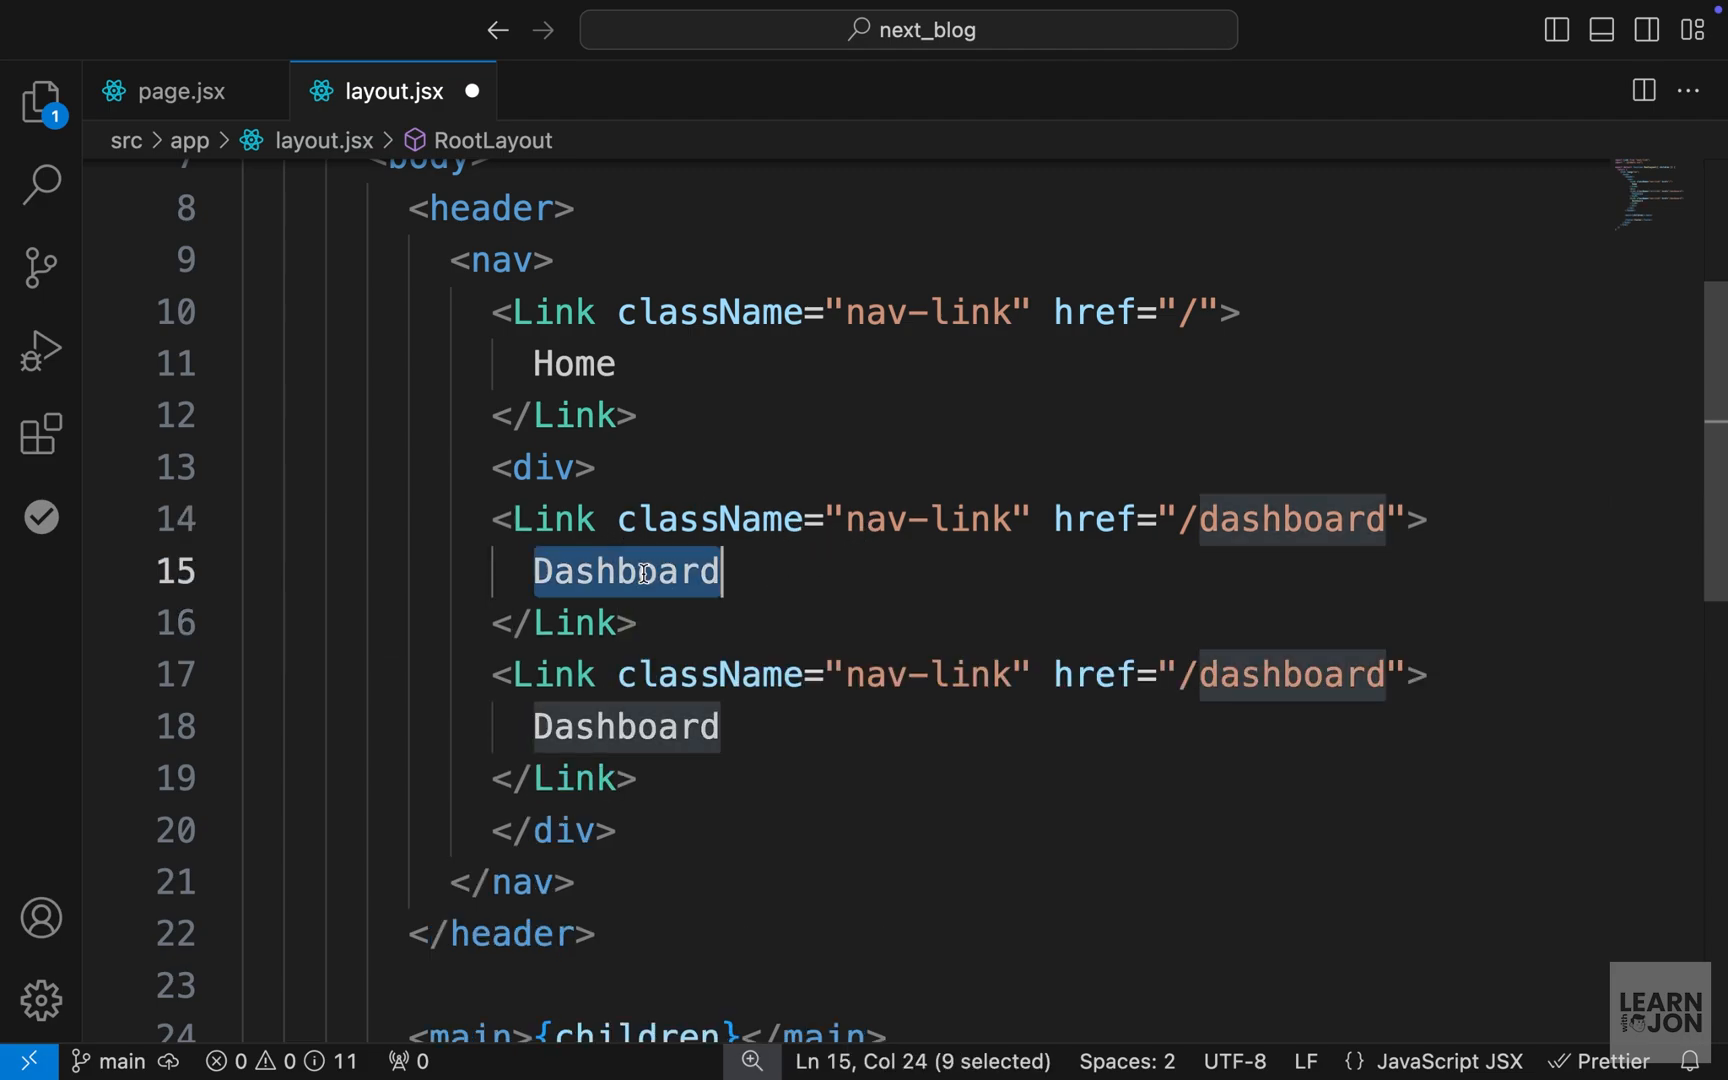
type("Register")
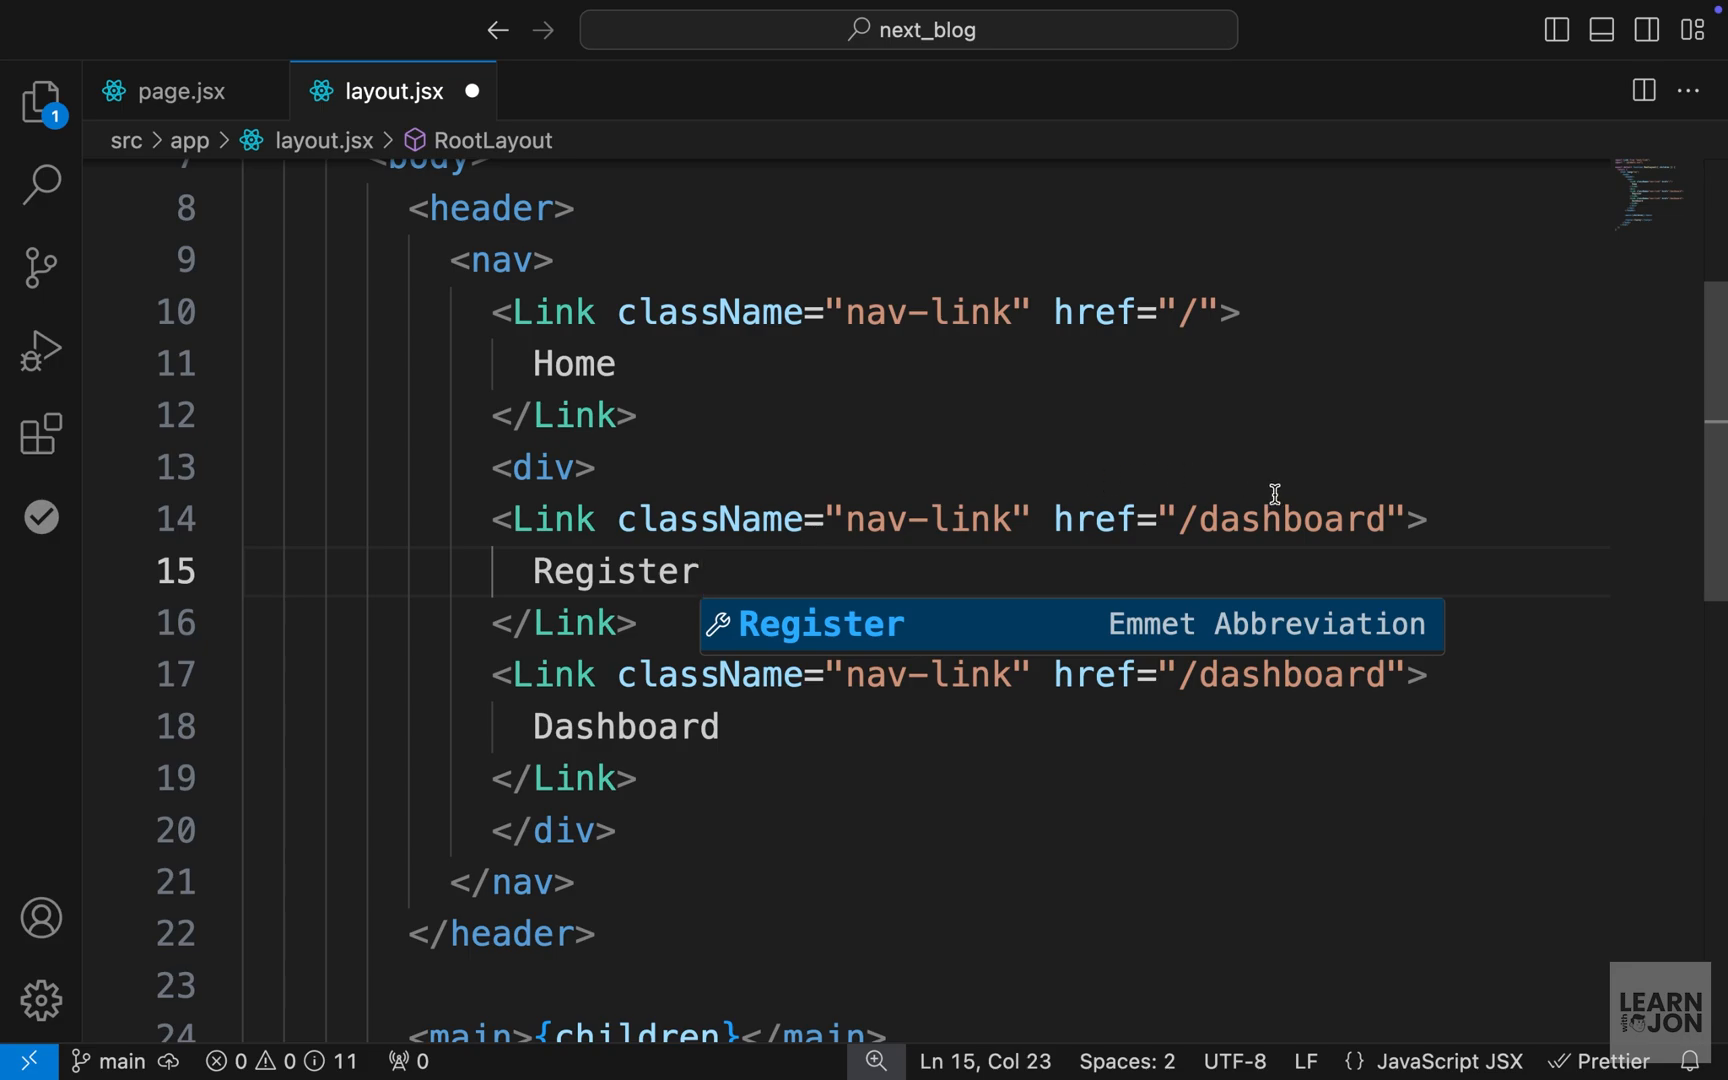
type("register")
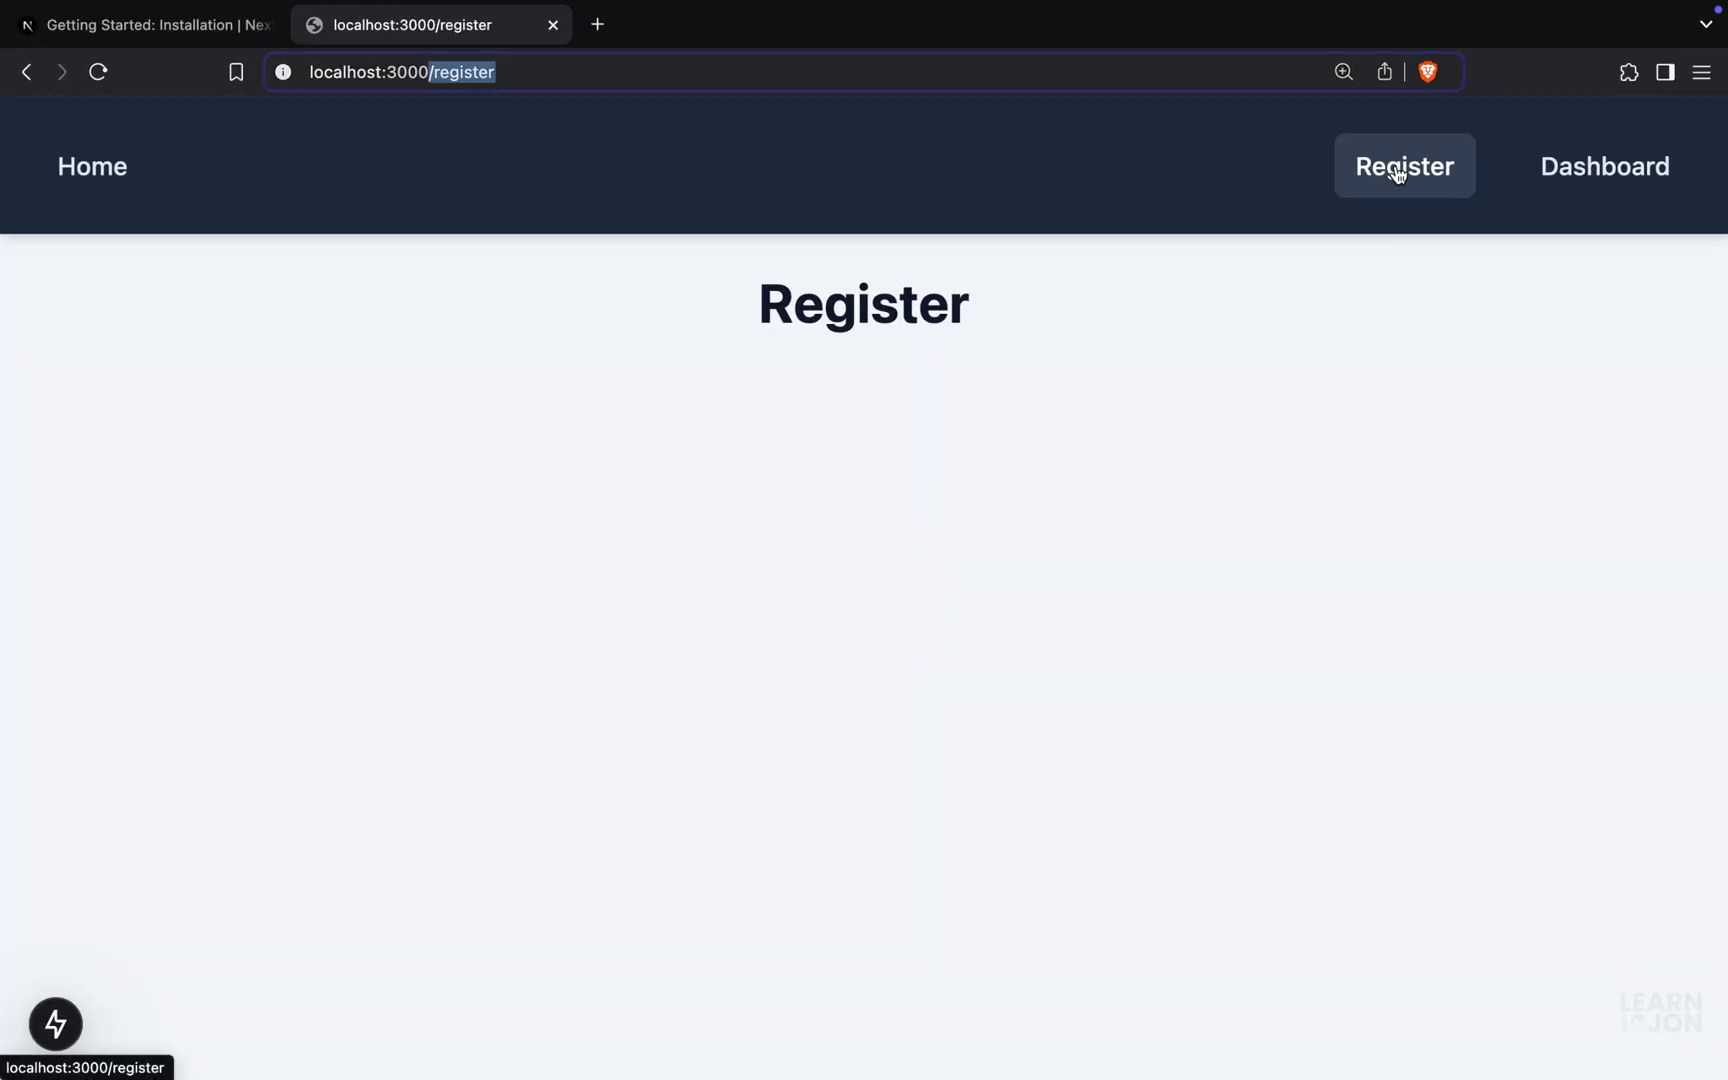
mouse_move(1540, 222)
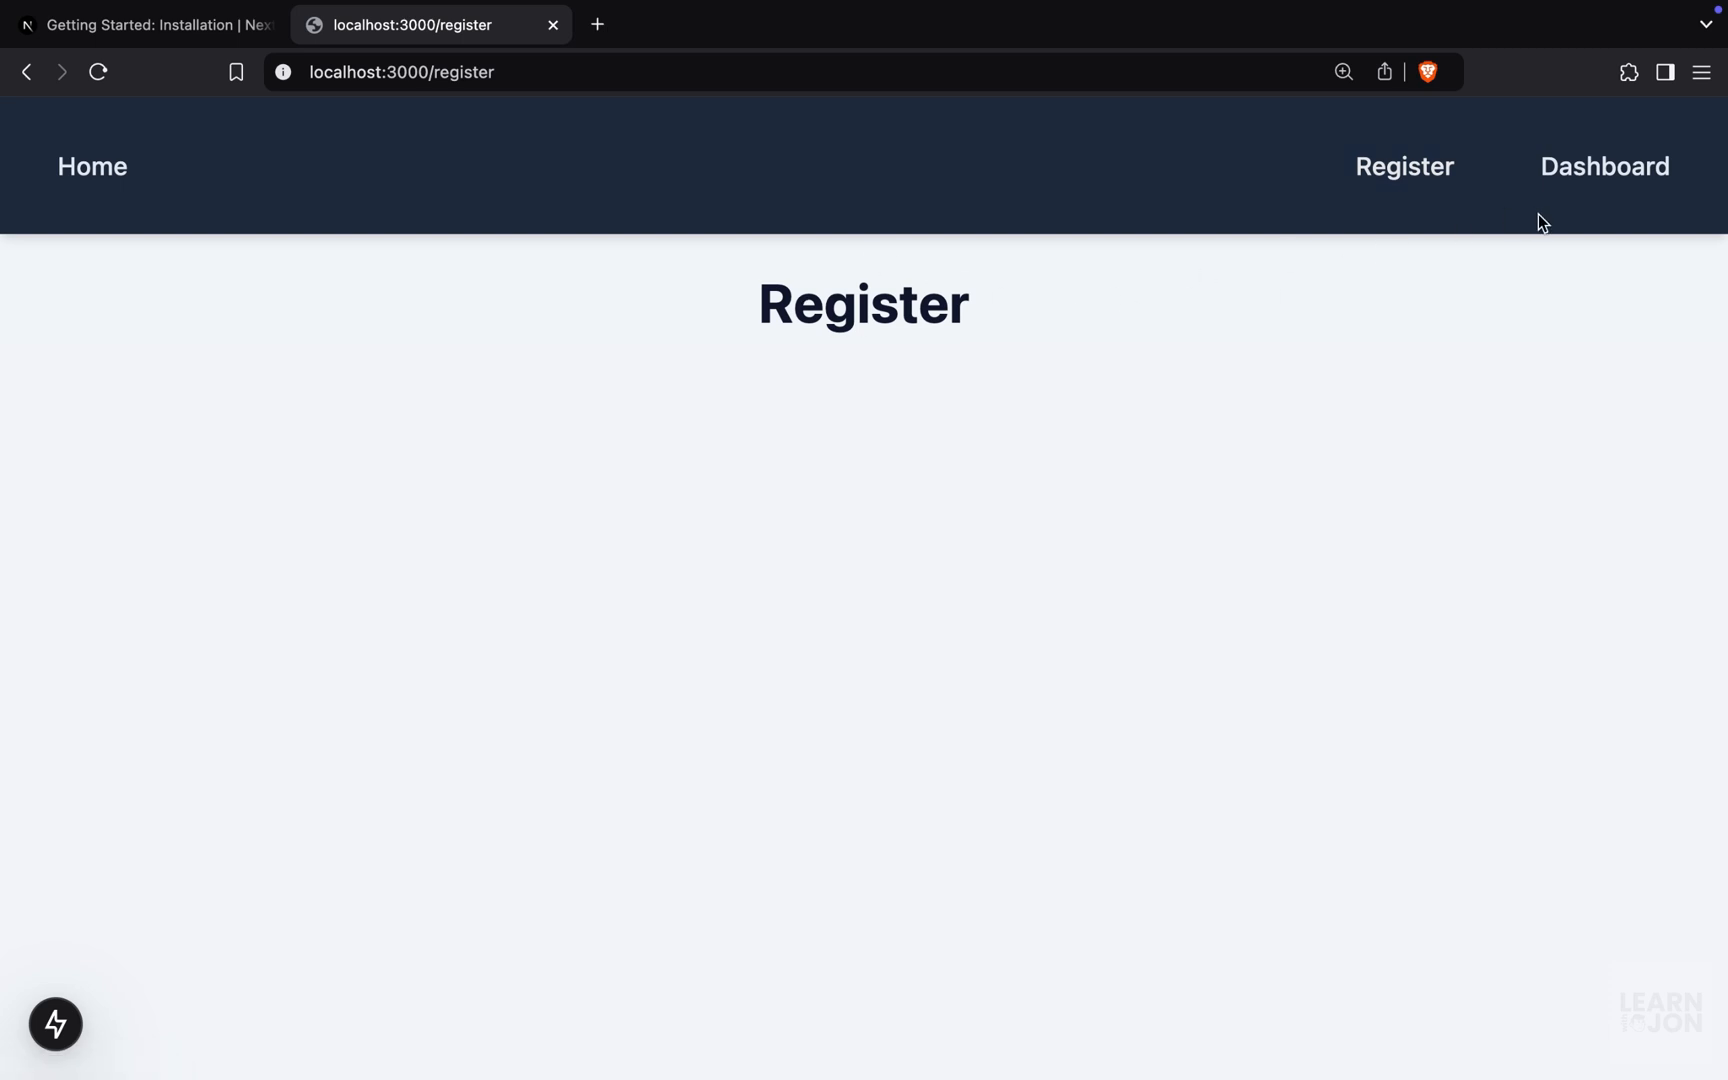
mouse_move(1402, 166)
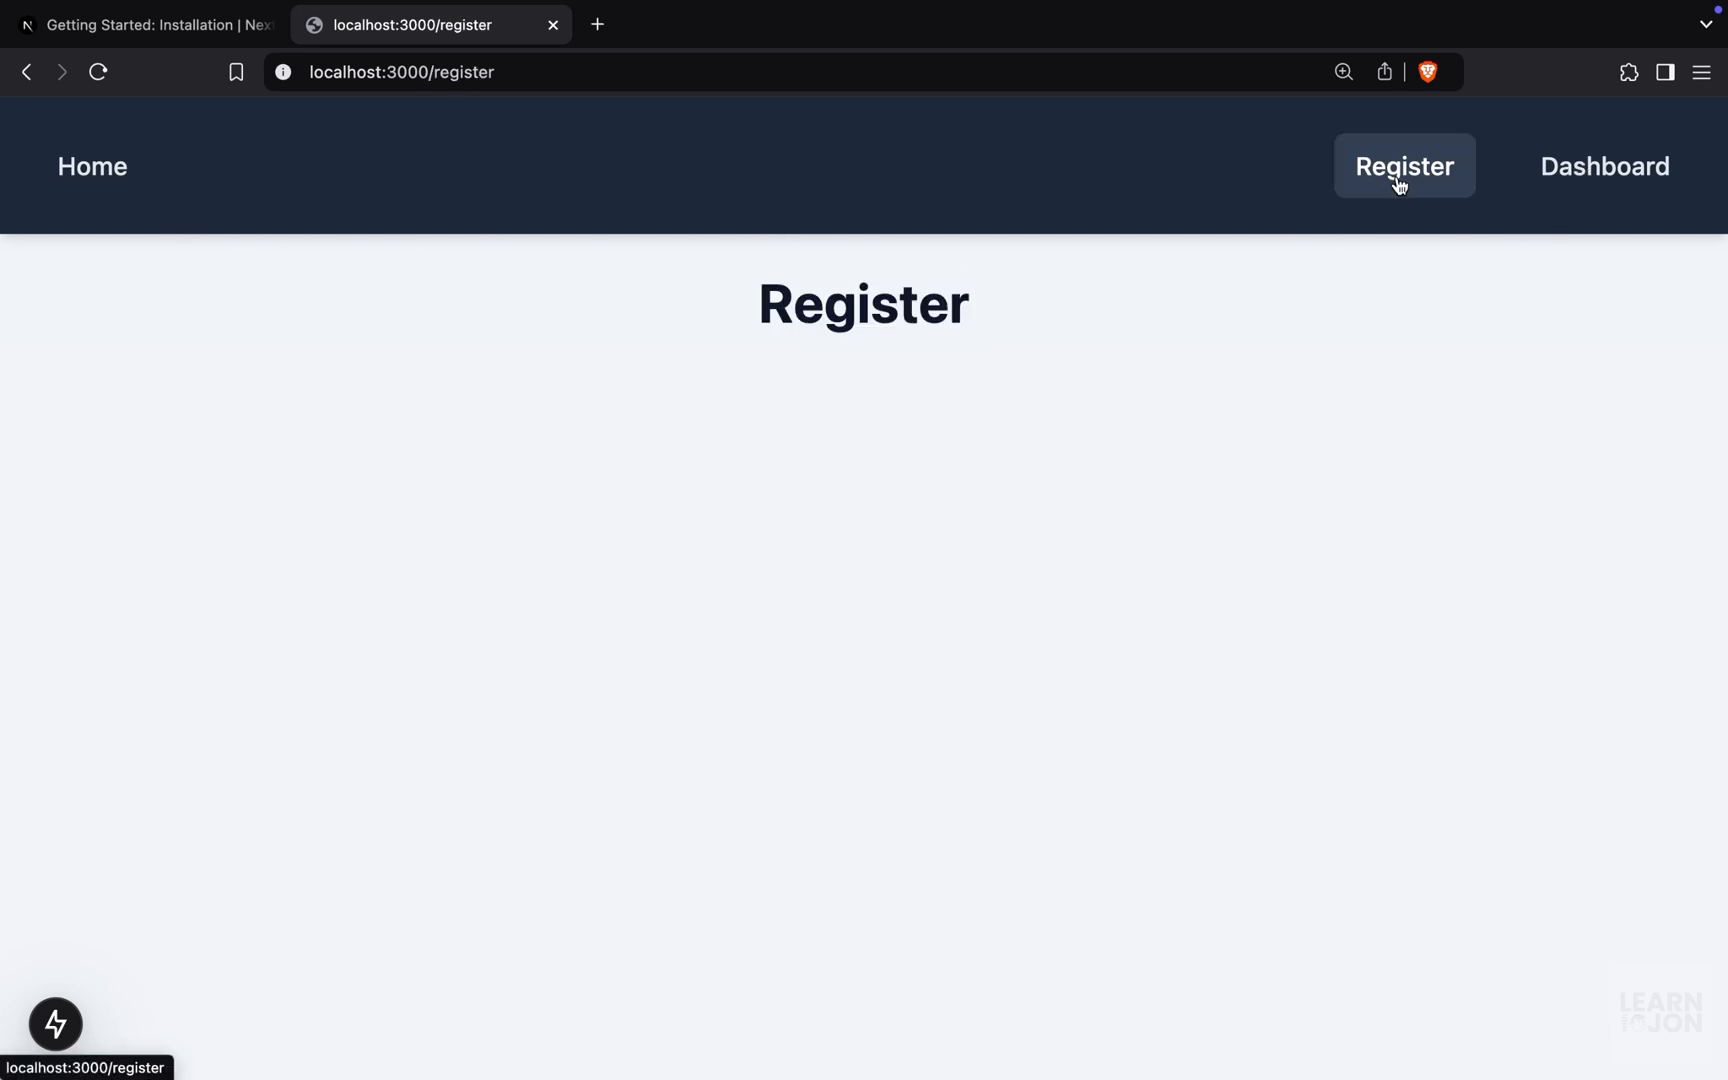
mouse_move(782, 412)
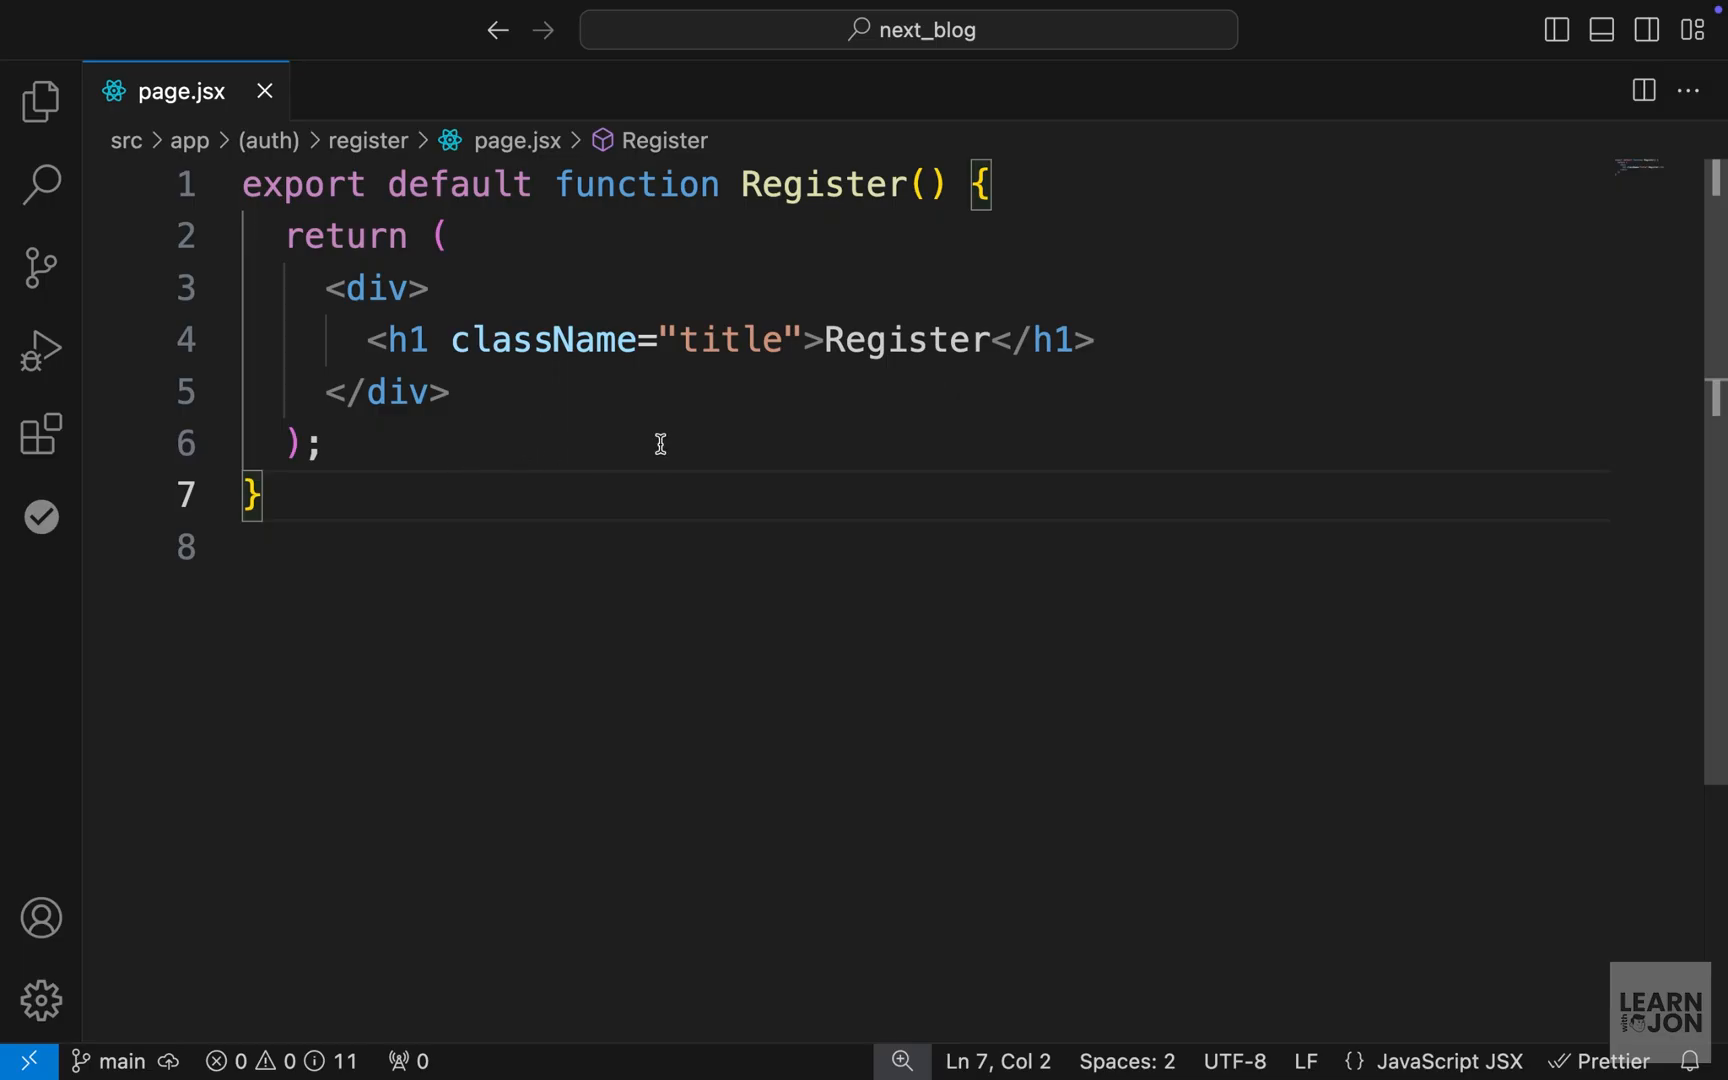
Give the wrapper div className "container w-1/2" and the form a space-y class.
type("className=\"\"")
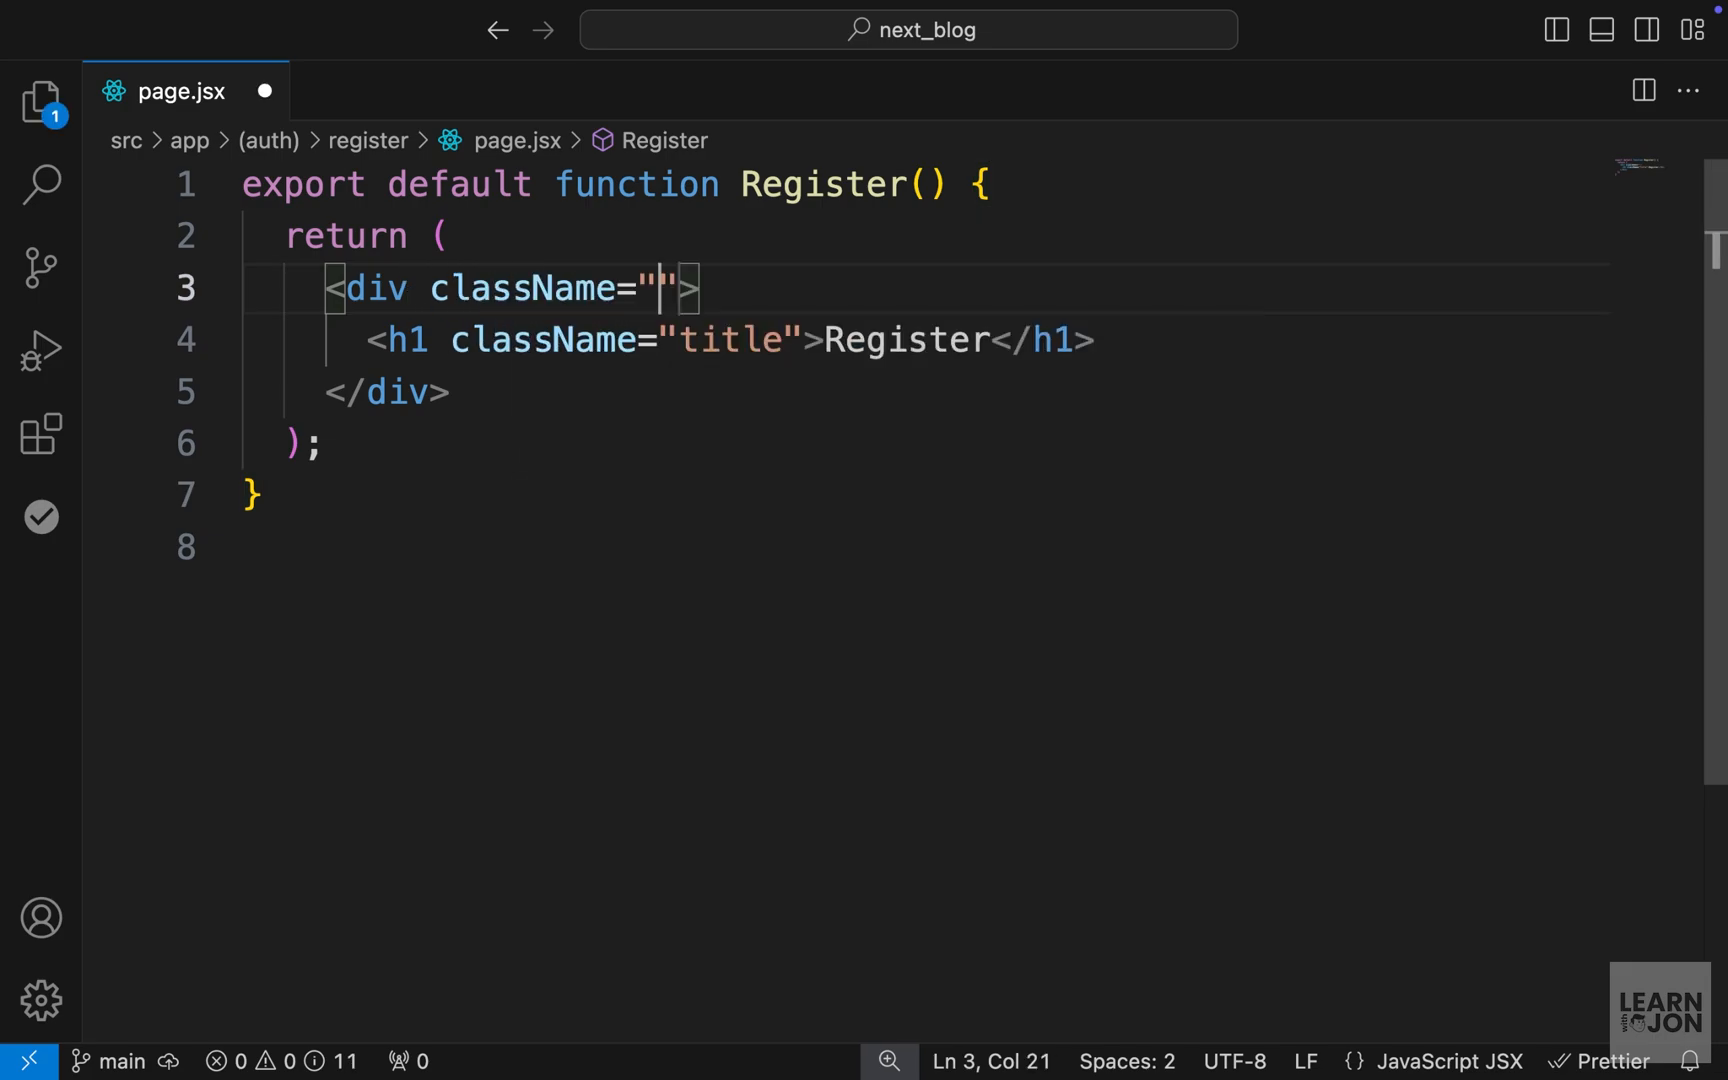
type("container w-")
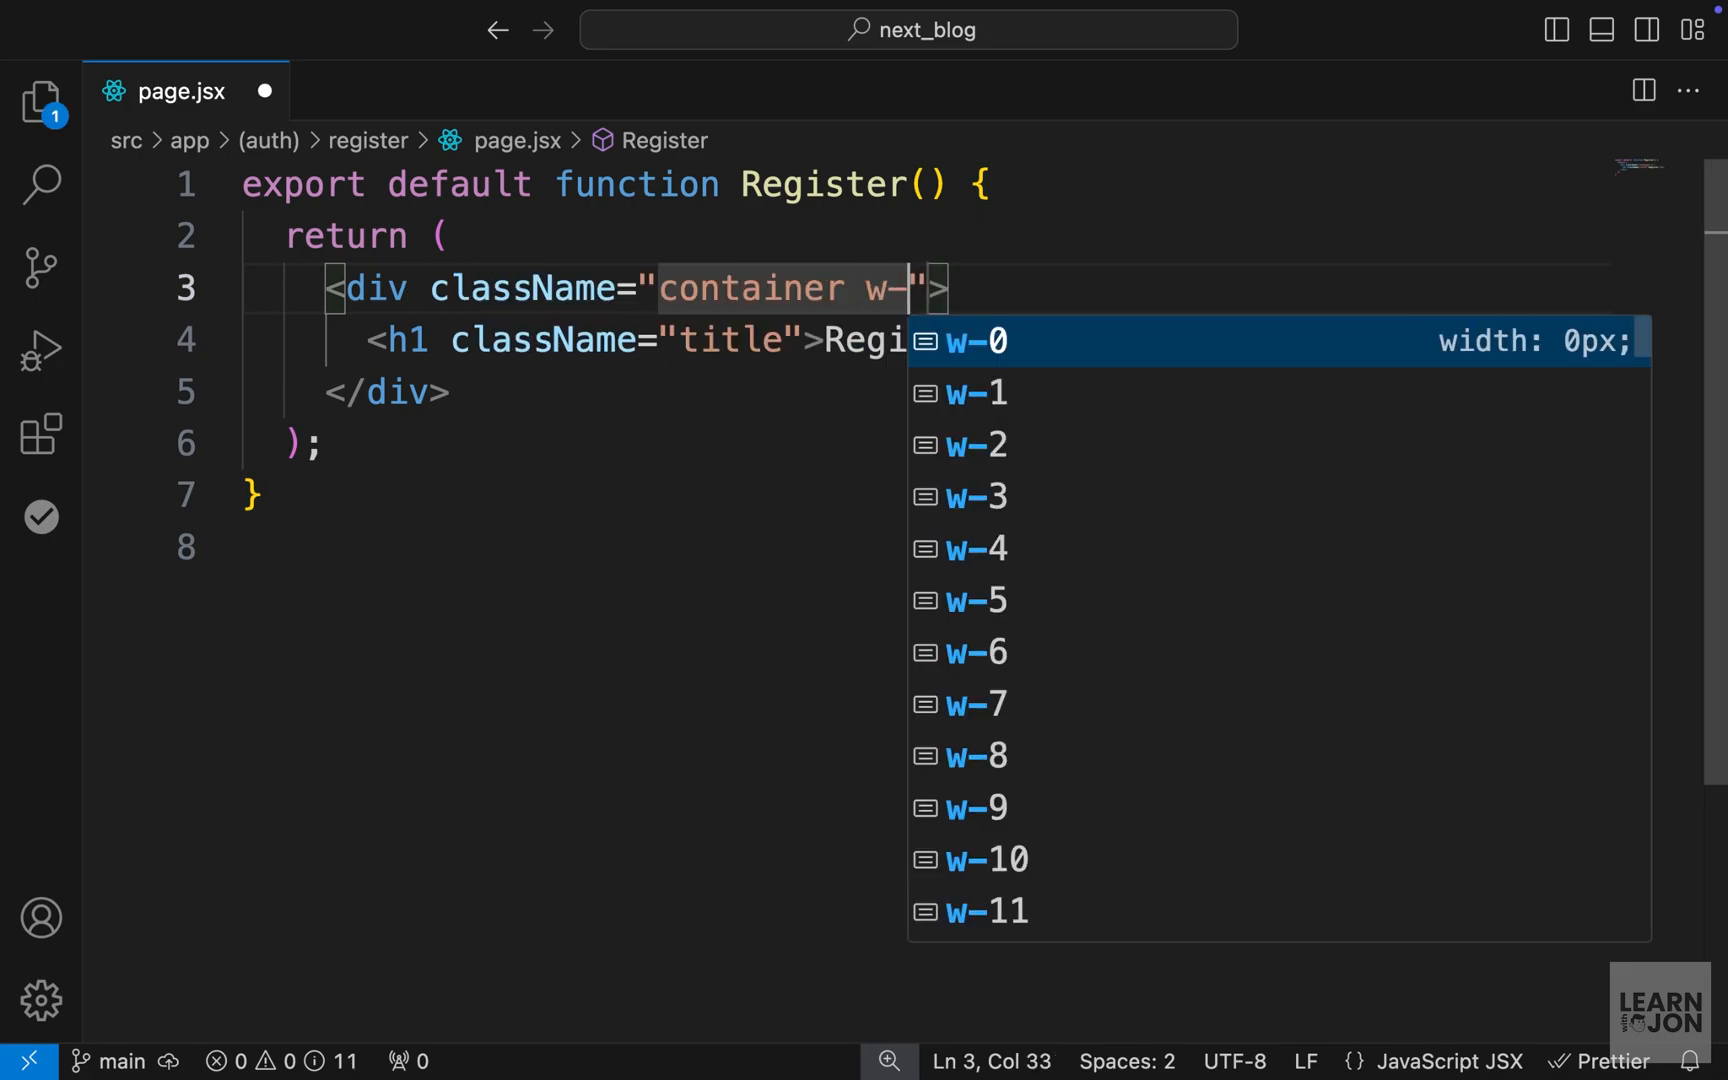
type("1")
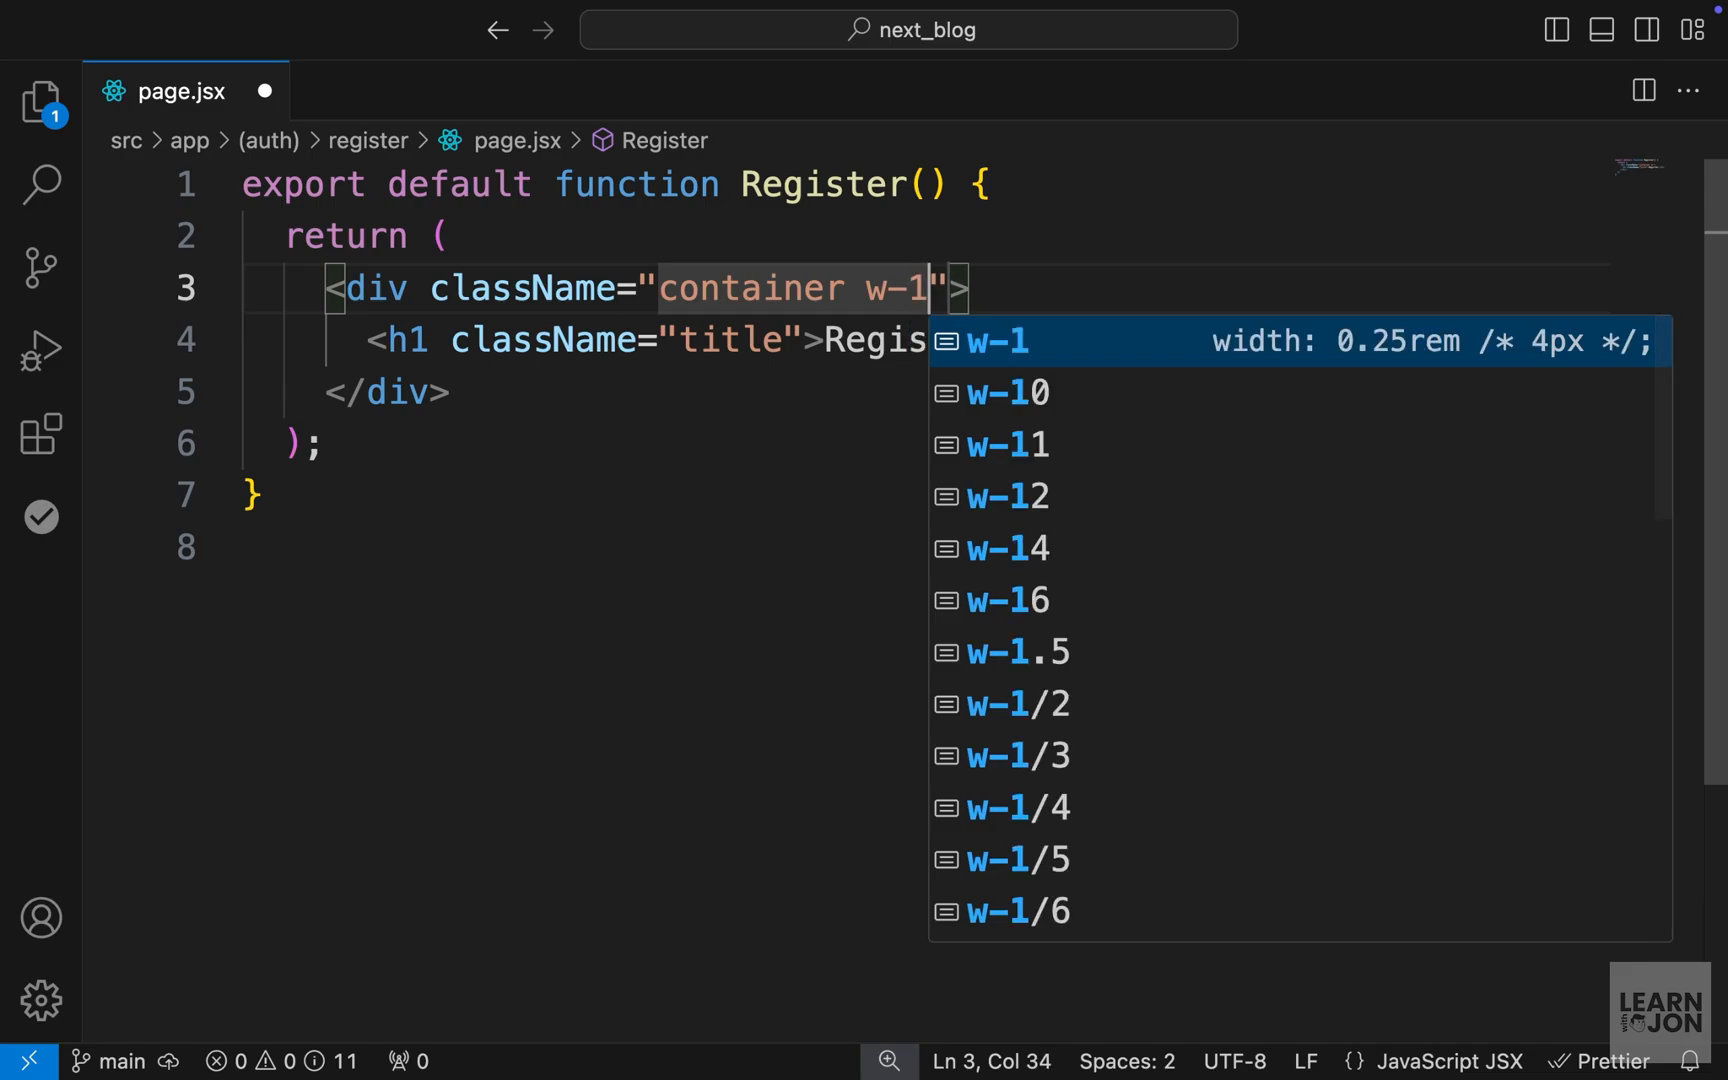
type("/2")
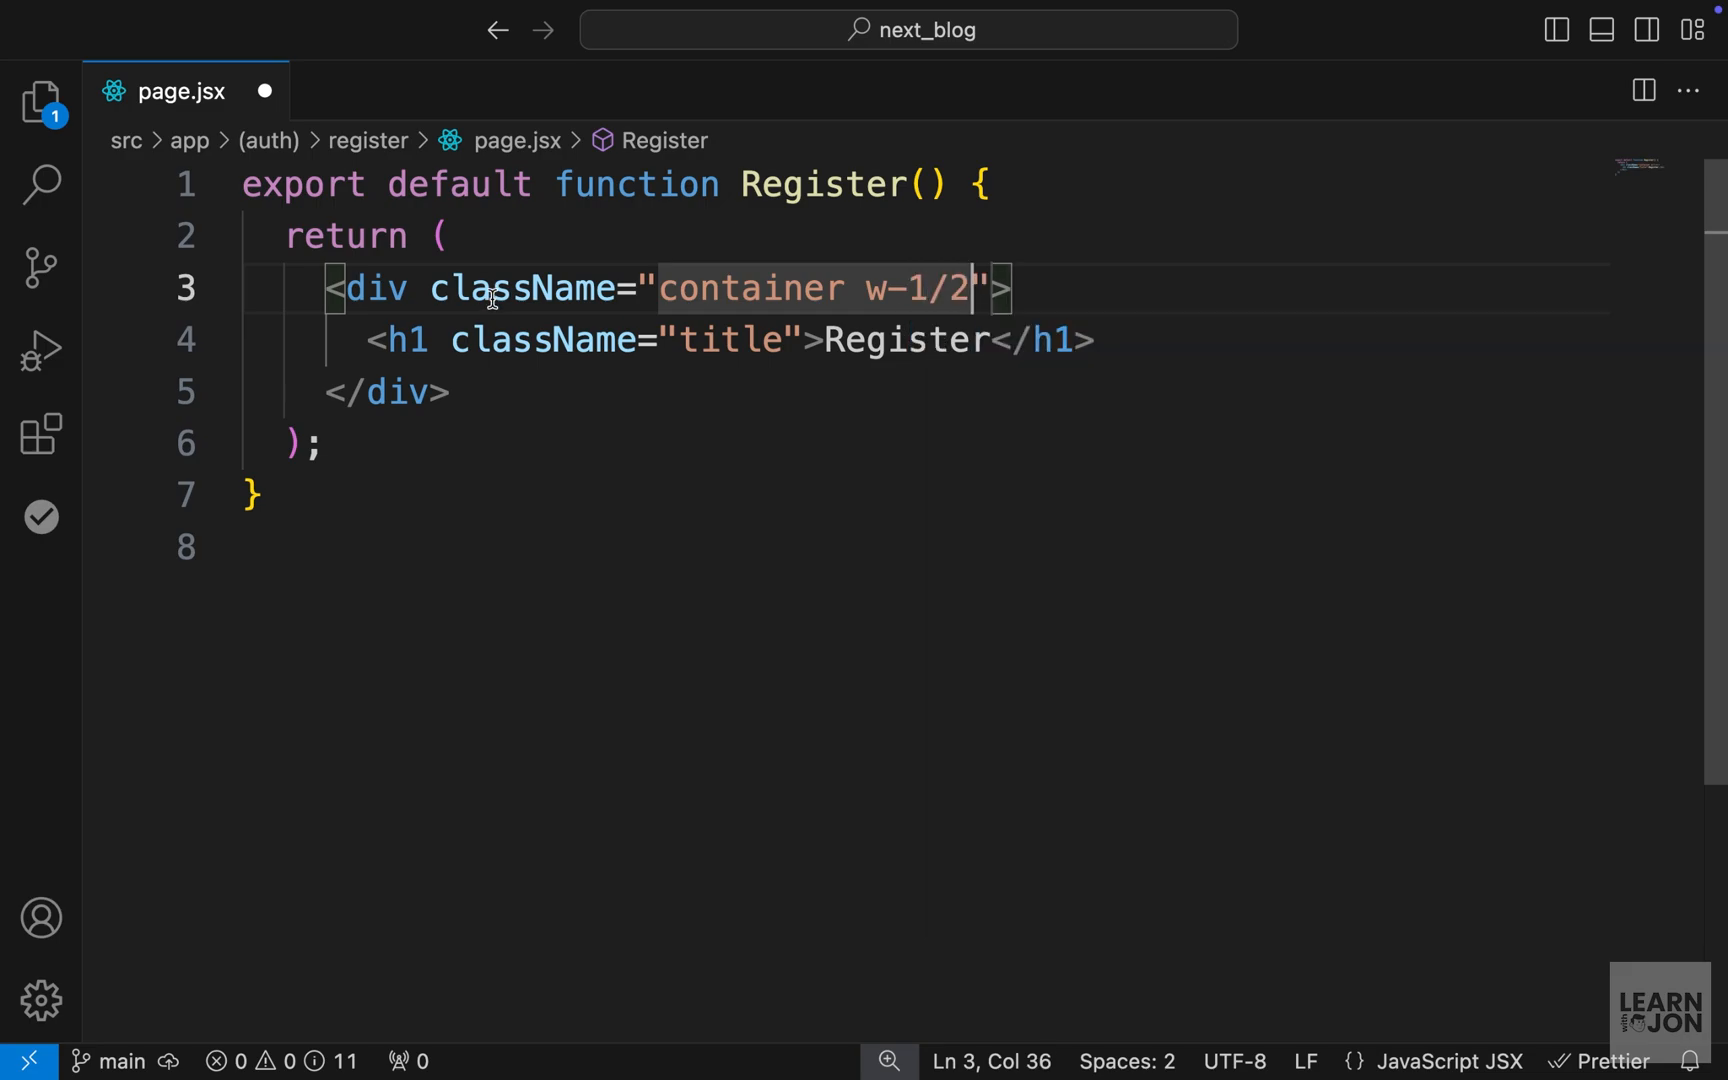
double_click(752, 288)
type("<form action=\"\" ></form>")
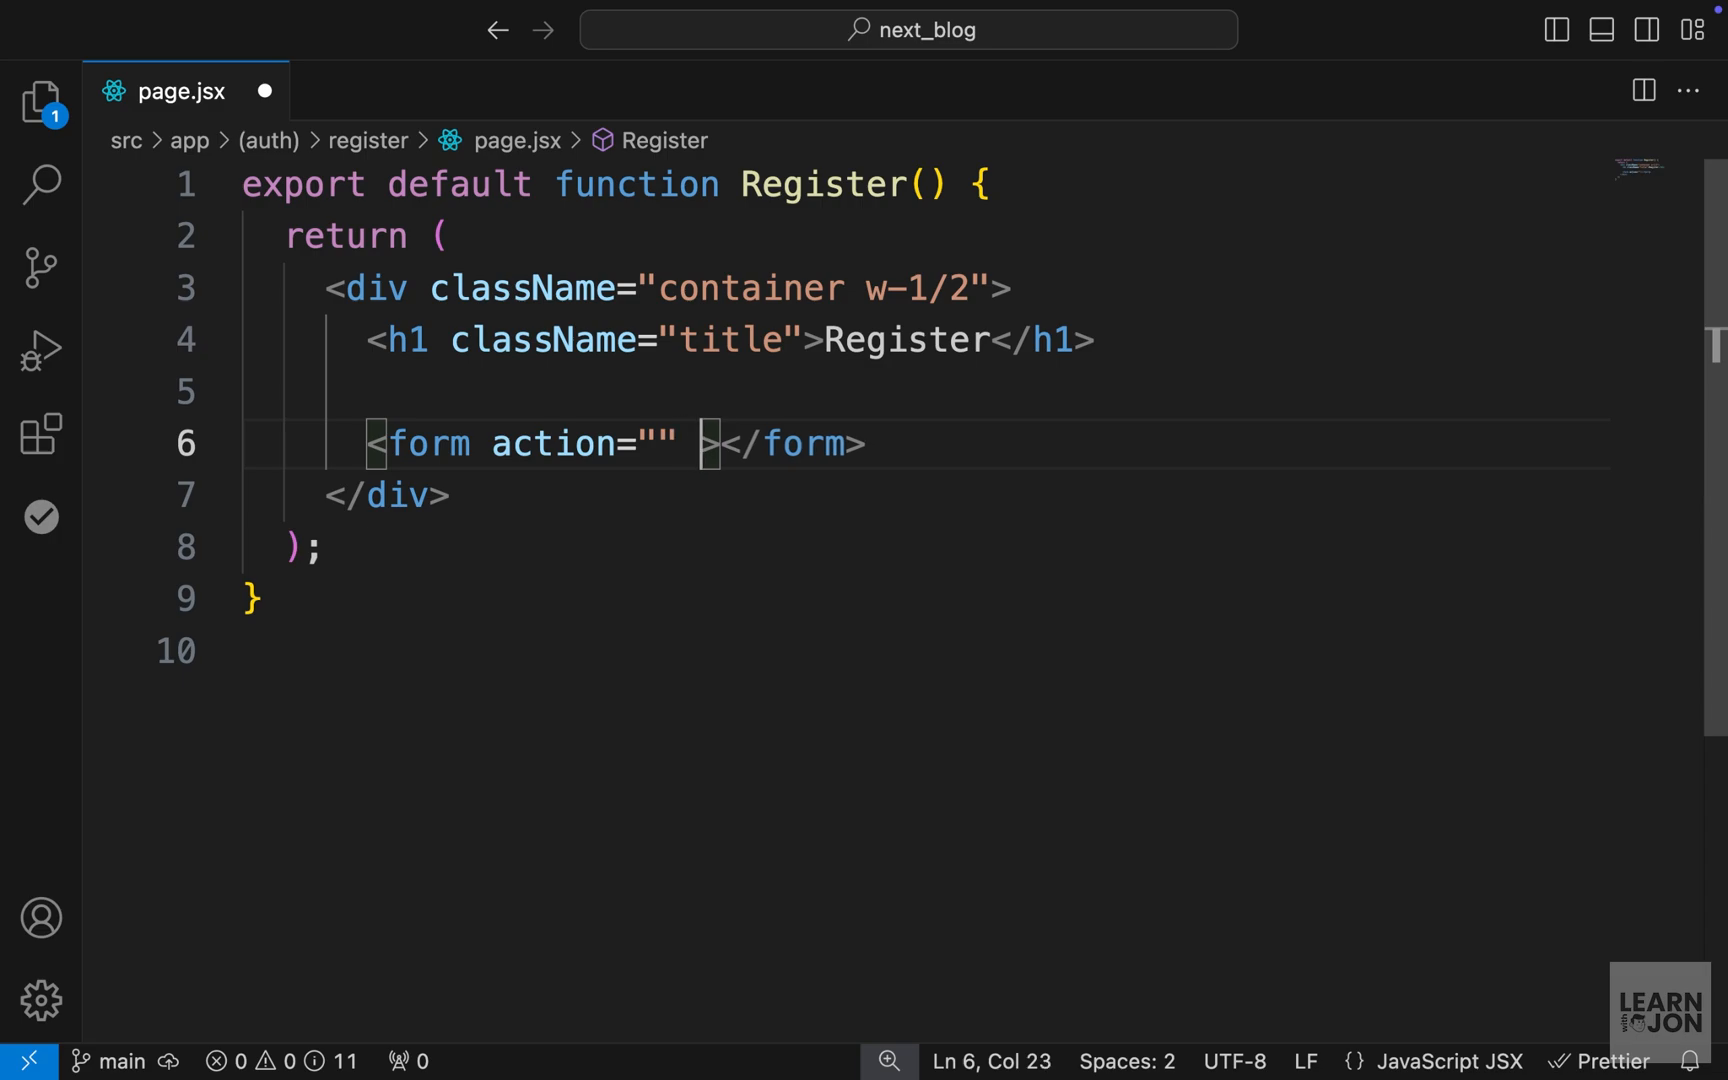
type("className=\"space-y-4")
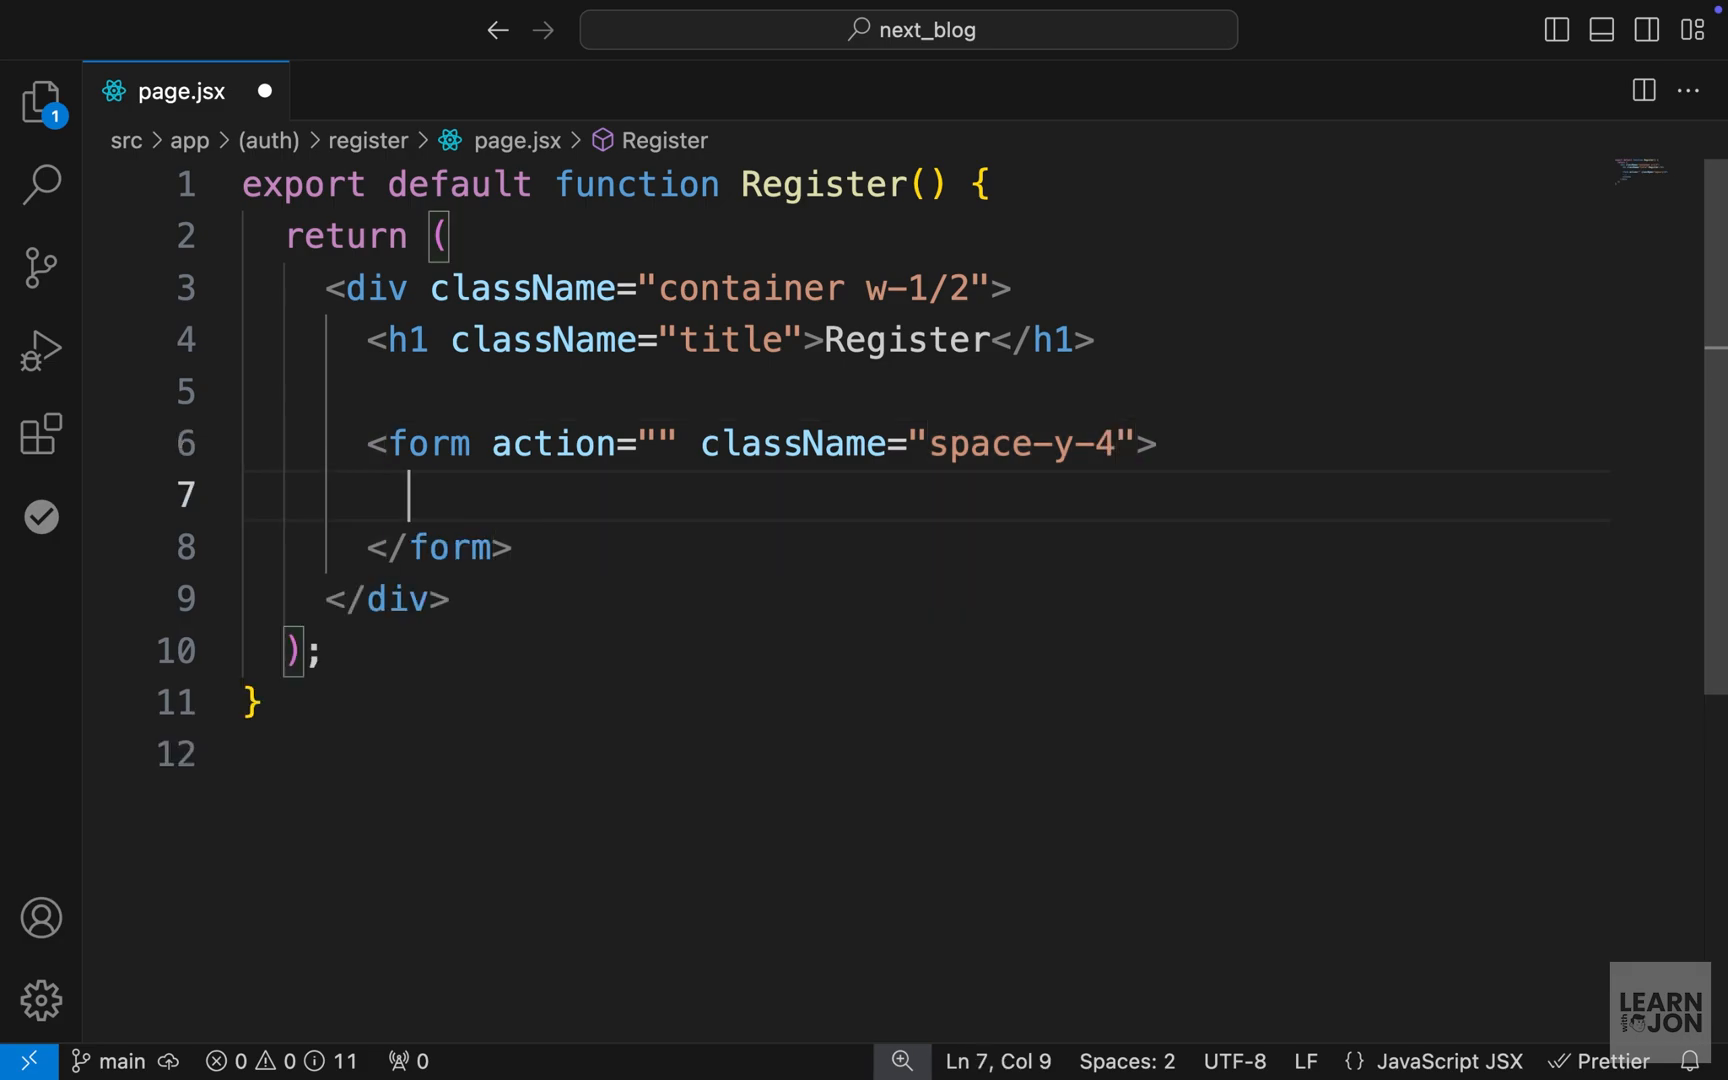
Add a div with an Email label for "email" and a text input named email.
type("<div>")
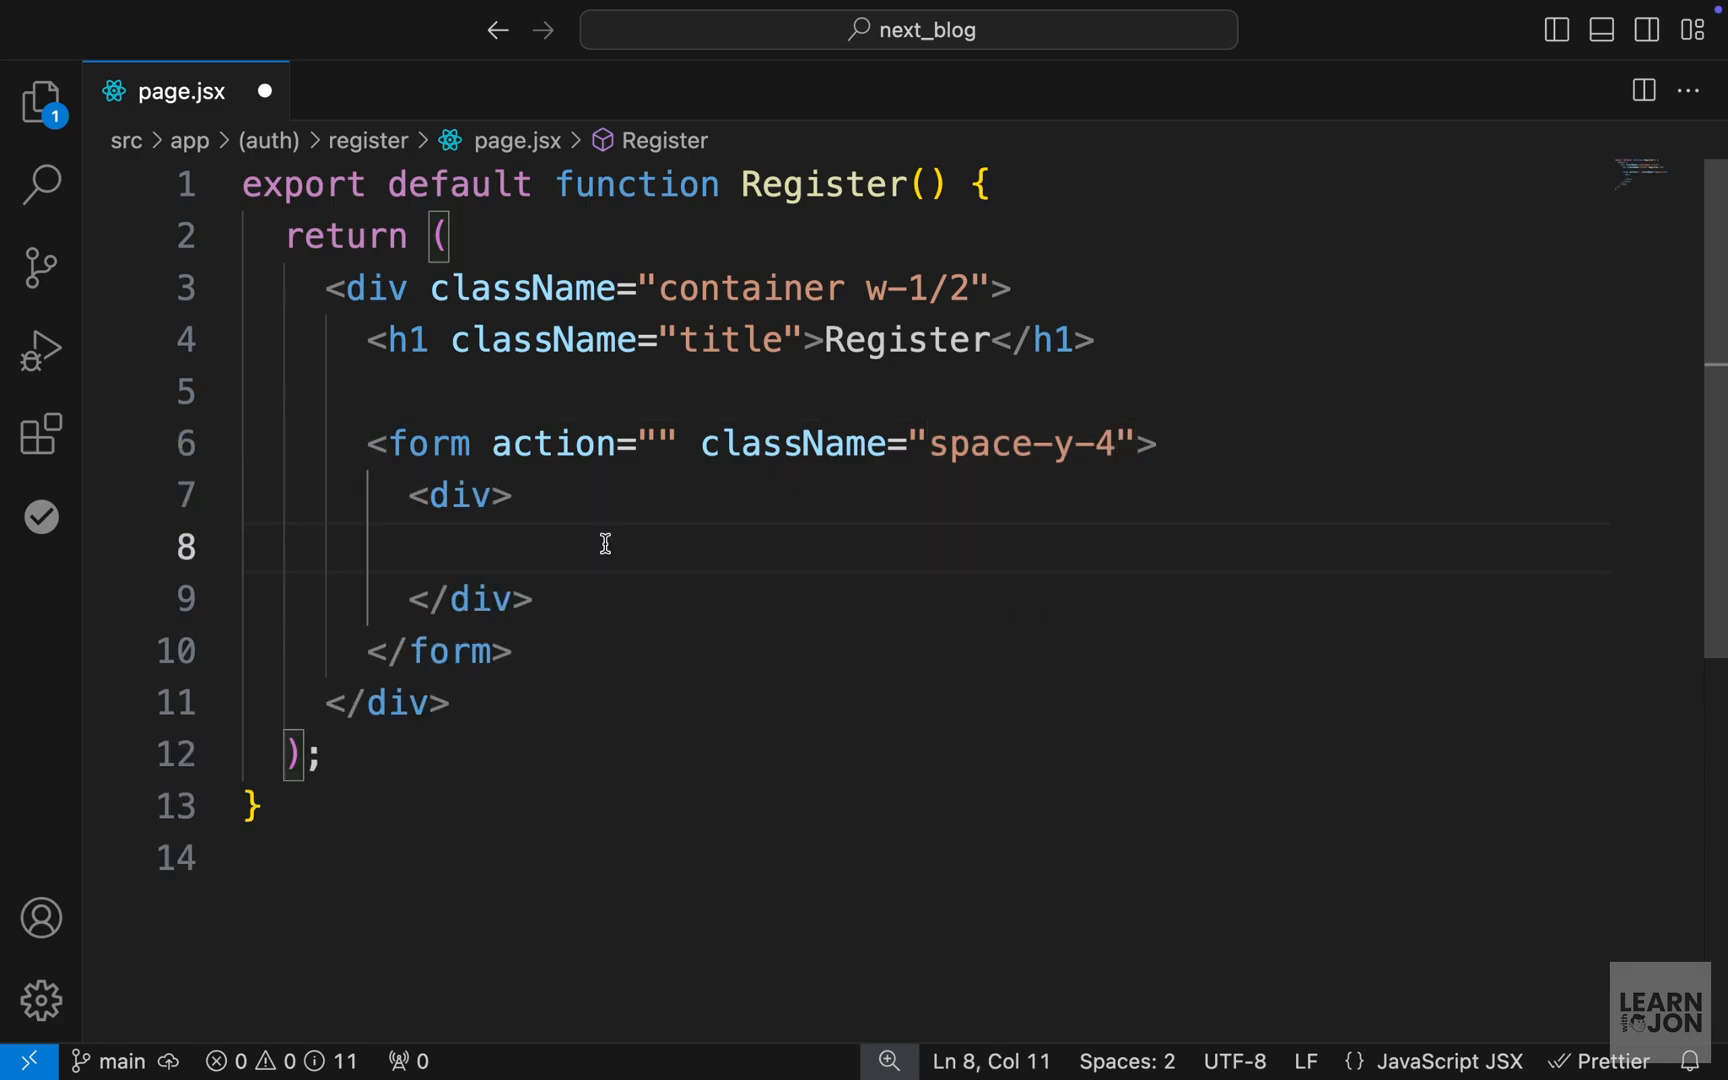
type("<label htmlFor=\"\"></label>")
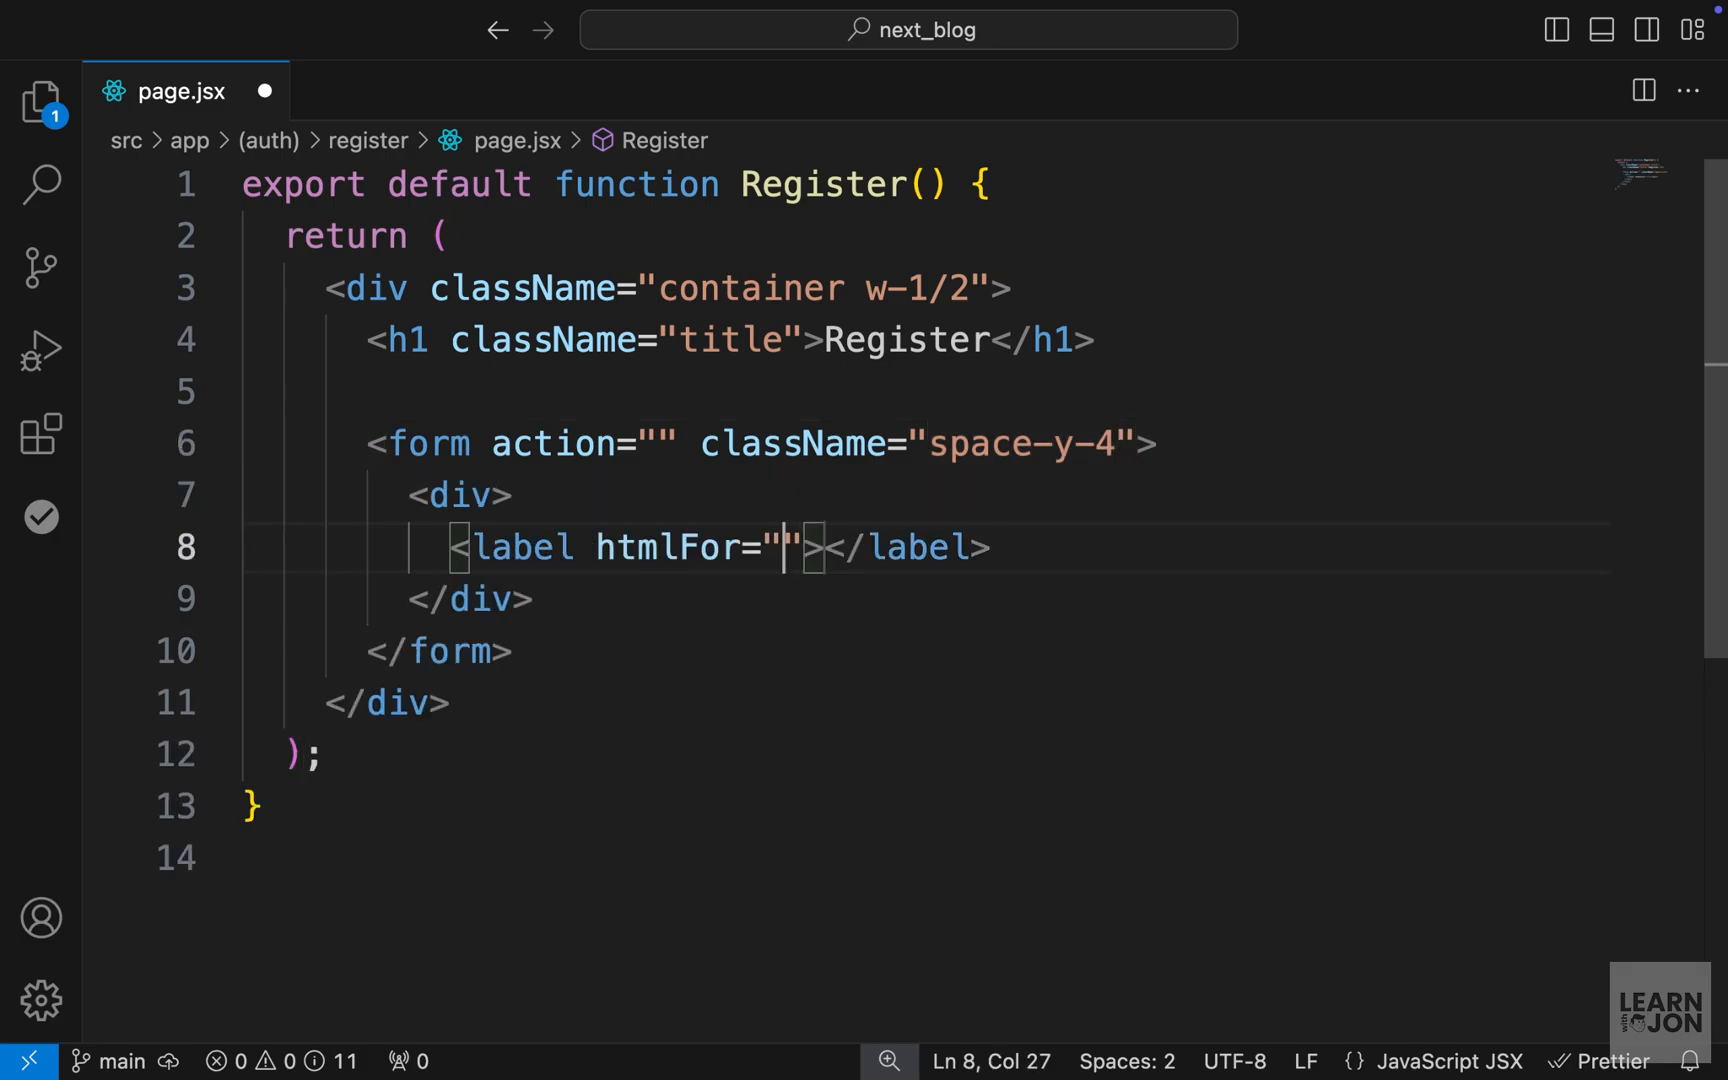
type("email\"]>Email")
type("imp")
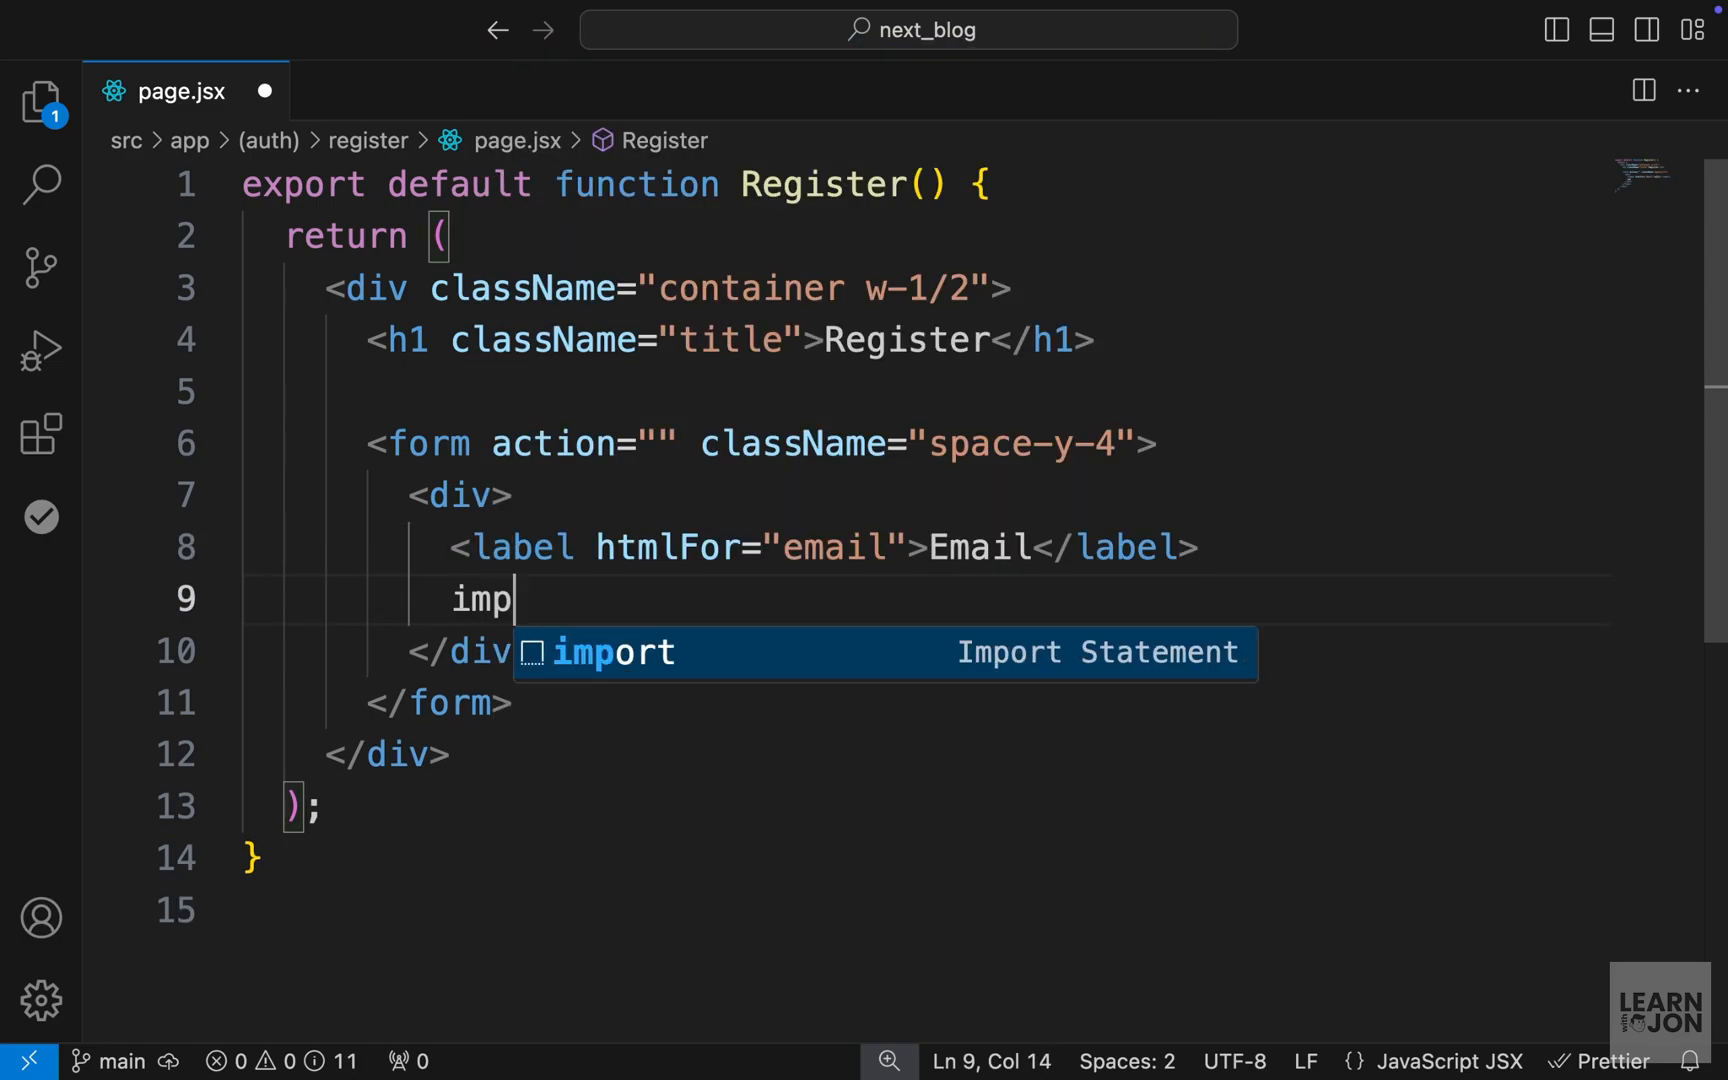
type("input type=\"text\" />")
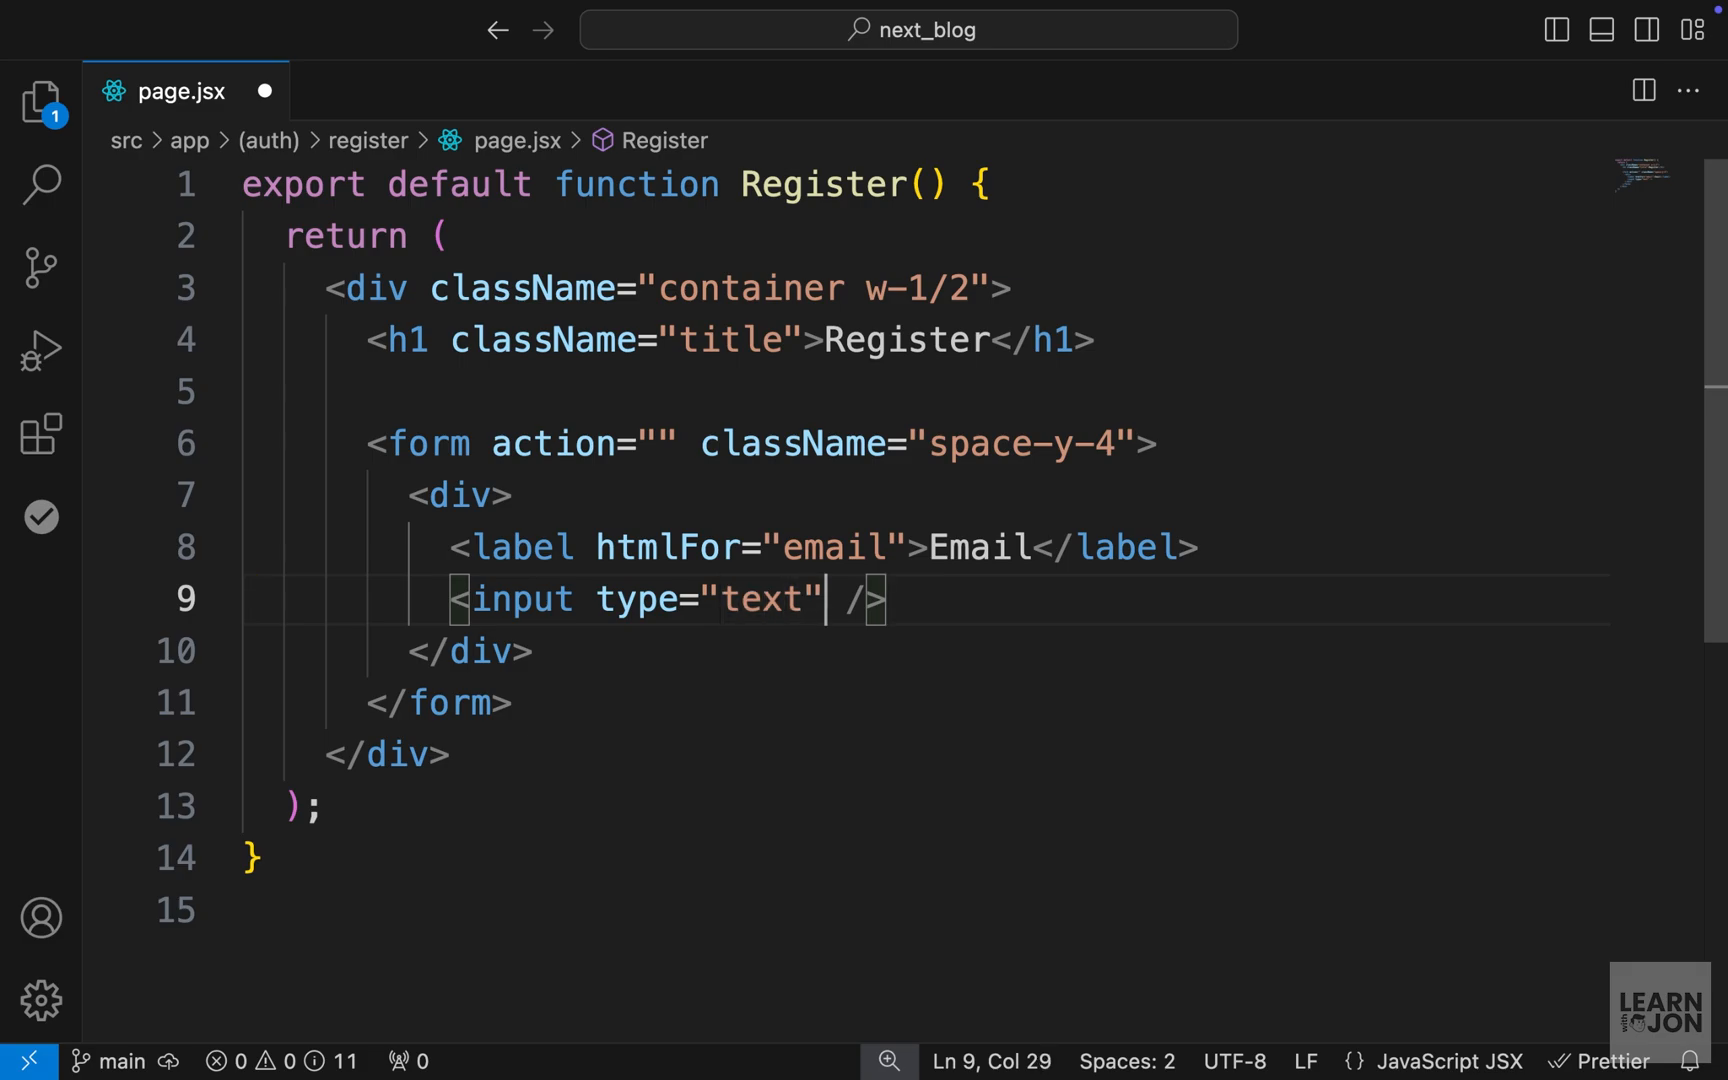
type("name")
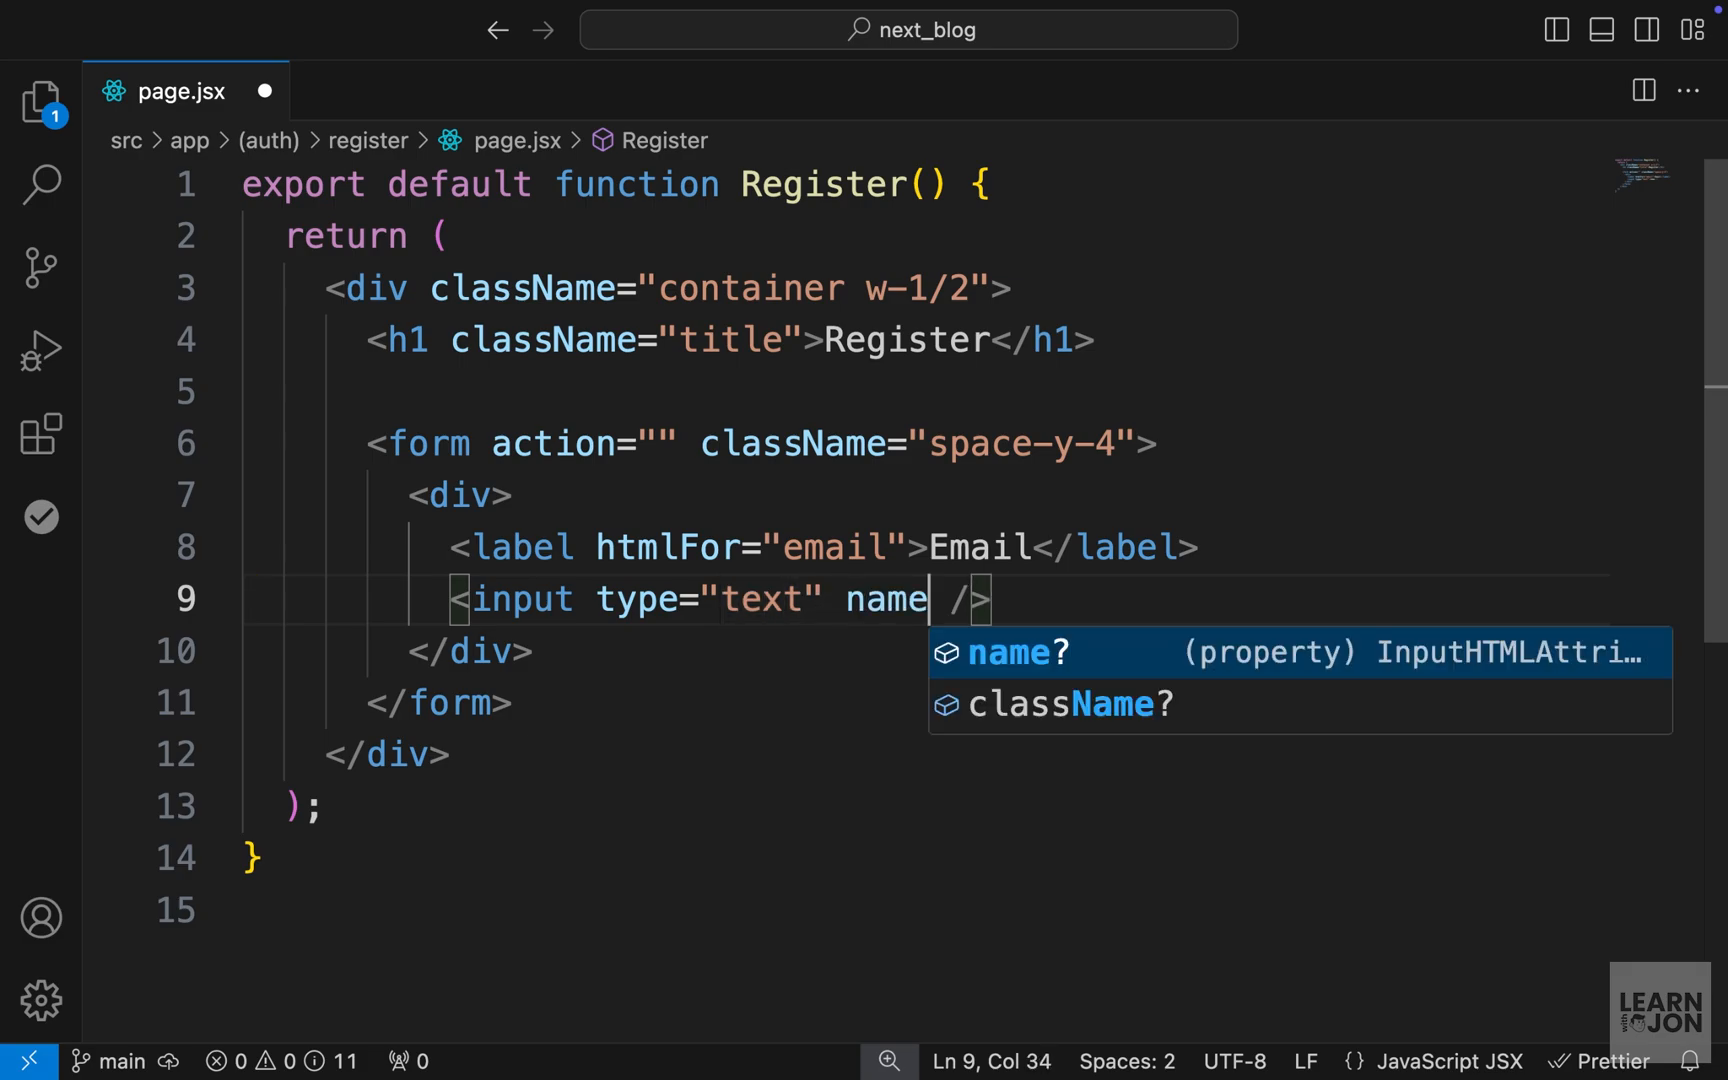
type("=\"email\"")
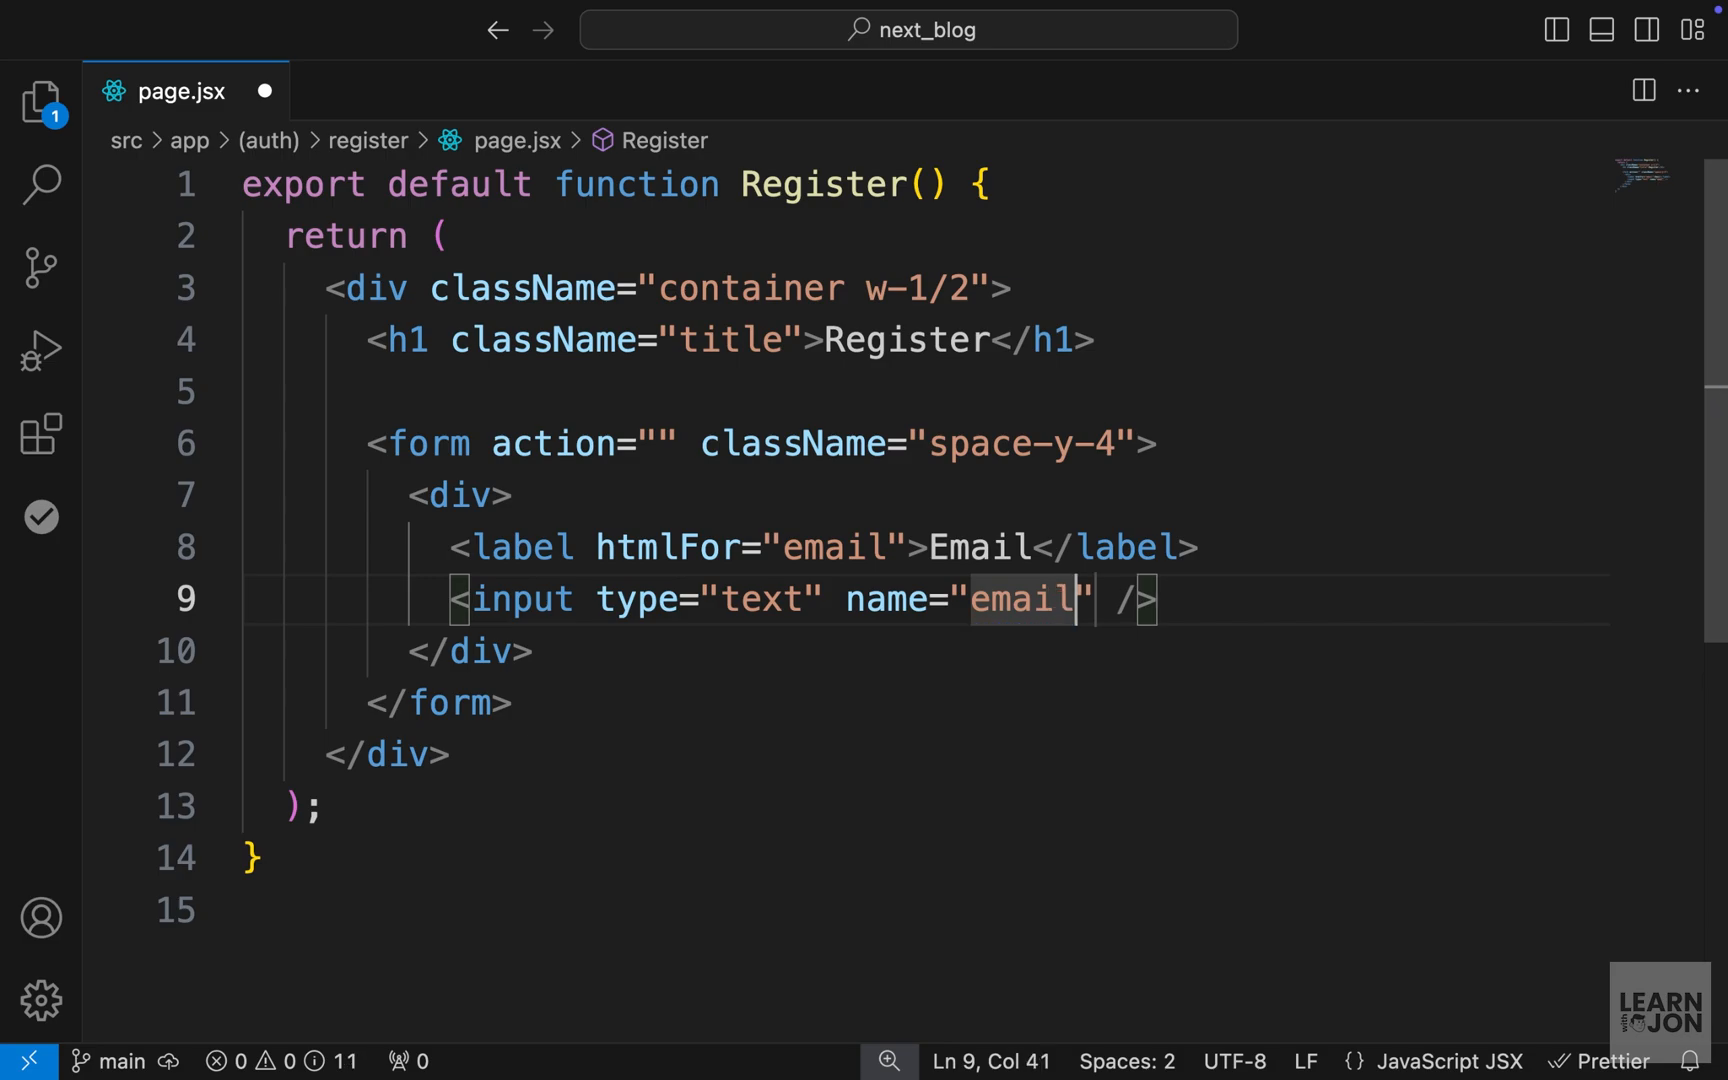
left_click(882, 598)
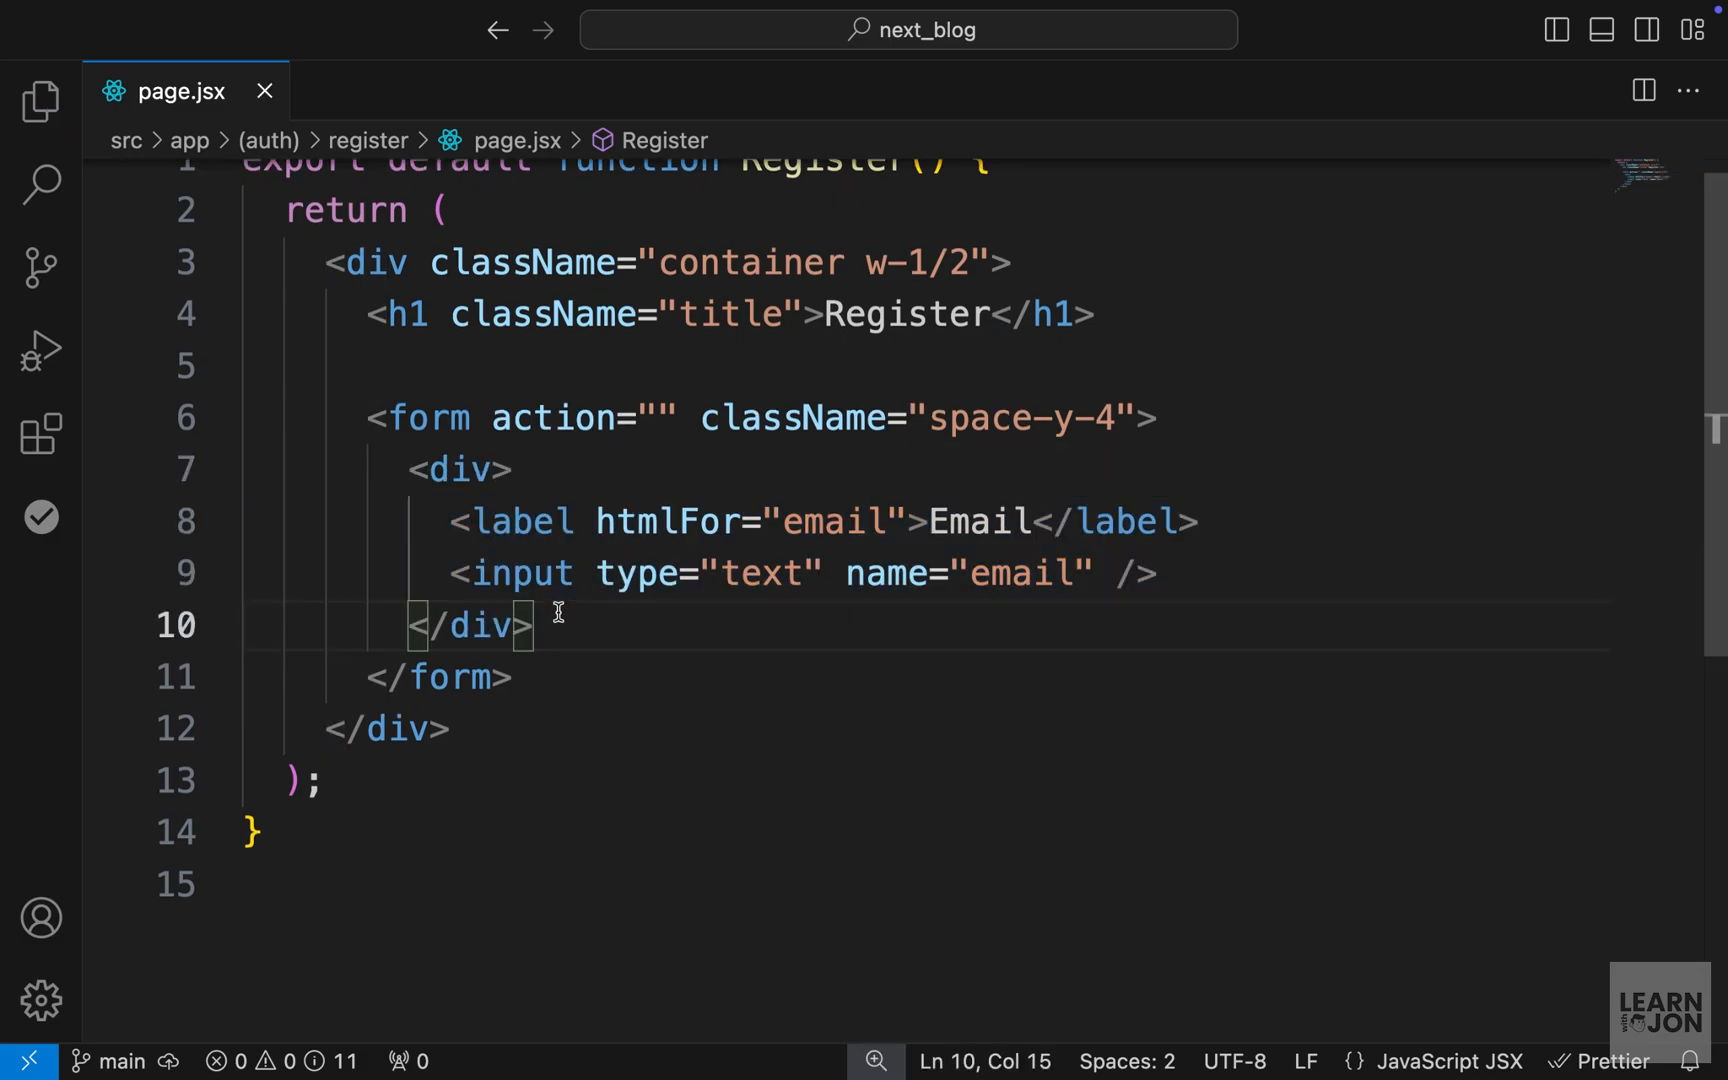
Duplicate the email field into Password and Confirm Password fields with type="password" inputs.
left_click_drag(408, 470, 528, 624)
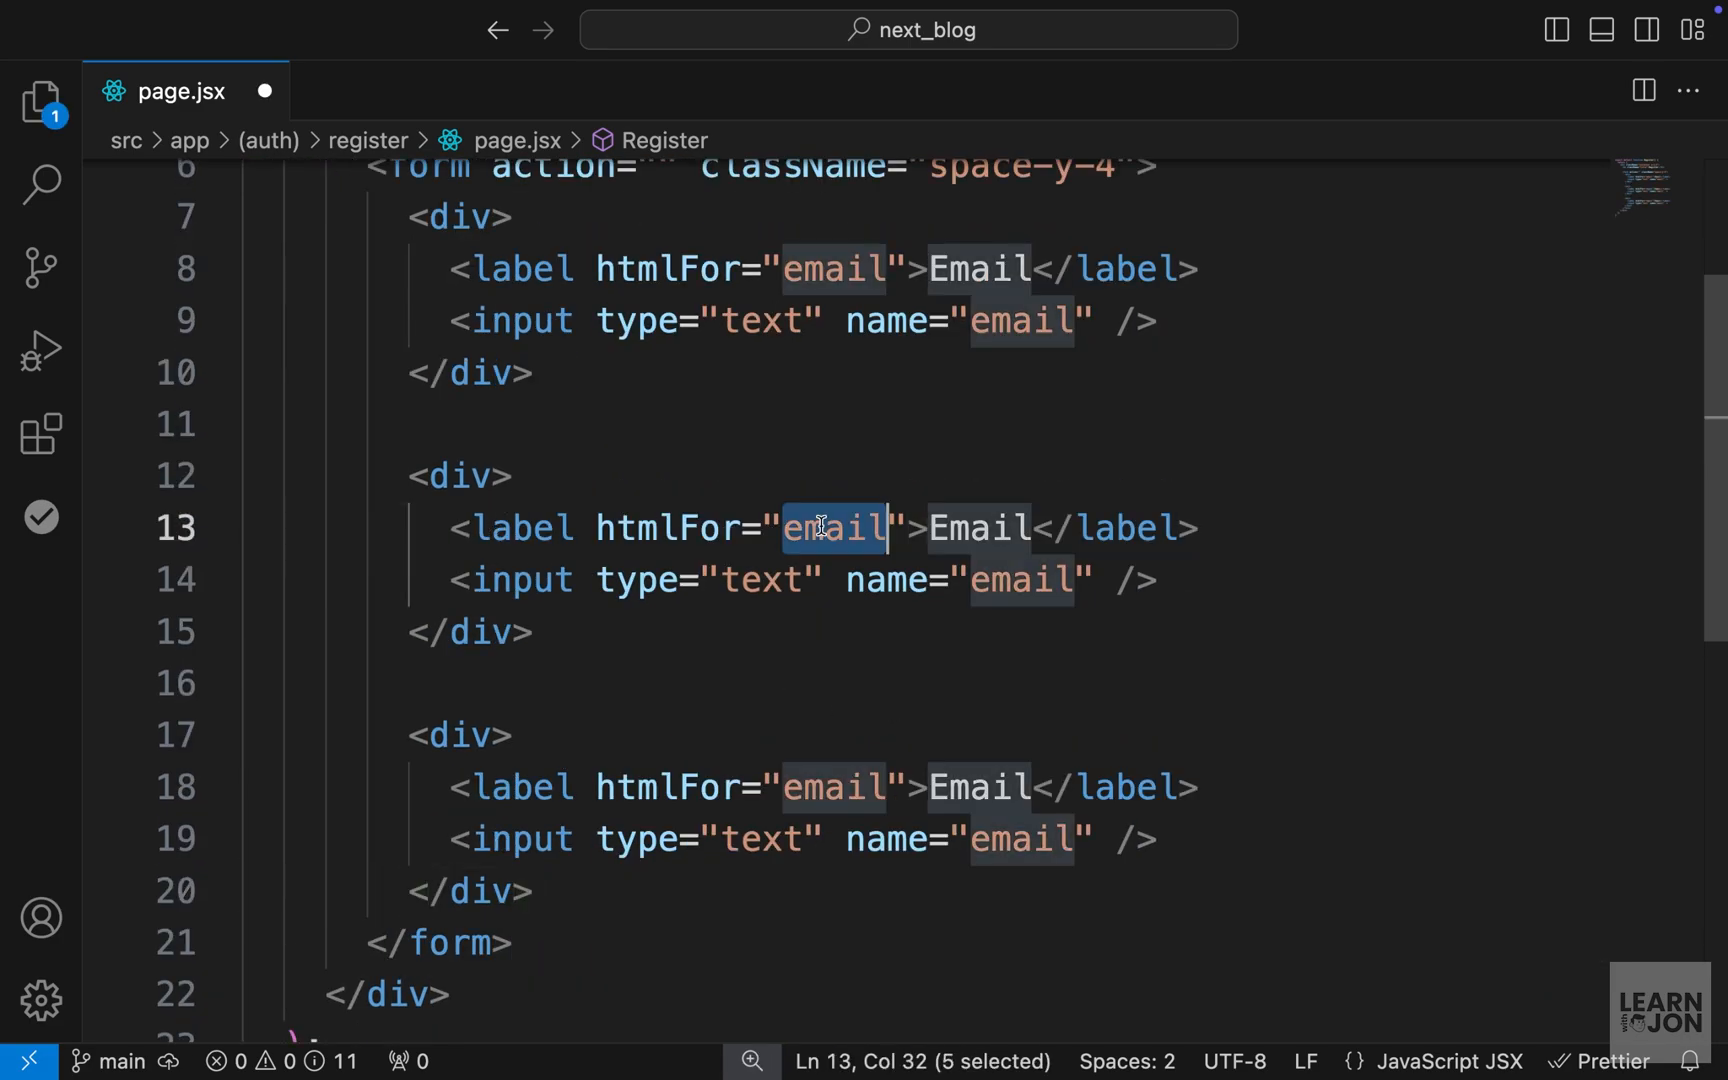
type("password")
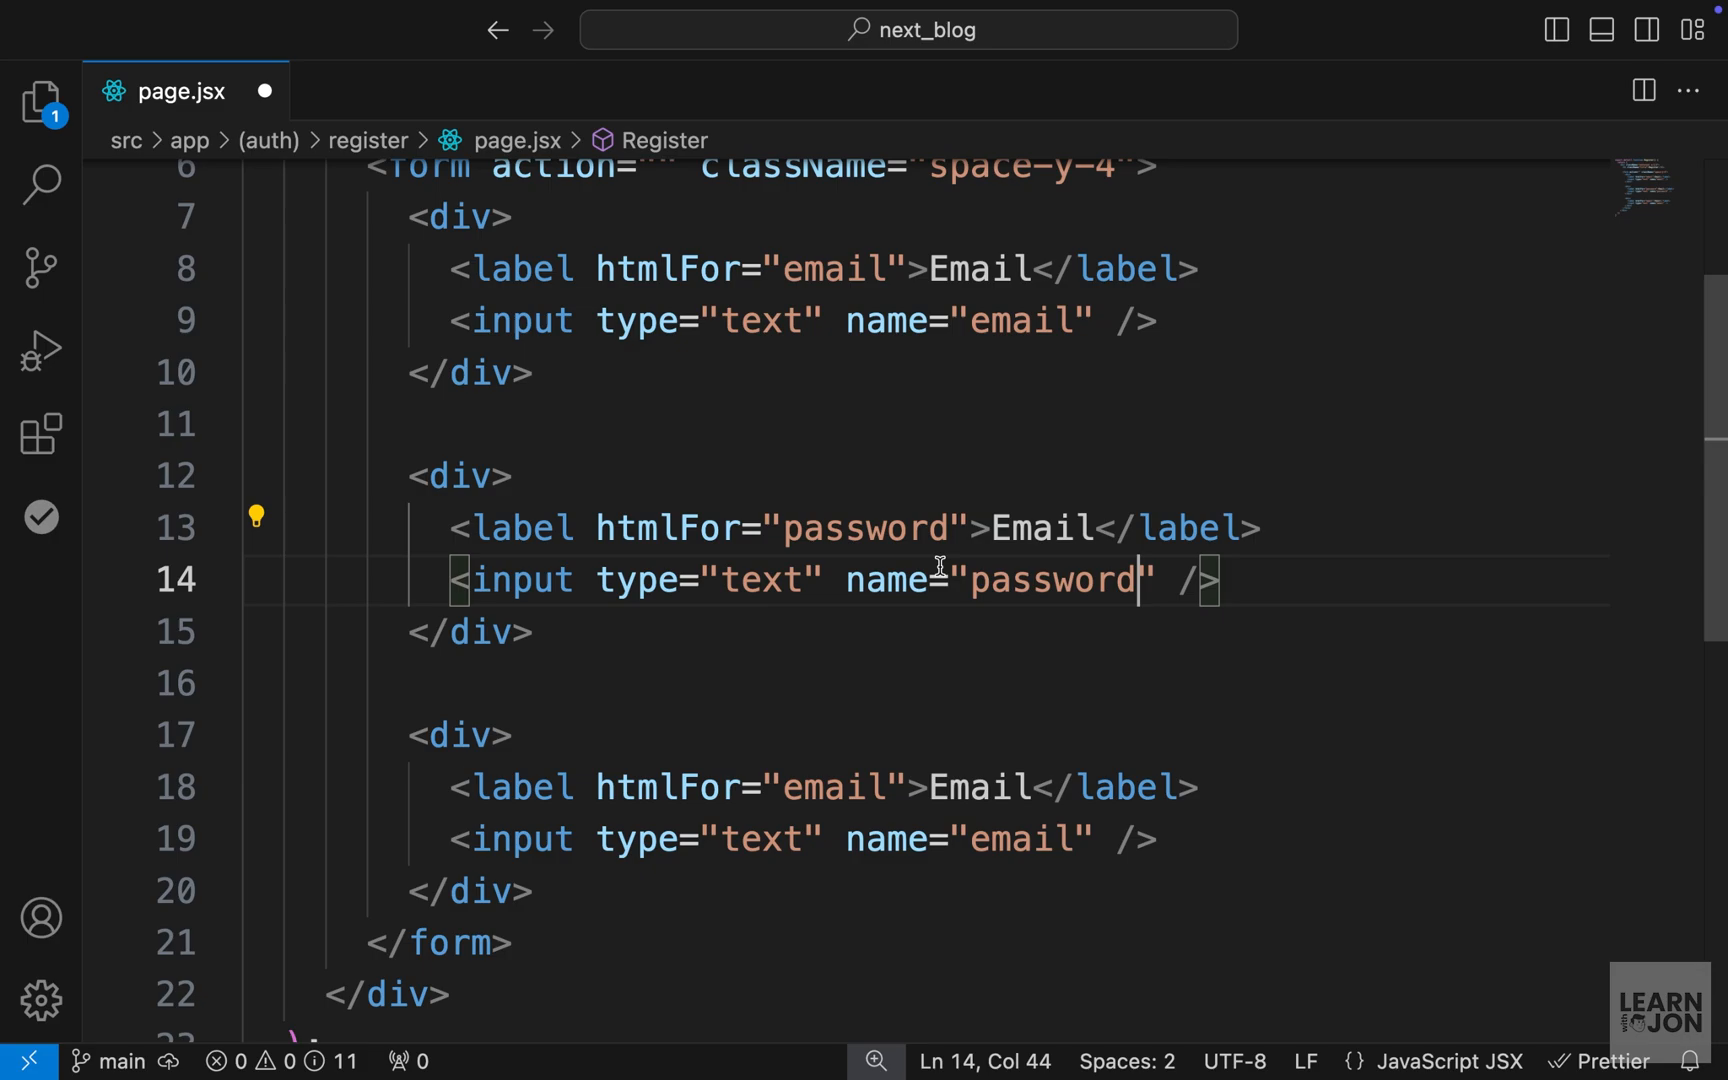
mouse_move(1010, 584)
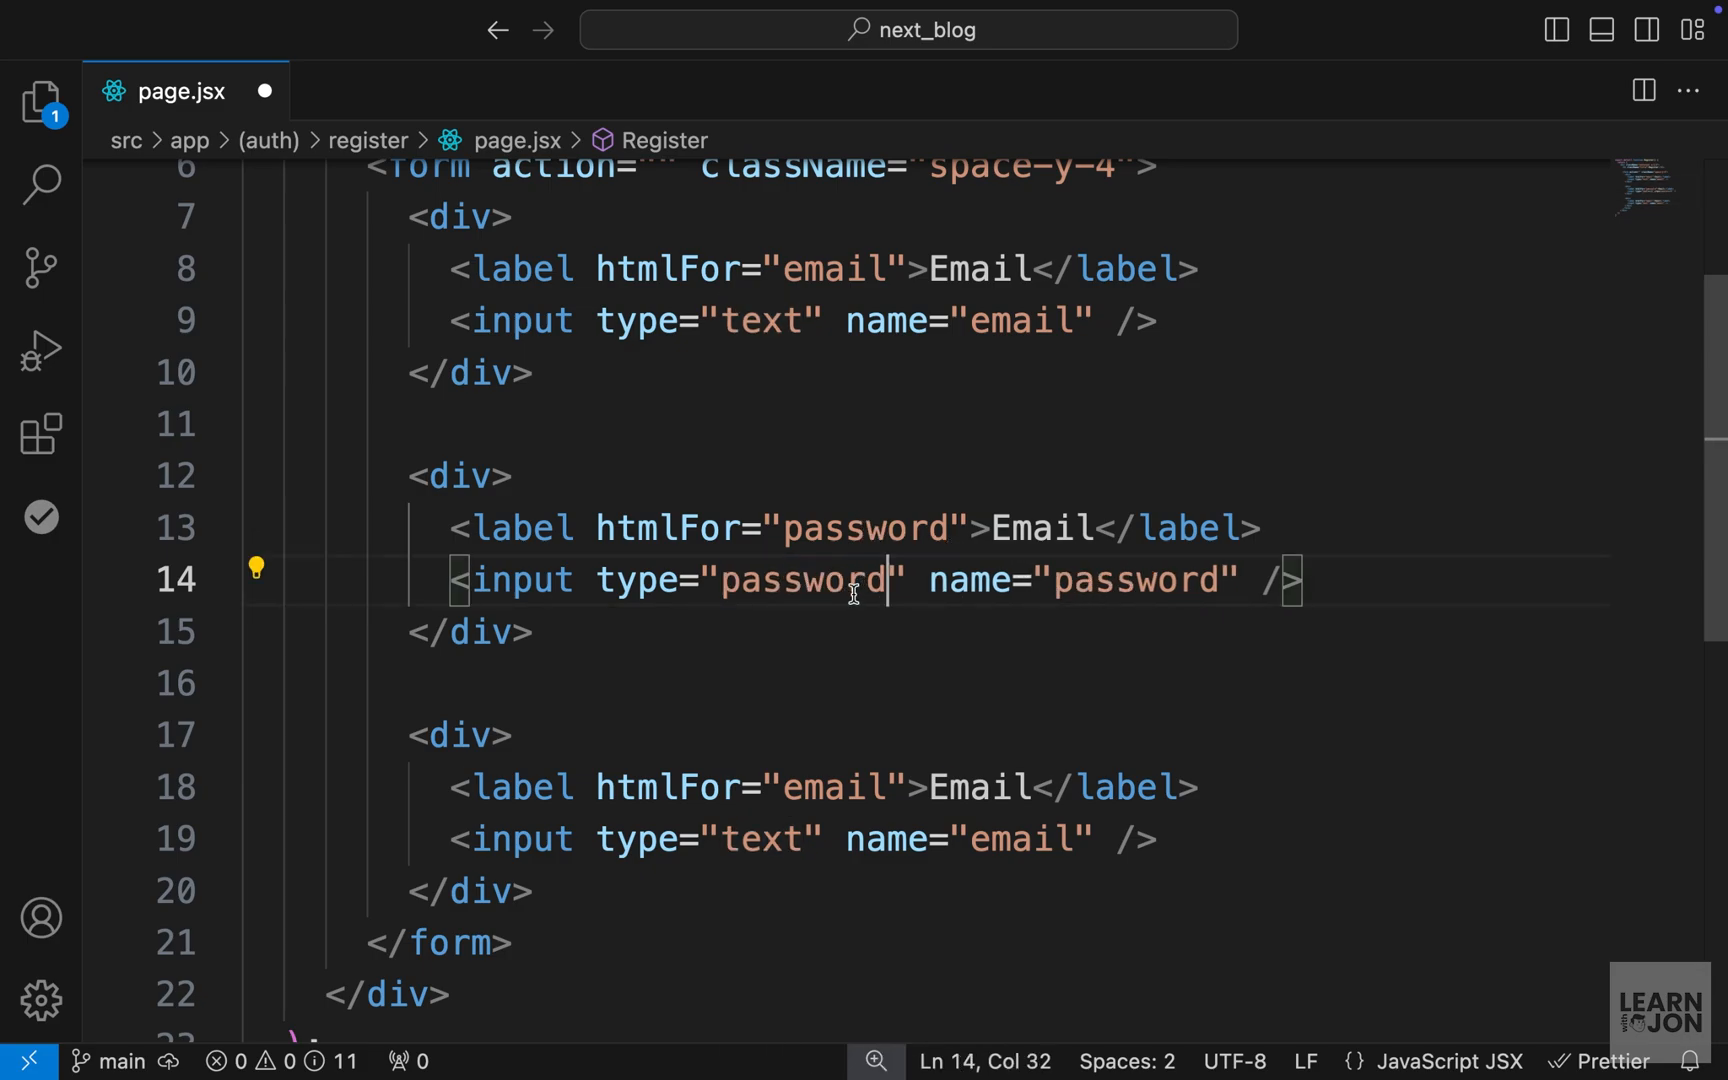
type("Password")
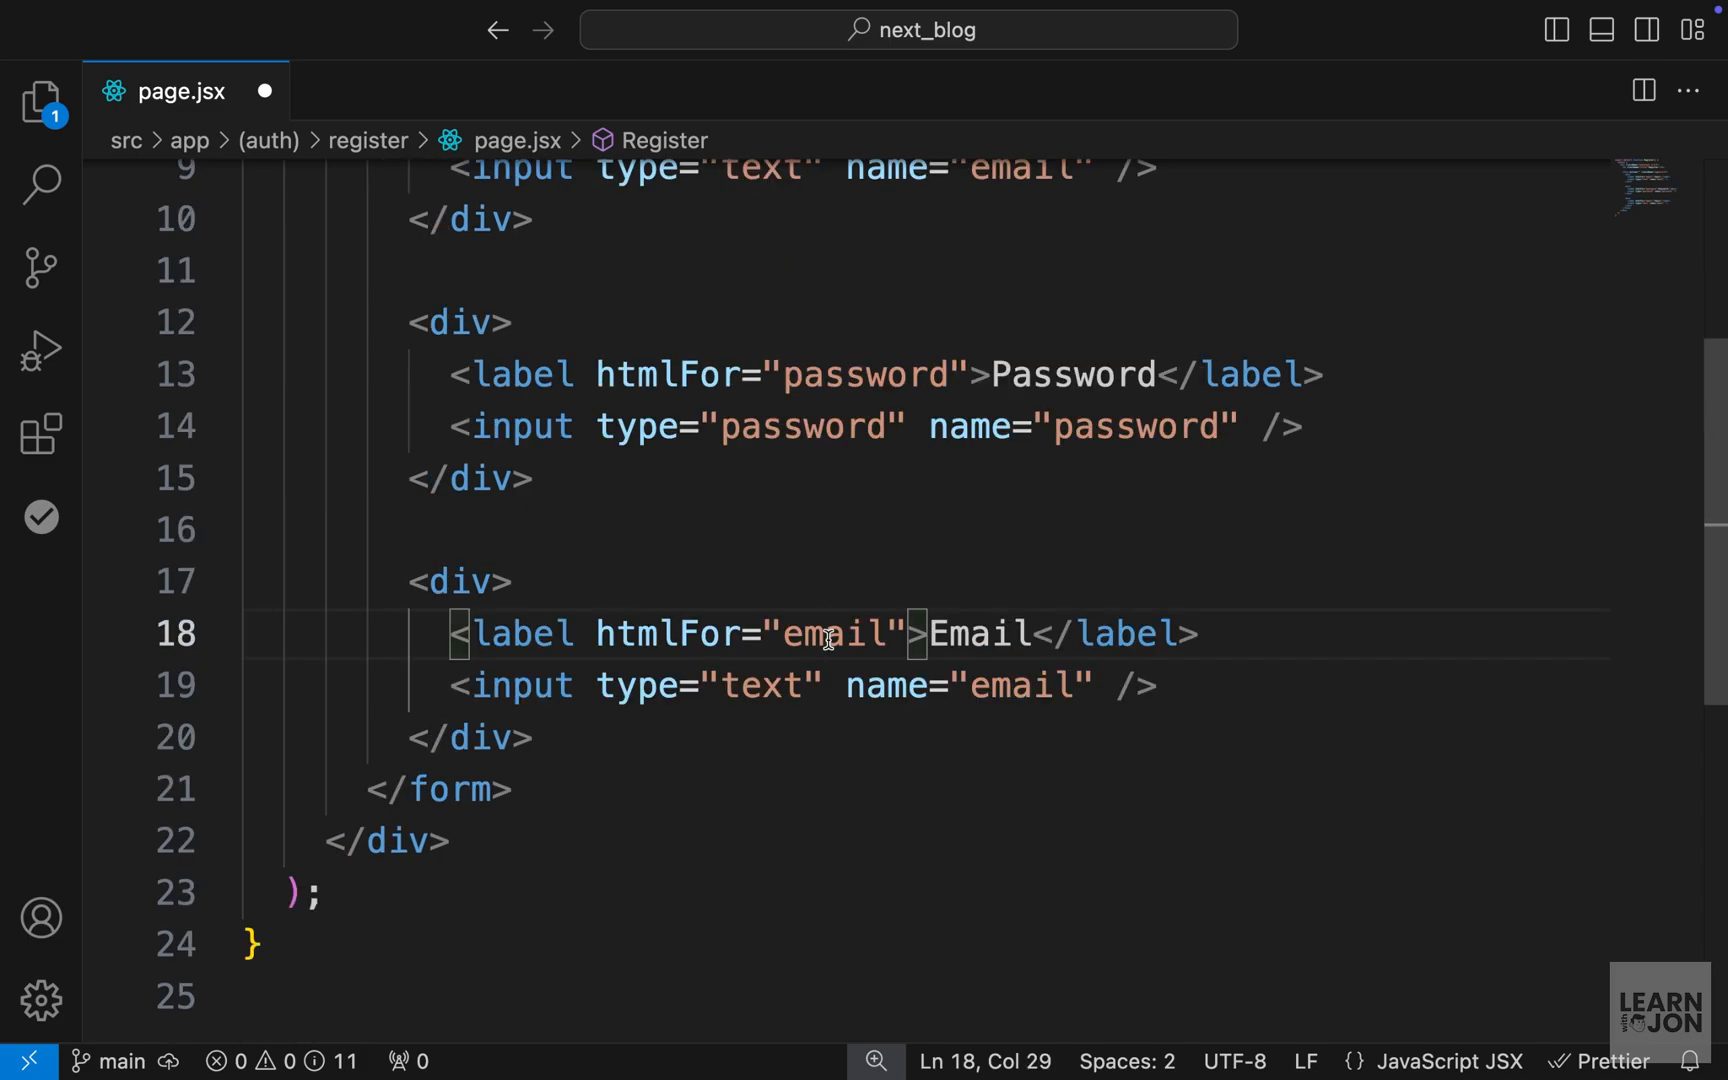
type("conf")
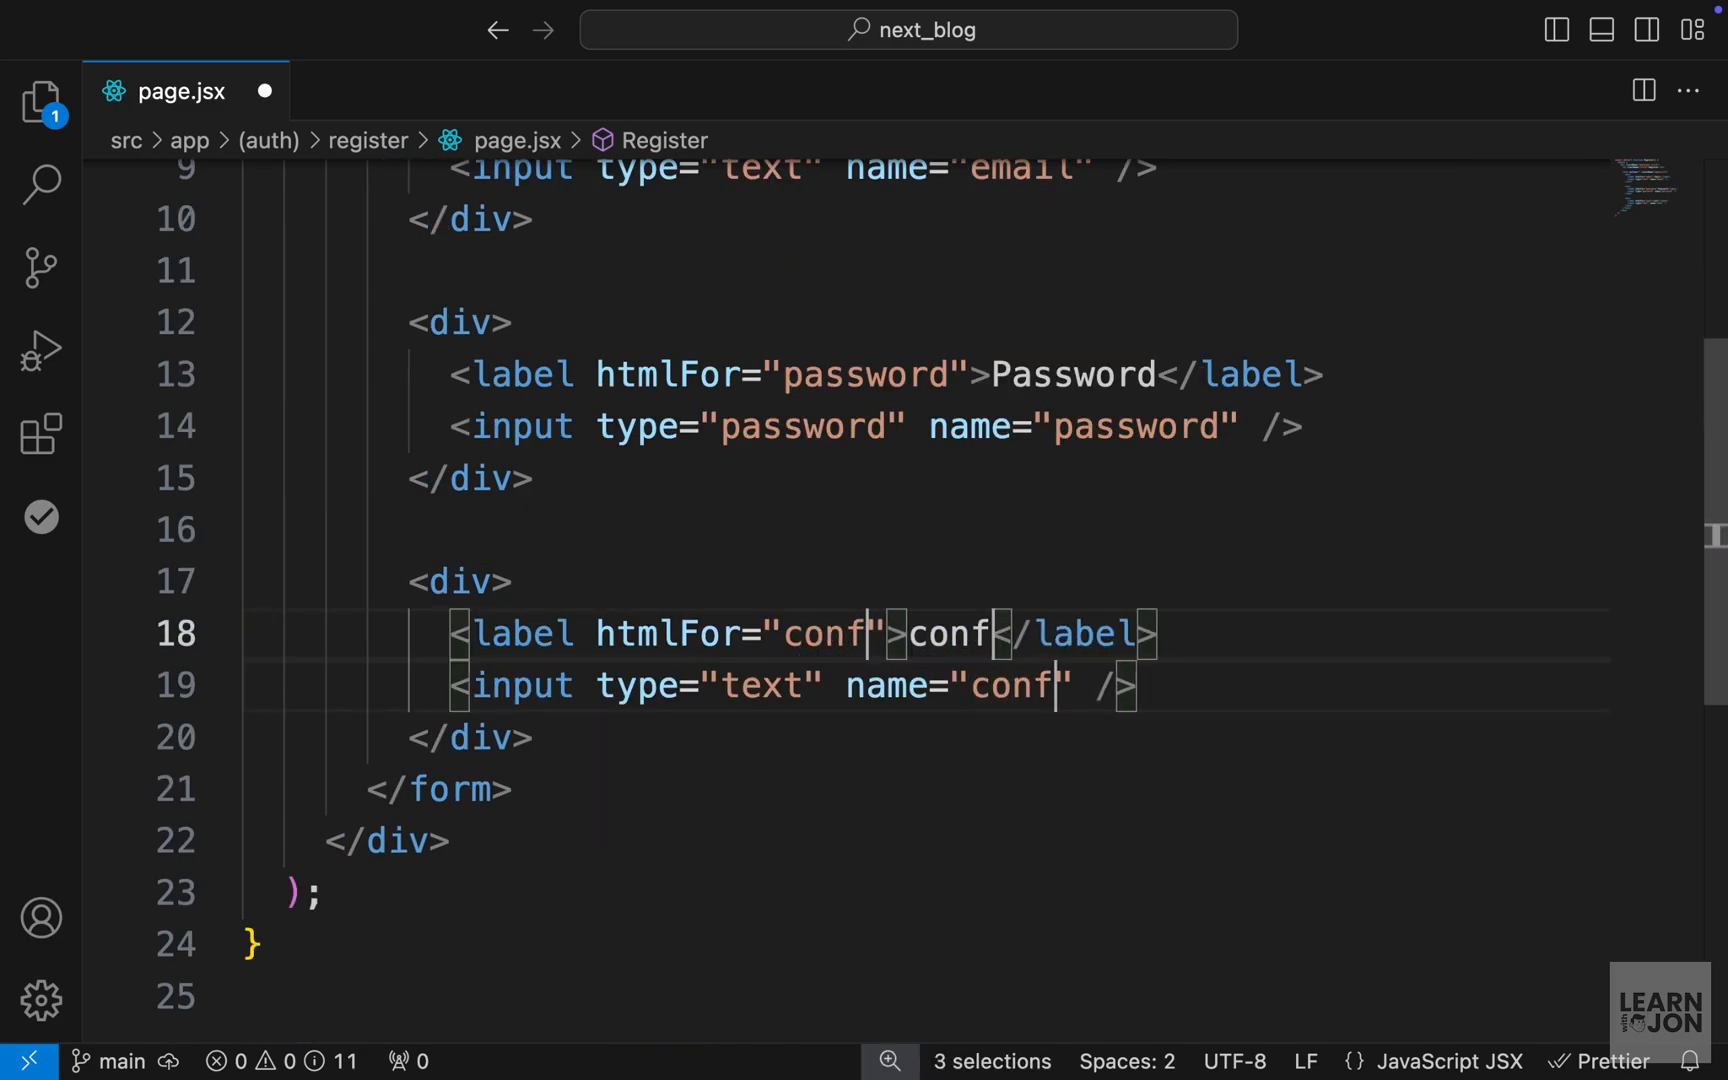
type("irmPassword")
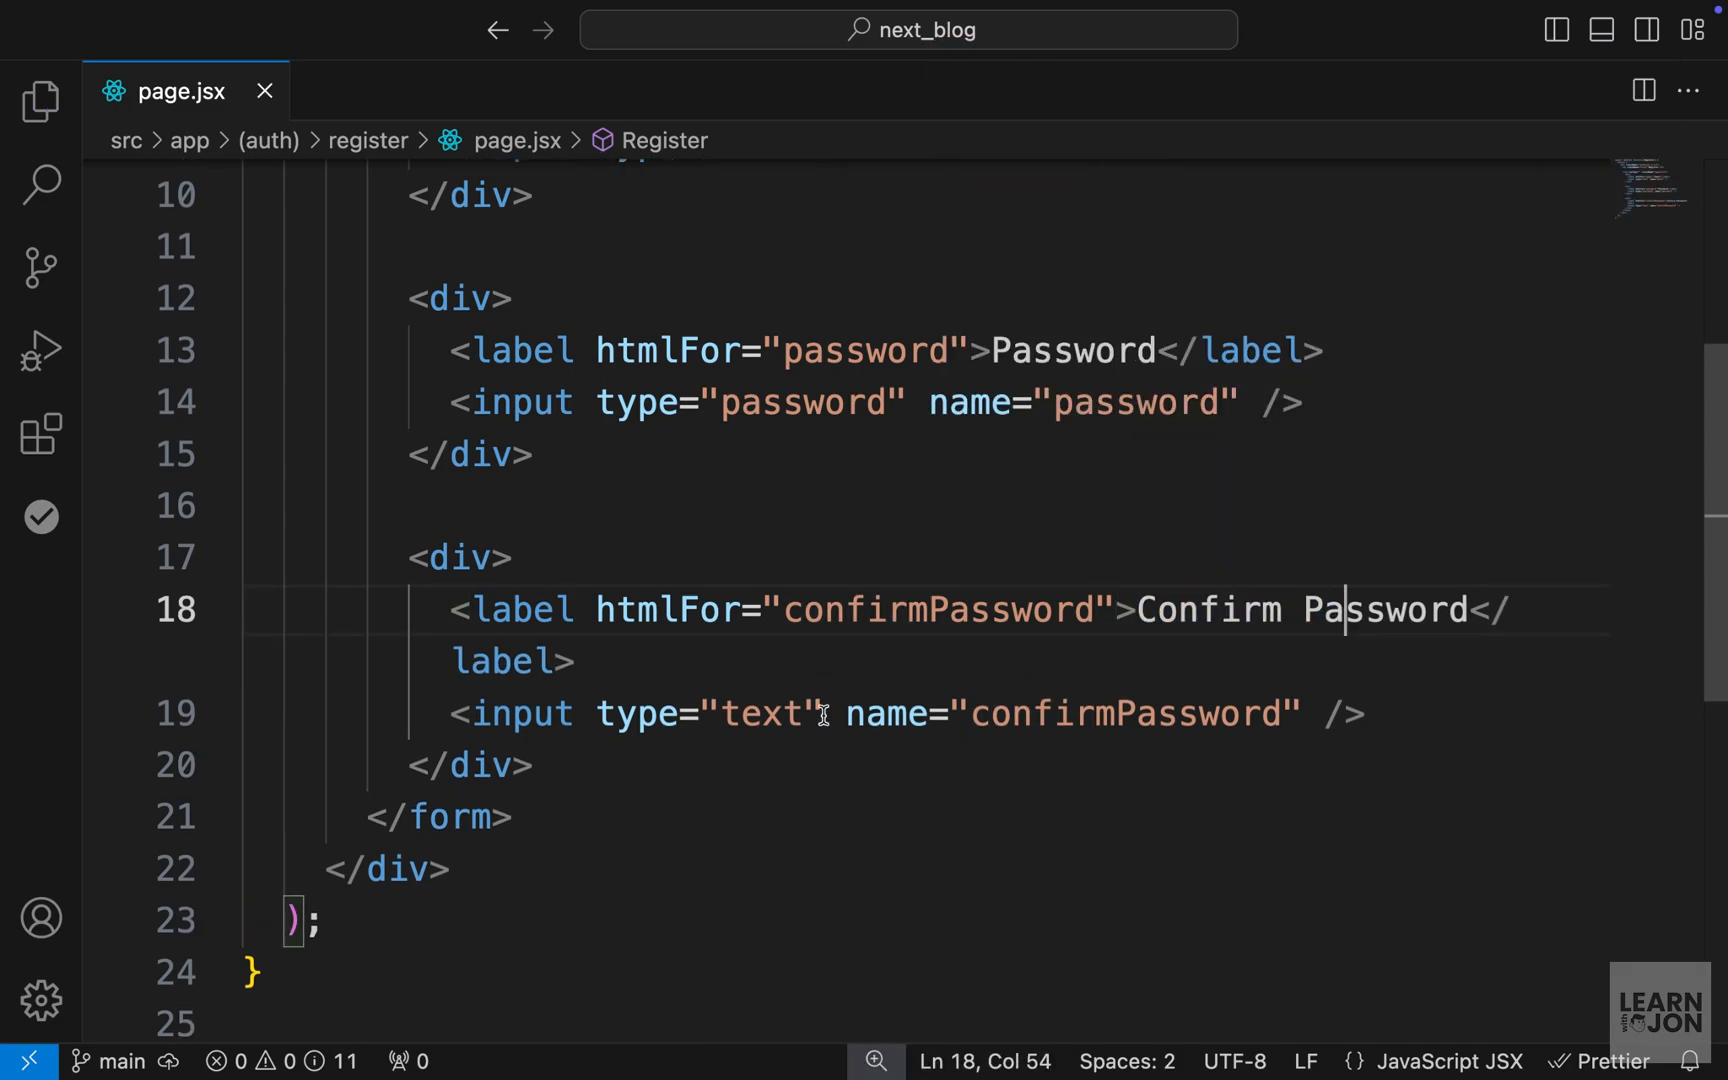
type("password")
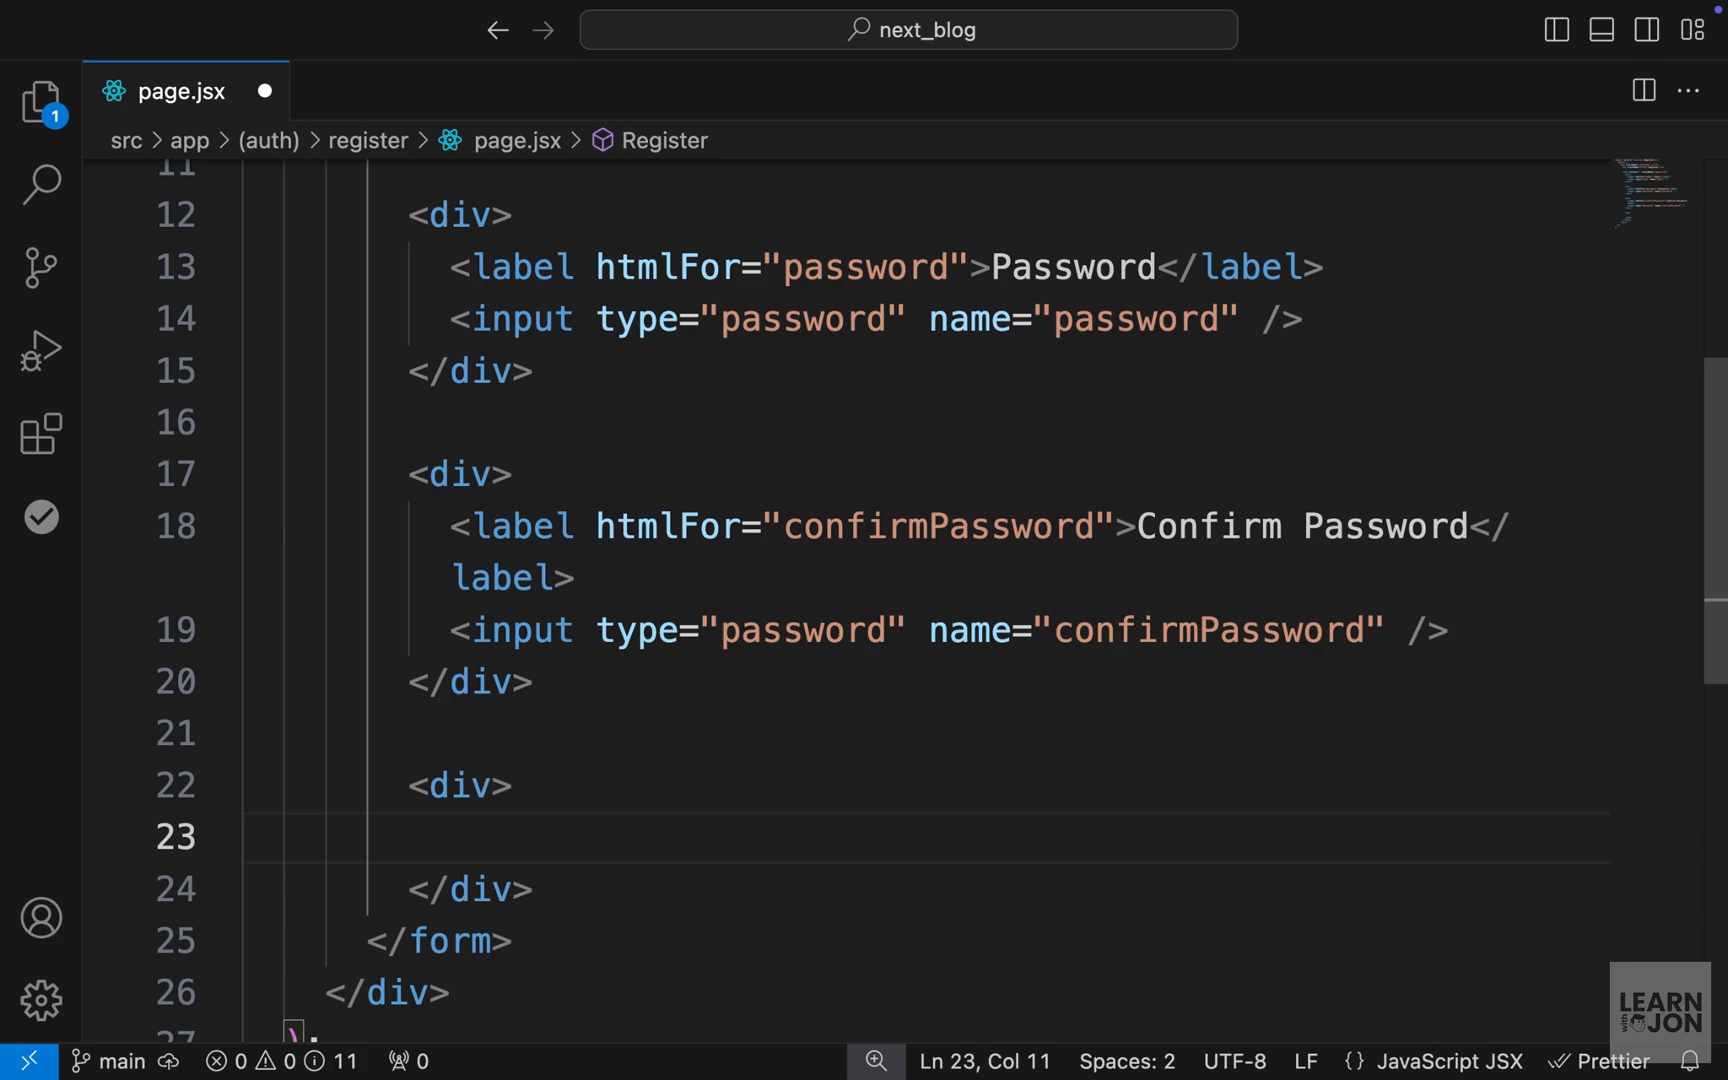
Add a div className="flex items-end gap-4" holding a btn-primary Register button.
type("className=\"flex \"")
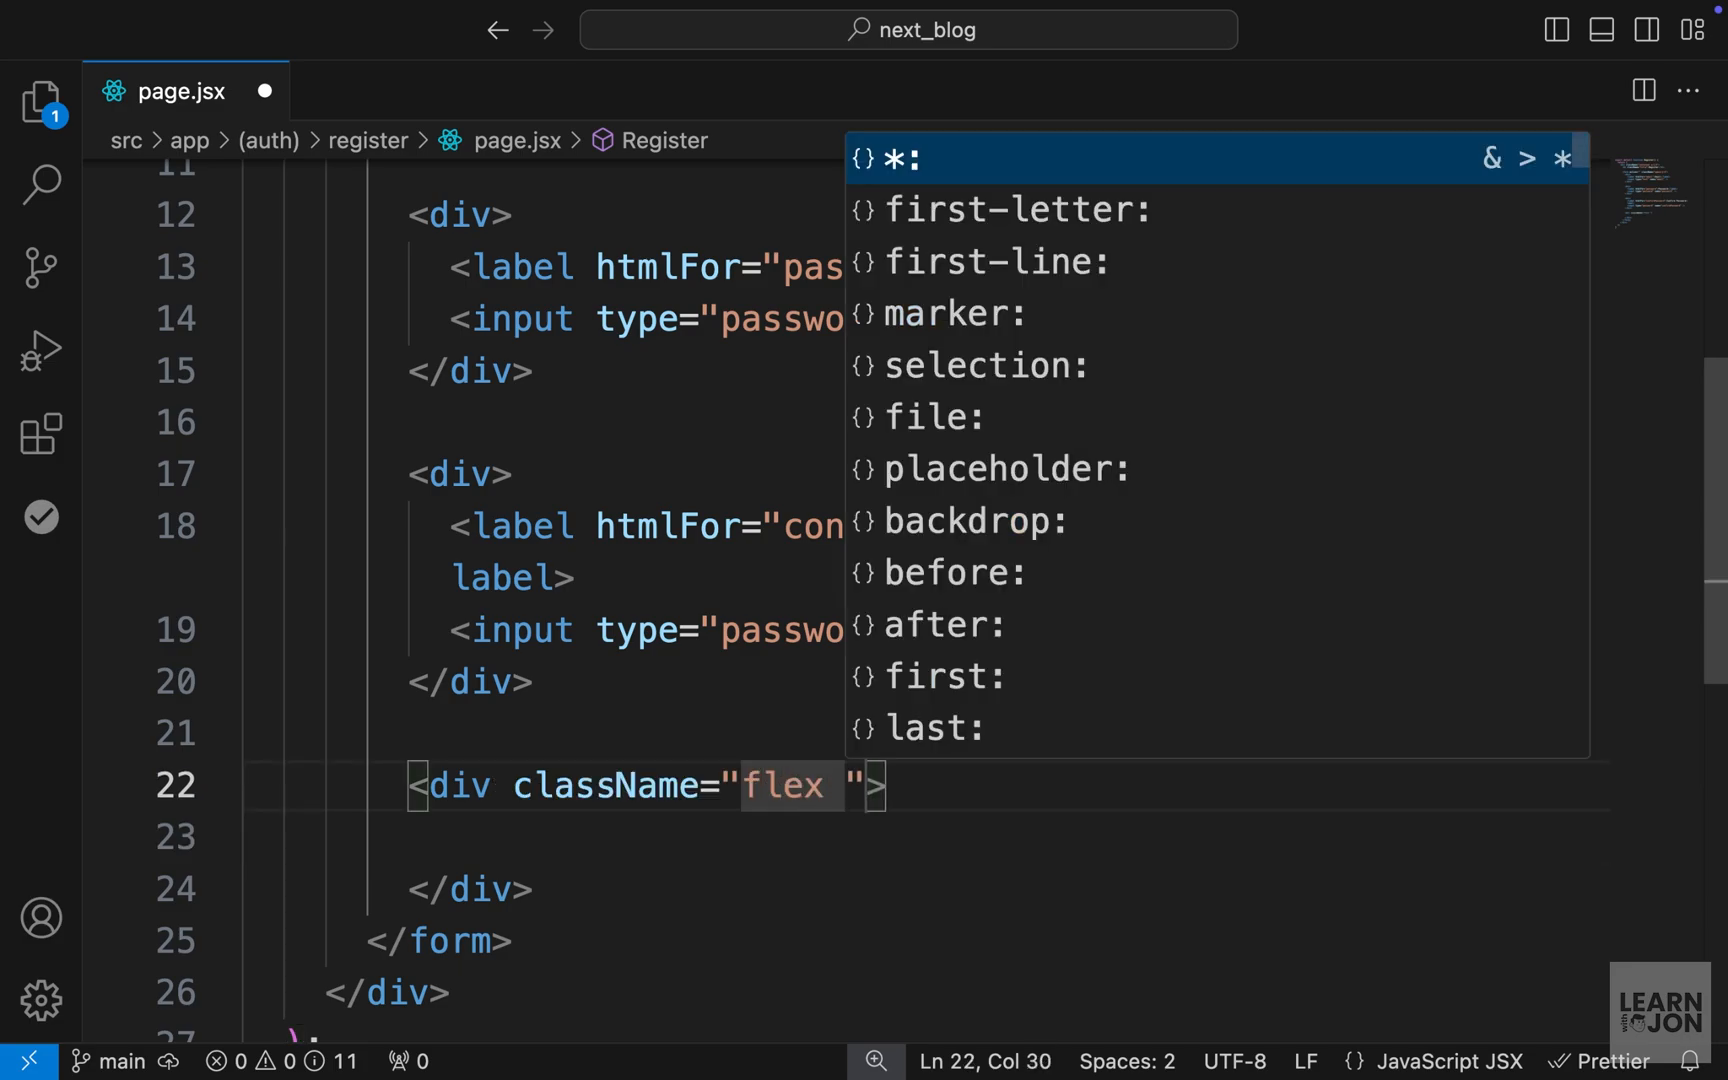
type("items-end gap-4")
left_click(924, 836)
type("<button></button>")
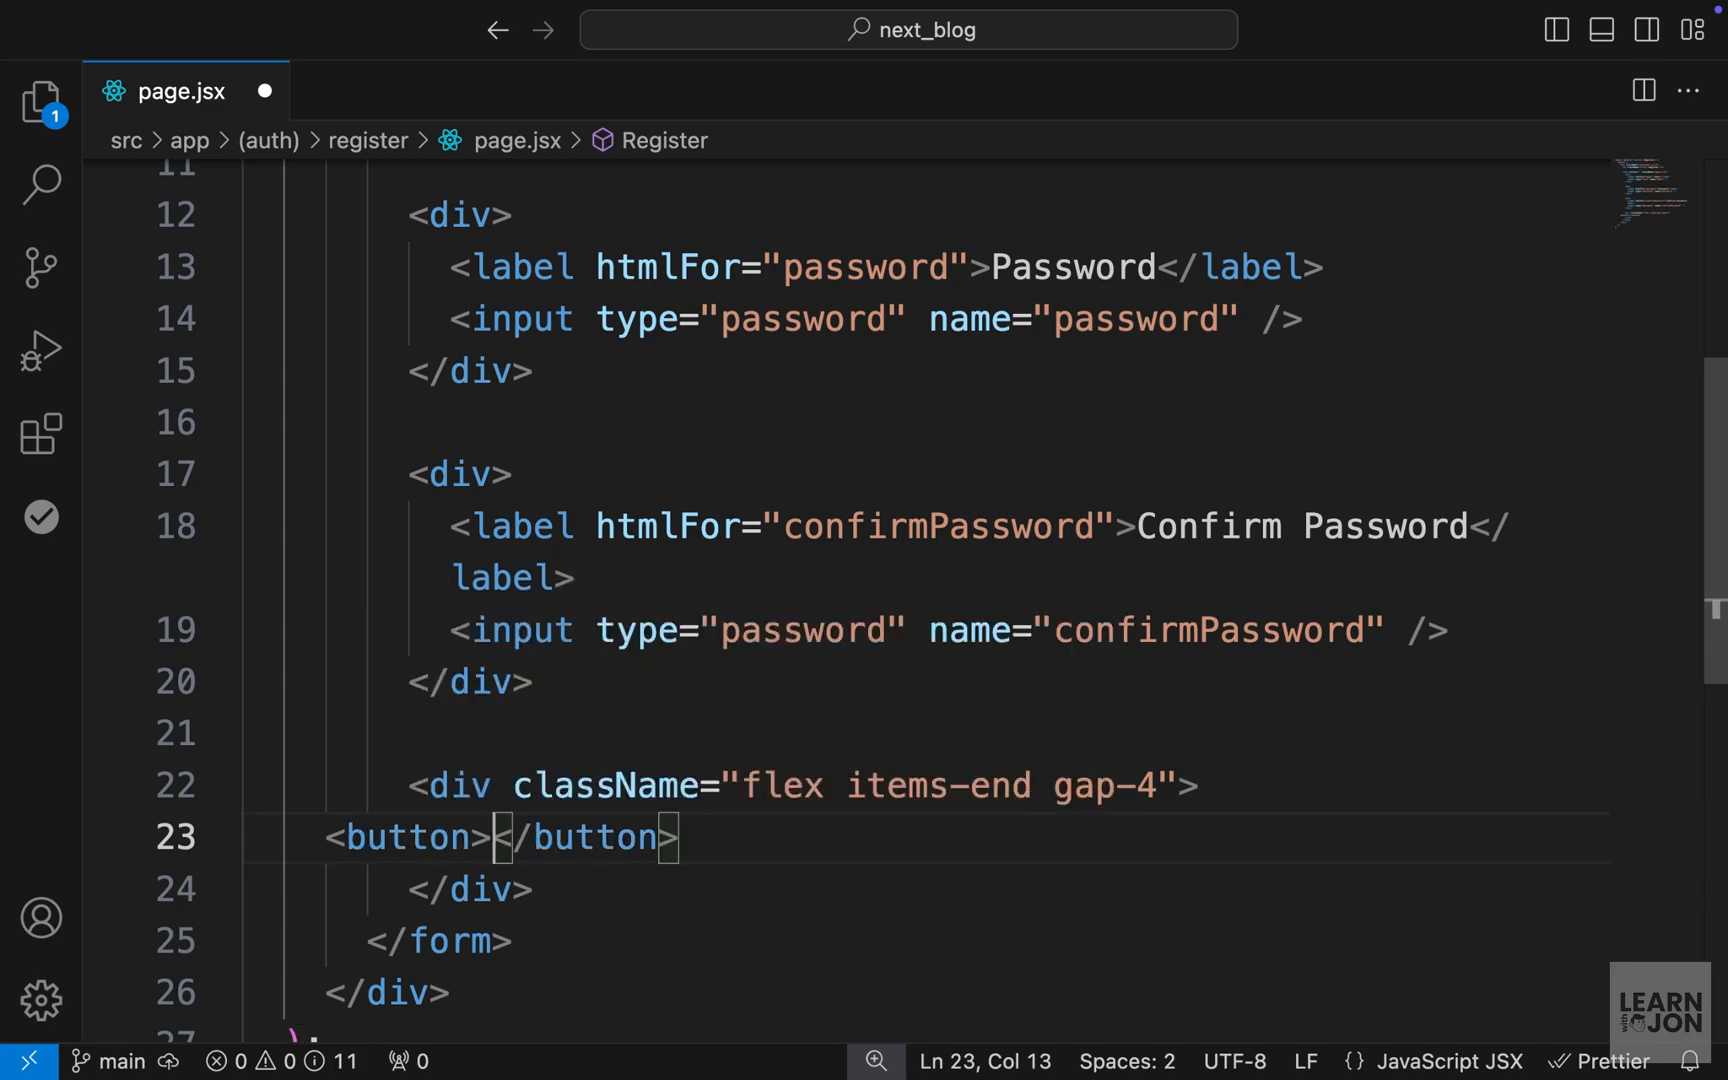
type("className=\"\"")
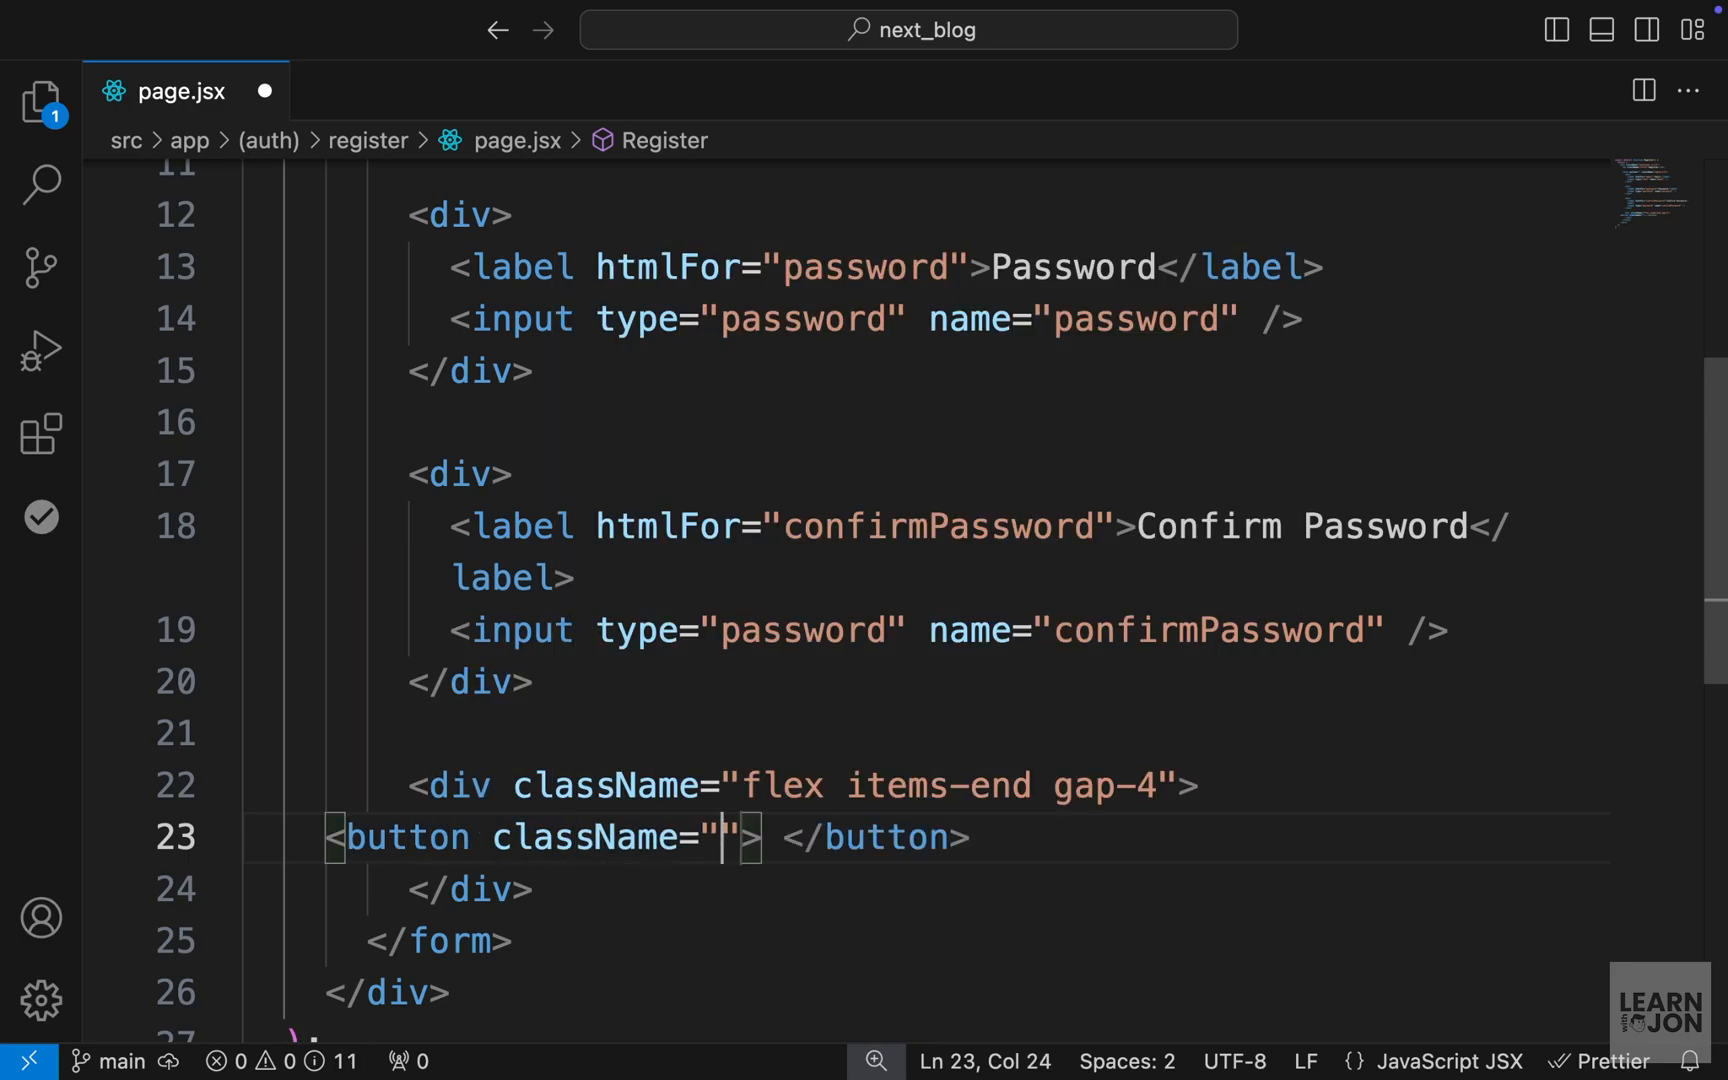
type("btn-primary")
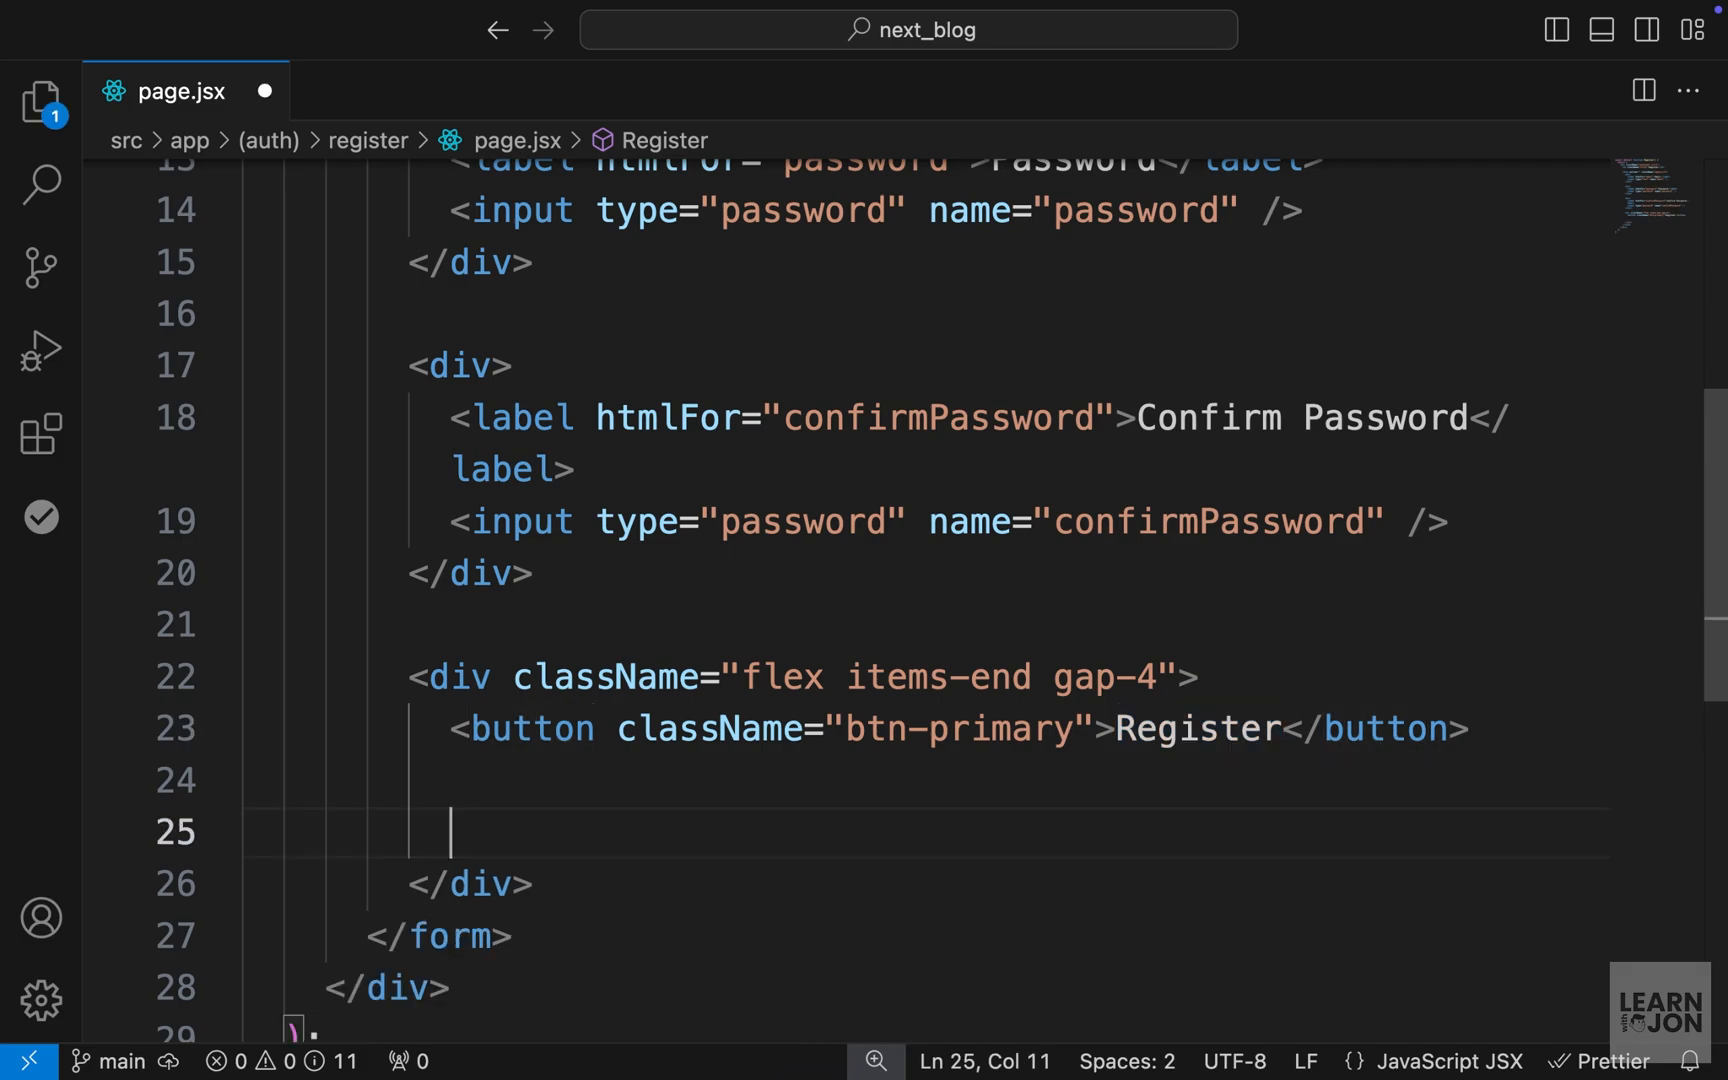
Add a Link to "/" reading 'or login here' with a text class, importing Link from next/link.
type("<Link")
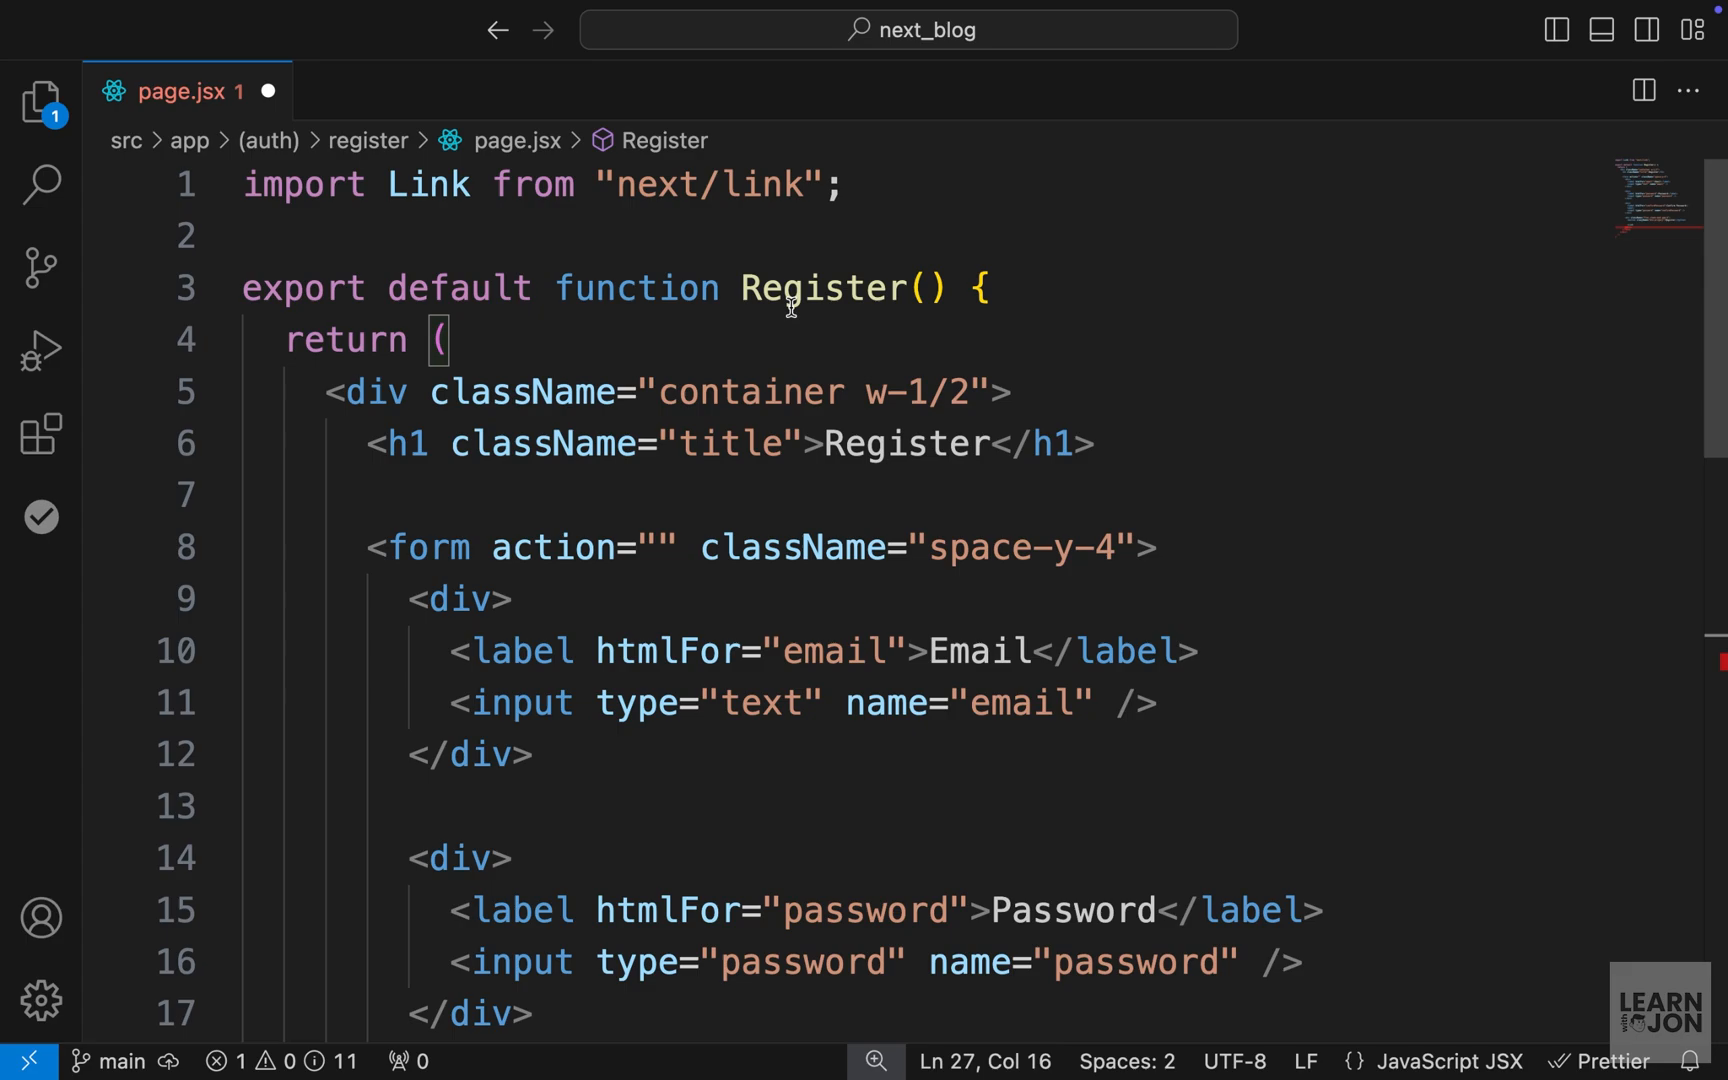
double_click(428, 182)
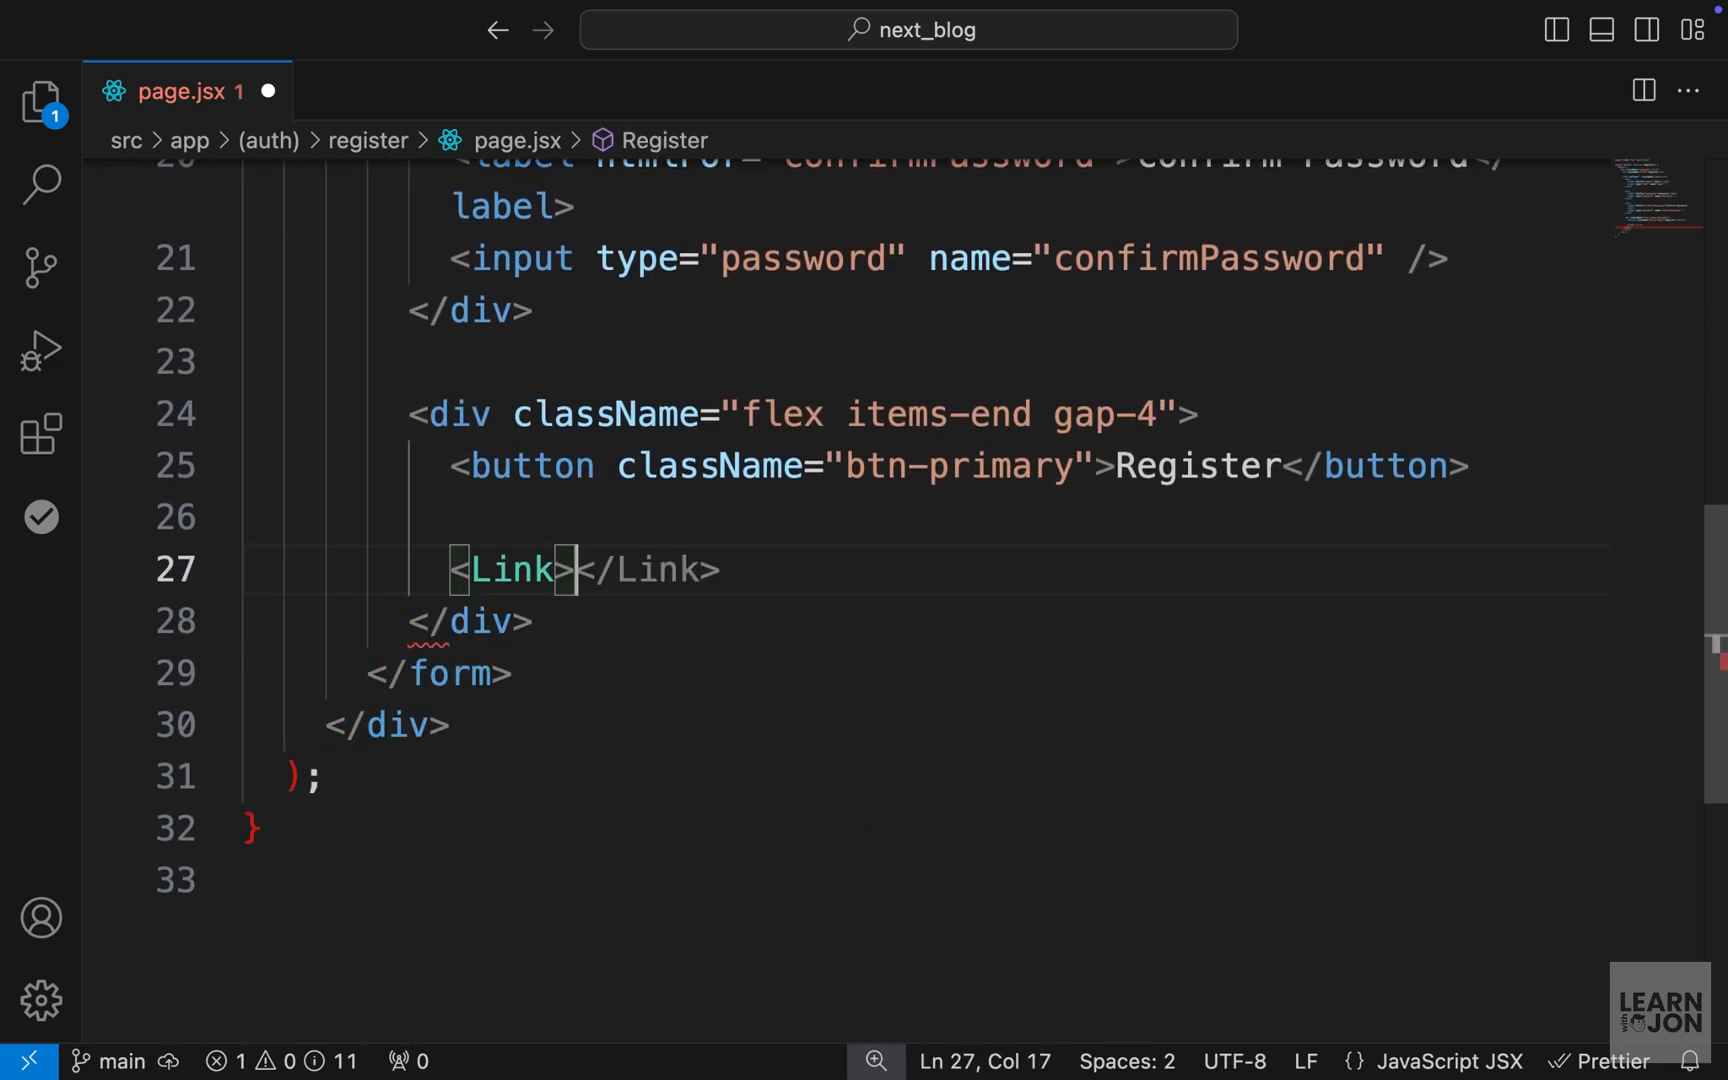
type("or")
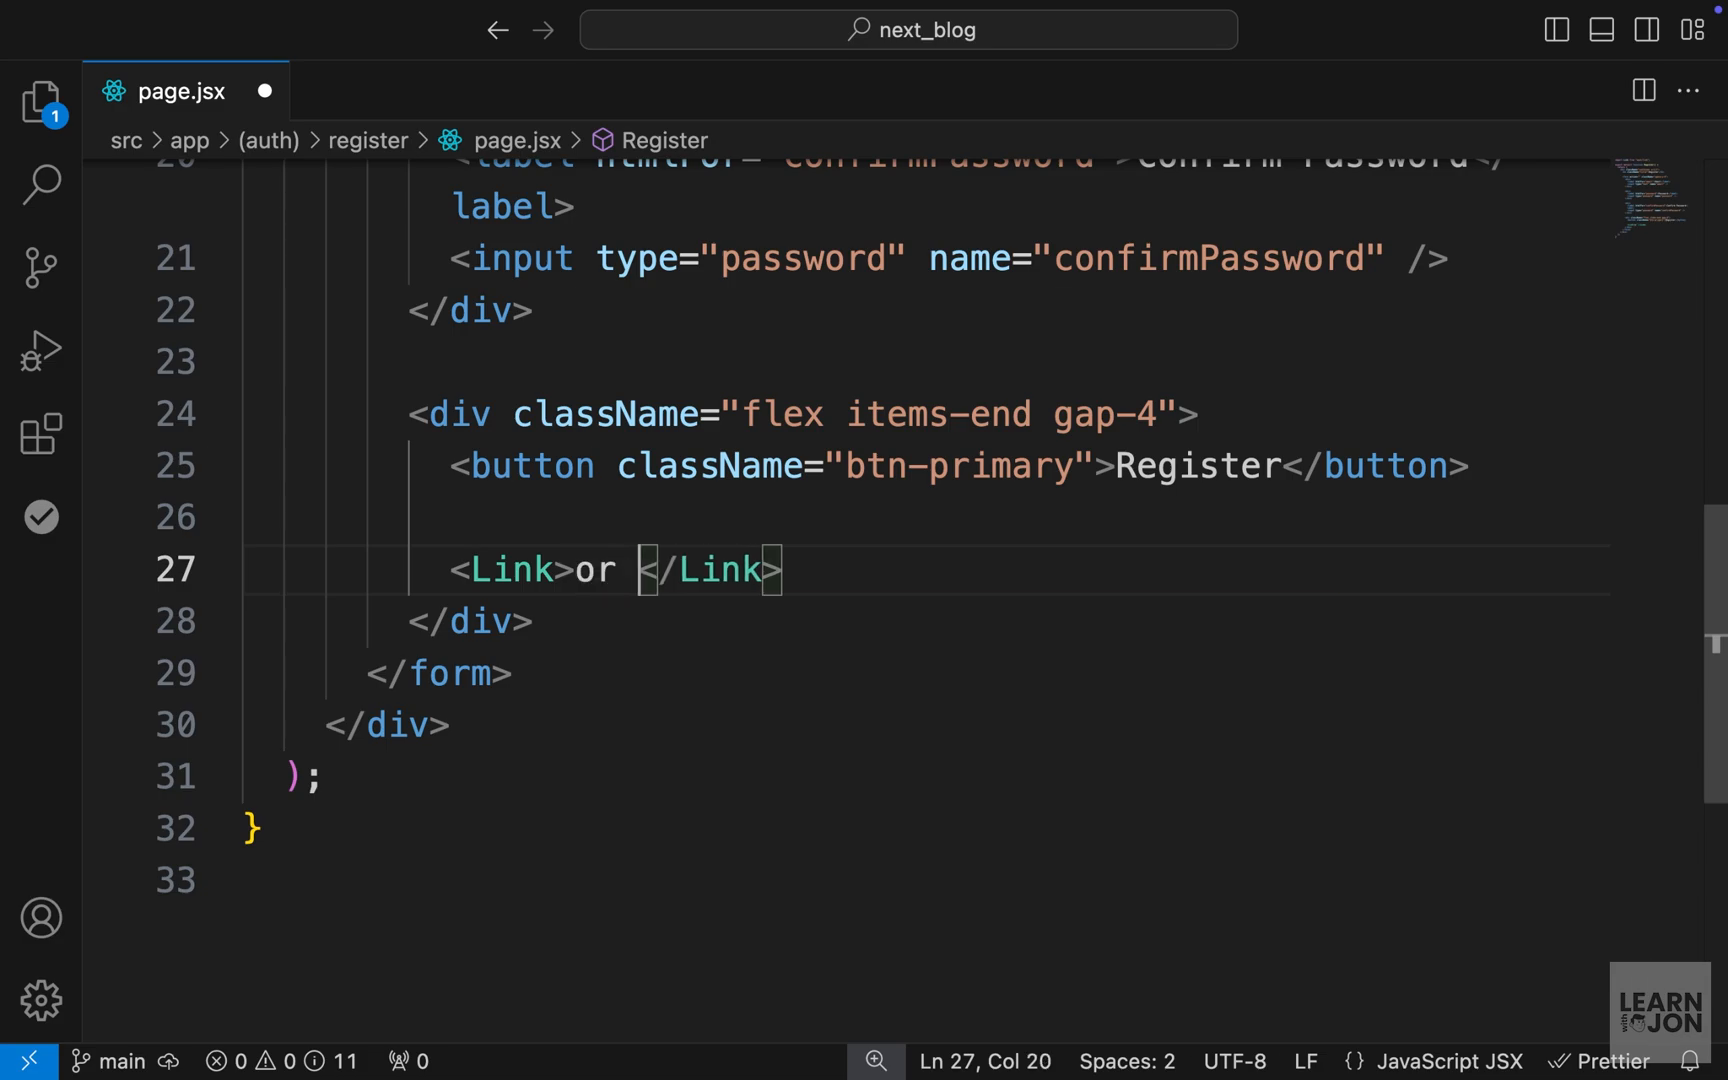
type("hr login here")
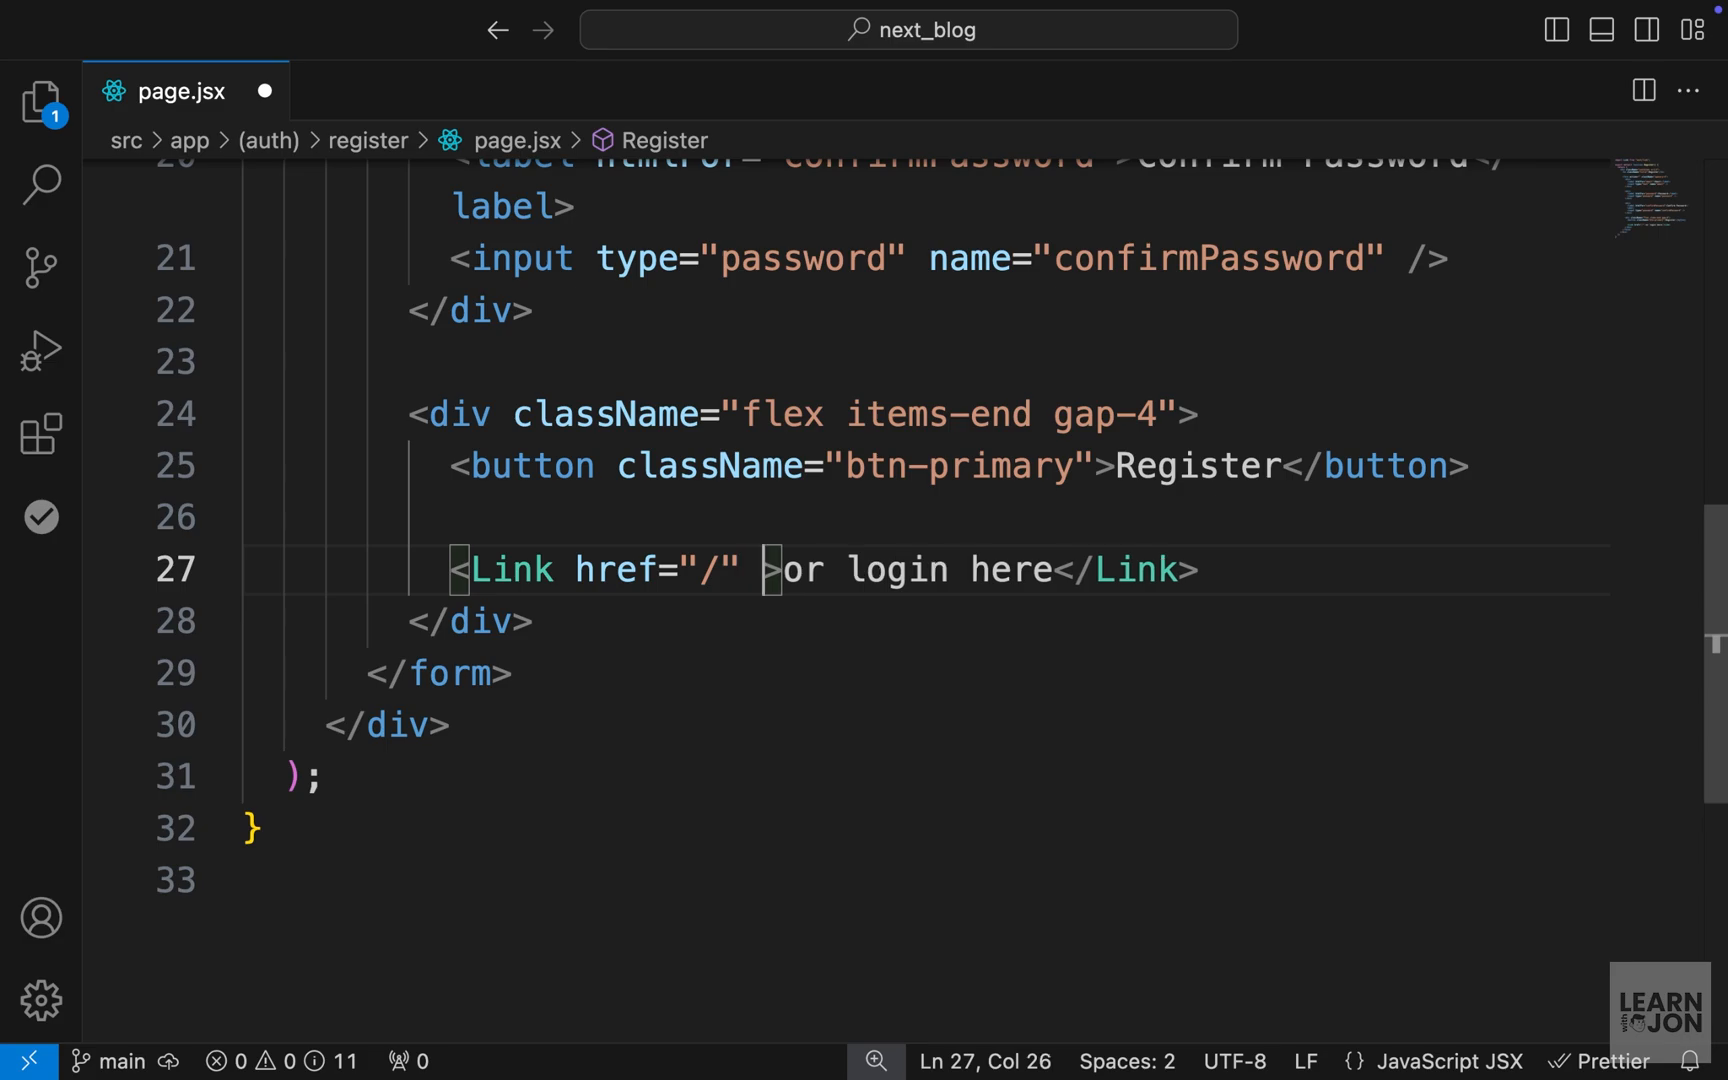
type("className=\"text\"")
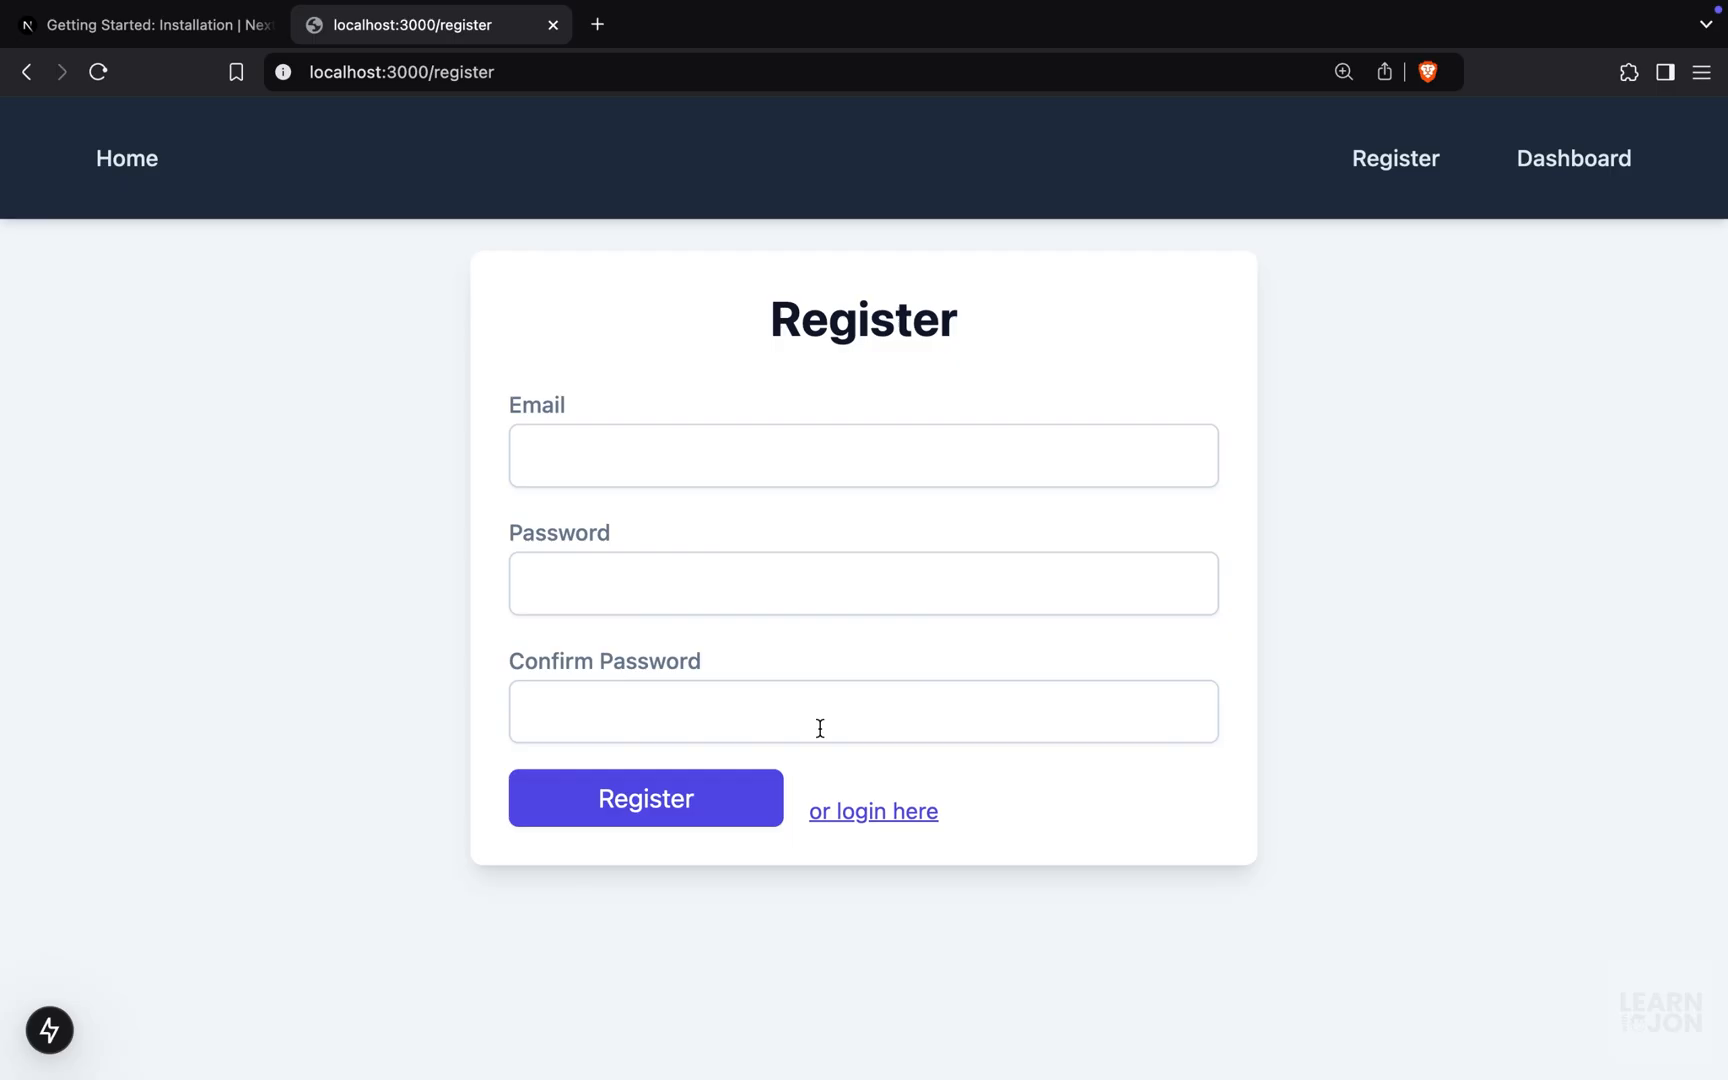
mouse_move(902, 442)
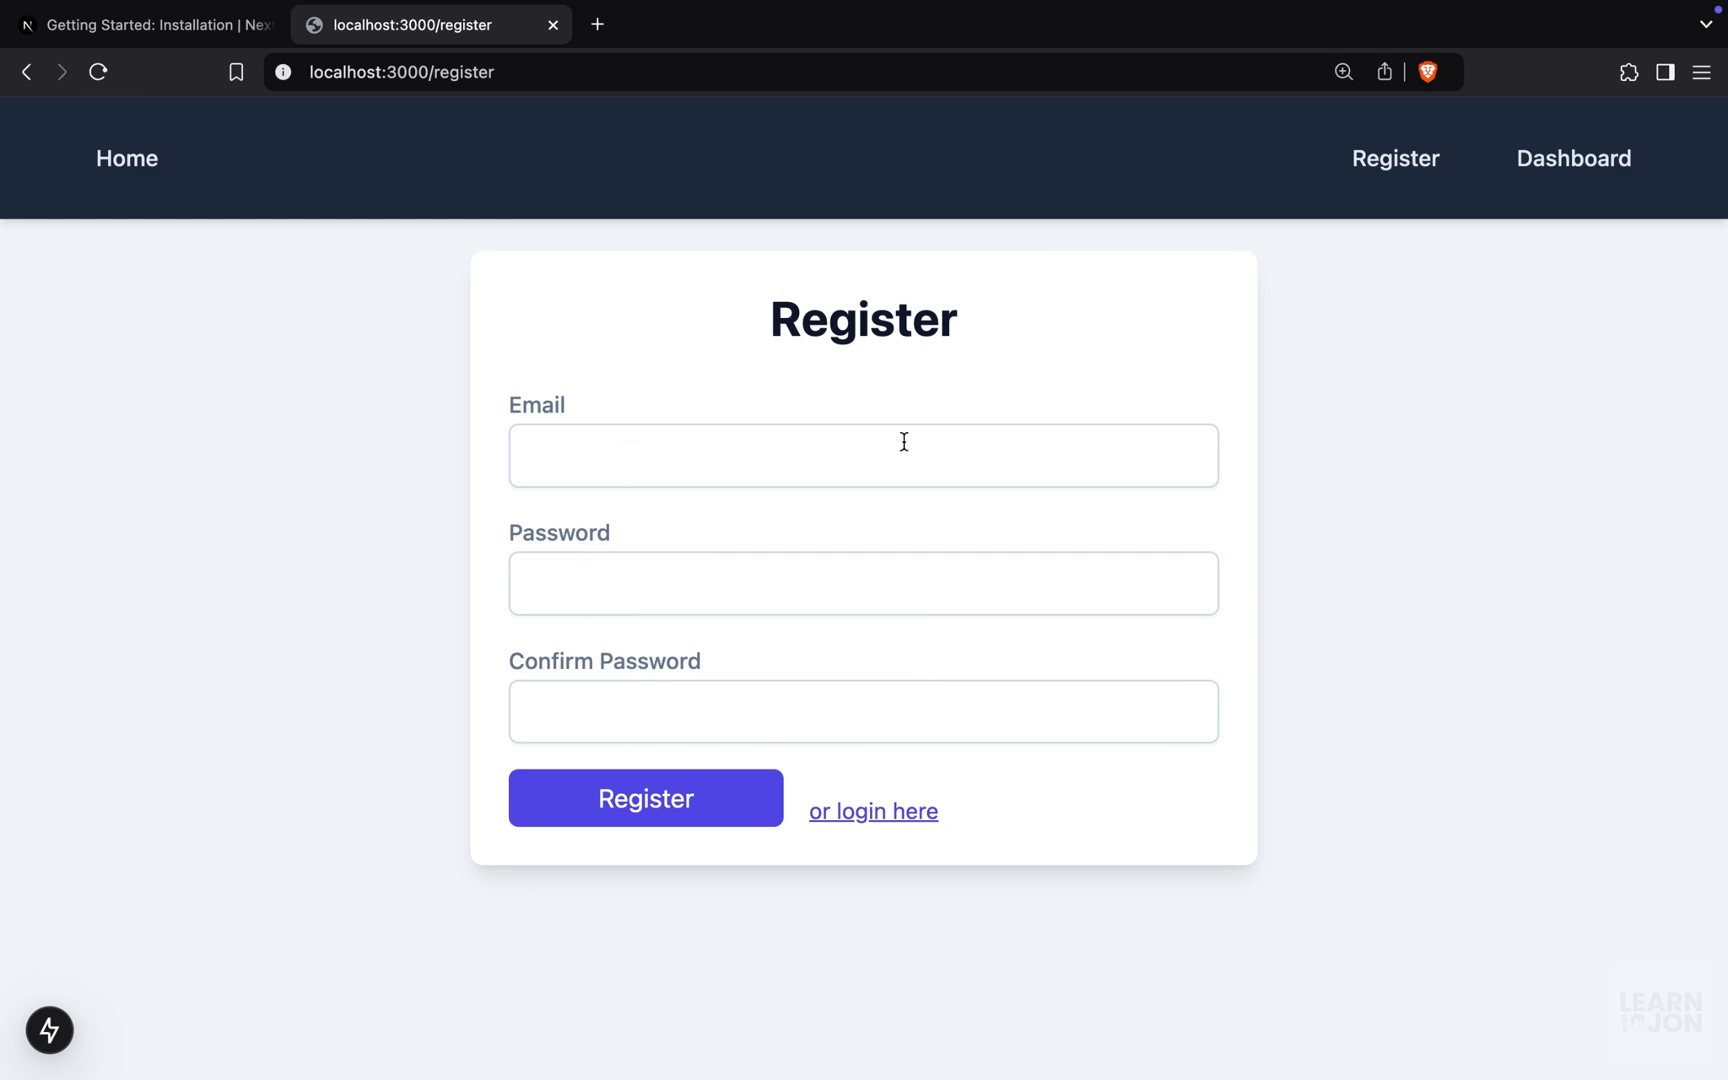
mouse_move(412, 676)
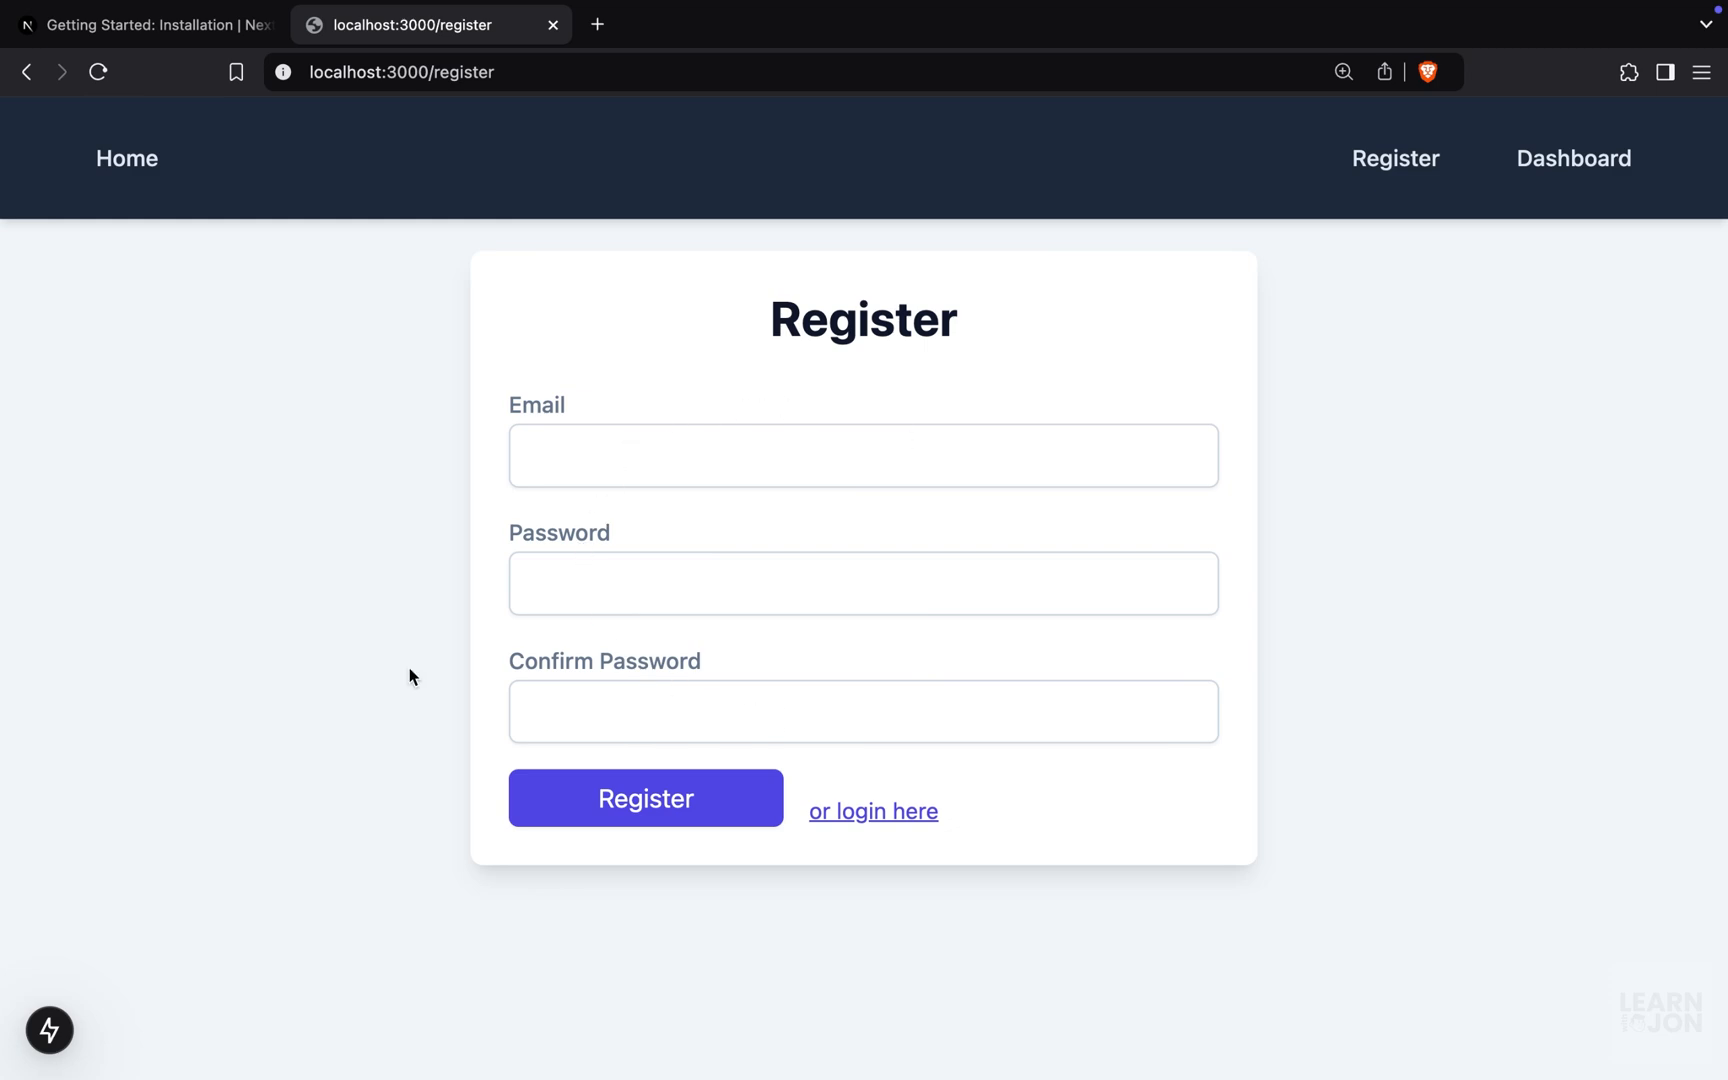